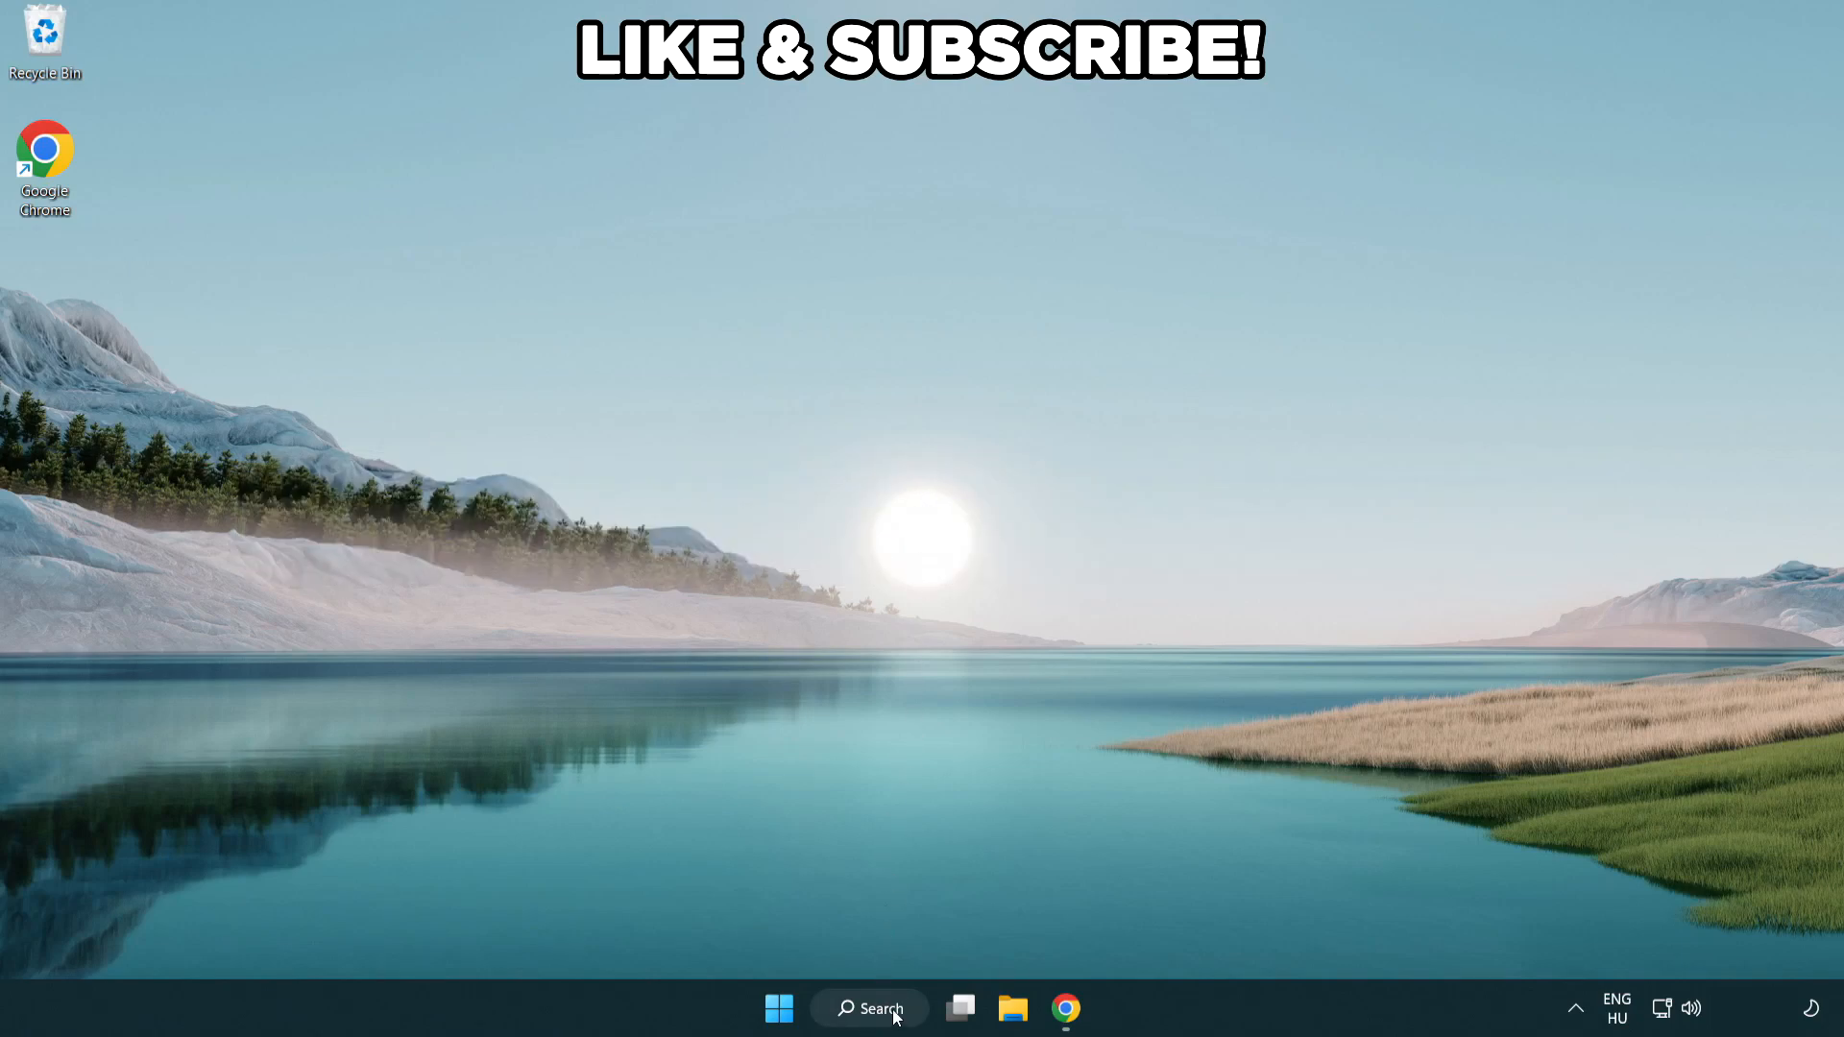
Step: Search for 'edit power plan' to reach Power Options in Control Panel
left_click(868, 1008)
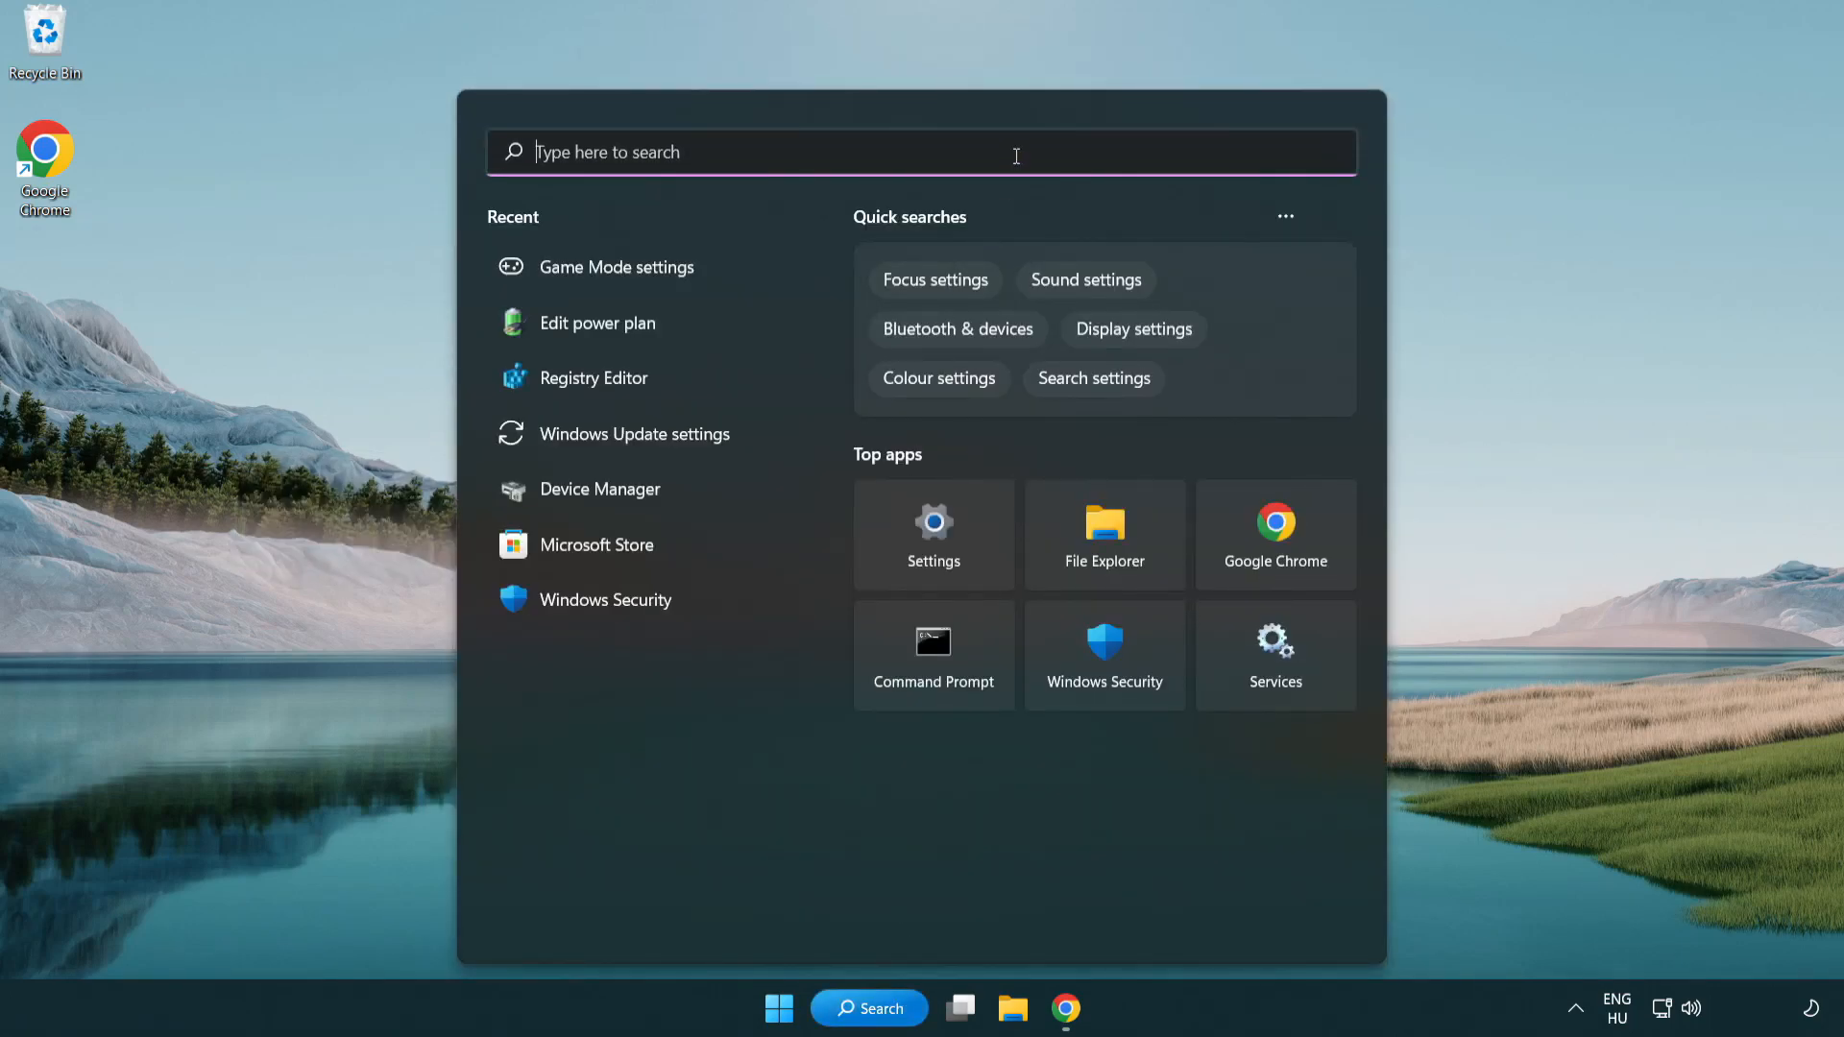
type("edit power")
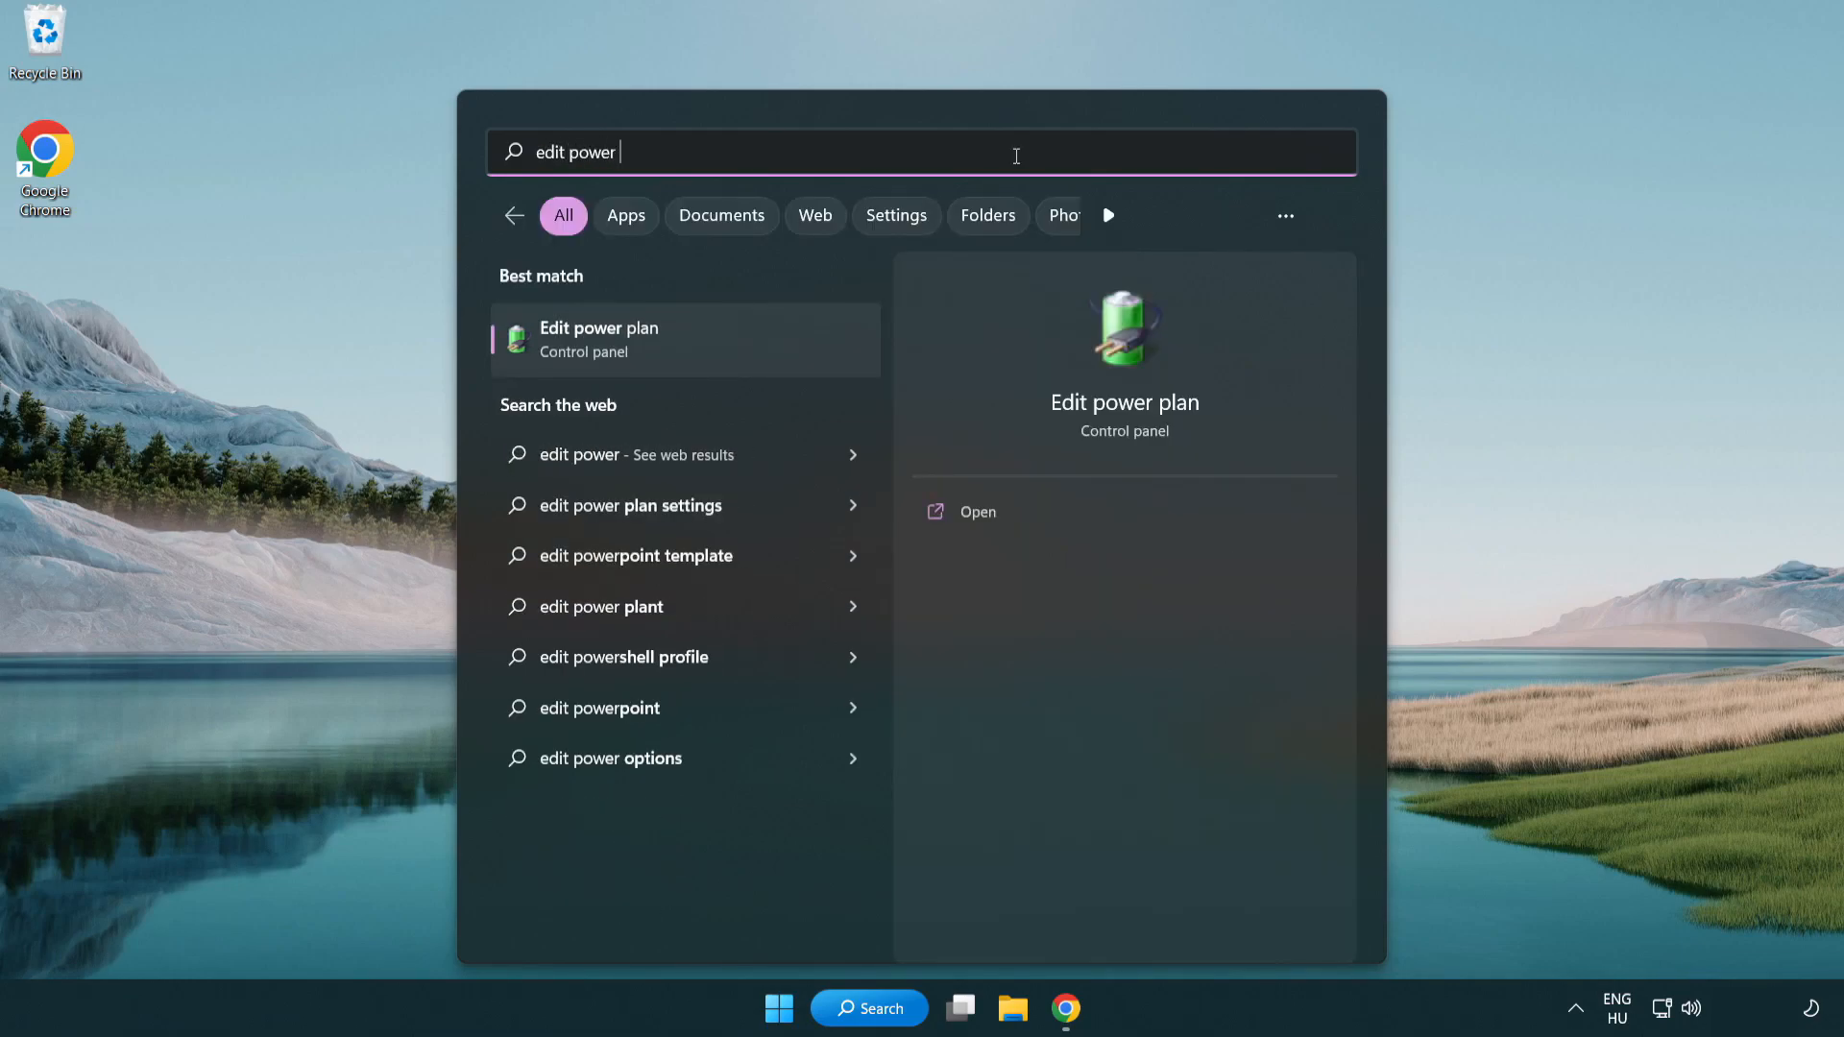
type("plan")
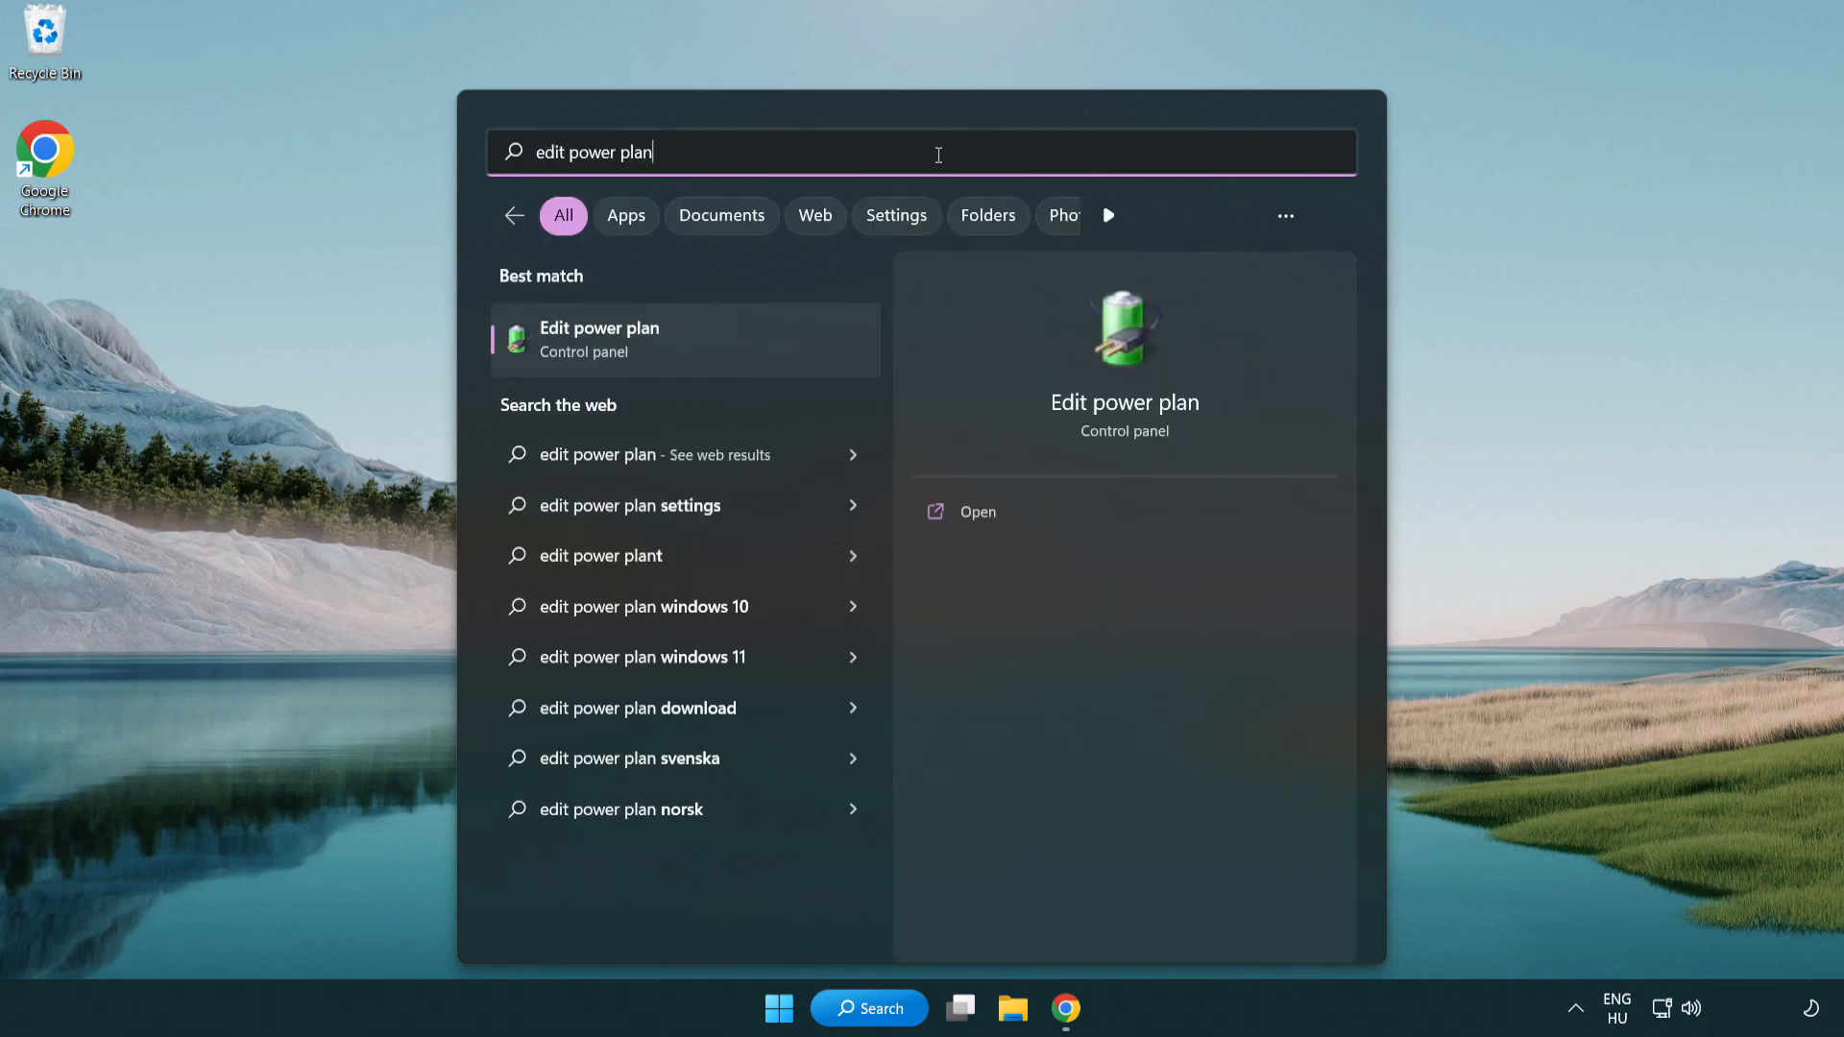
mouse_move(694, 350)
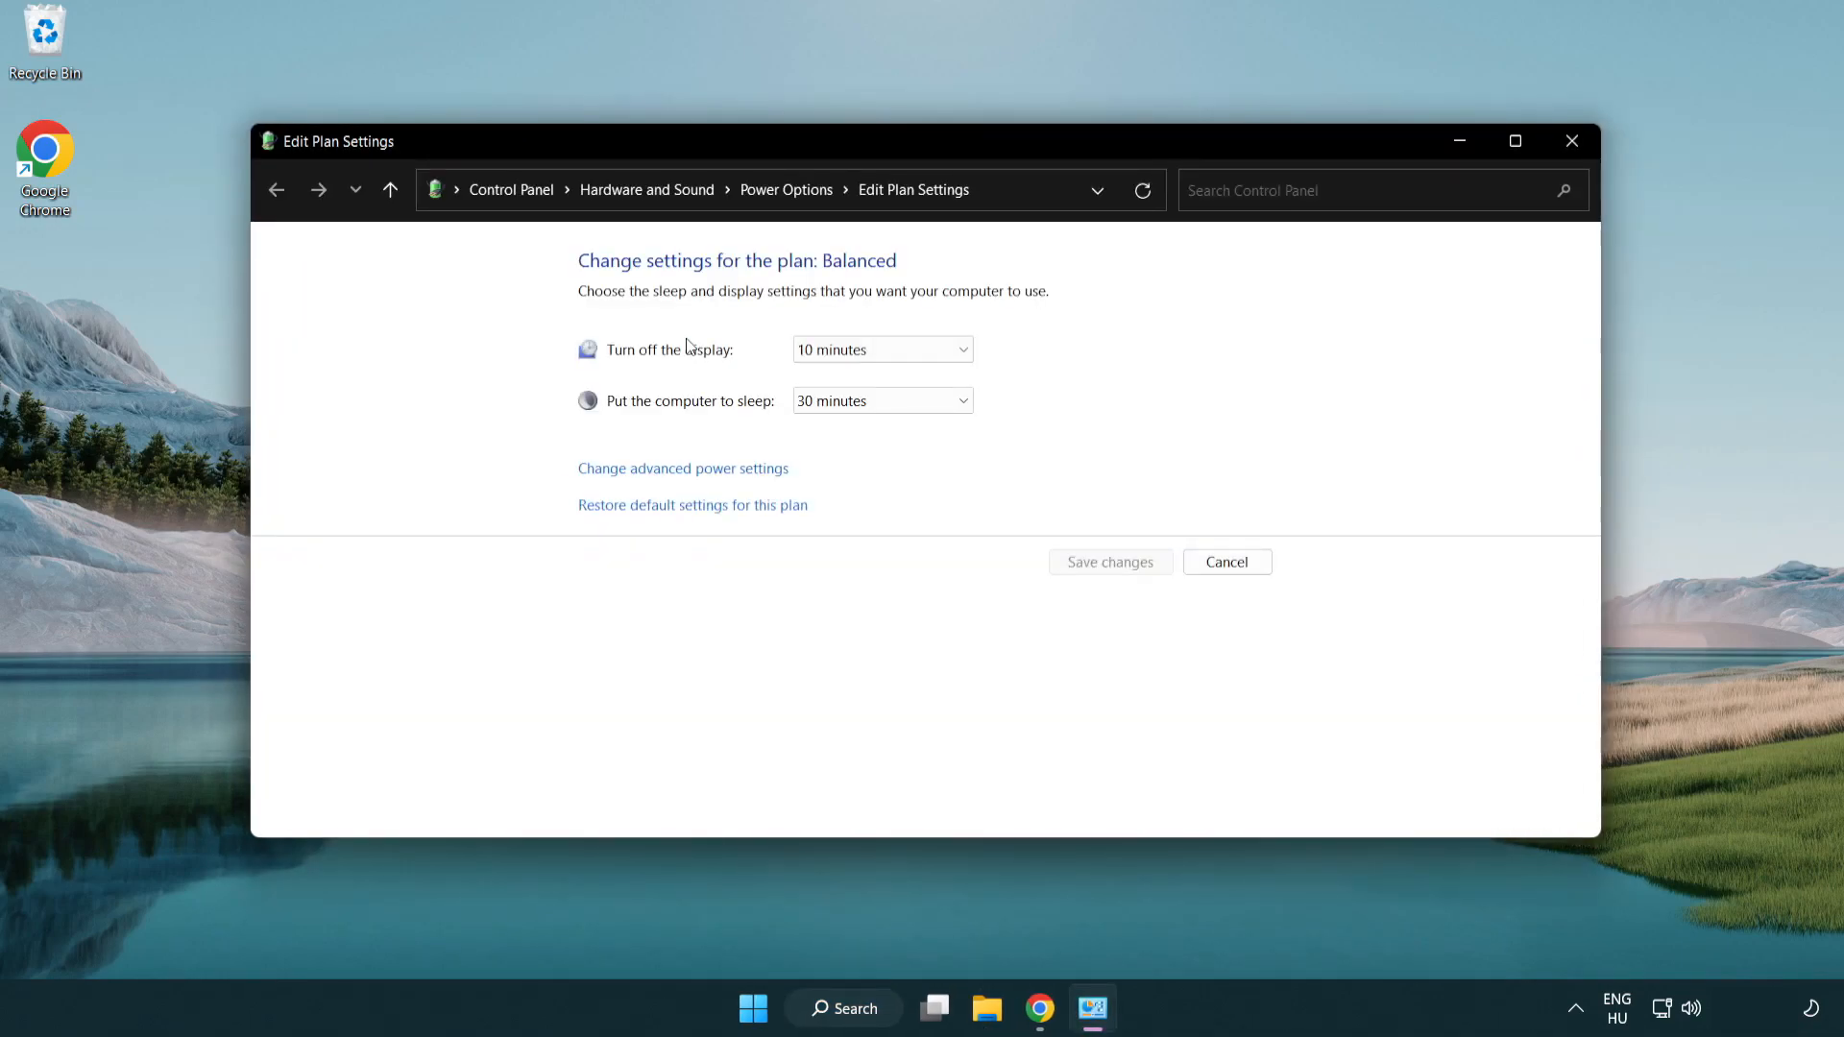
mouse_move(786, 191)
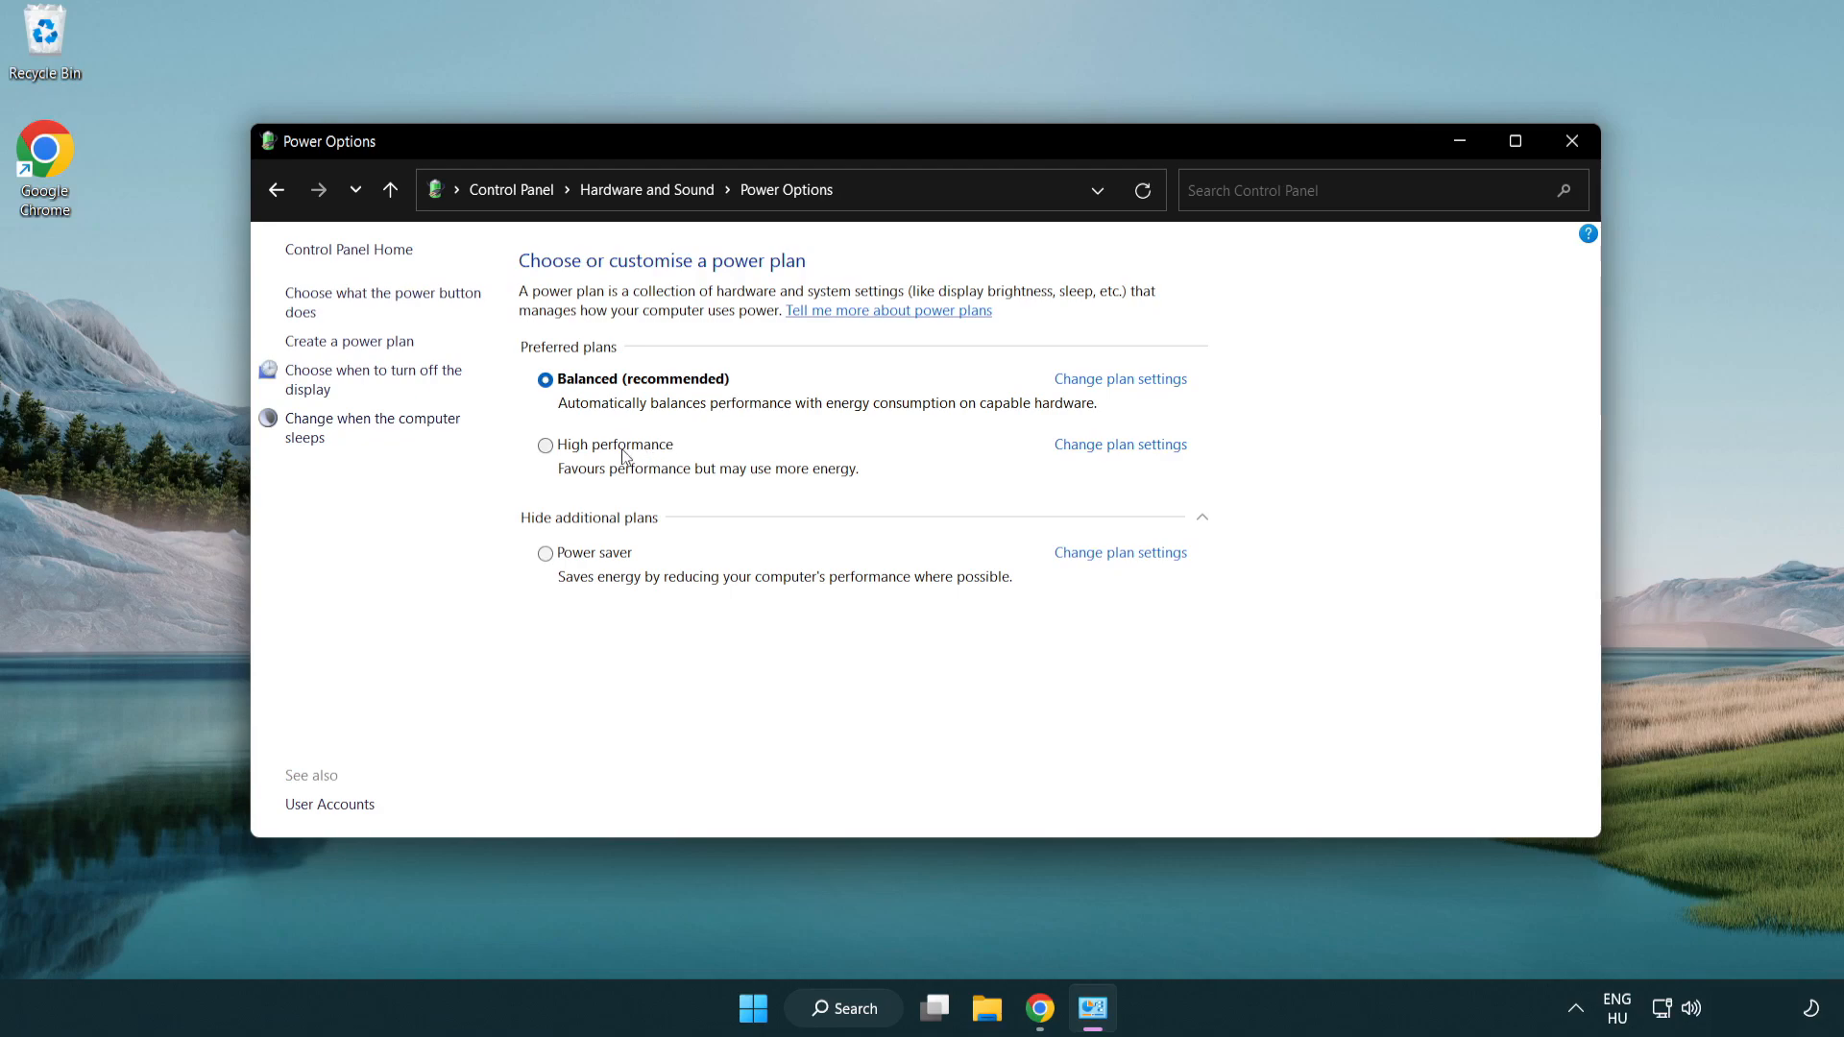
mouse_move(597, 453)
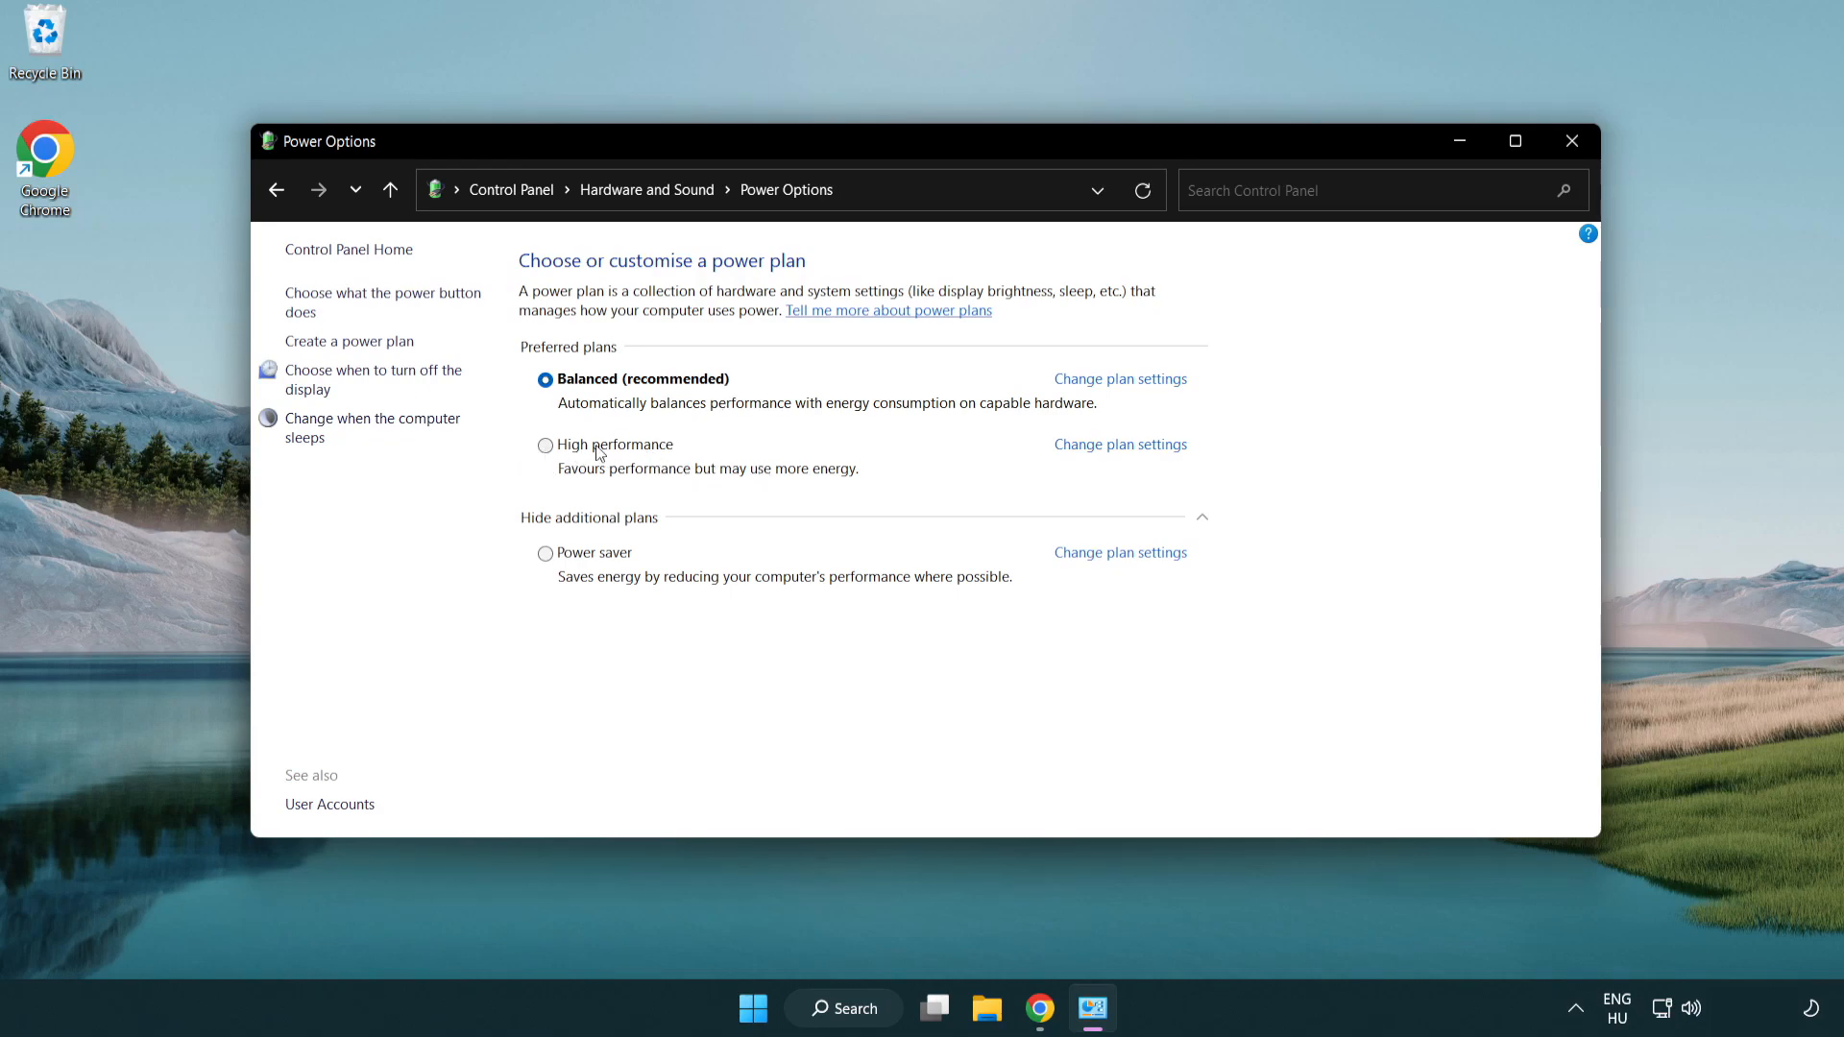
Step: Make High performance the active power plan and close Power Options
left_click(544, 443)
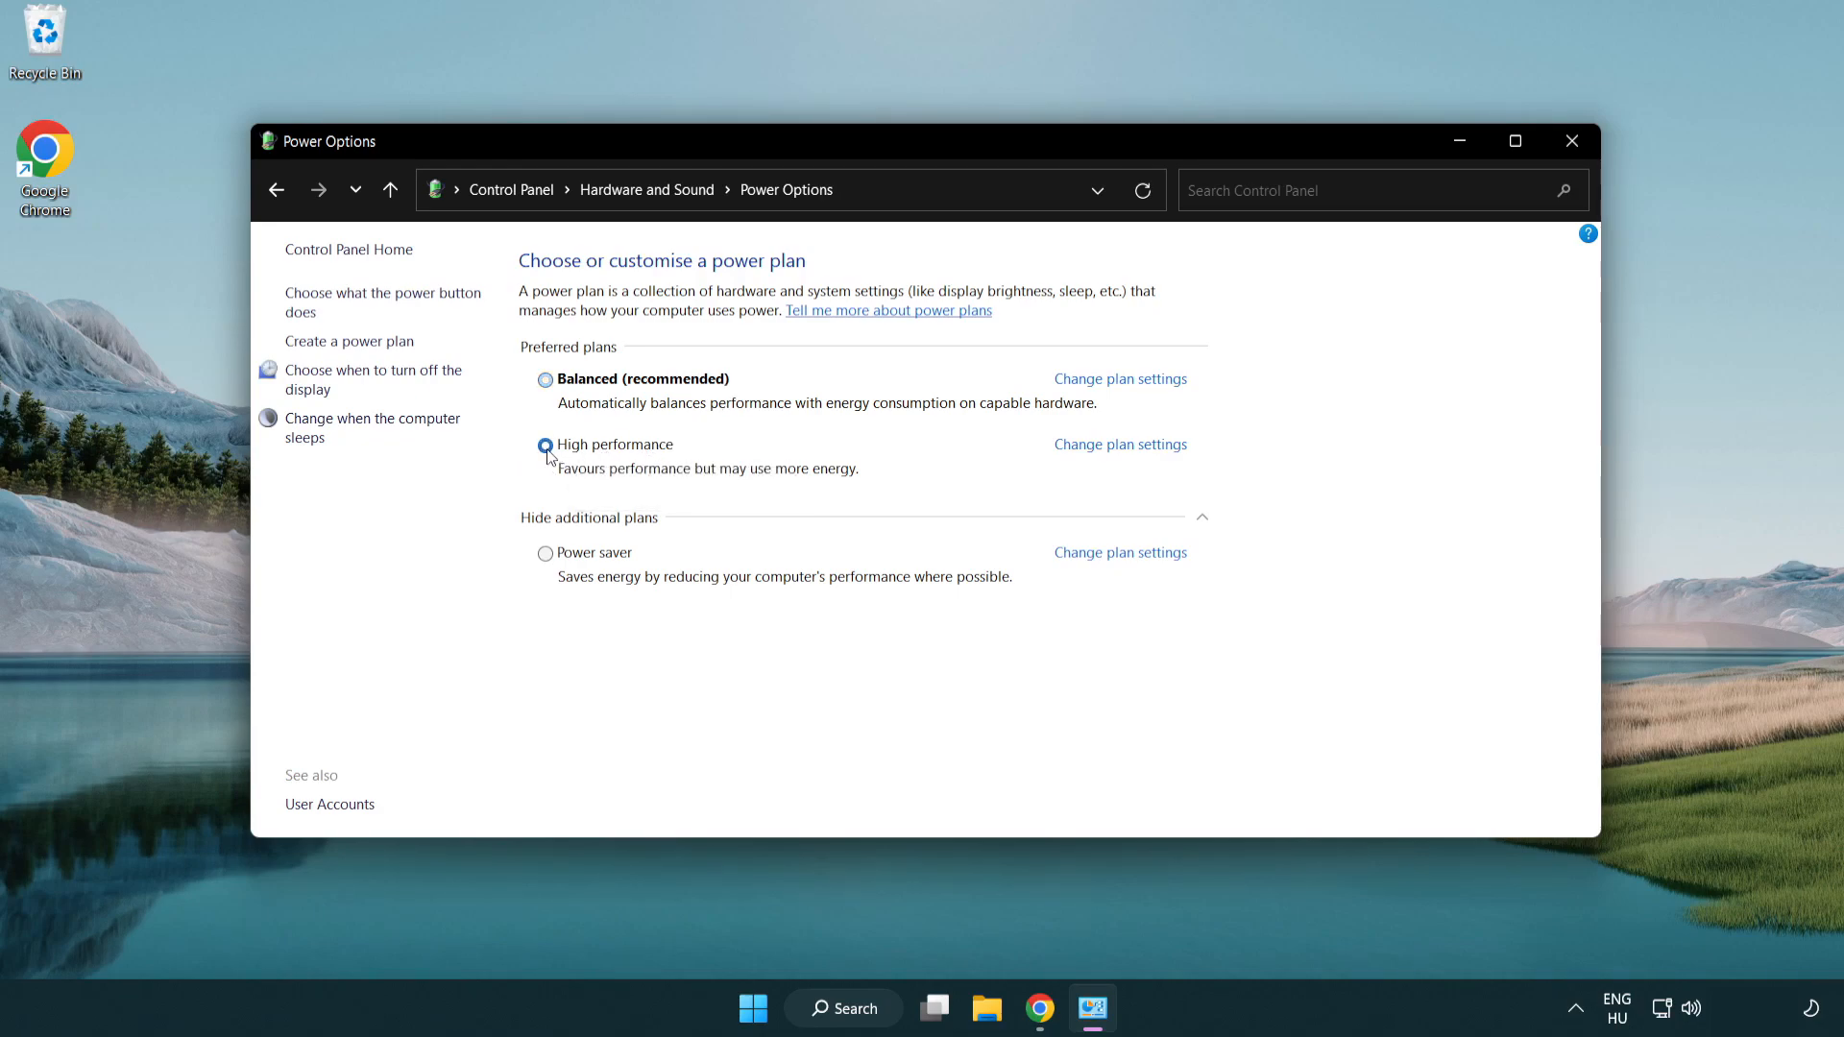
left_click(544, 444)
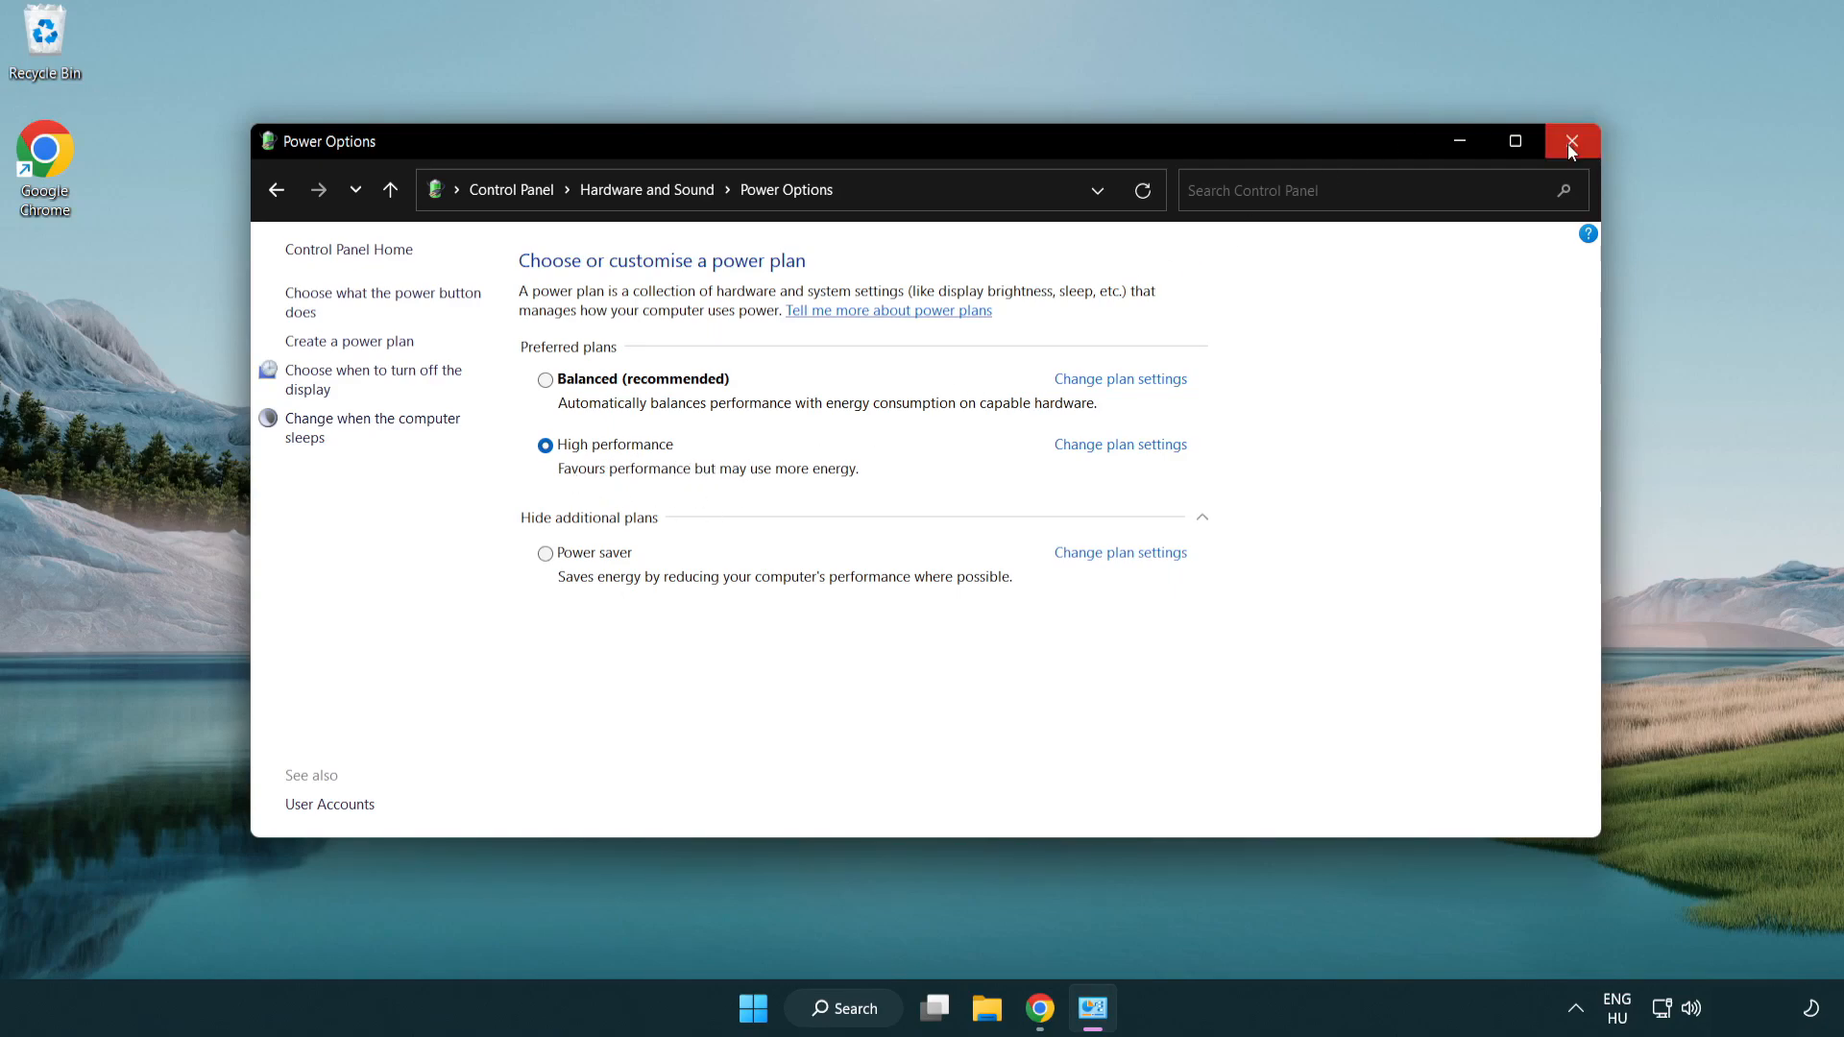
left_click(1571, 140)
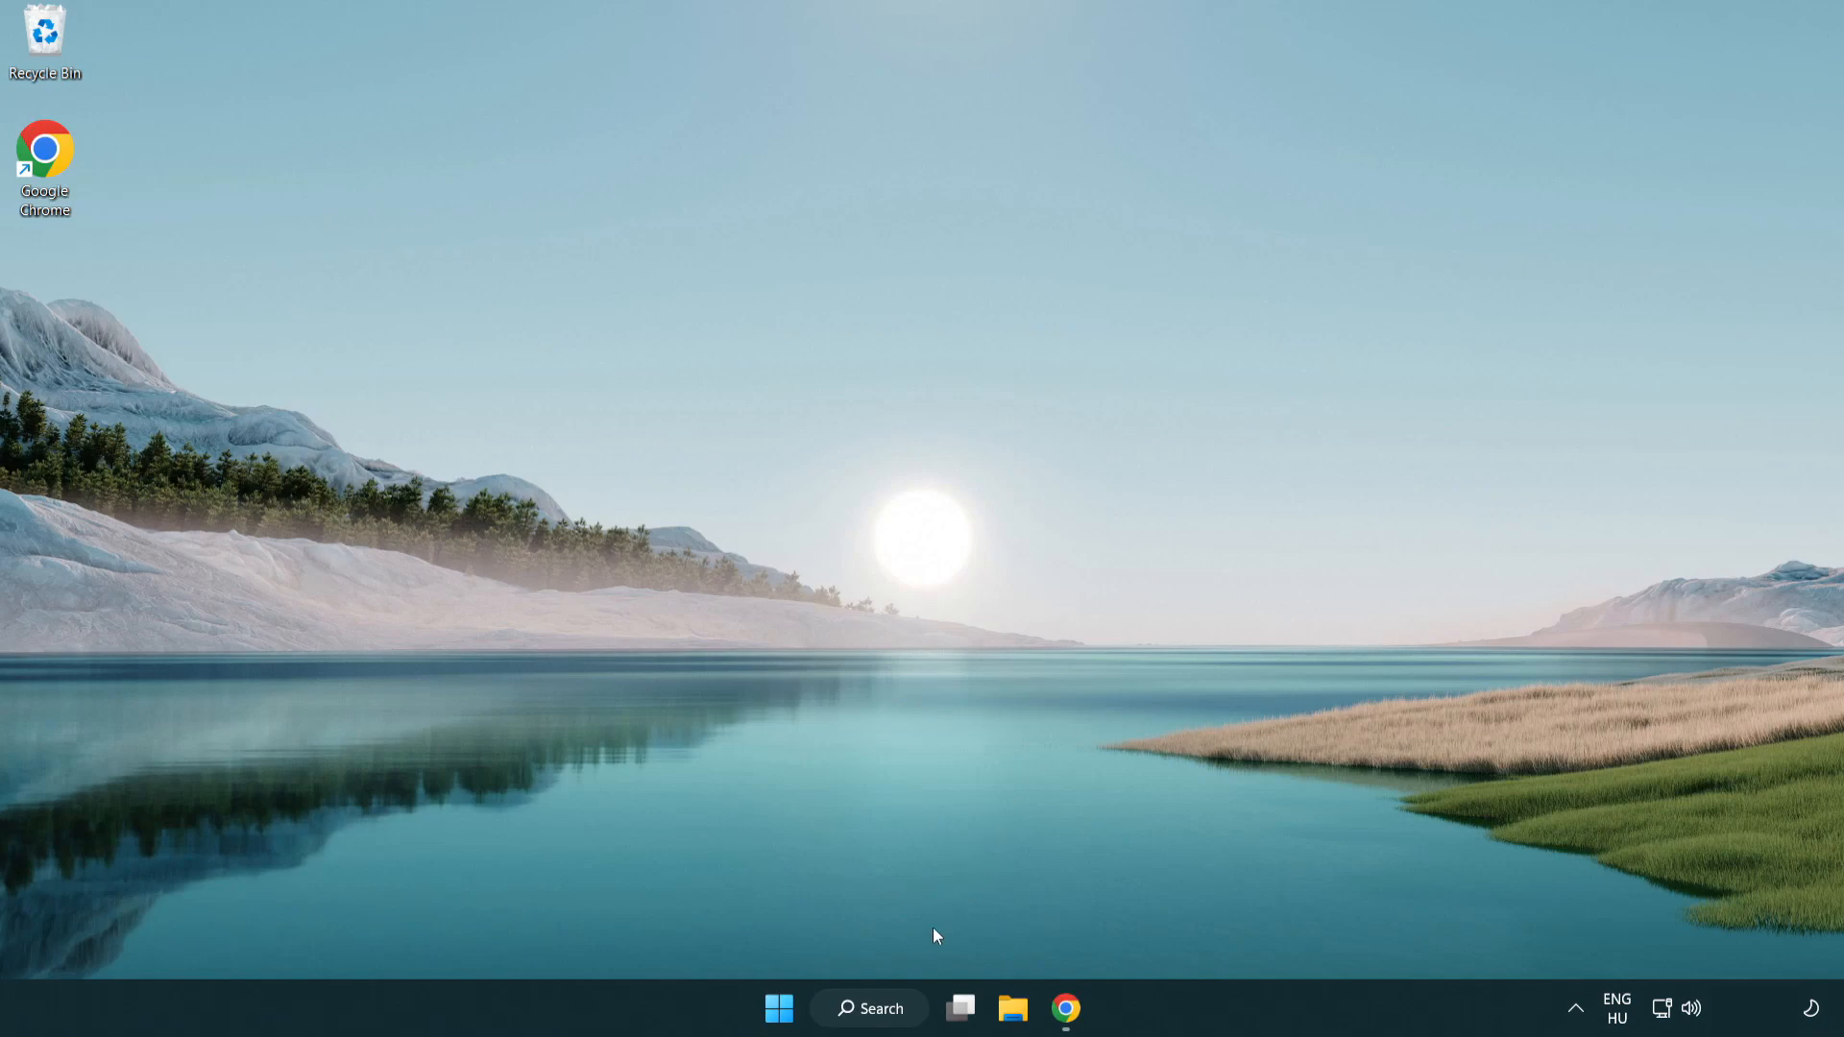
left_click(868, 1009)
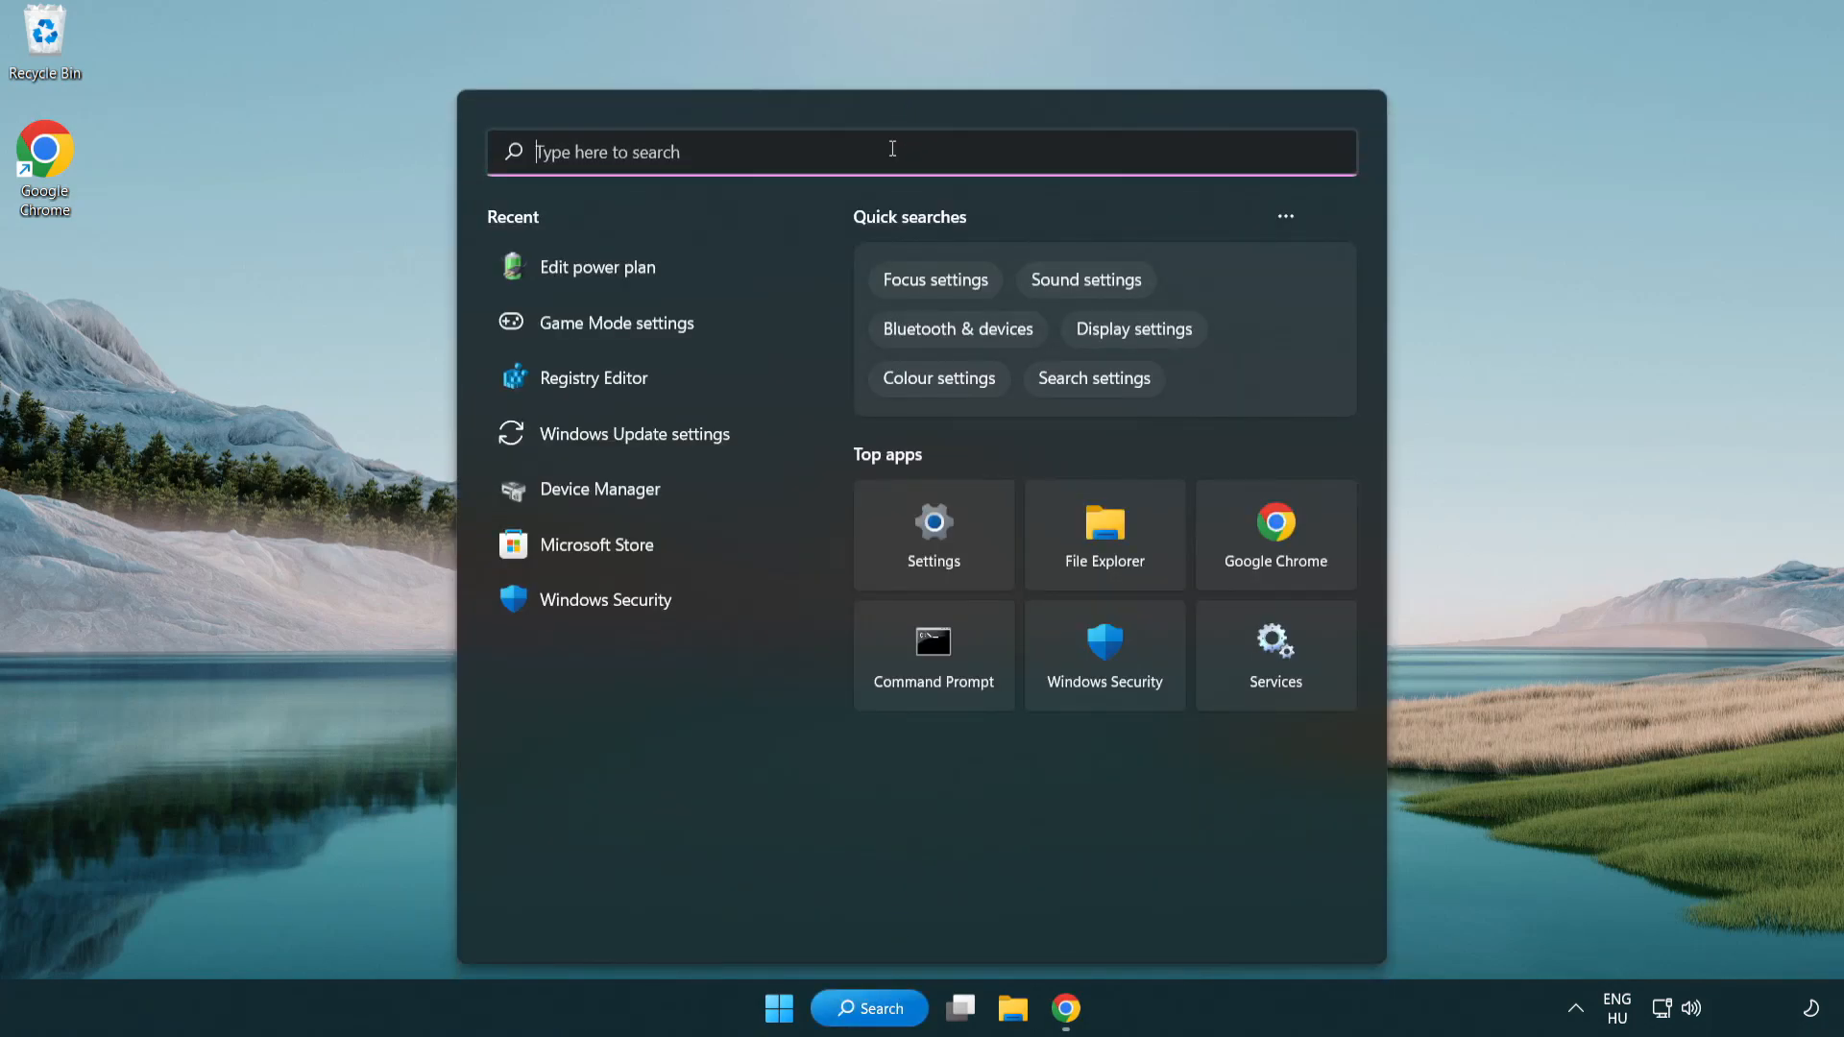
type("device manager")
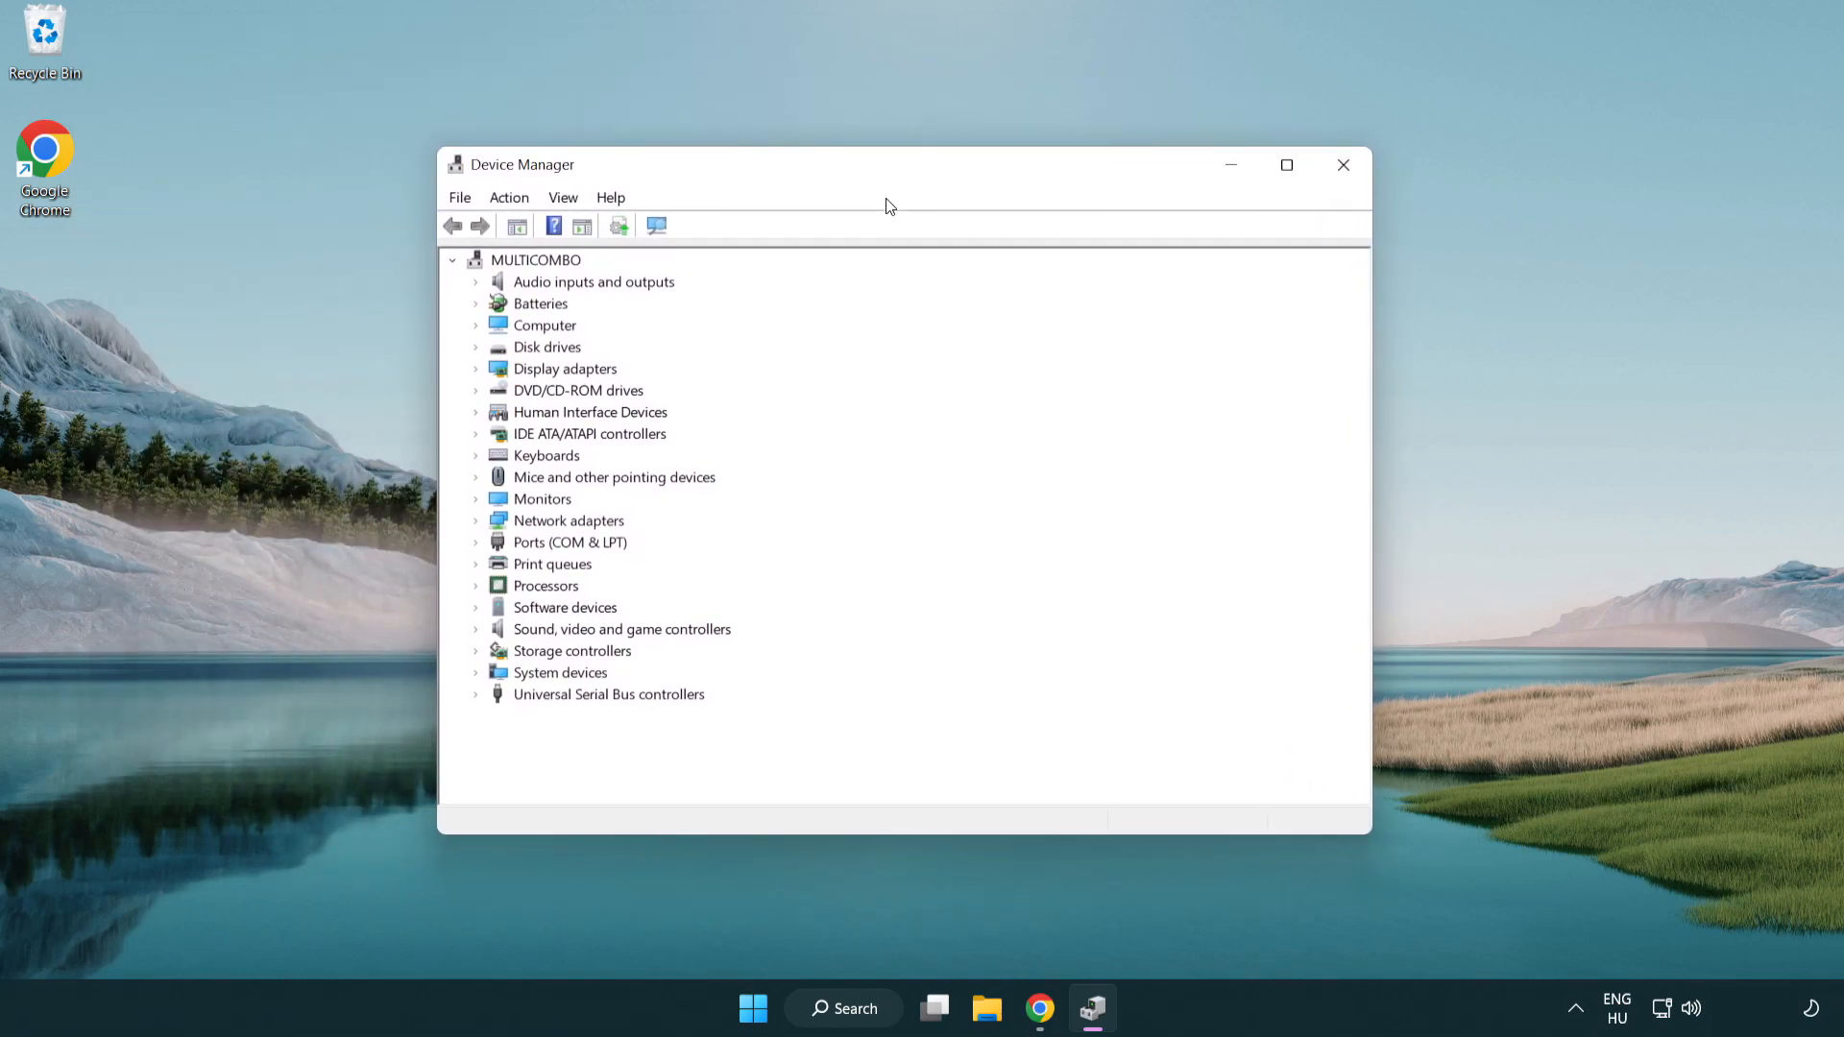
left_click(564, 369)
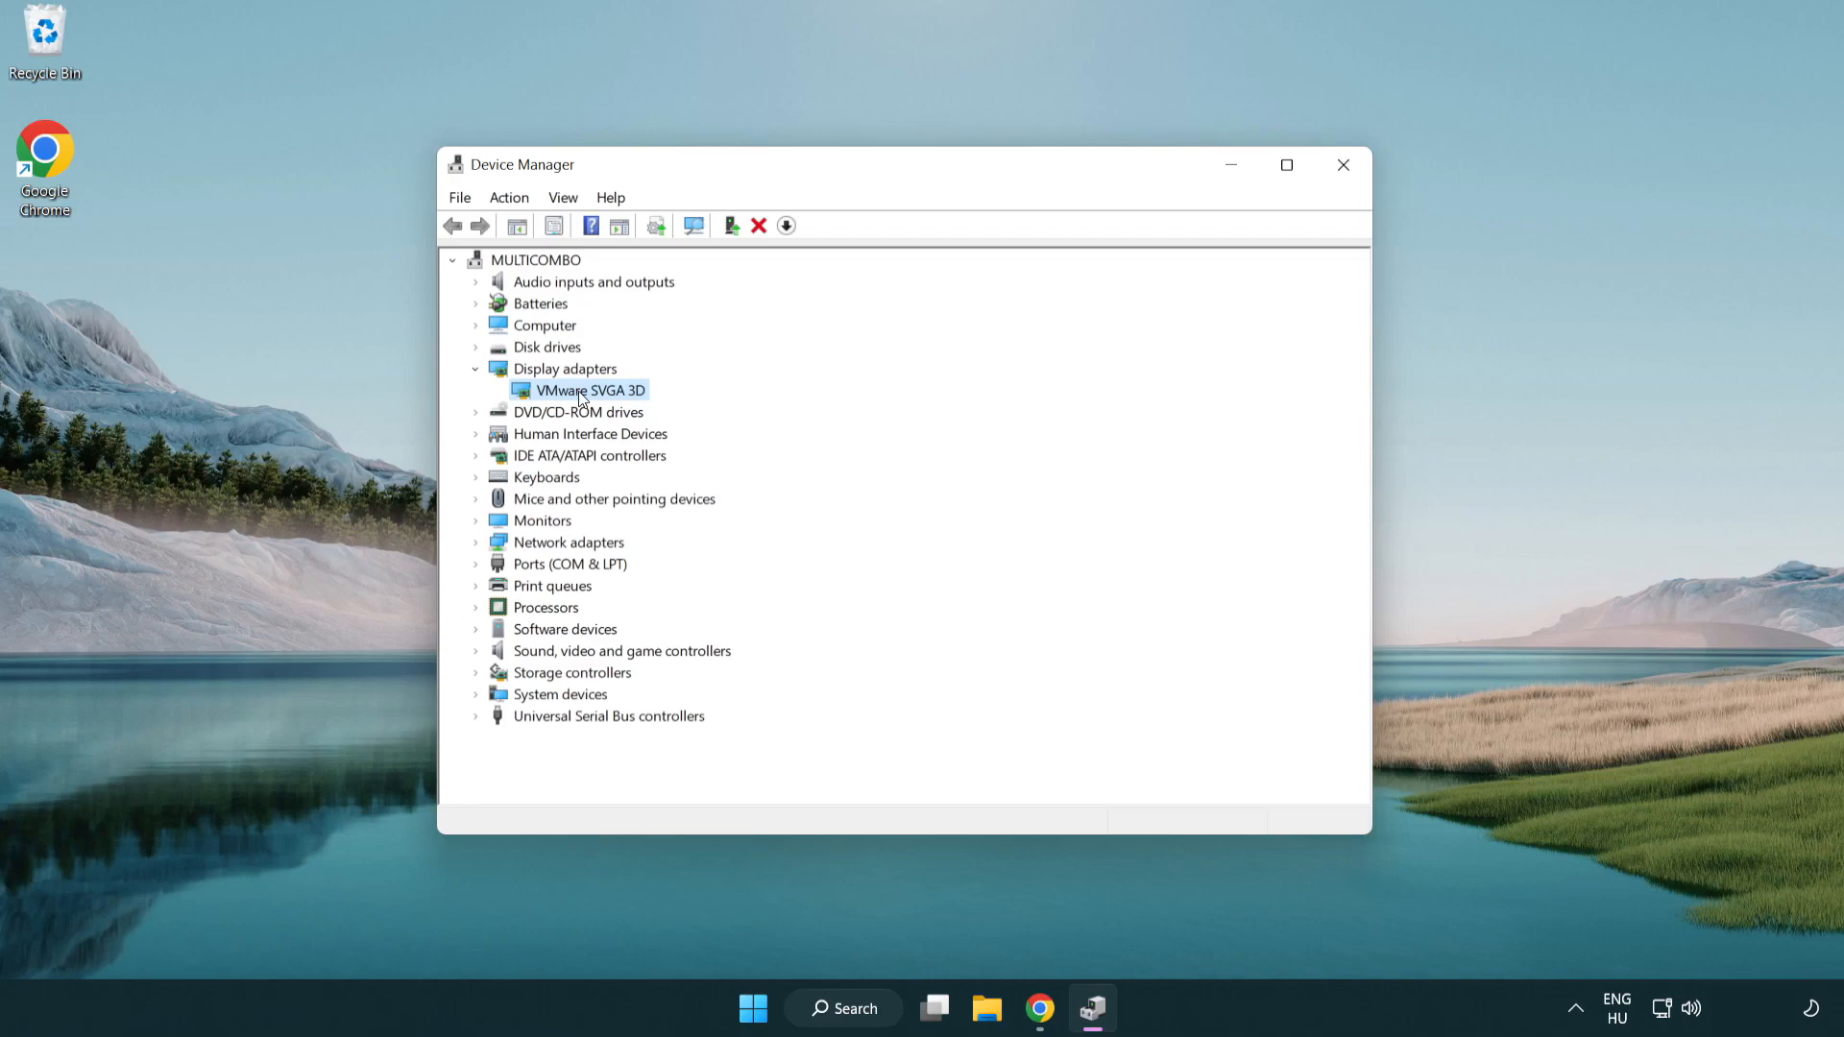
right_click(588, 390)
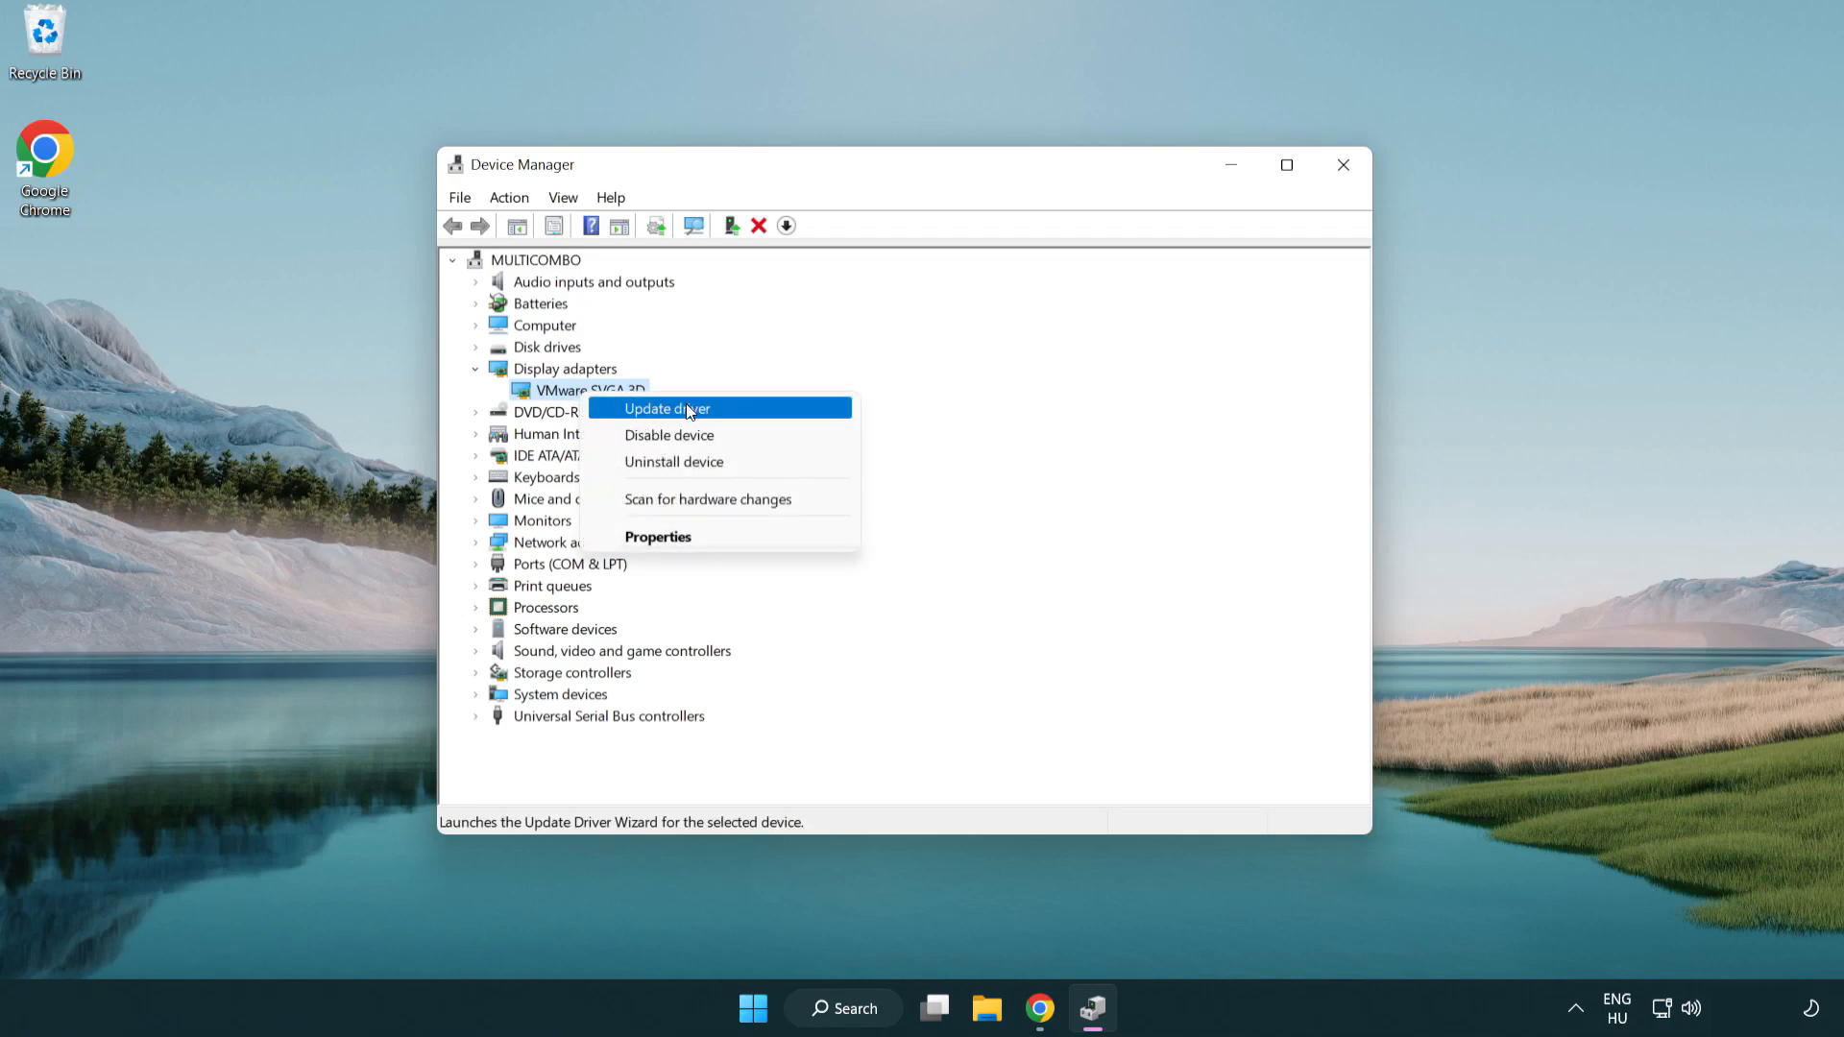
left_click(667, 407)
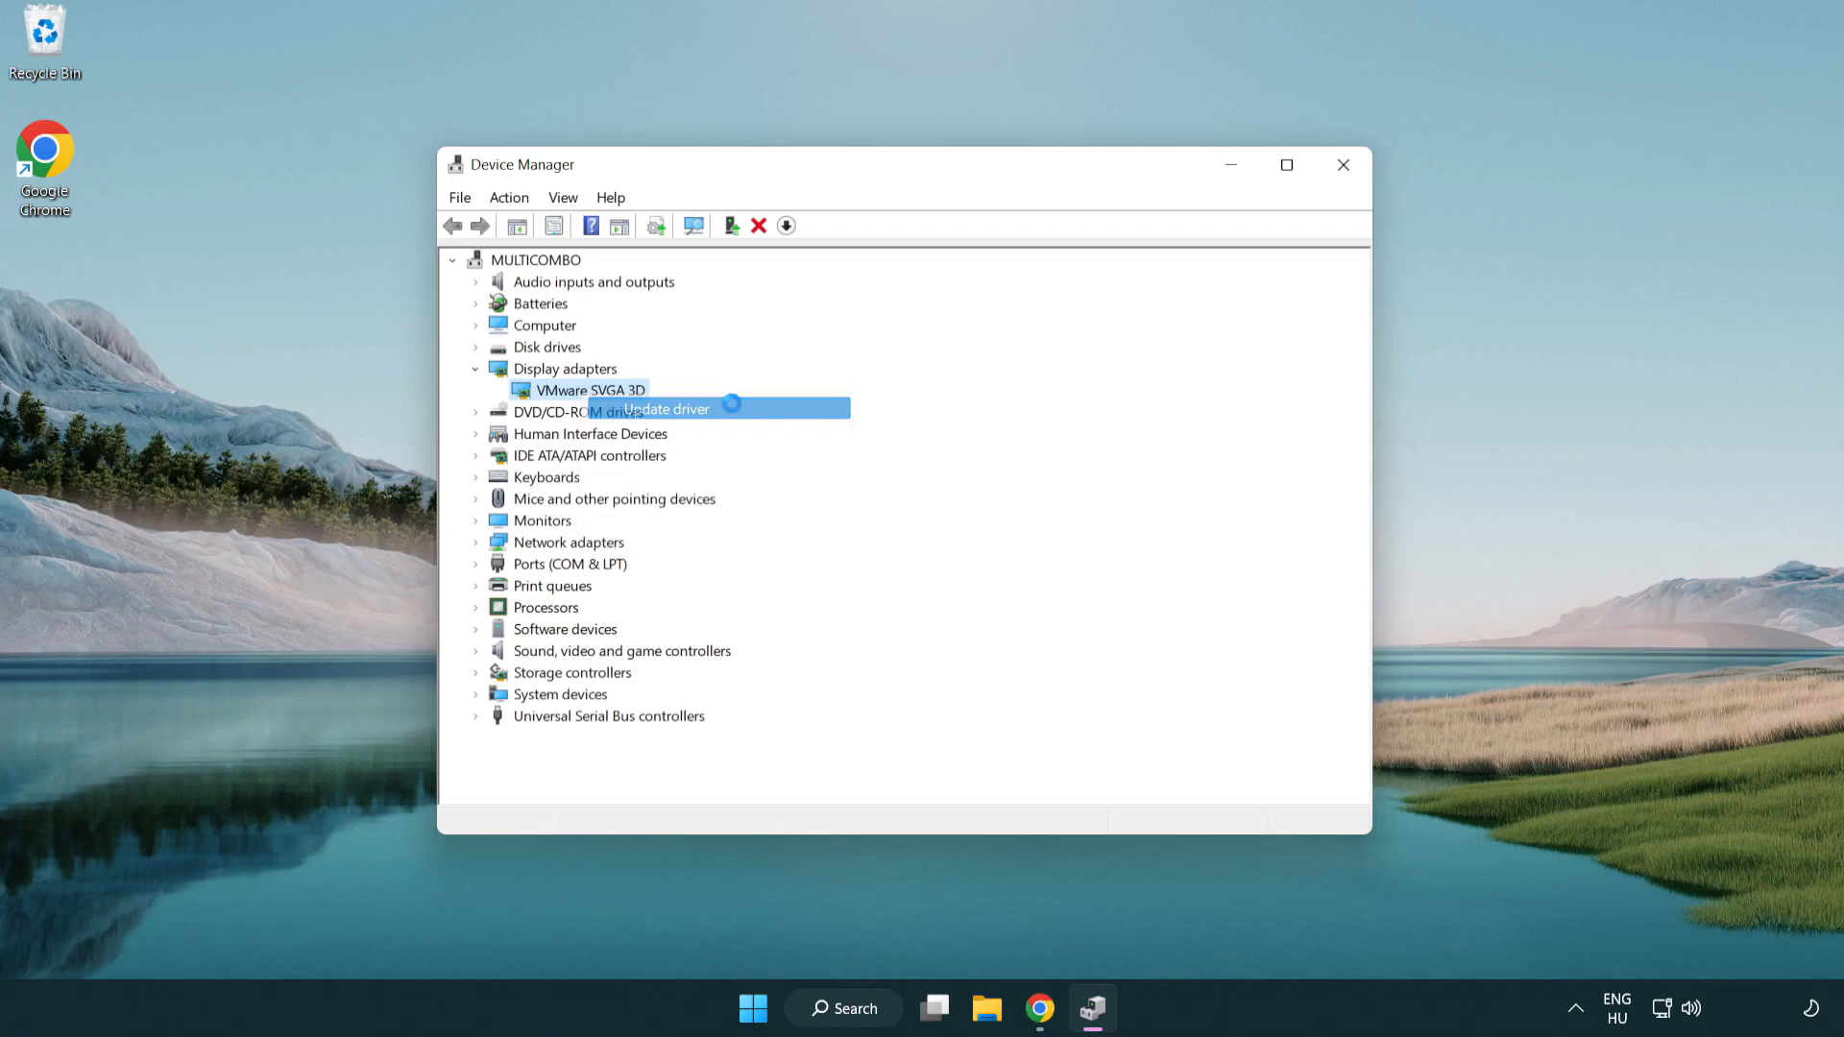
left_click(665, 407)
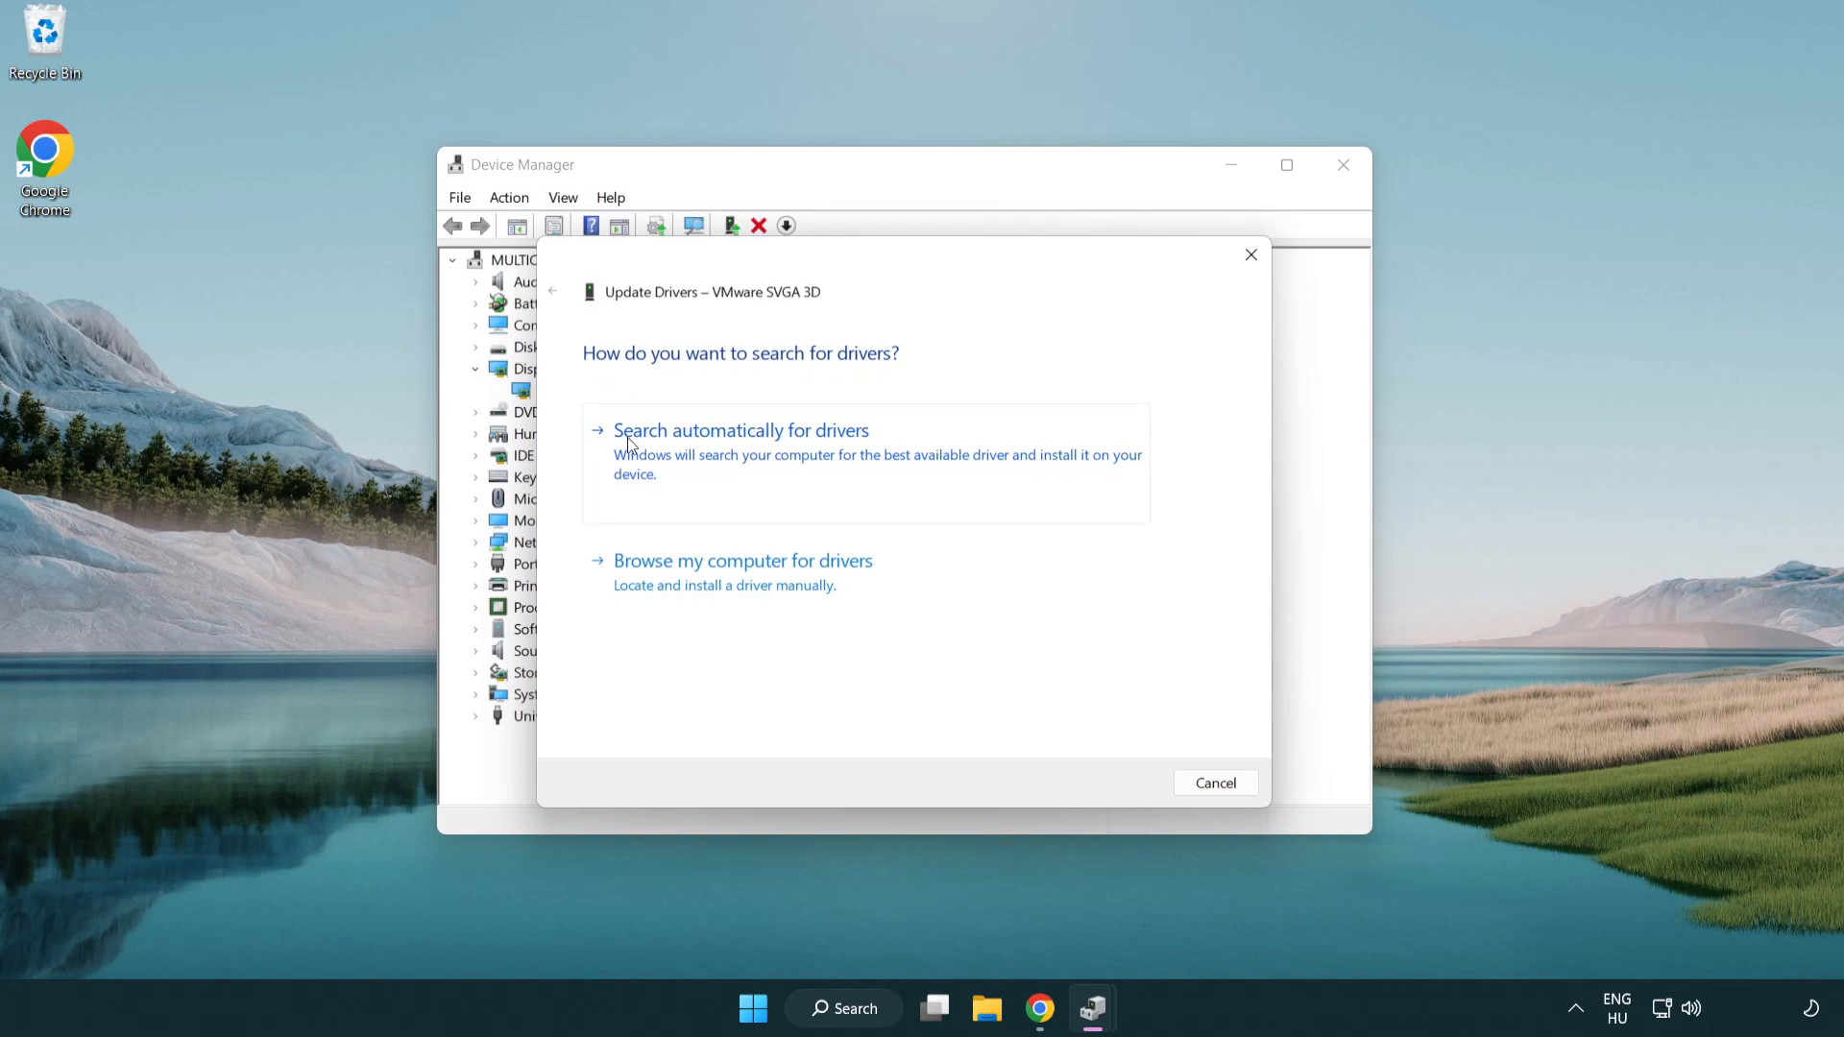
mouse_move(761, 454)
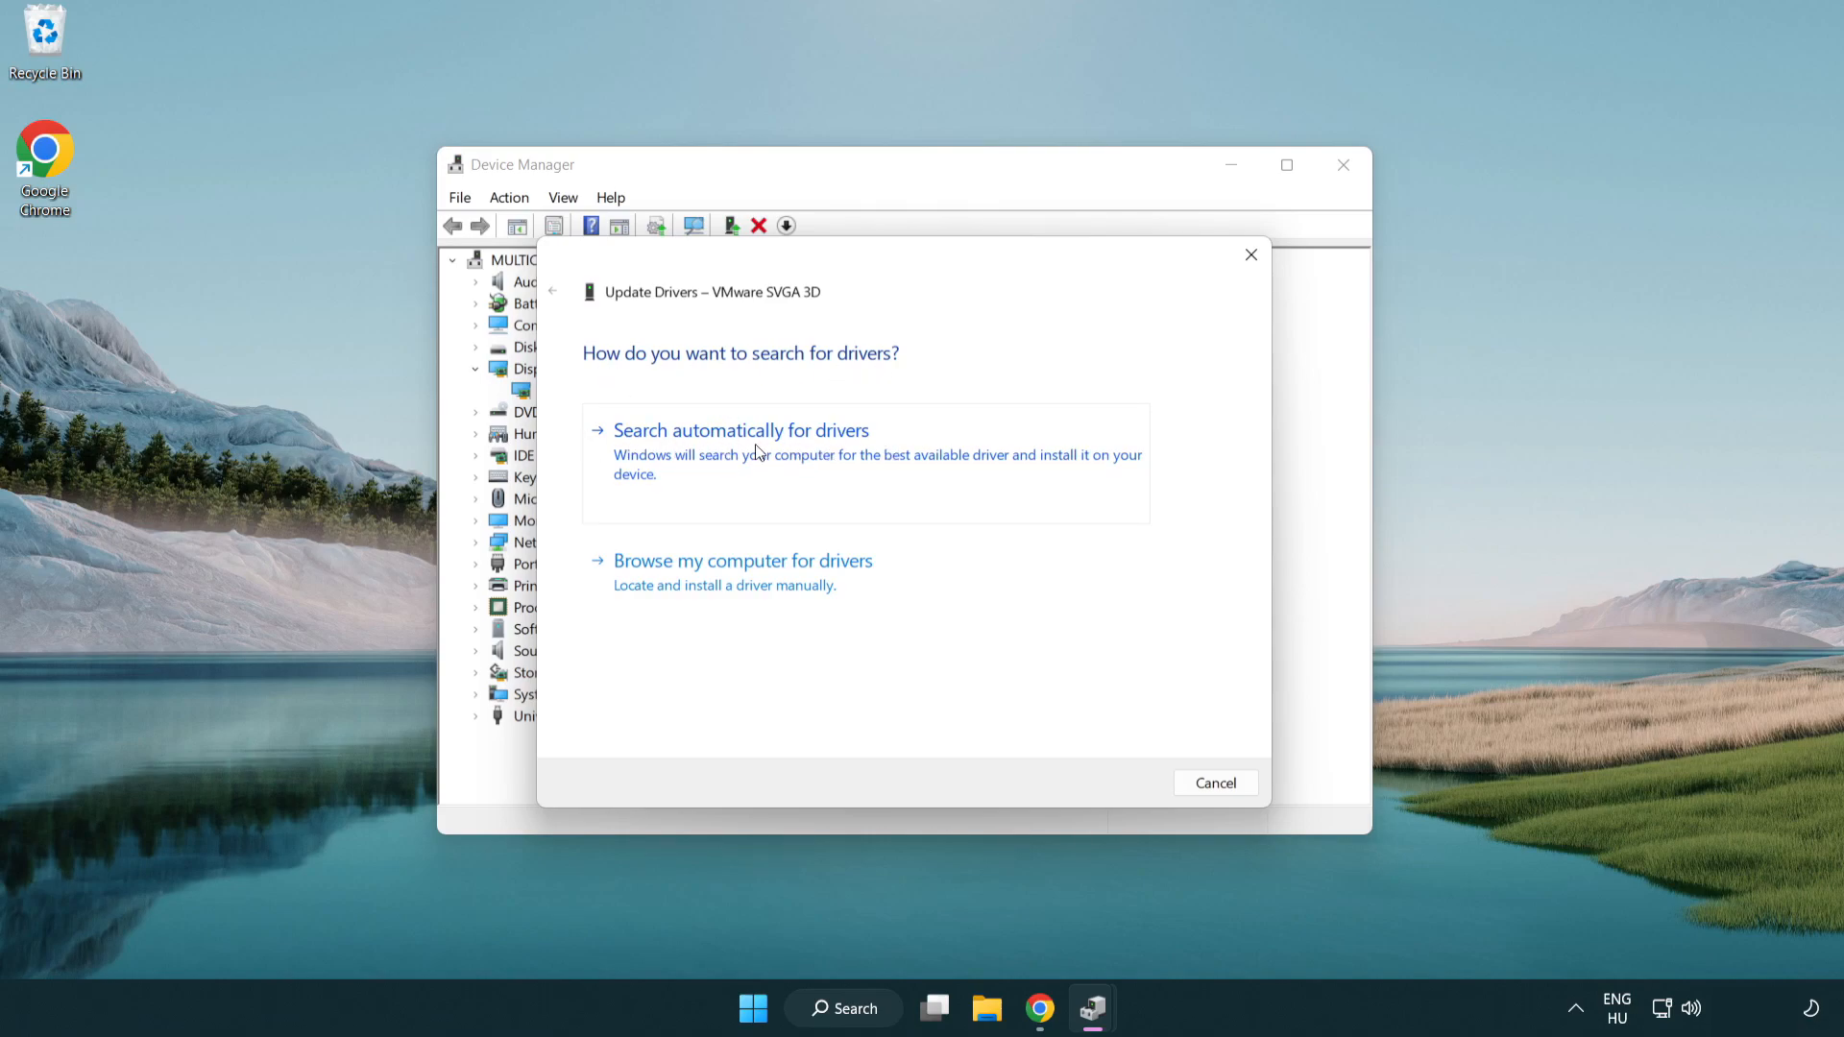
left_click(739, 429)
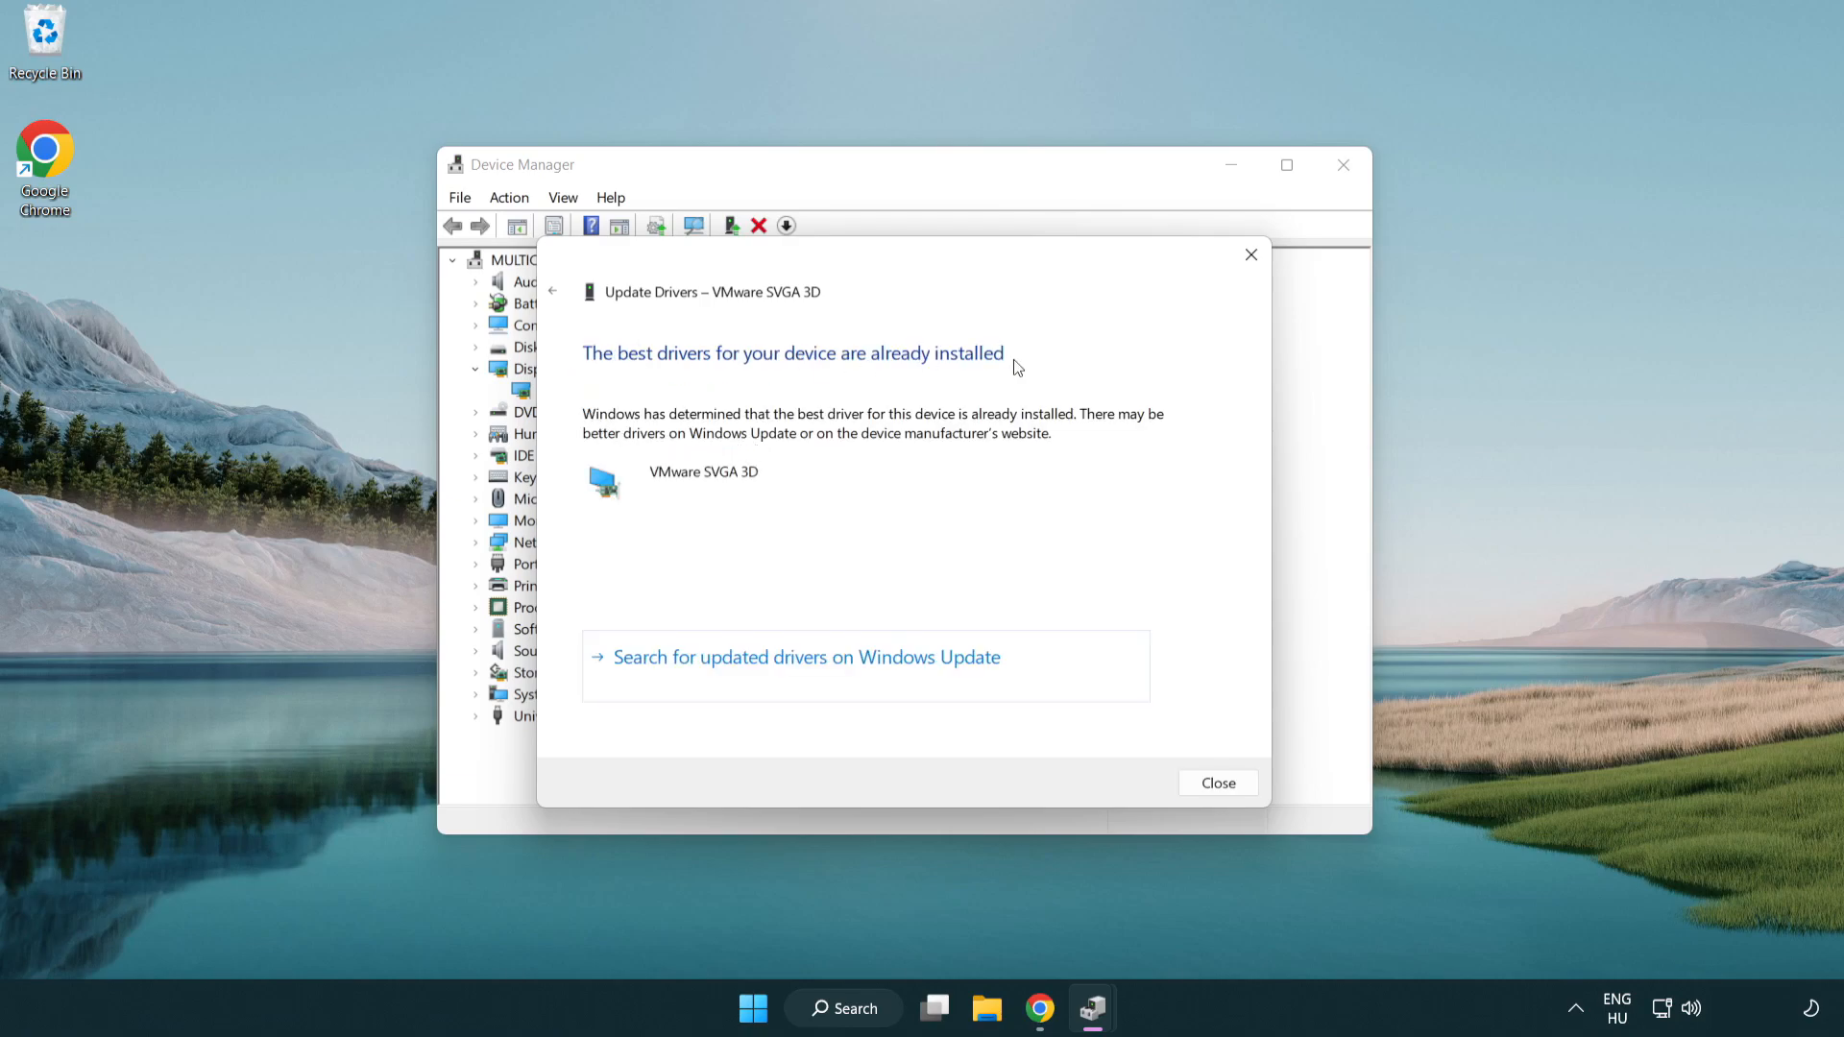
mouse_move(1217, 784)
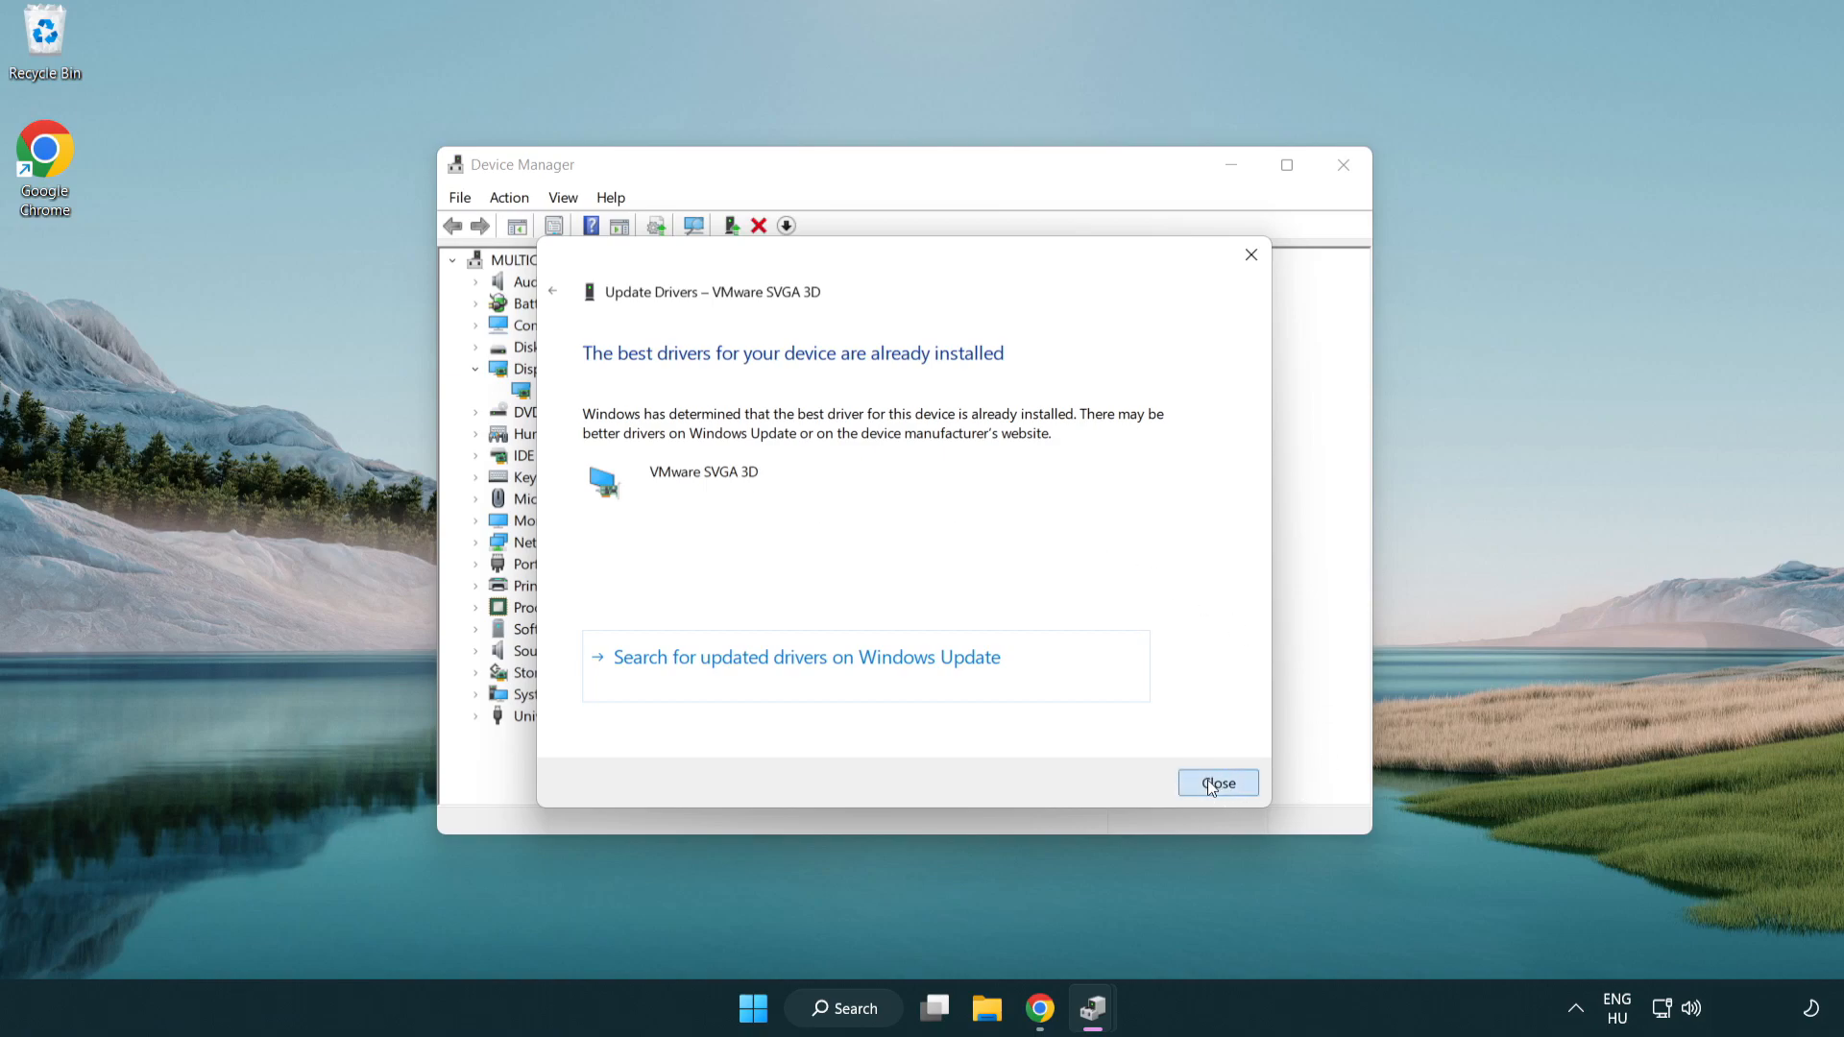
left_click(1218, 784)
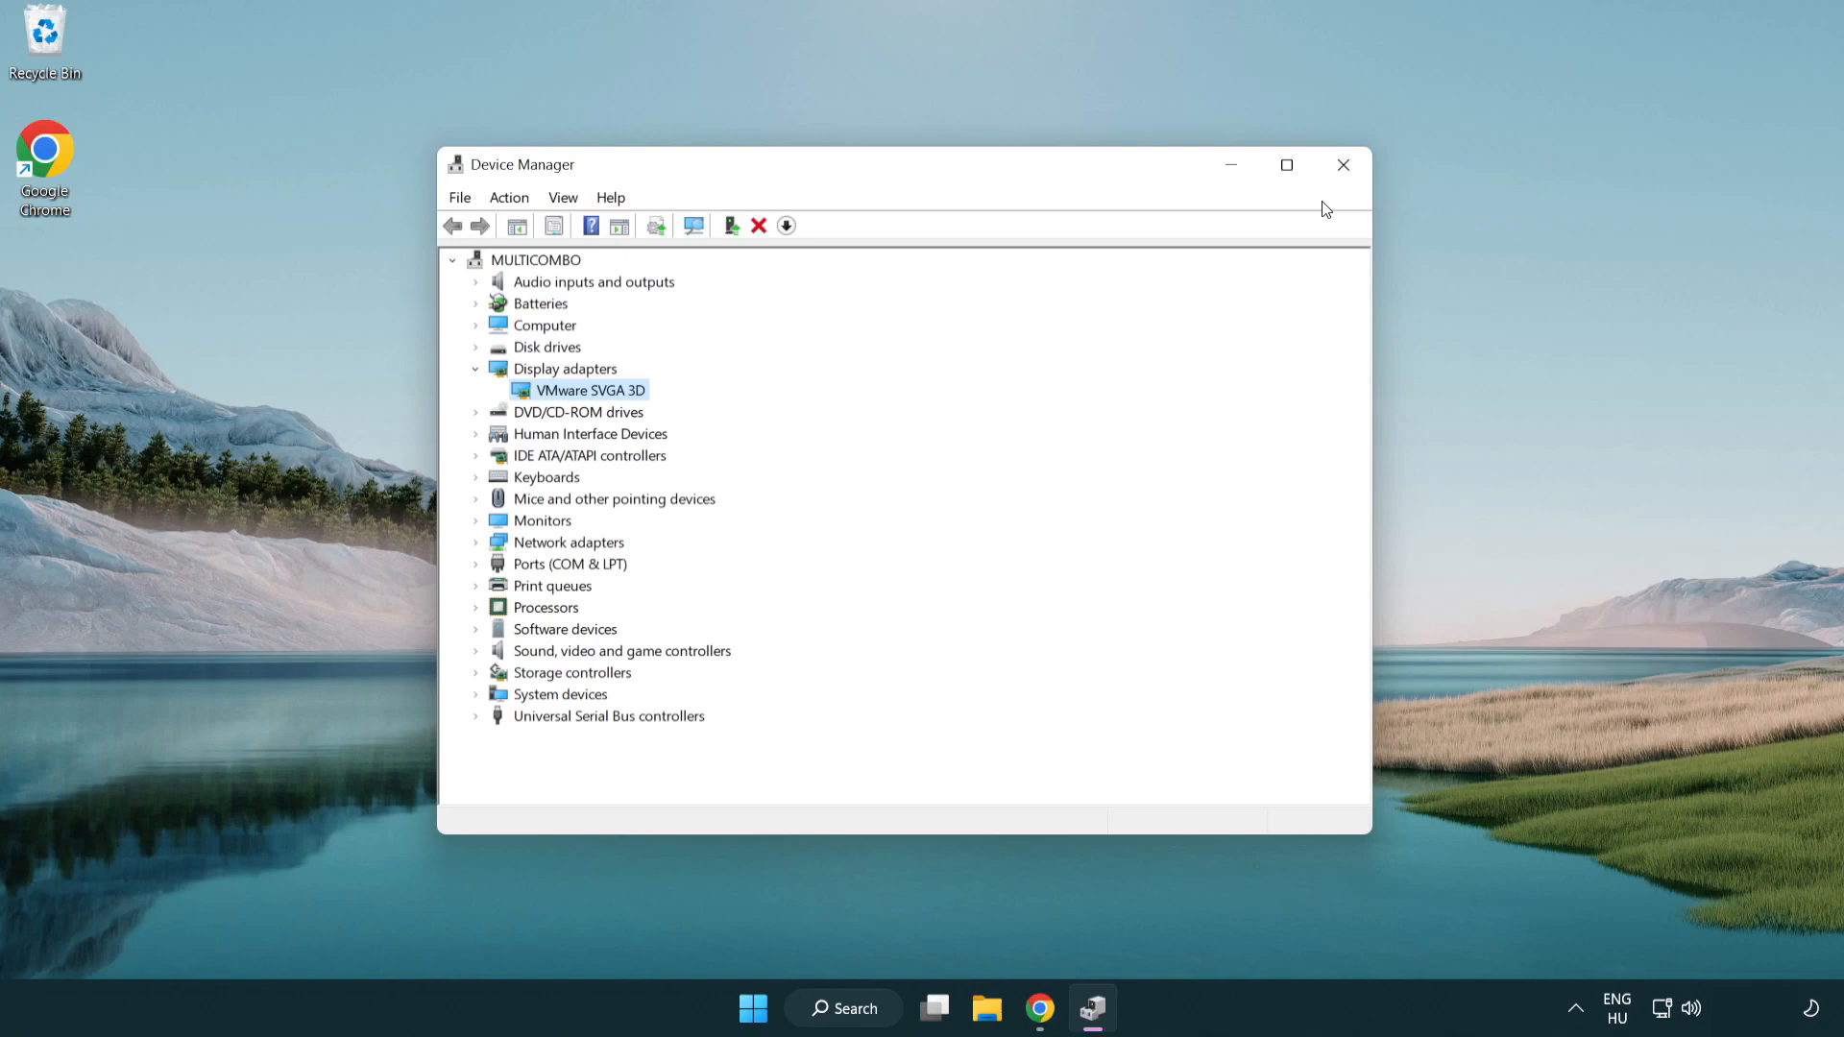
mouse_move(1343, 165)
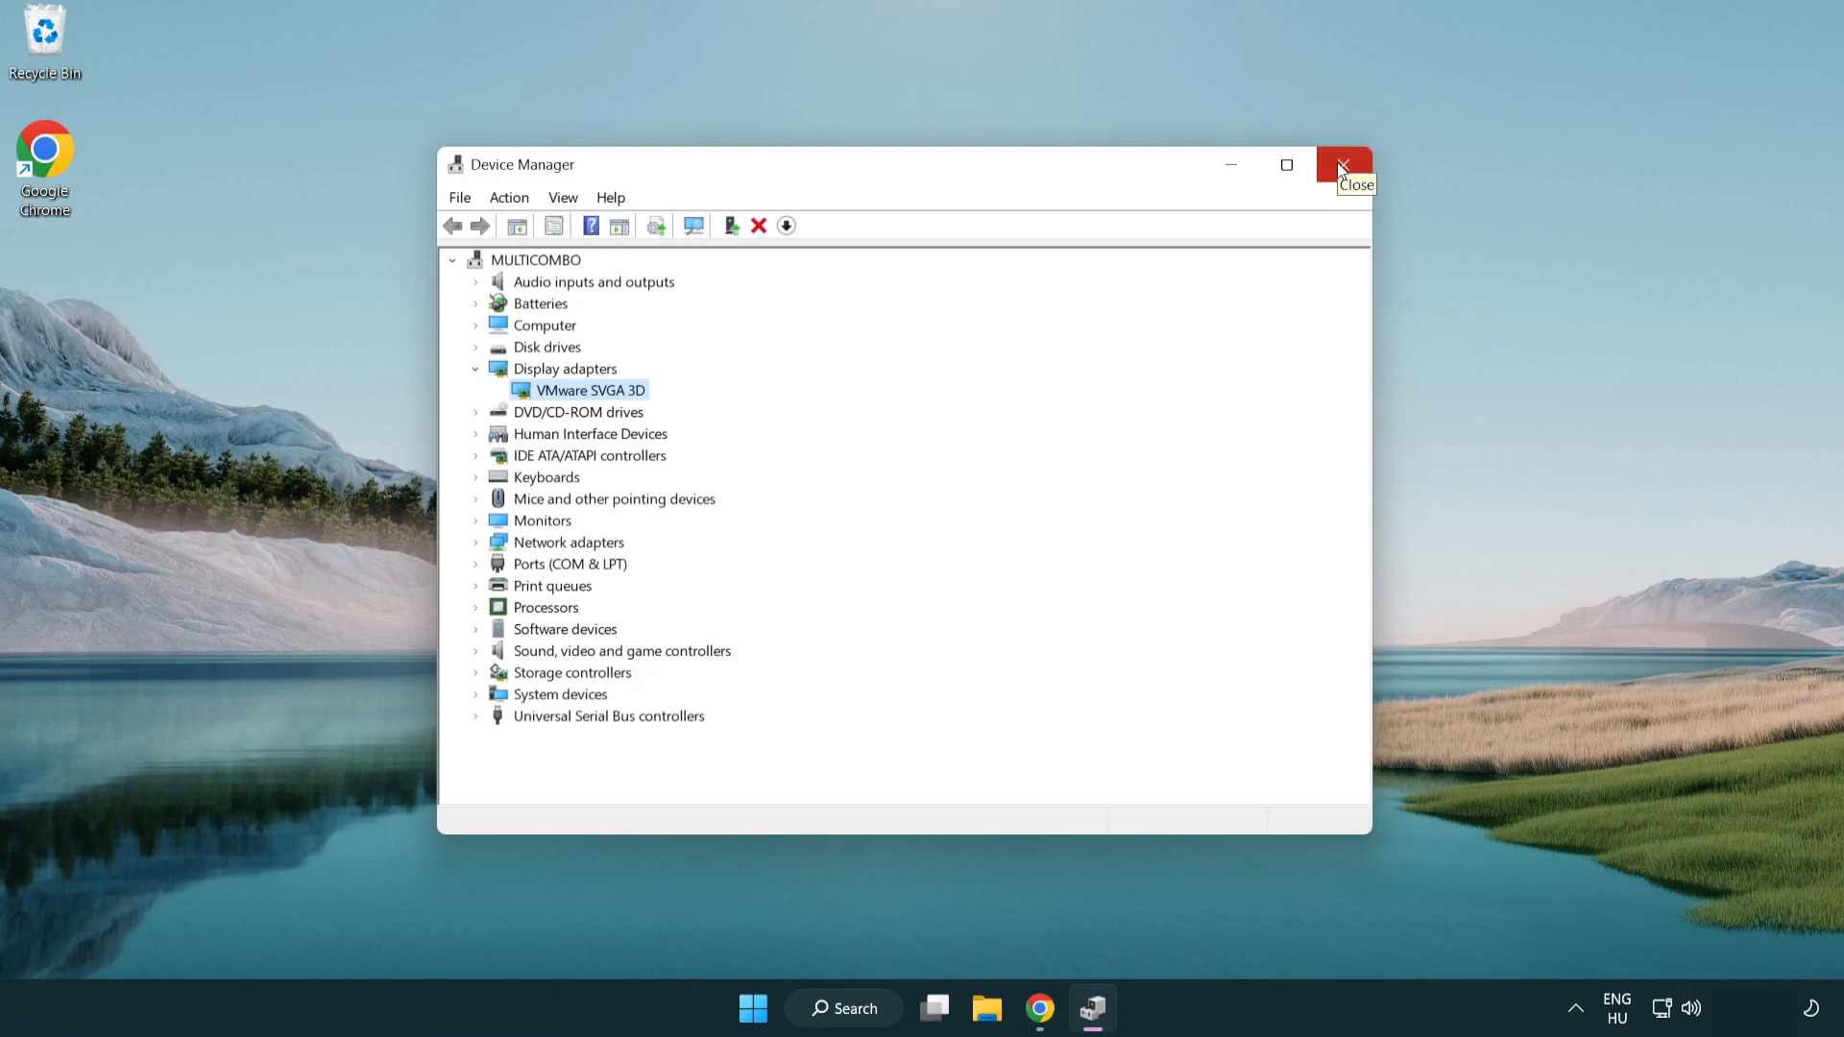
left_click(1345, 165)
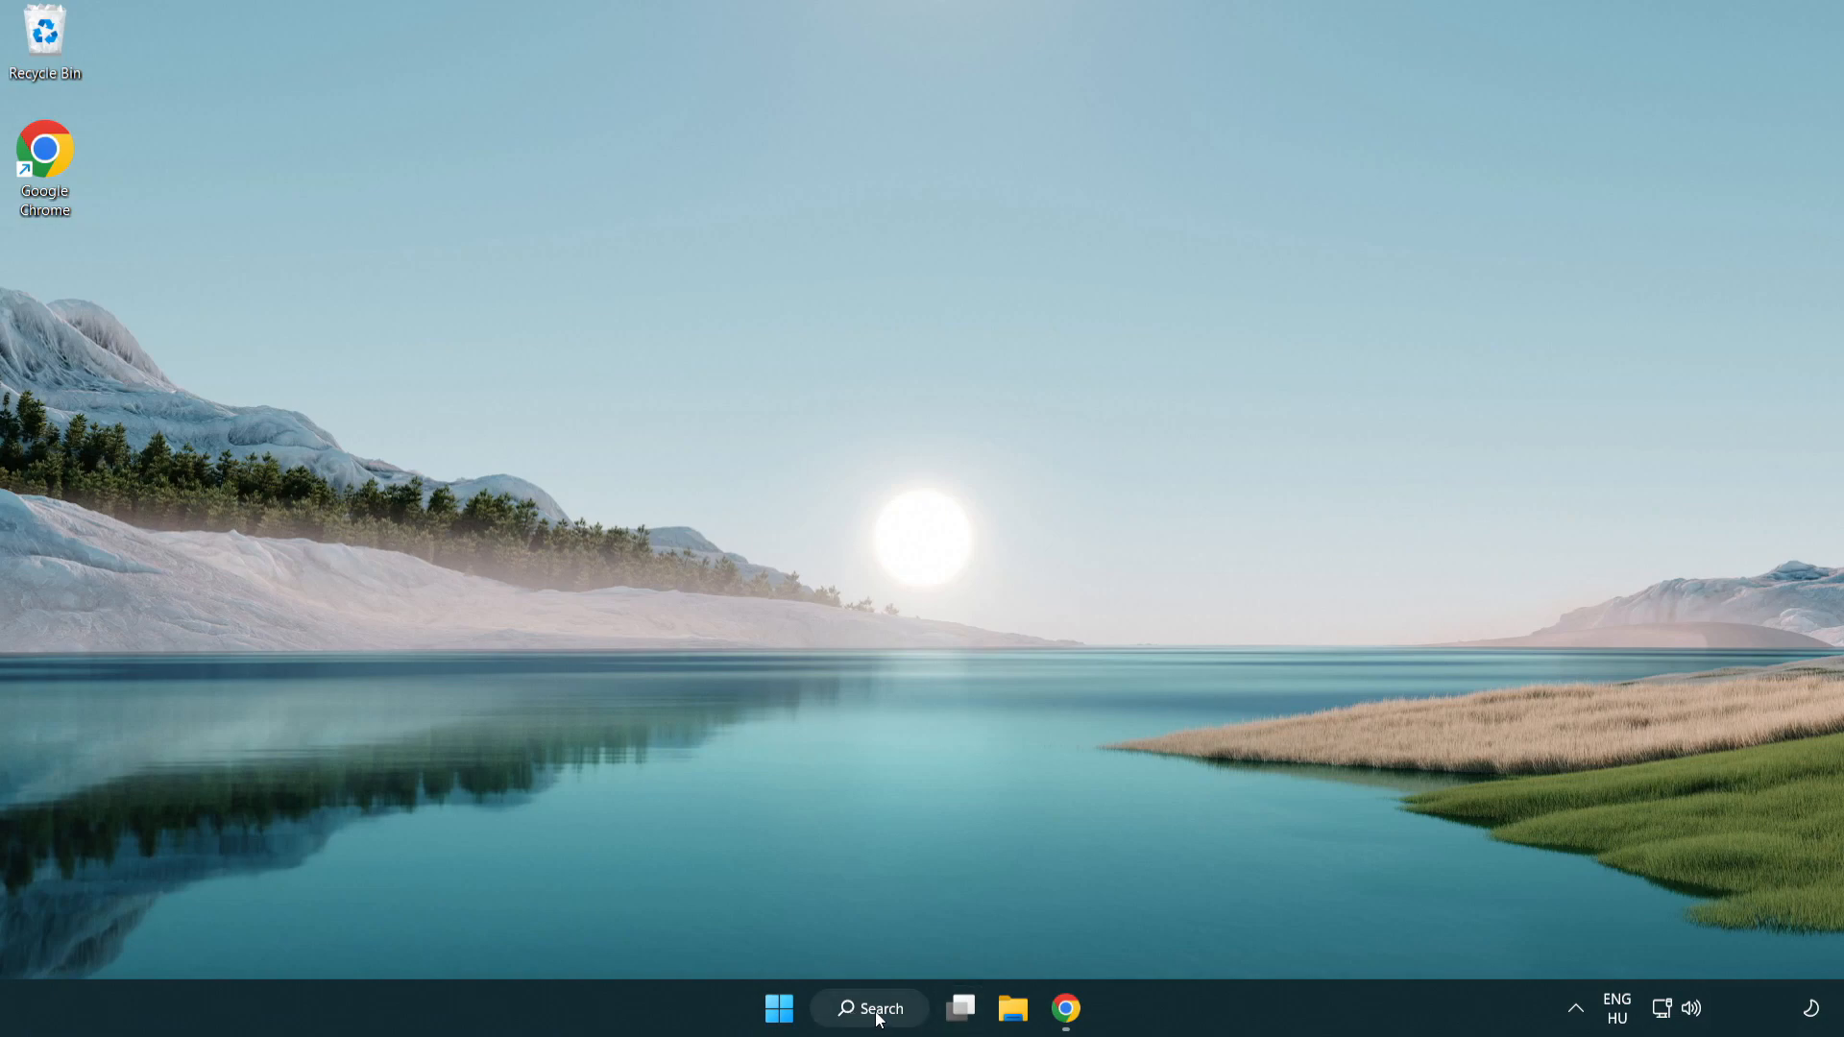
Step: Reach Gaming > Game Mode via search and switch Game Mode on
left_click(868, 1009)
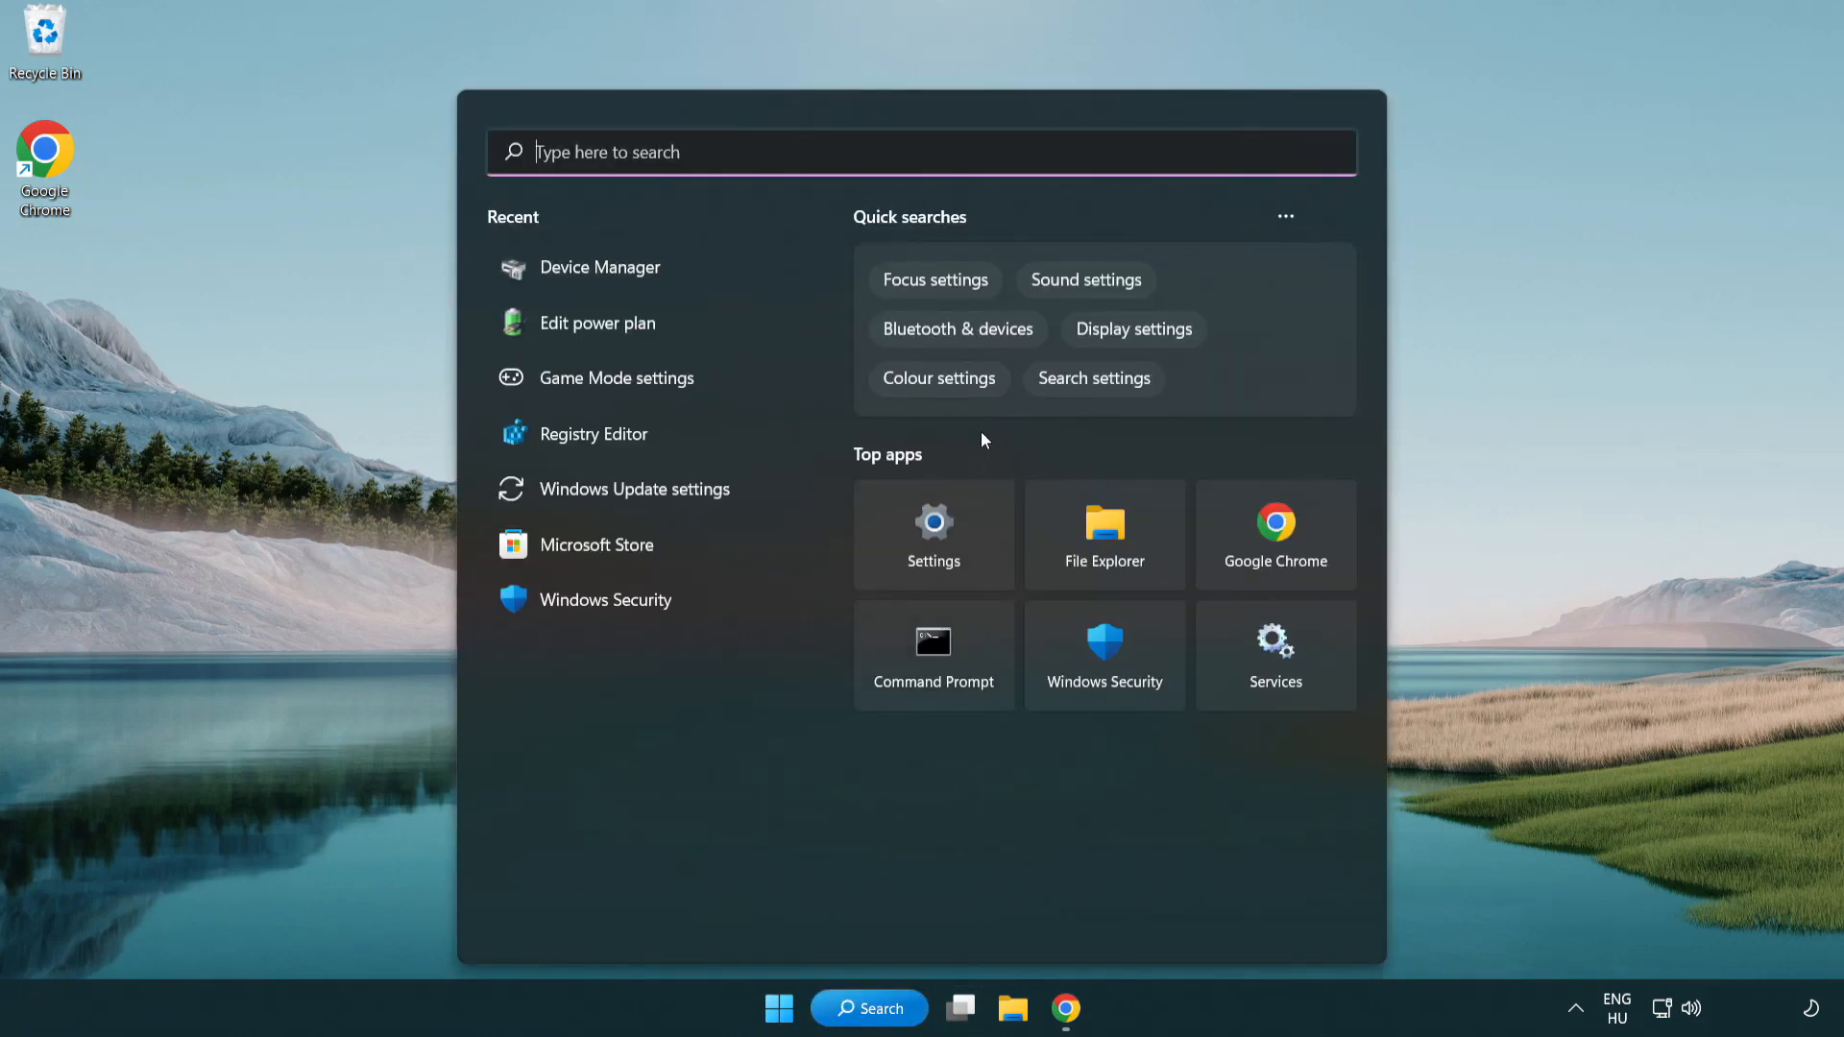
type("game Mode settings")
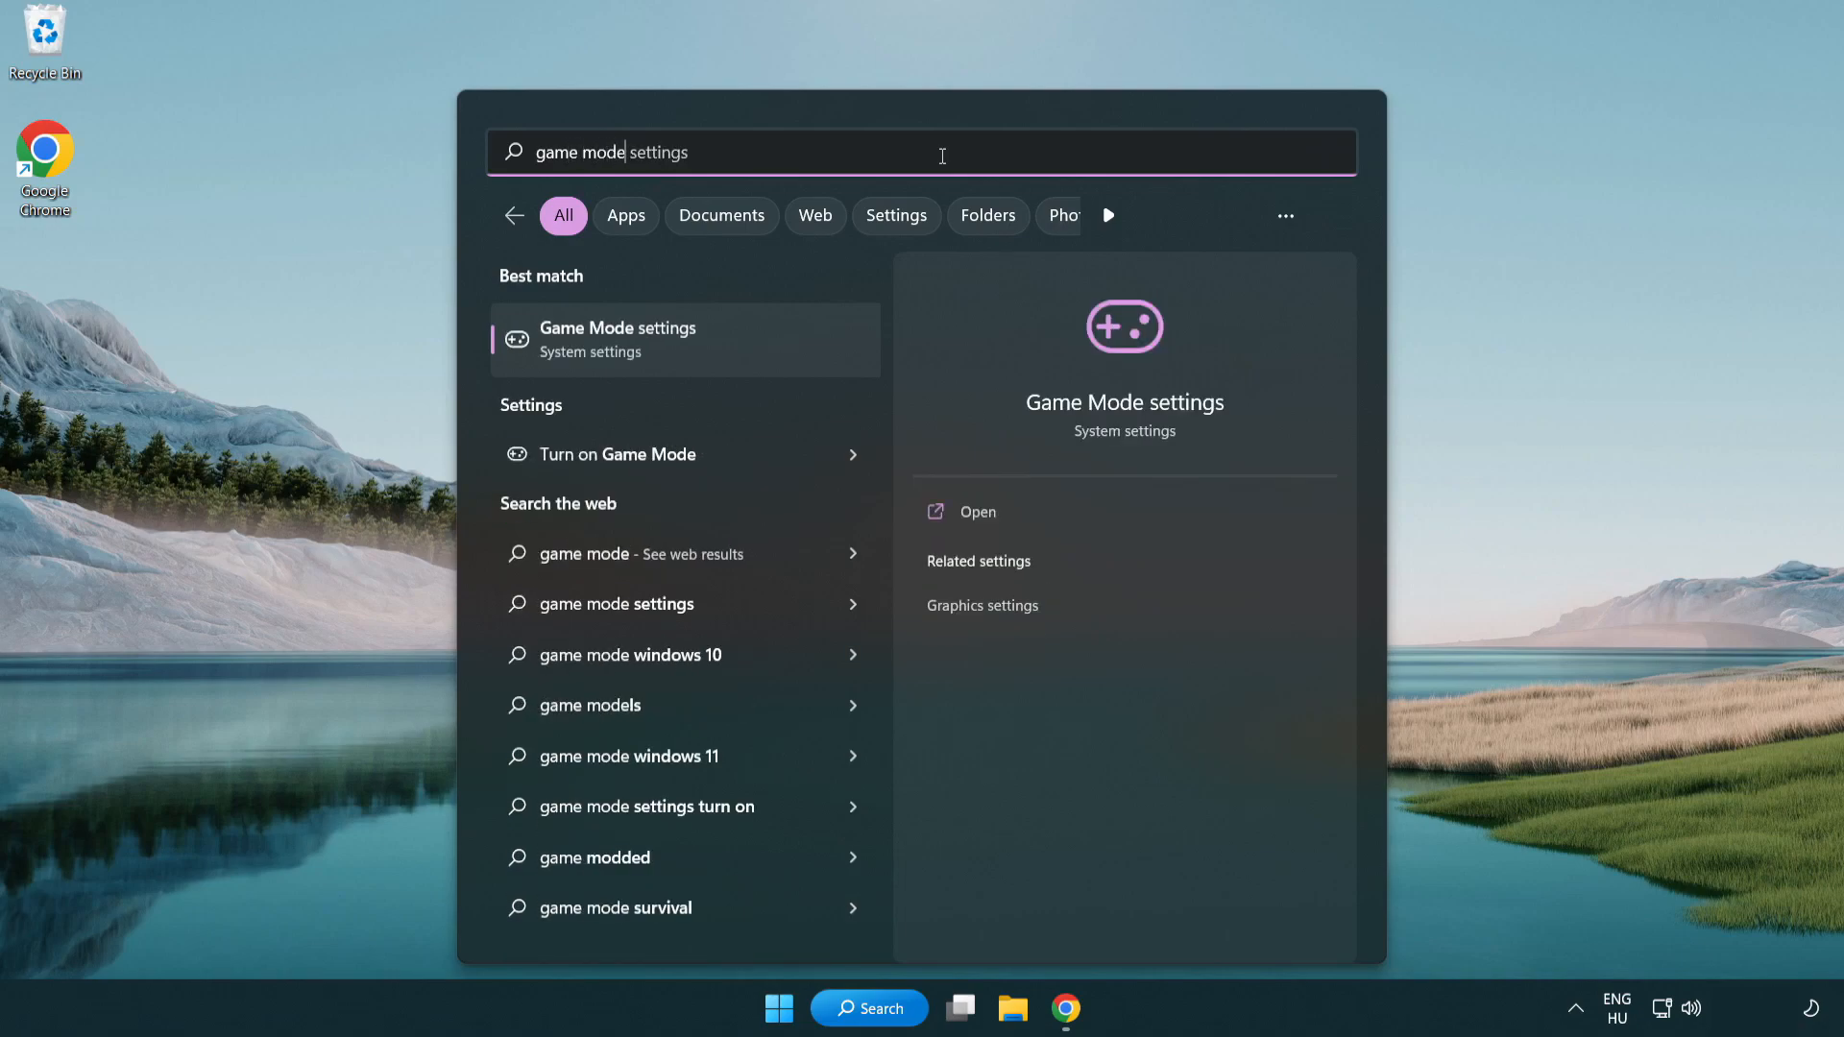
mouse_move(694, 363)
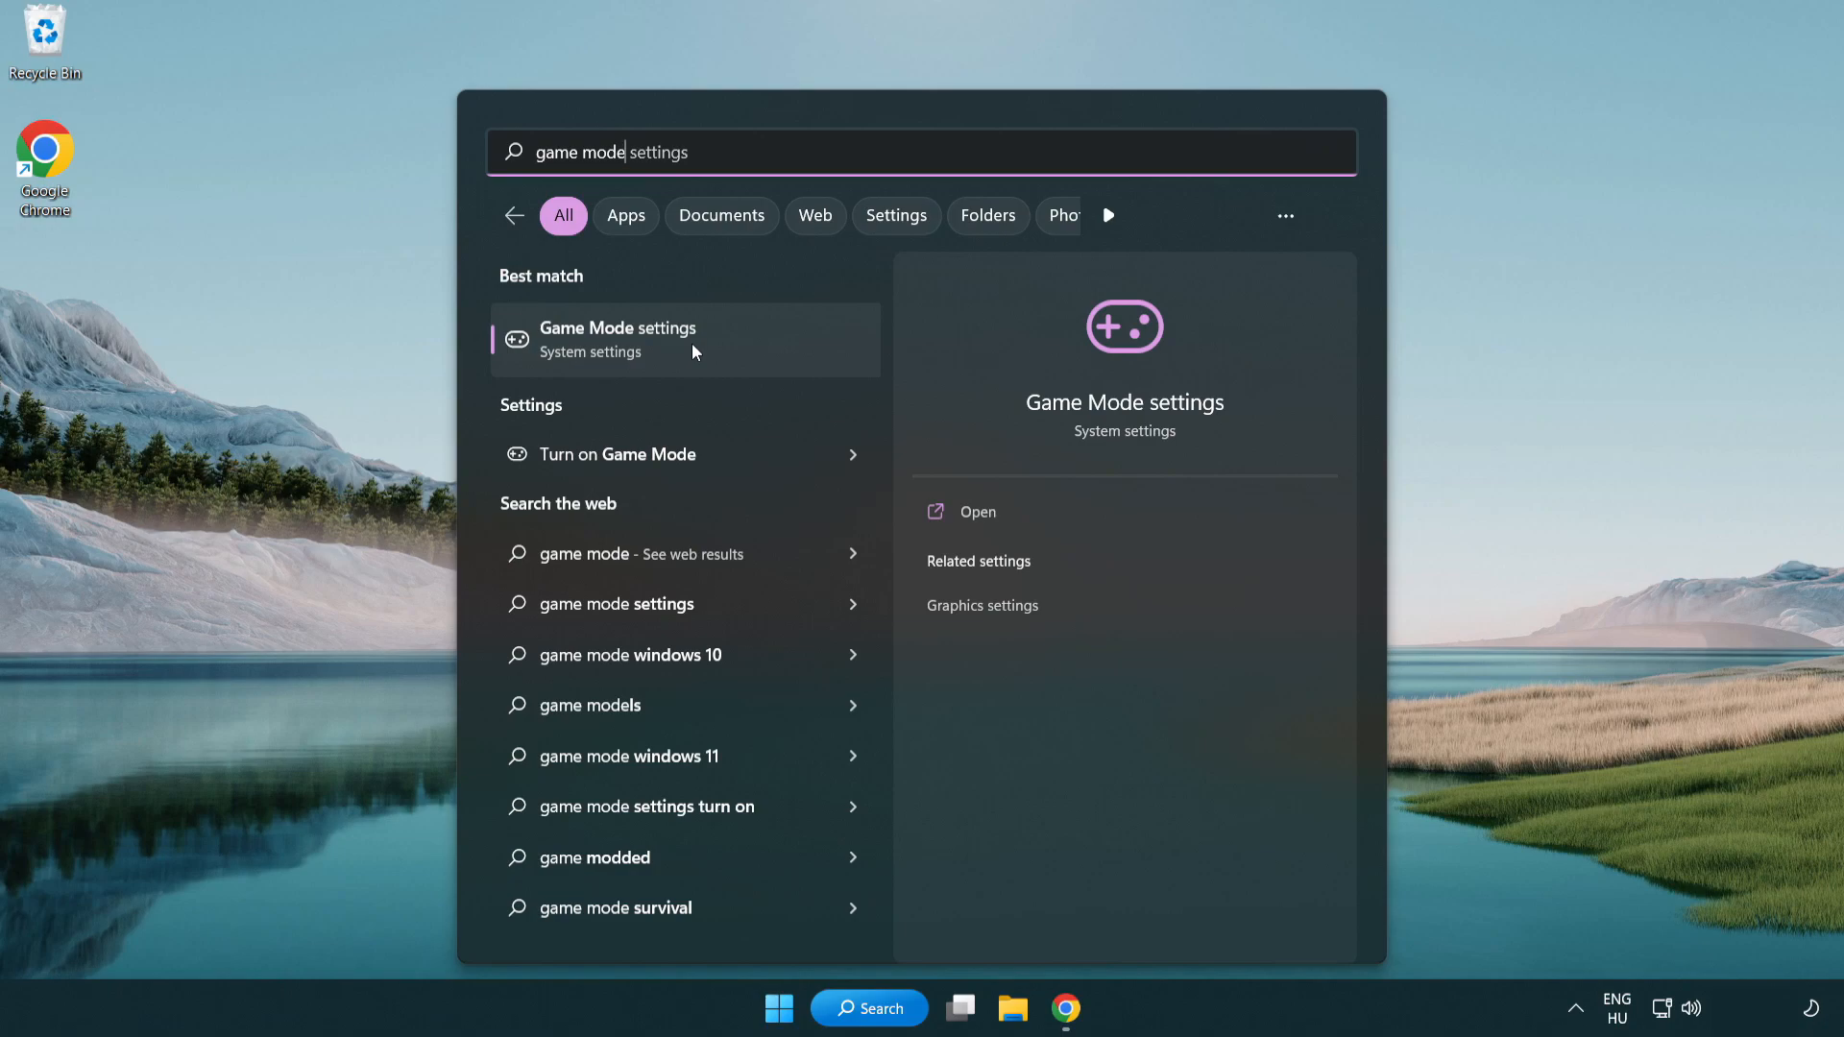
left_click(617, 338)
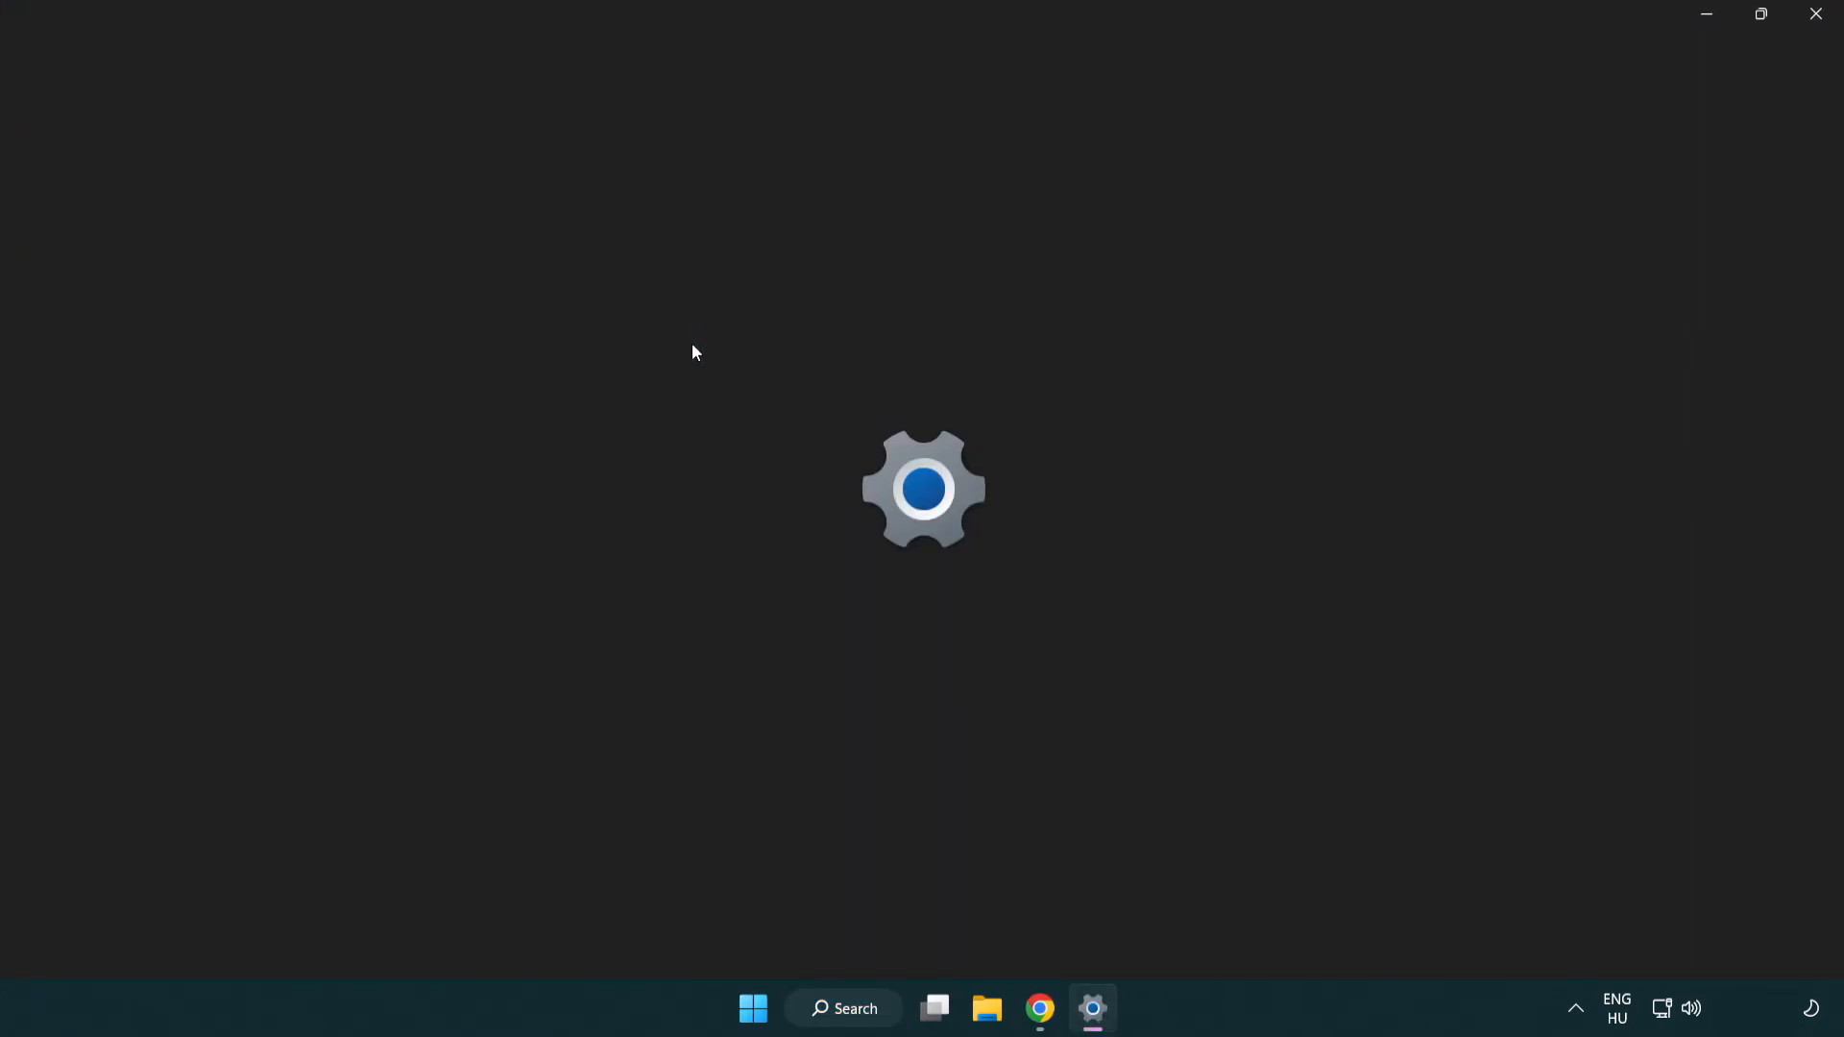
left_click(1093, 1018)
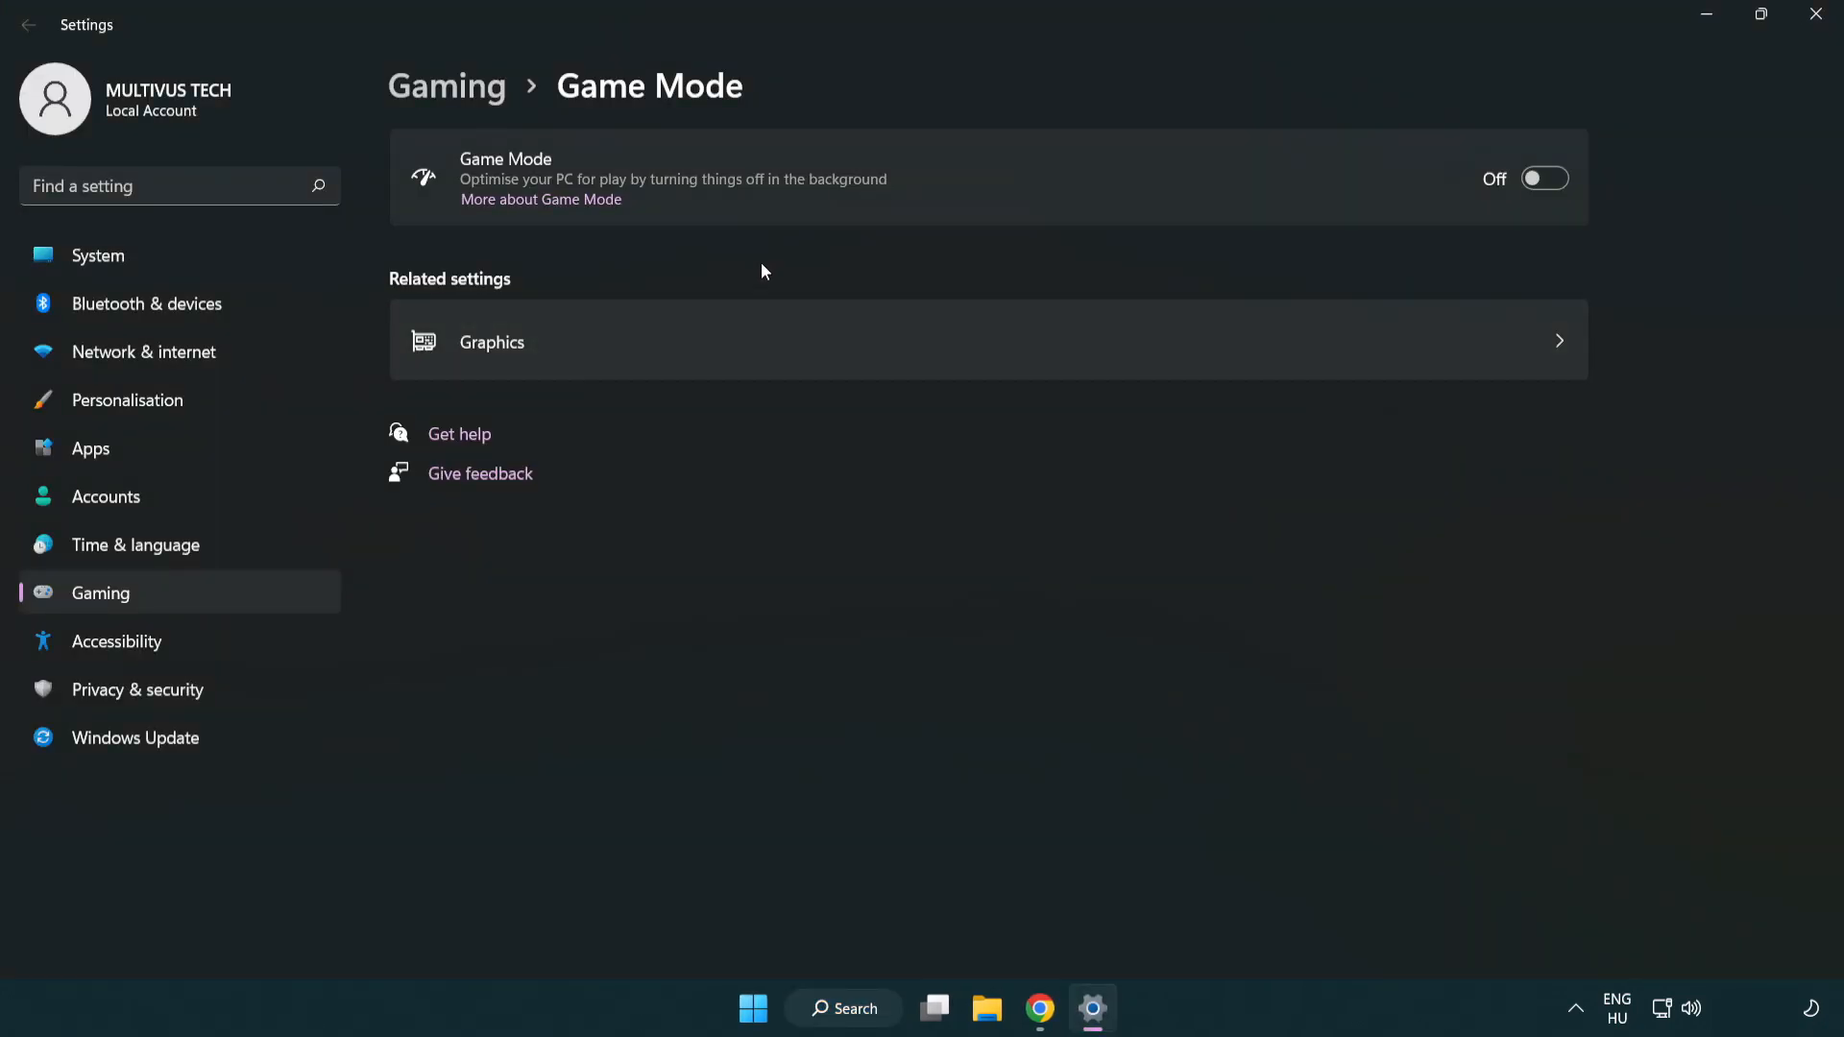
mouse_move(1544, 179)
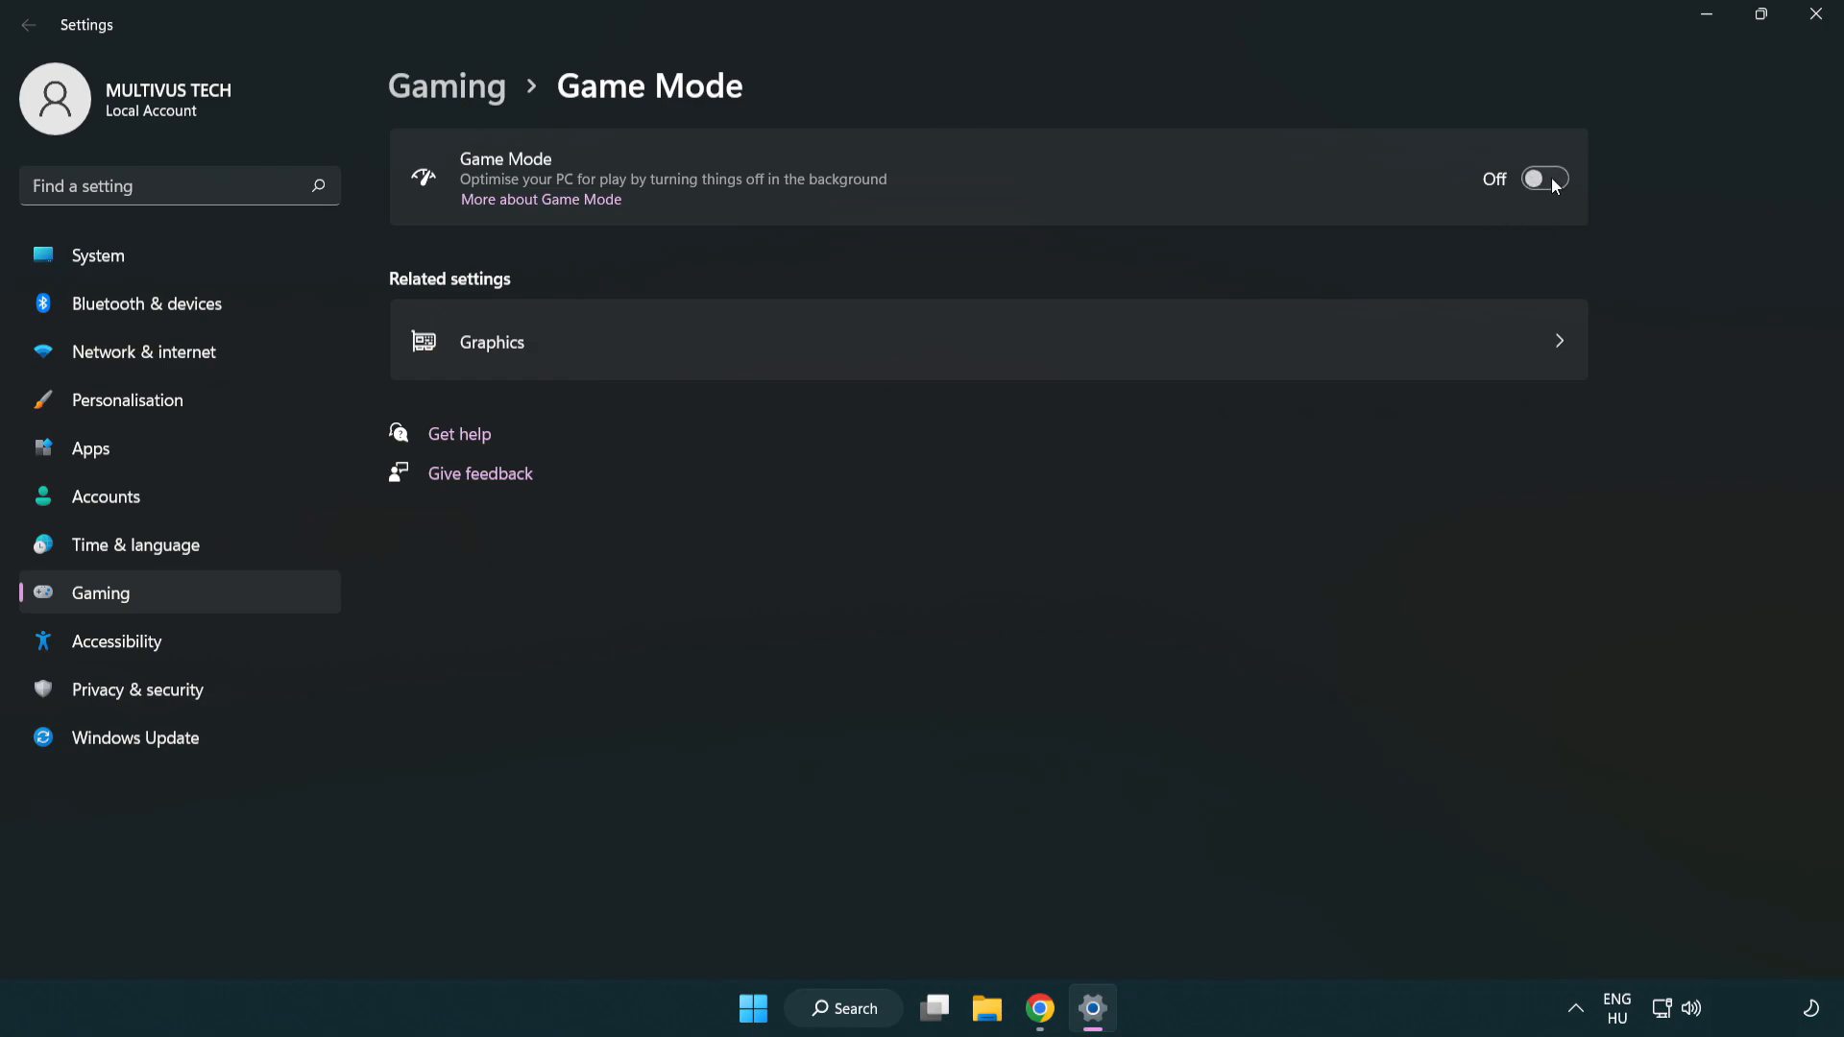
left_click(1544, 177)
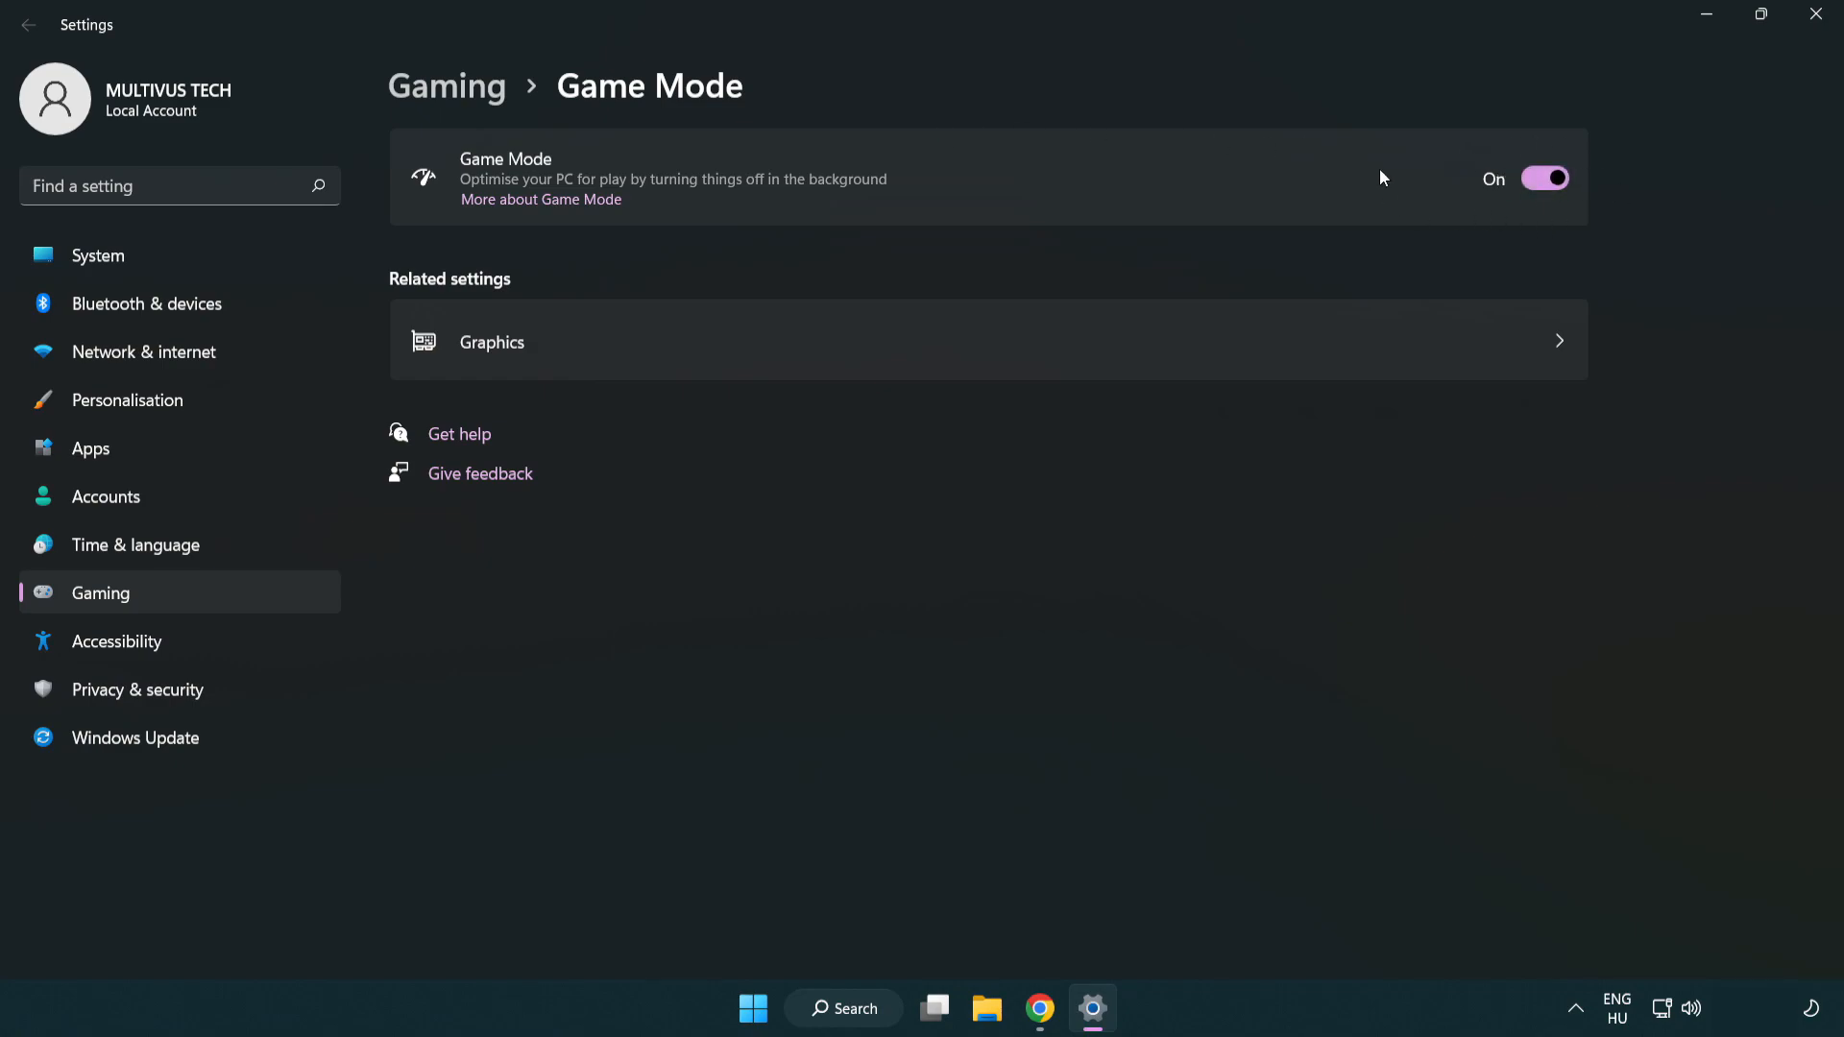
mouse_move(688, 184)
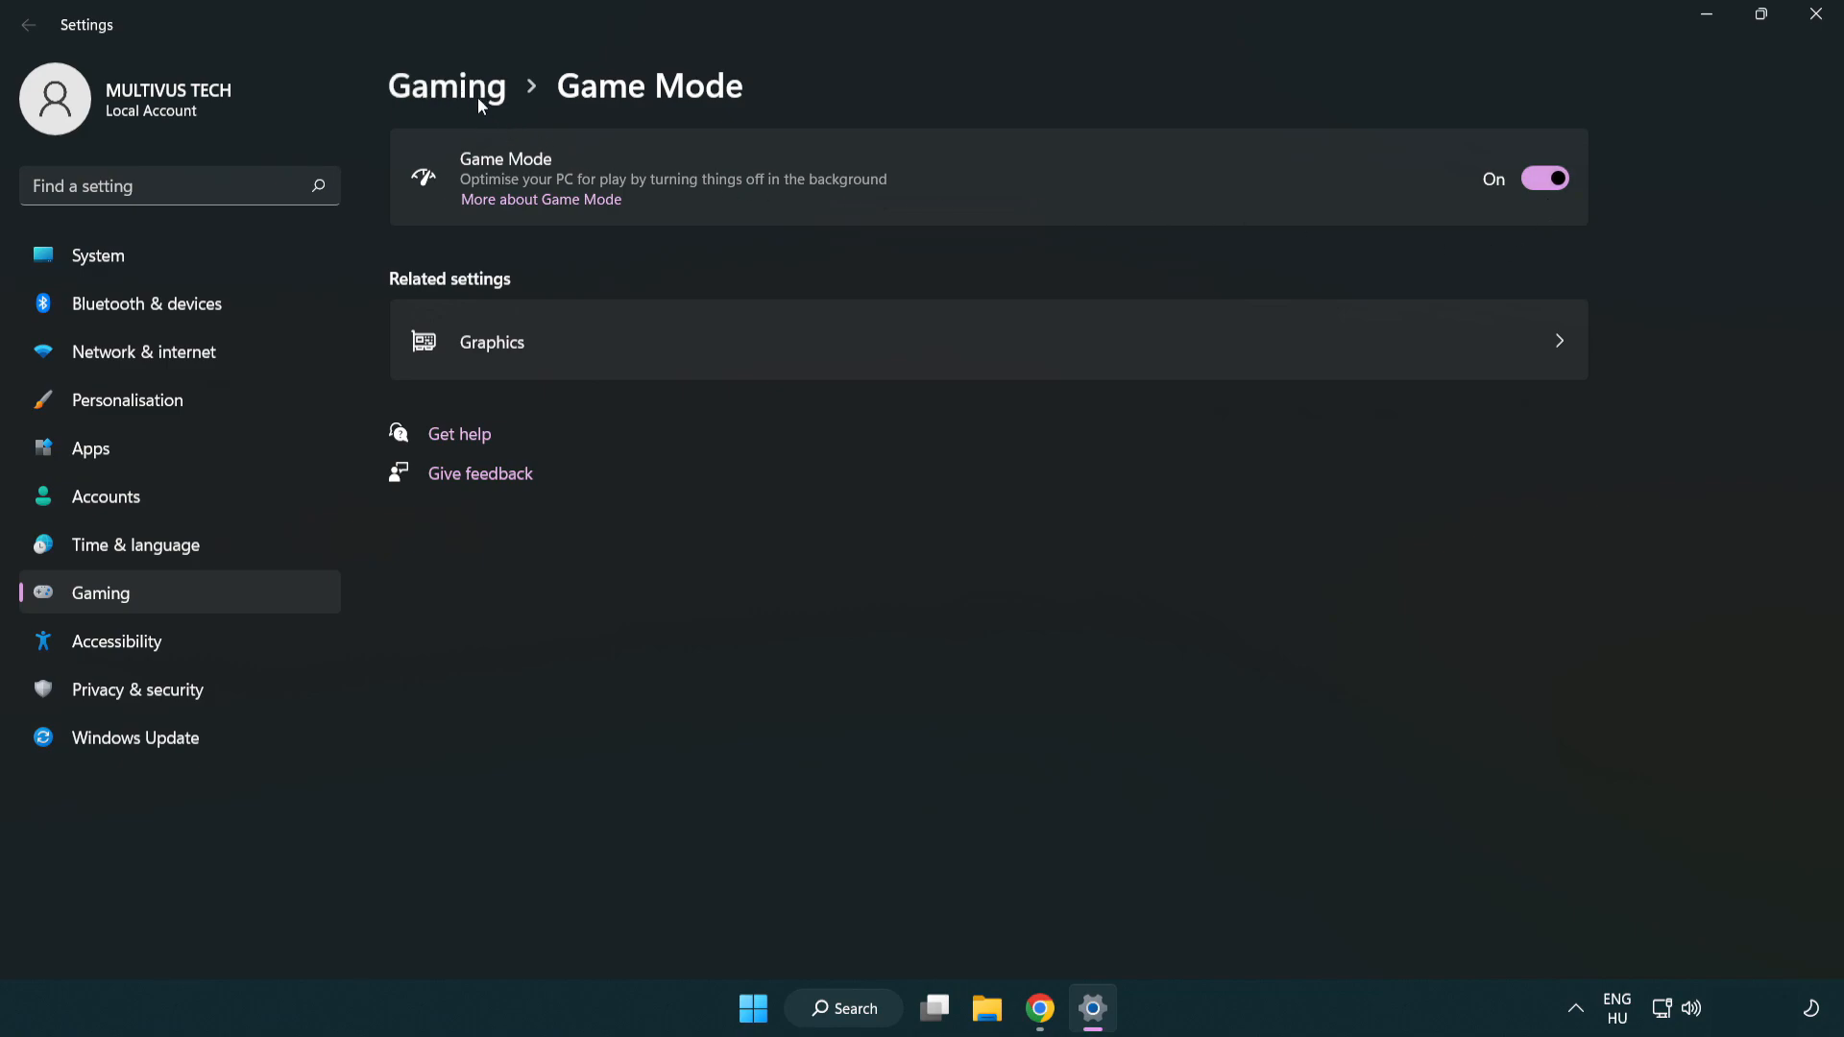
Step: Turn off opening Xbox Game Bar with the controller button and close Settings
left_click(446, 86)
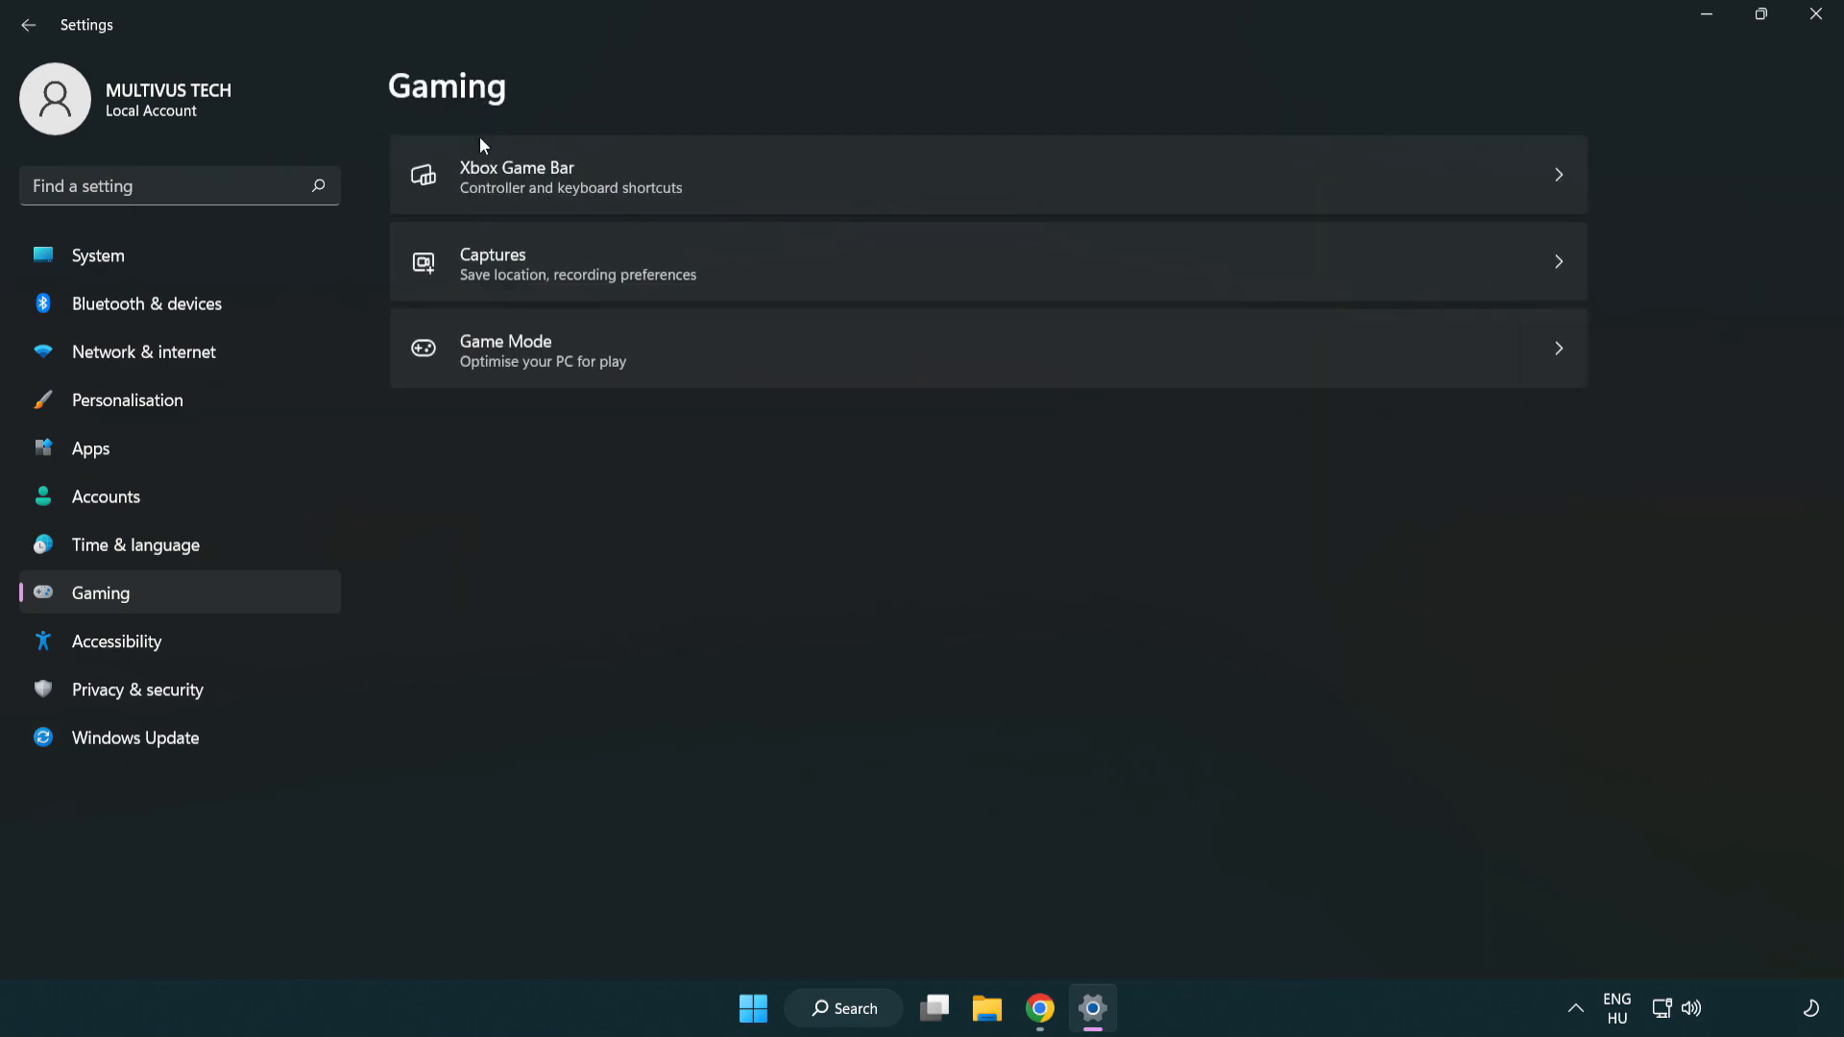
mouse_move(816, 177)
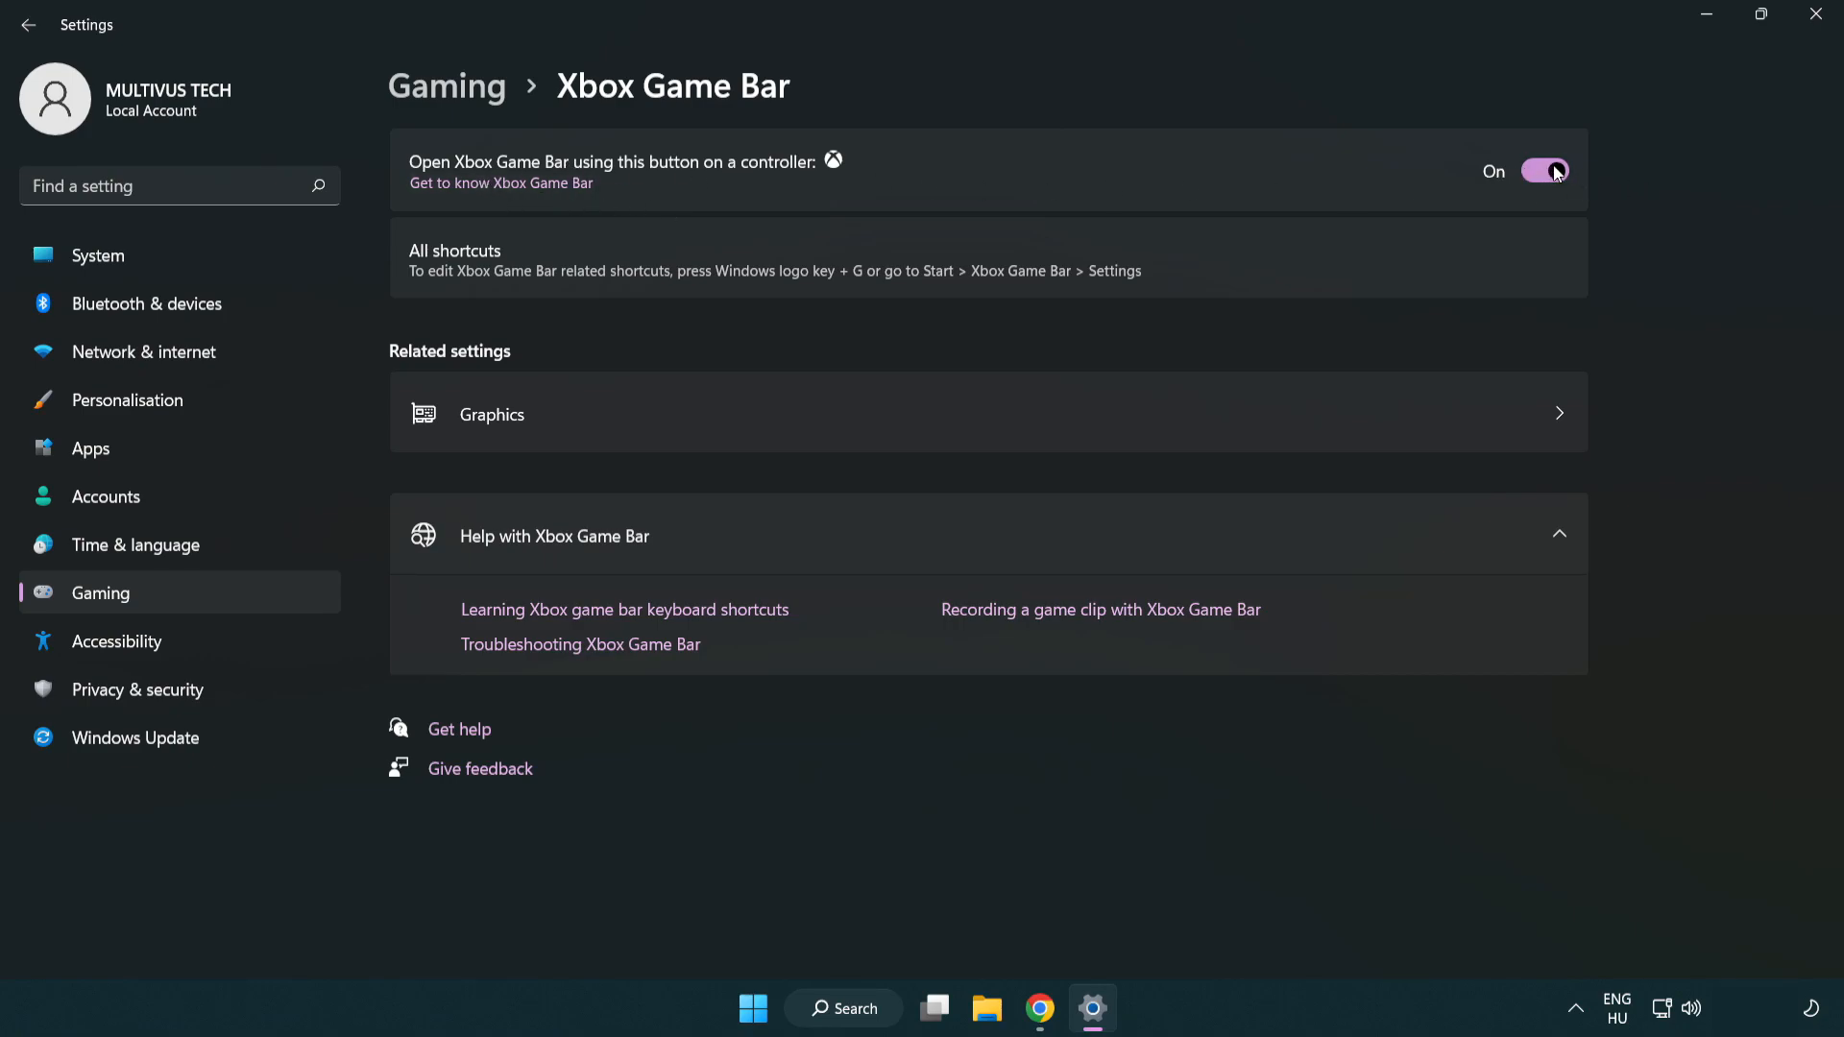
left_click(1545, 171)
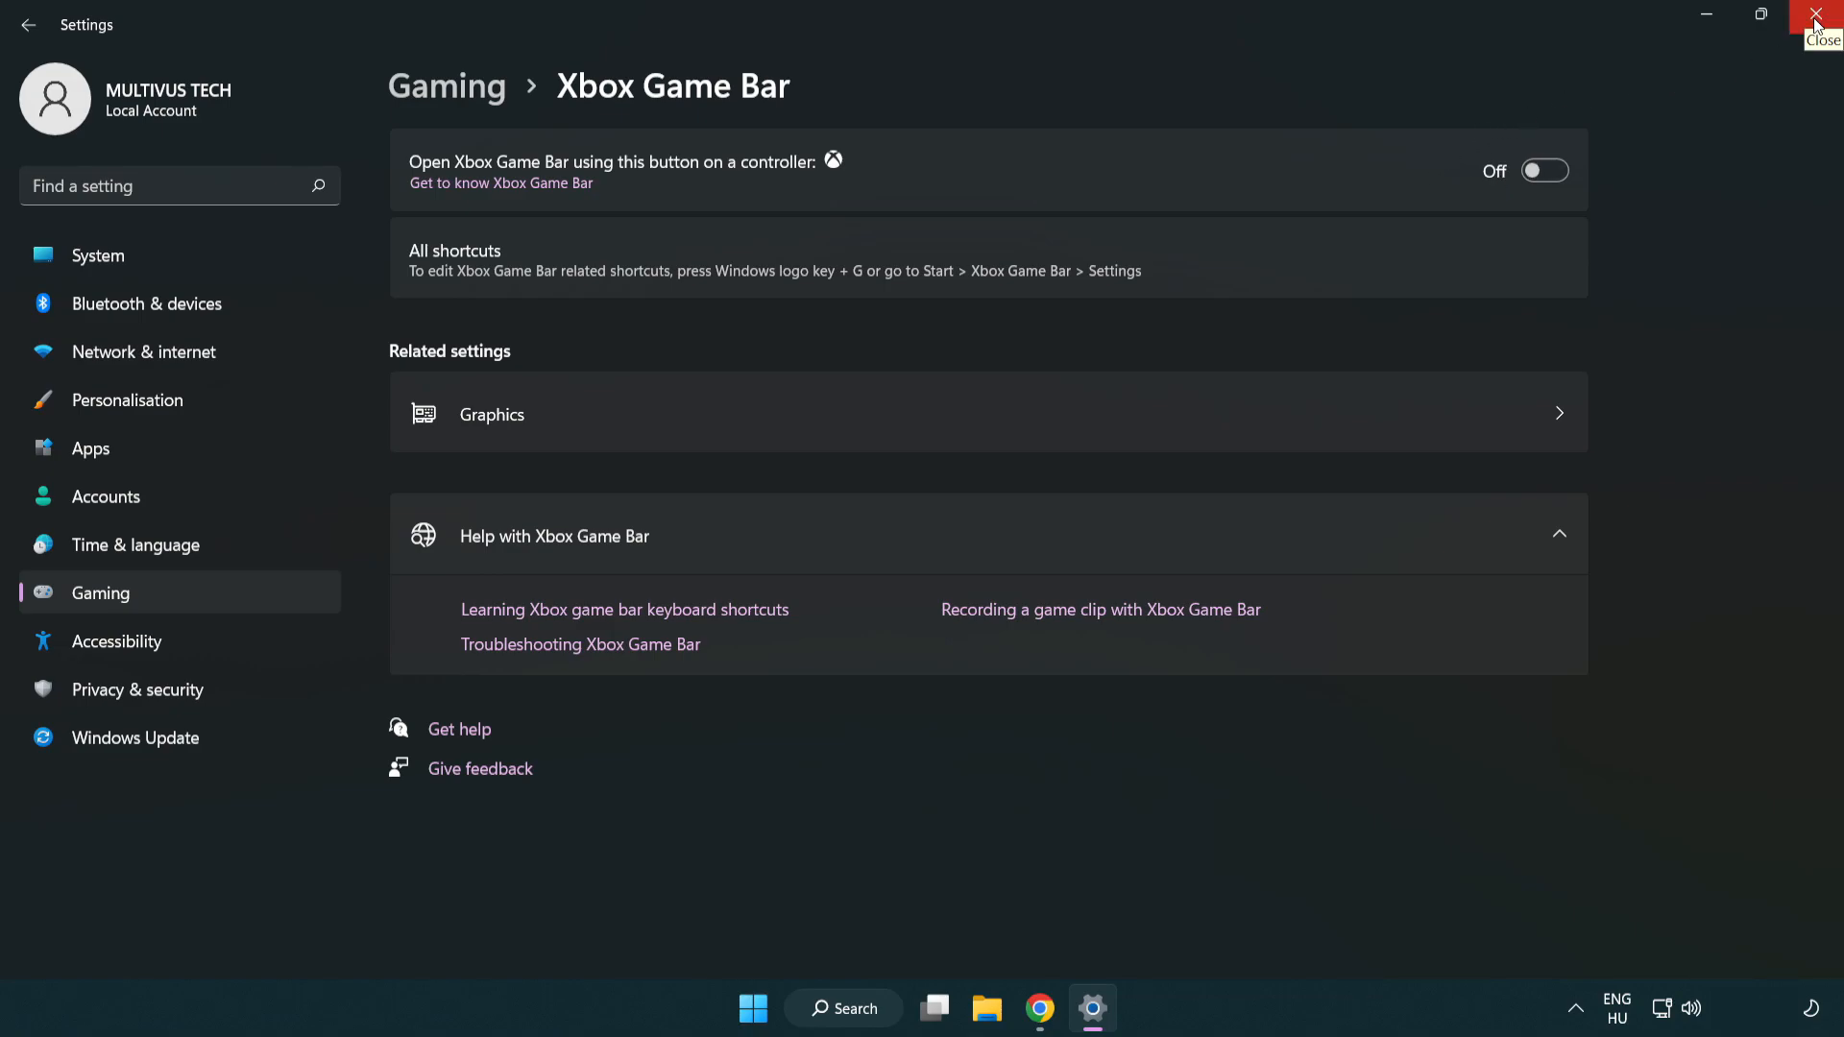
left_click(1821, 17)
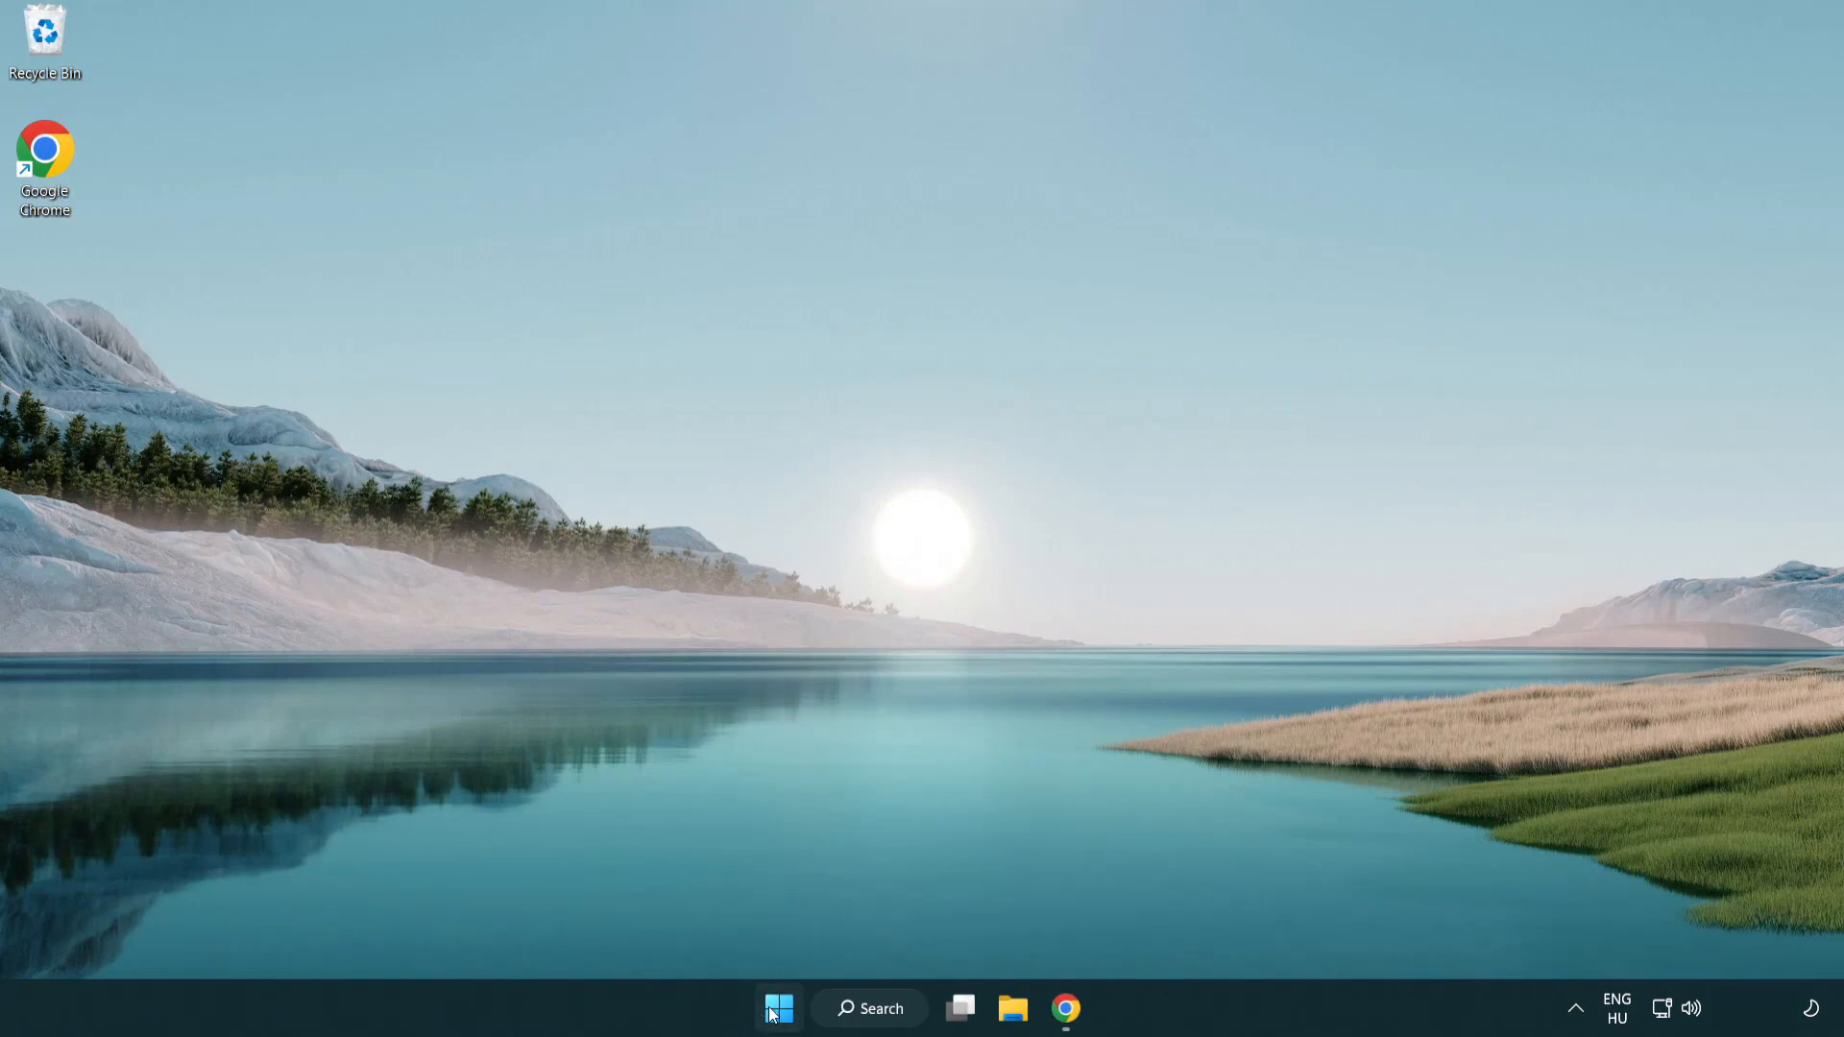
Step: Launch Task Manager from the Start button's quick menu, showing running processes
right_click(776, 1009)
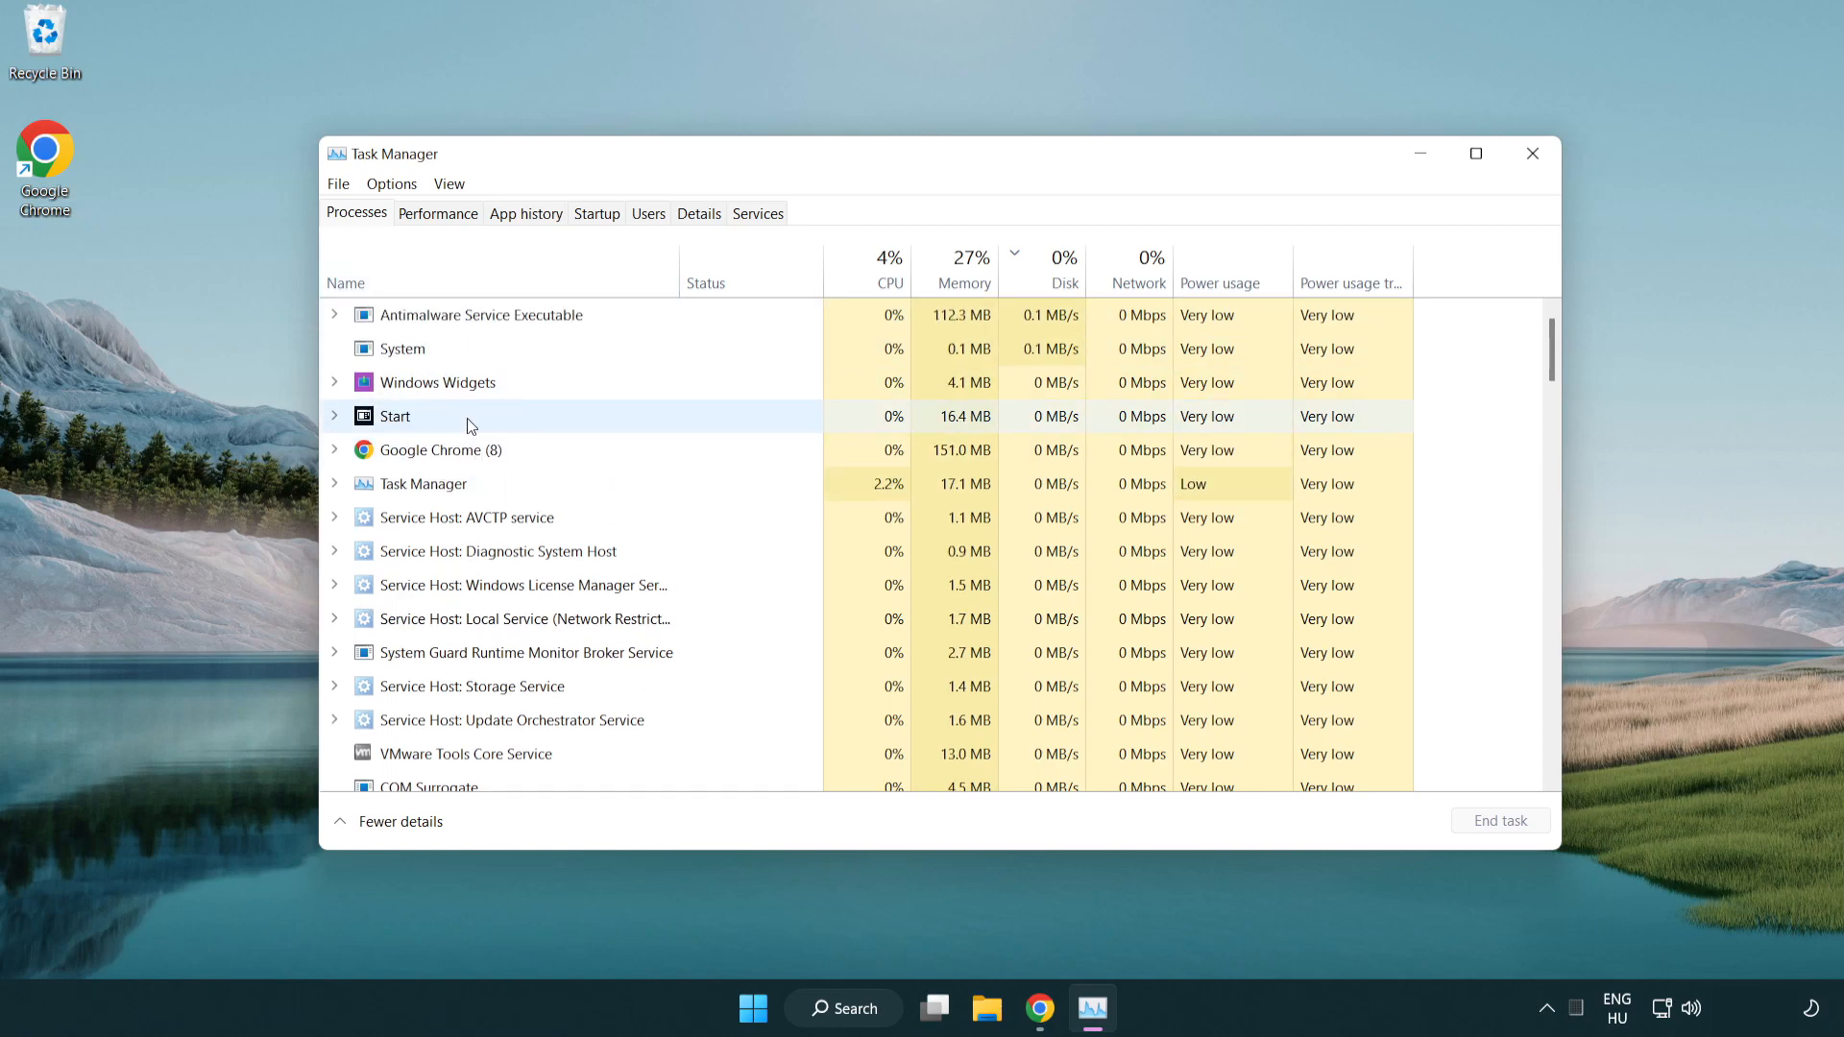
left_click(436, 449)
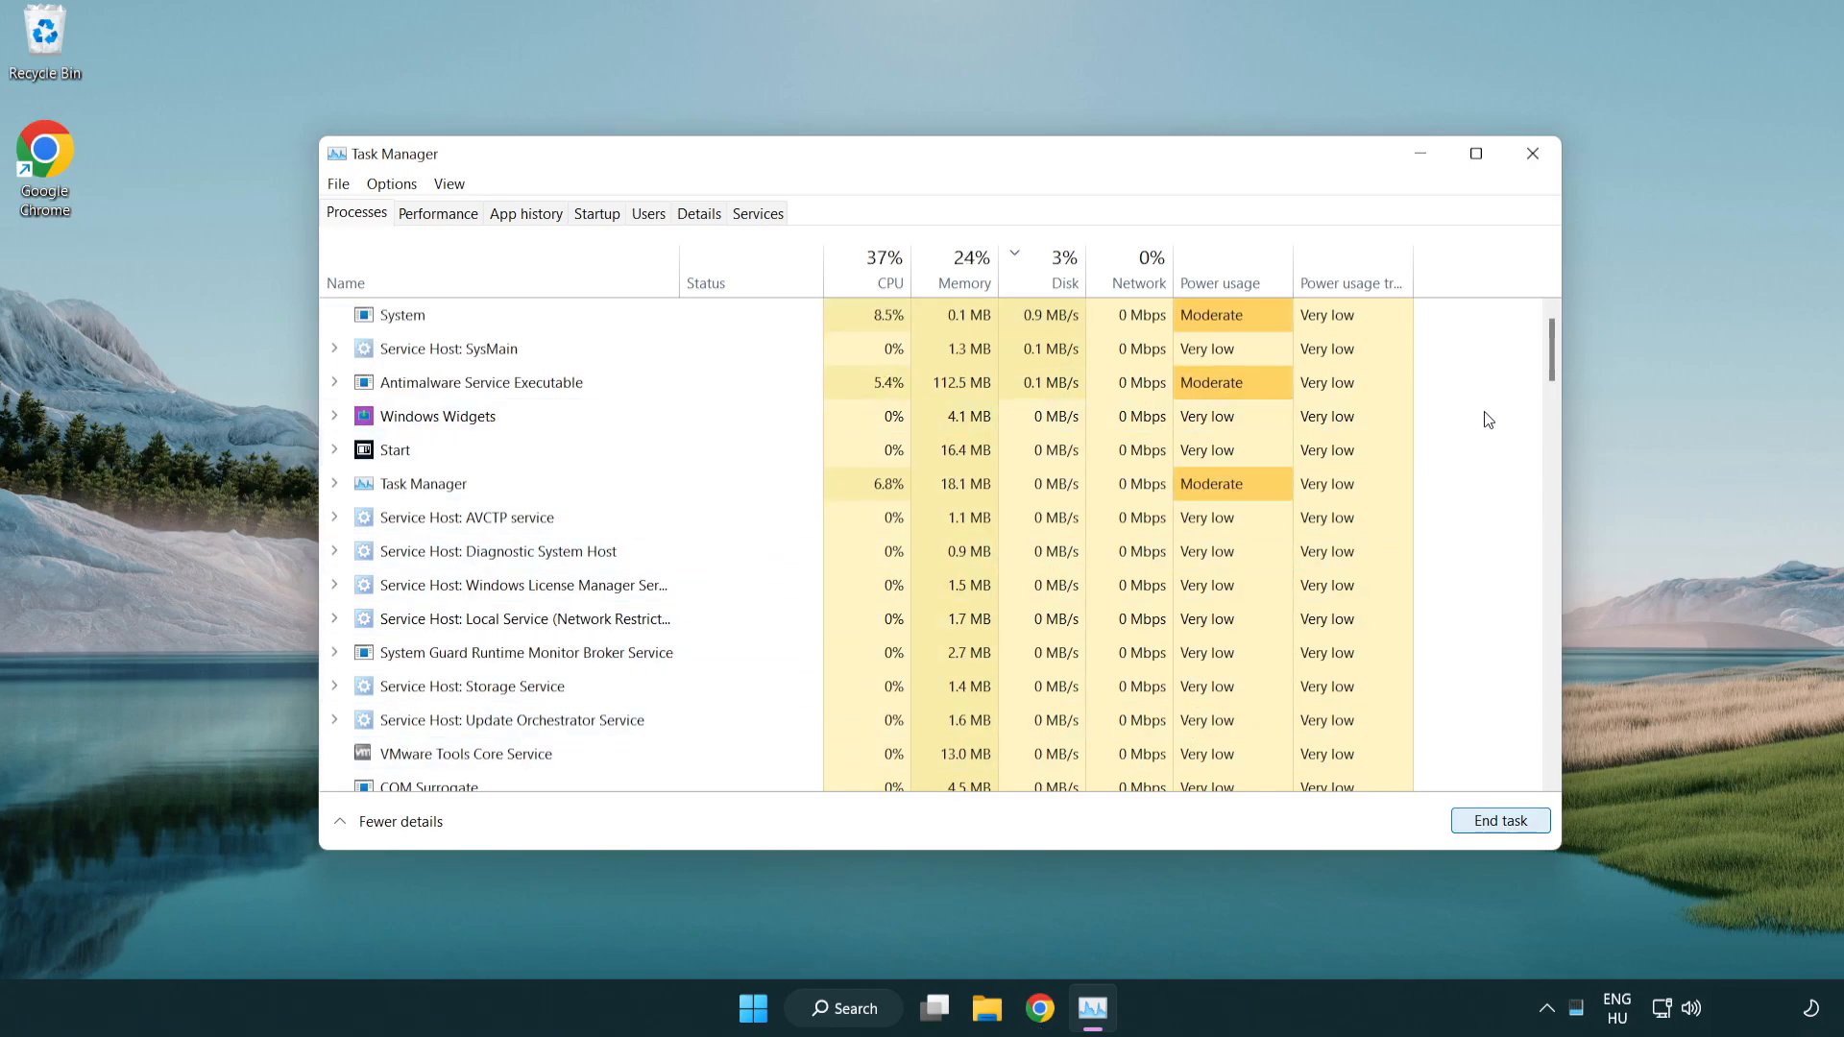
scroll("down", 3)
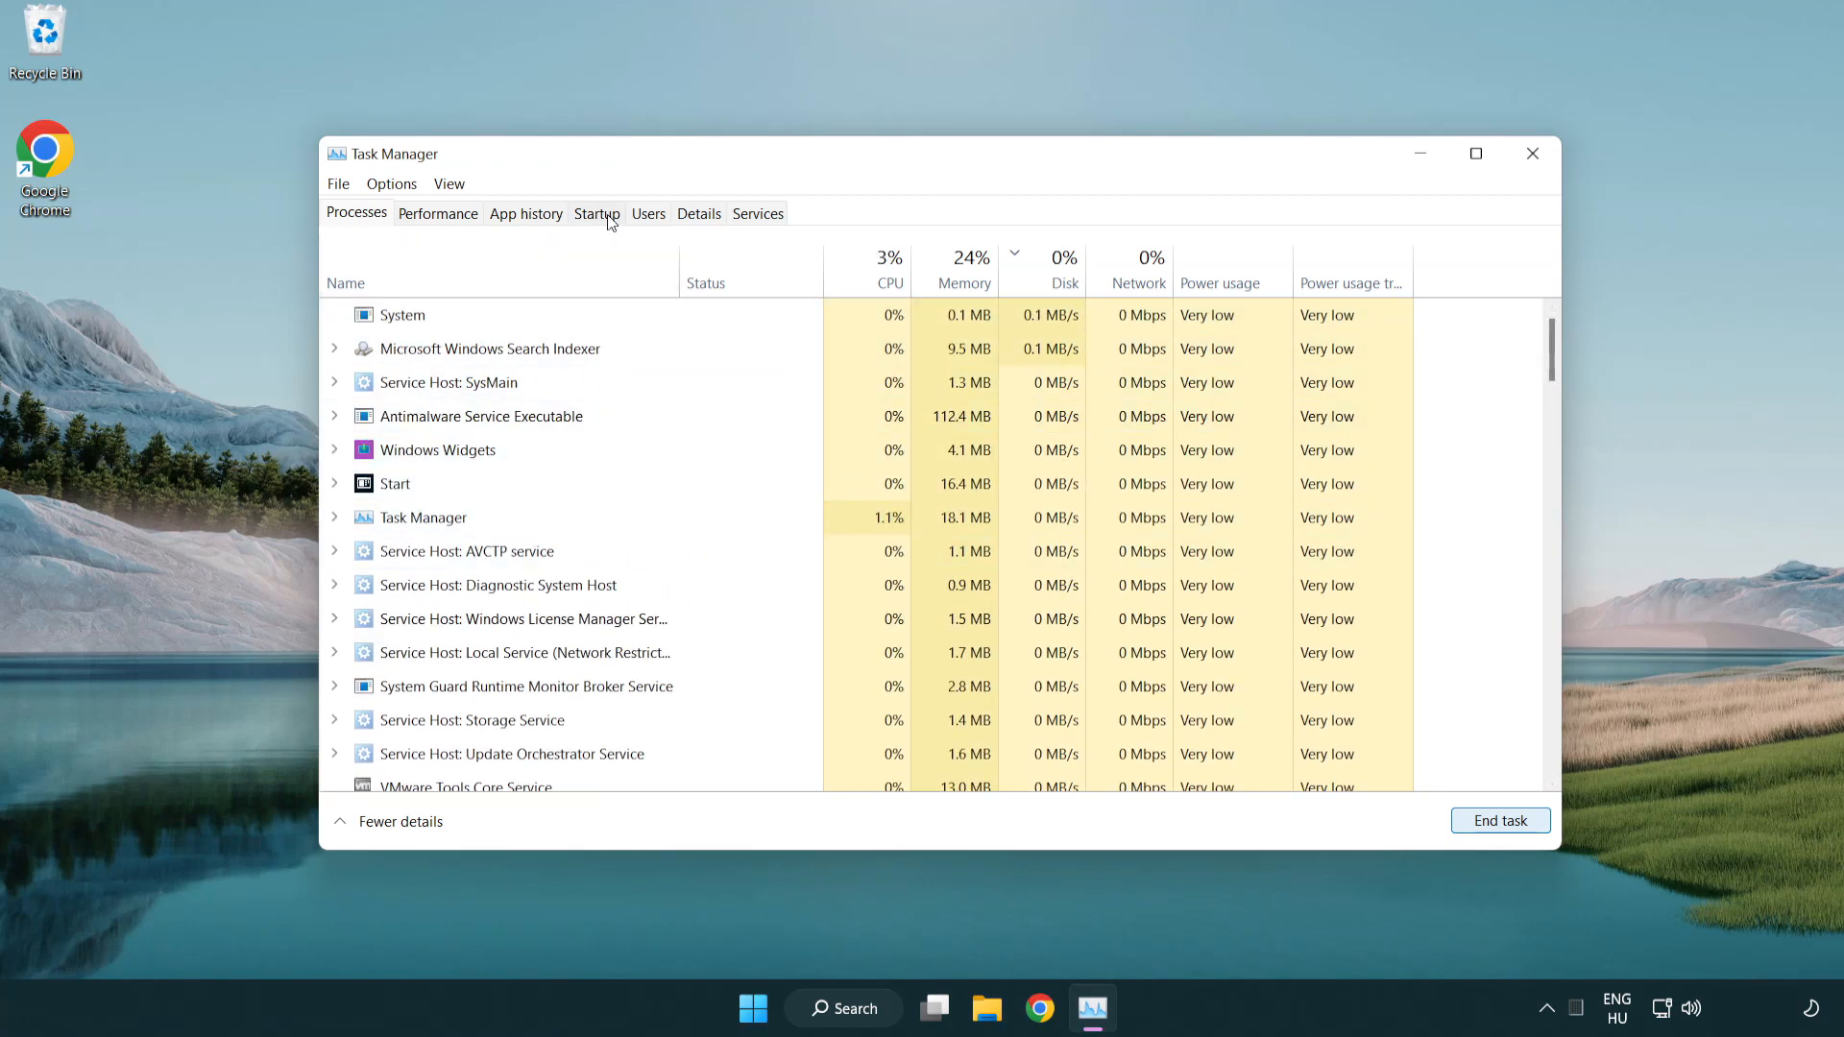
Step: Disable Cortana and Terminal as startup apps and close Task Manager
left_click(595, 213)
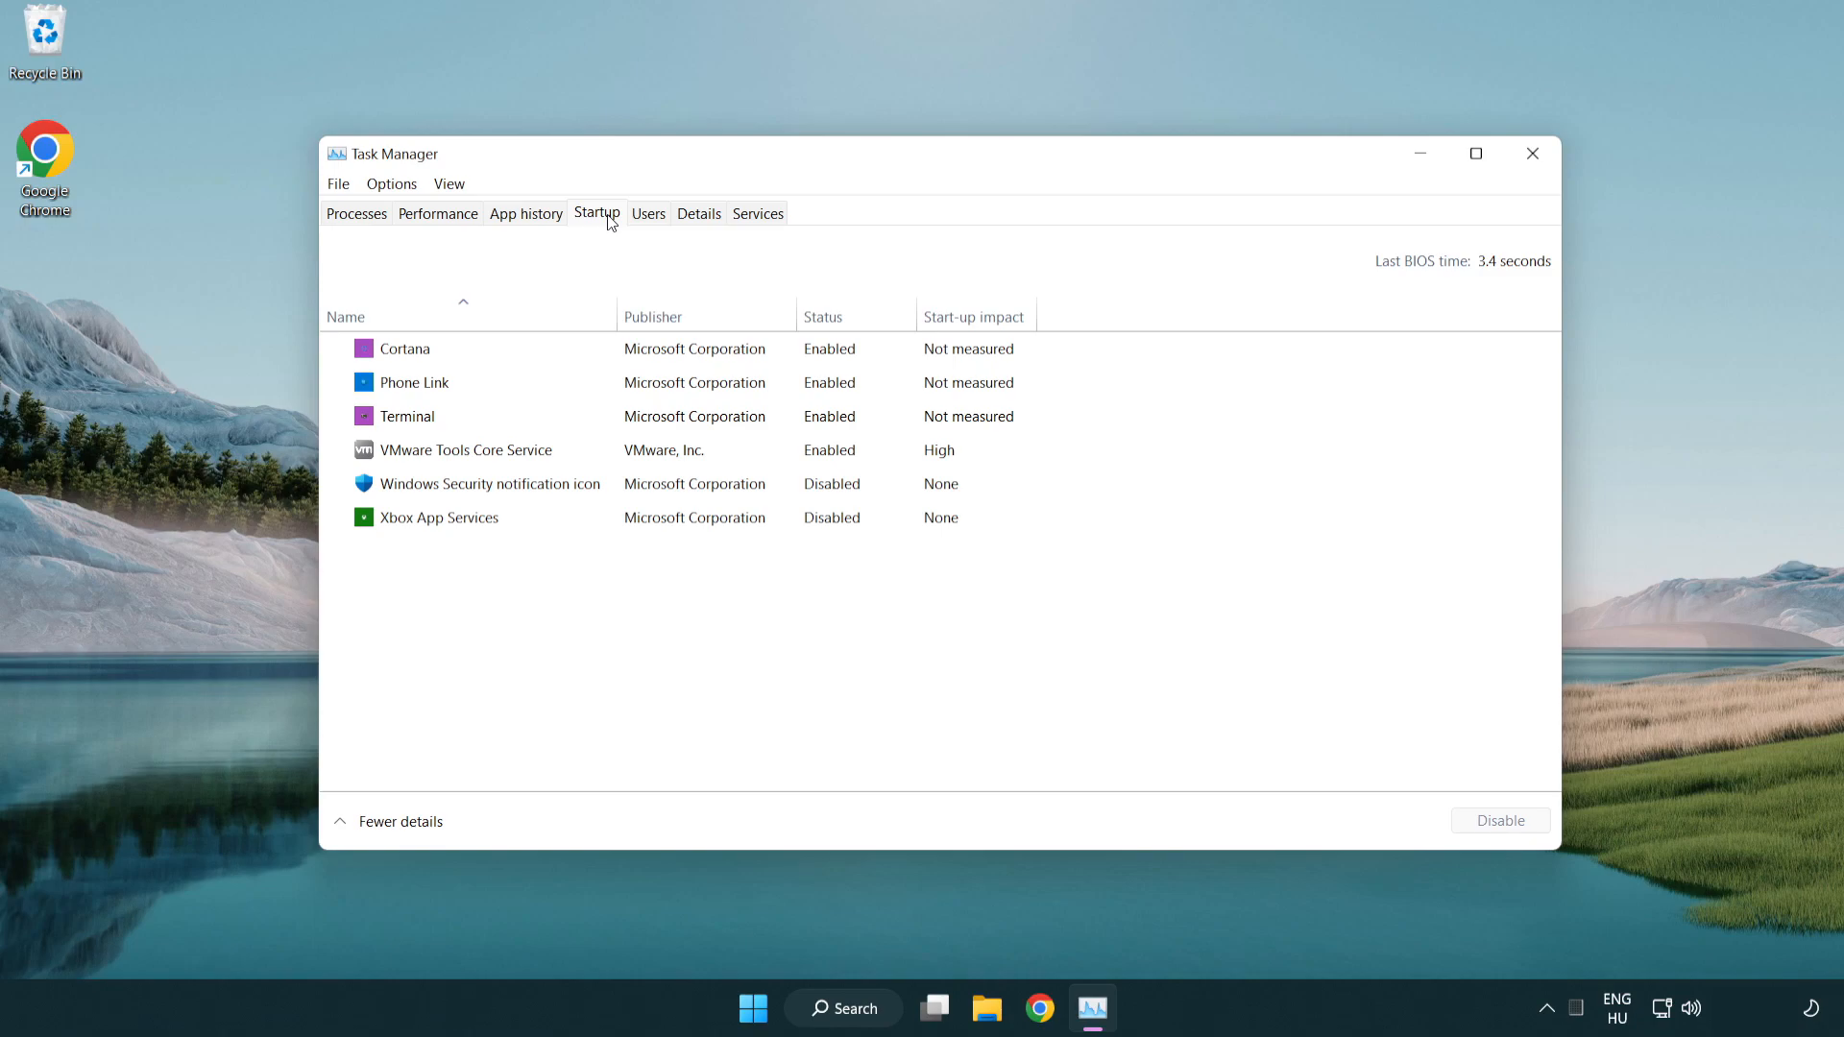
left_click(693, 347)
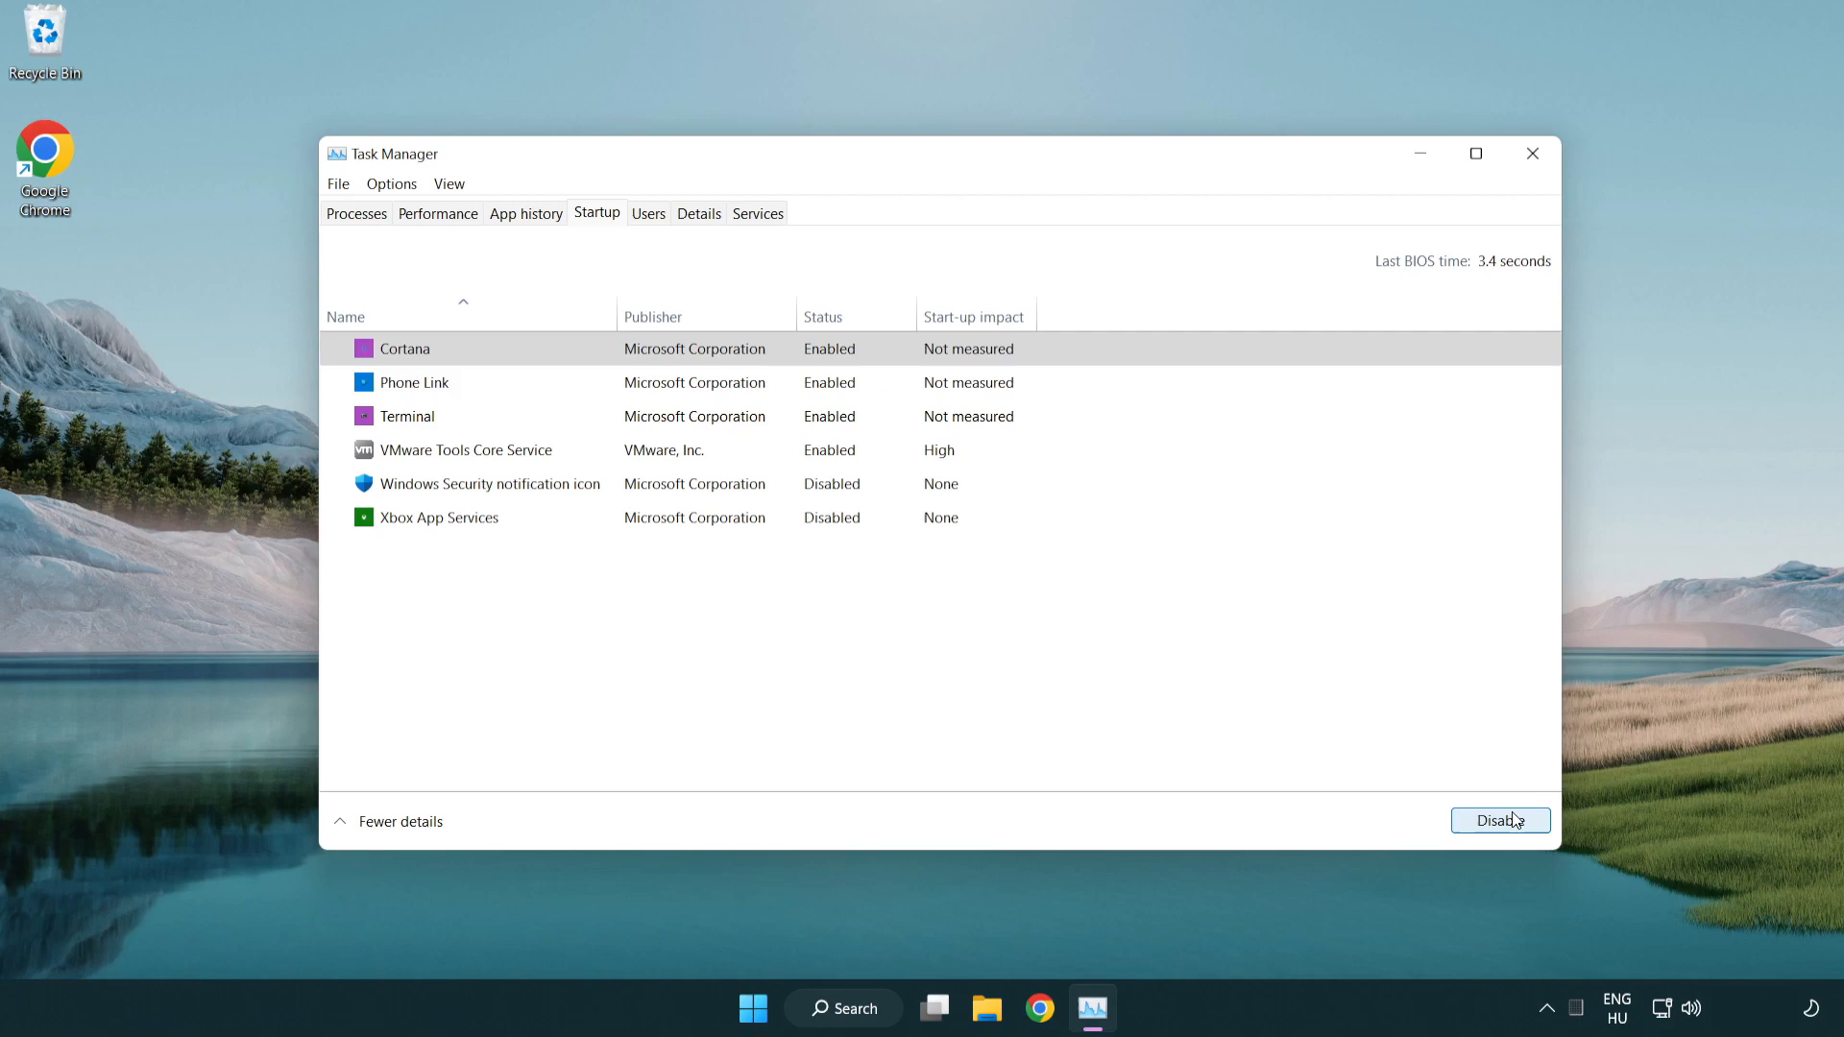
left_click(1500, 820)
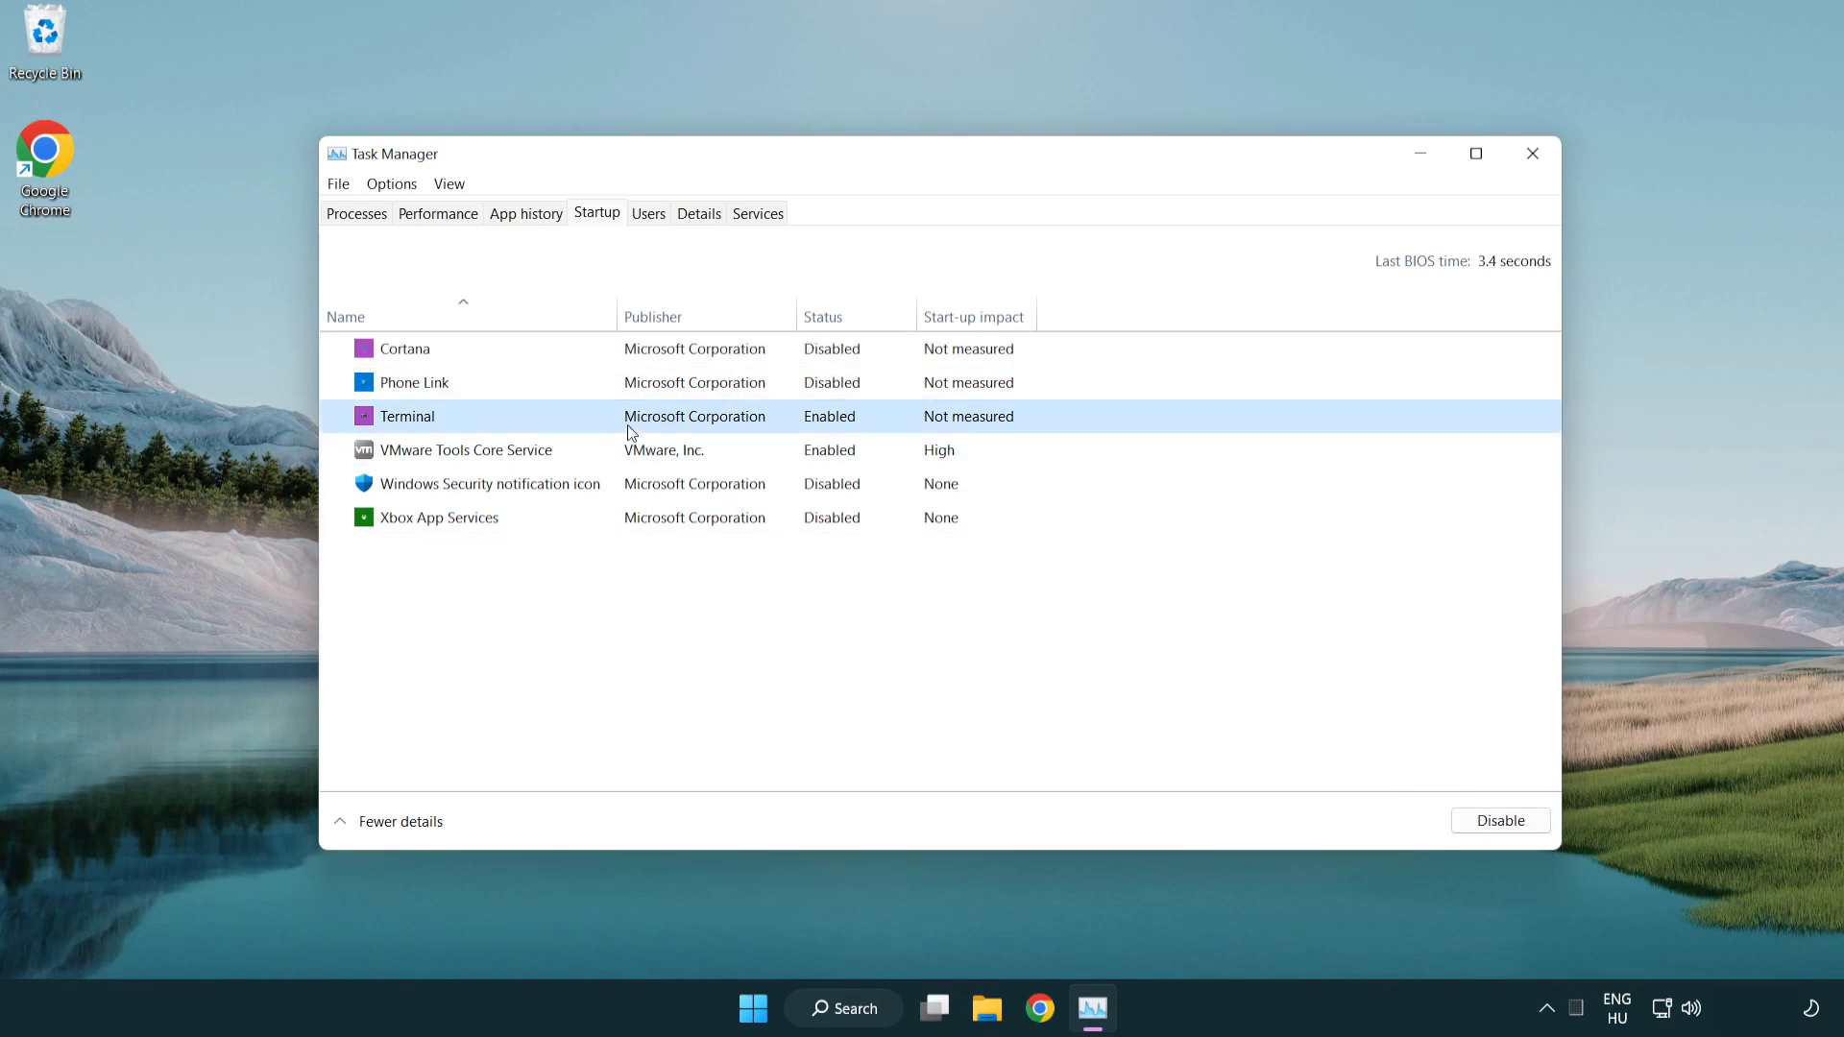
left_click(1498, 820)
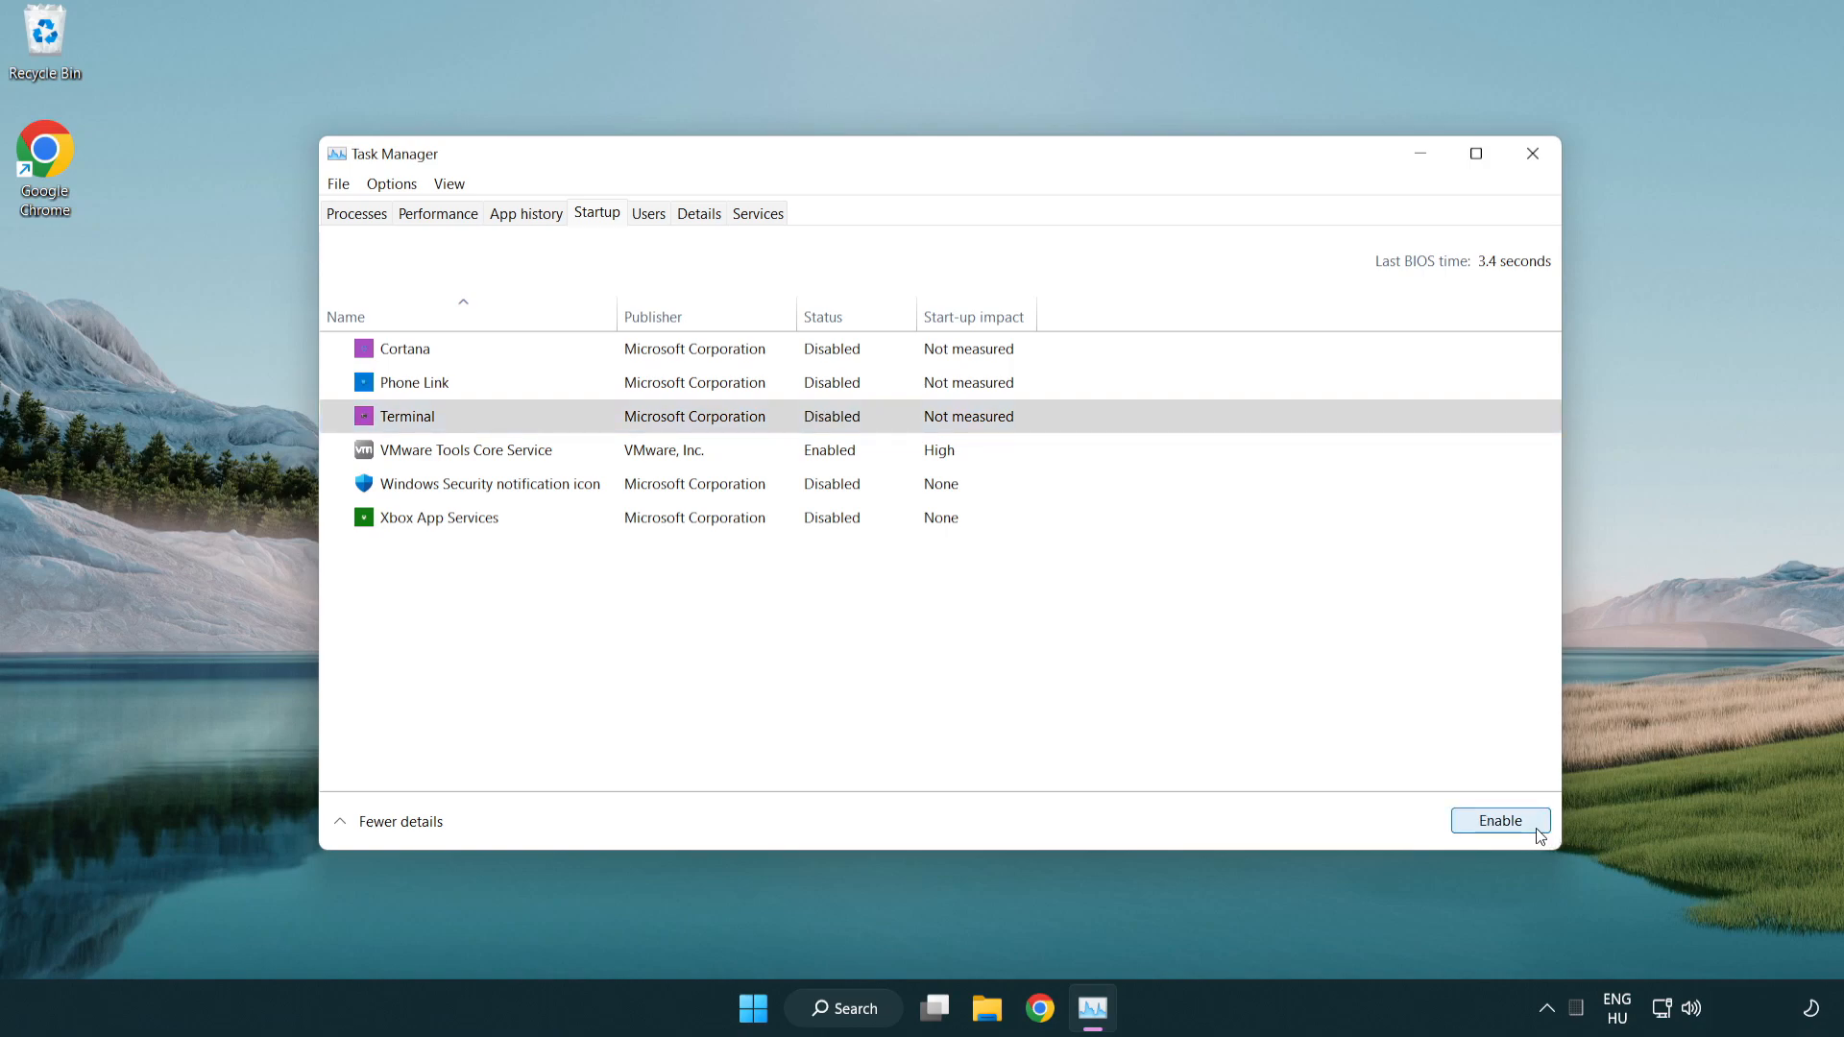
mouse_move(1376, 102)
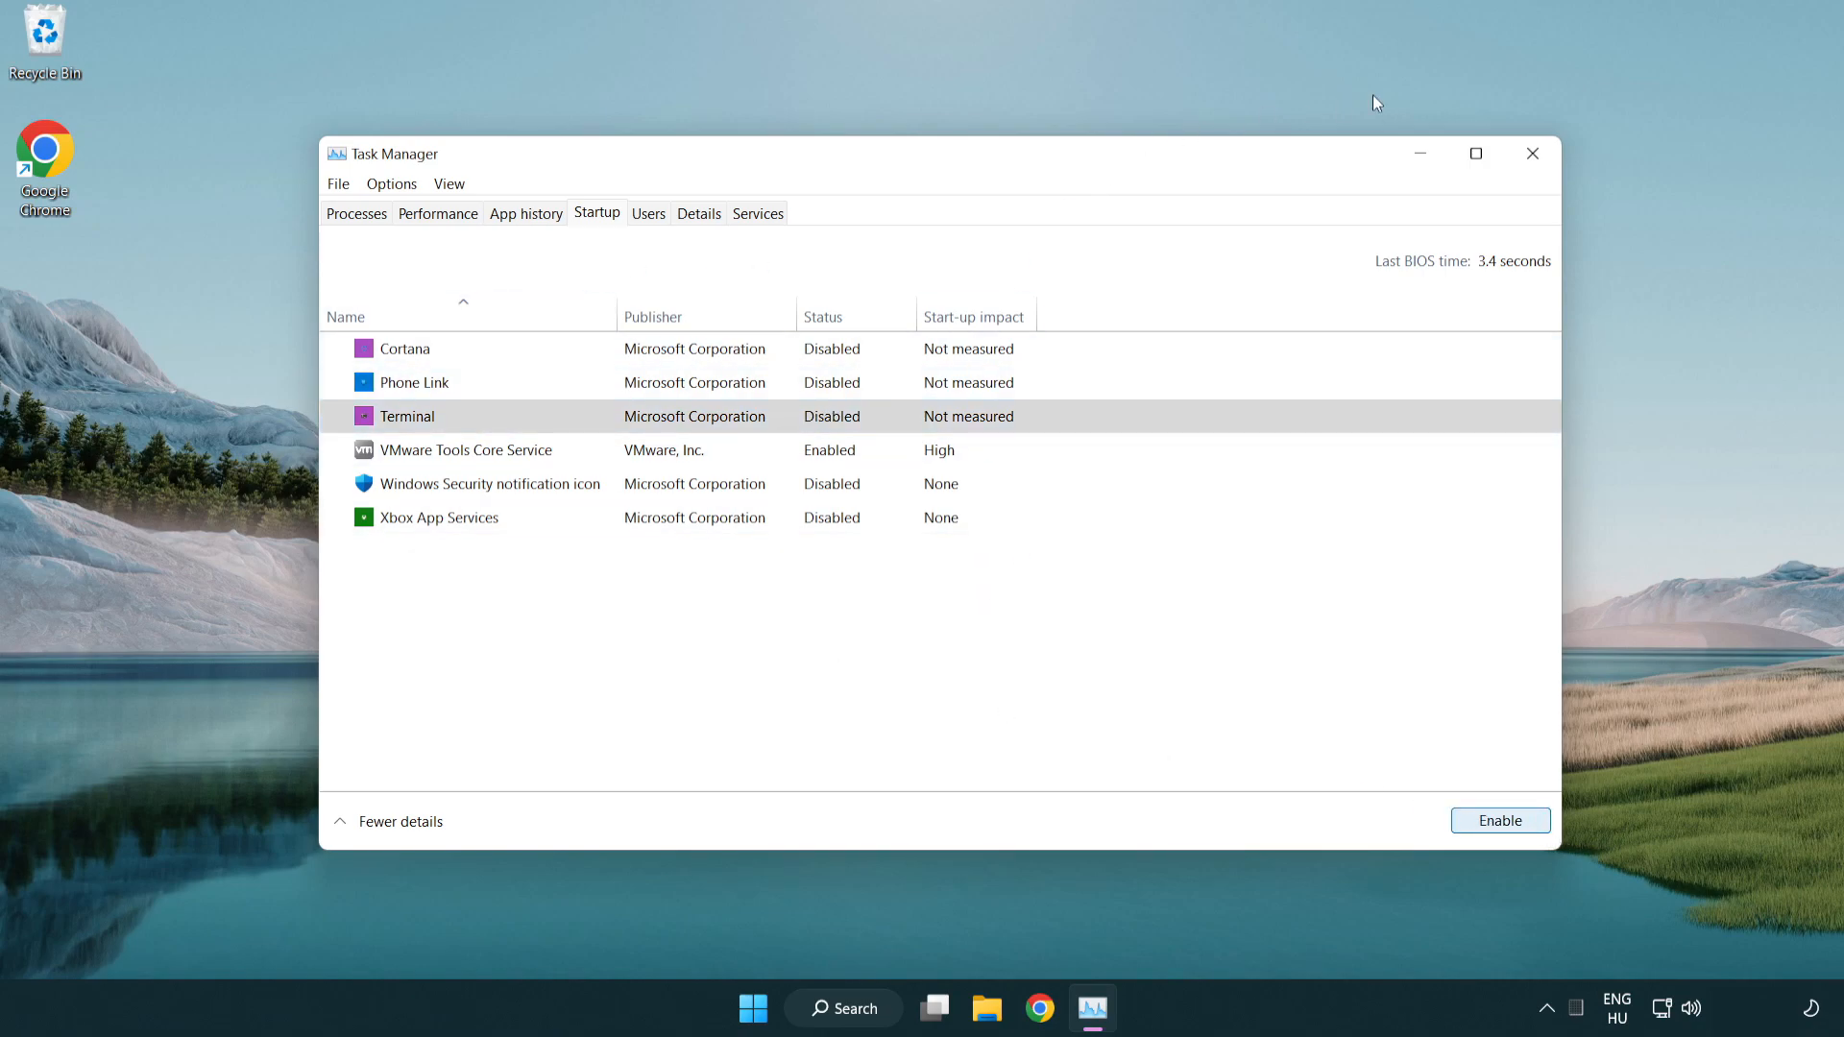
mouse_move(1533, 154)
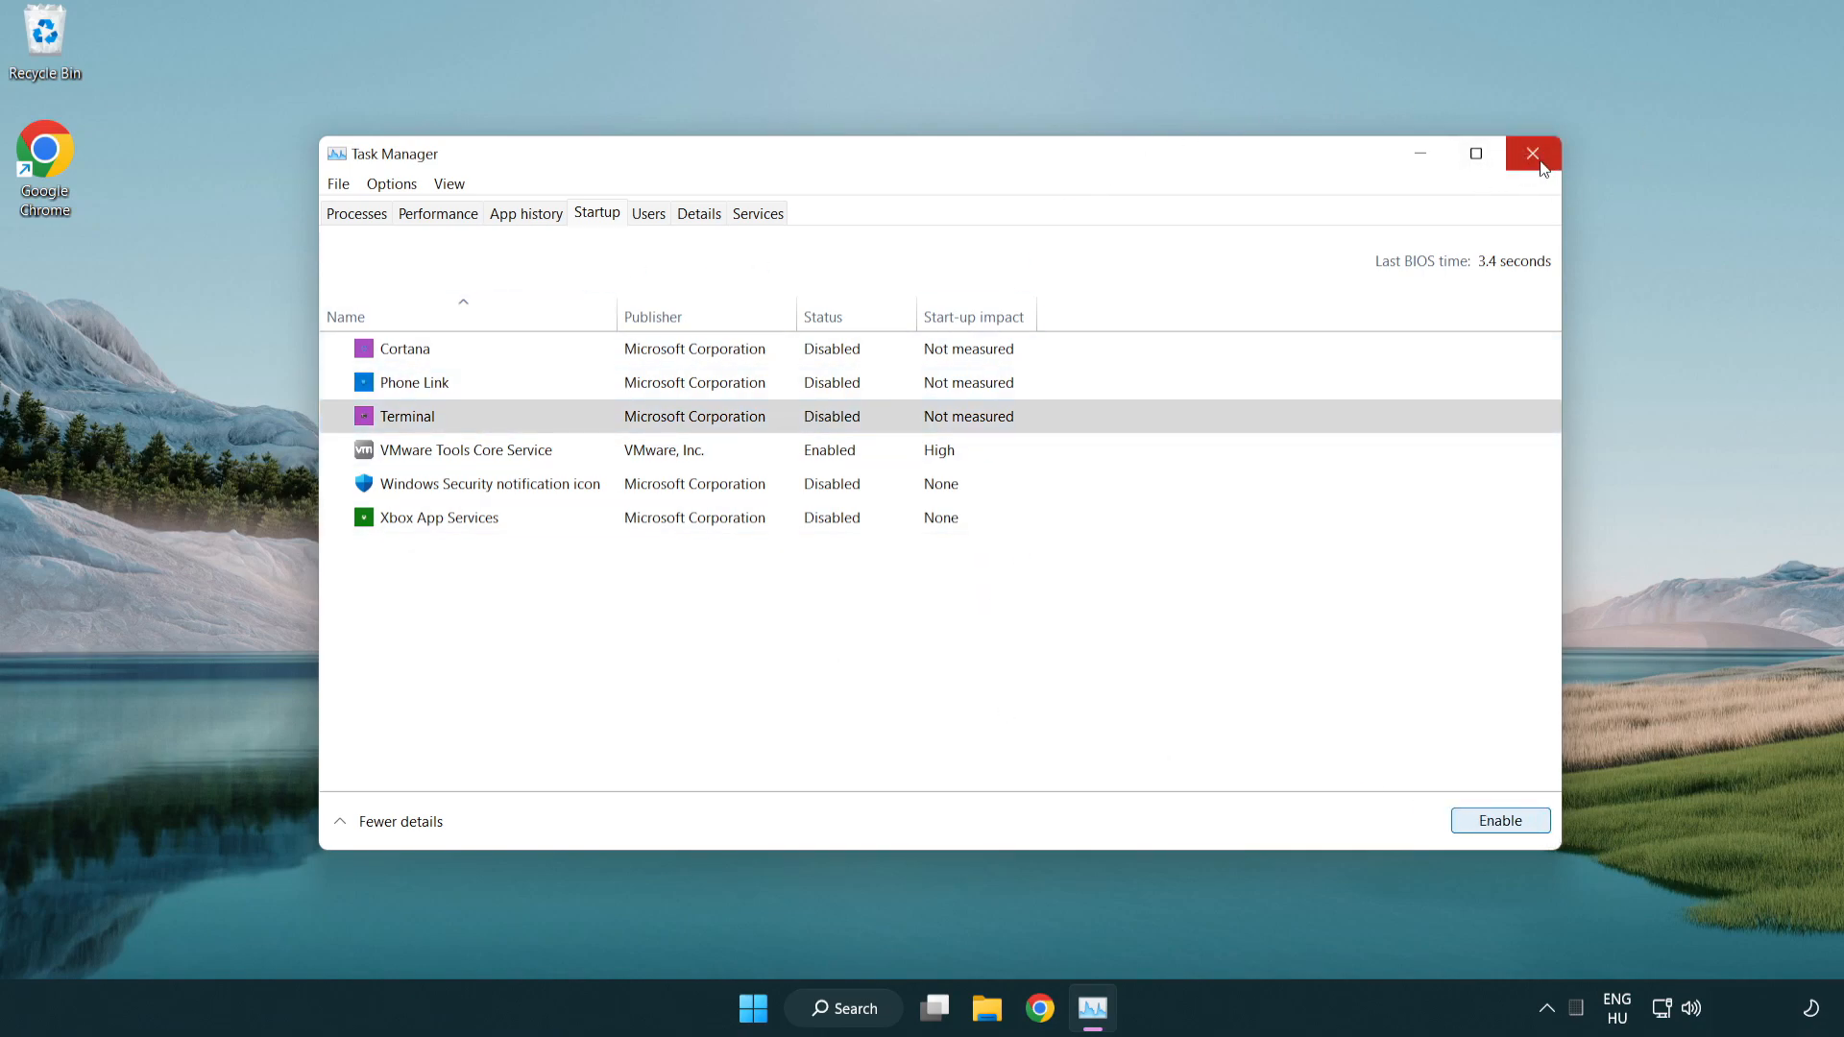
left_click(1531, 153)
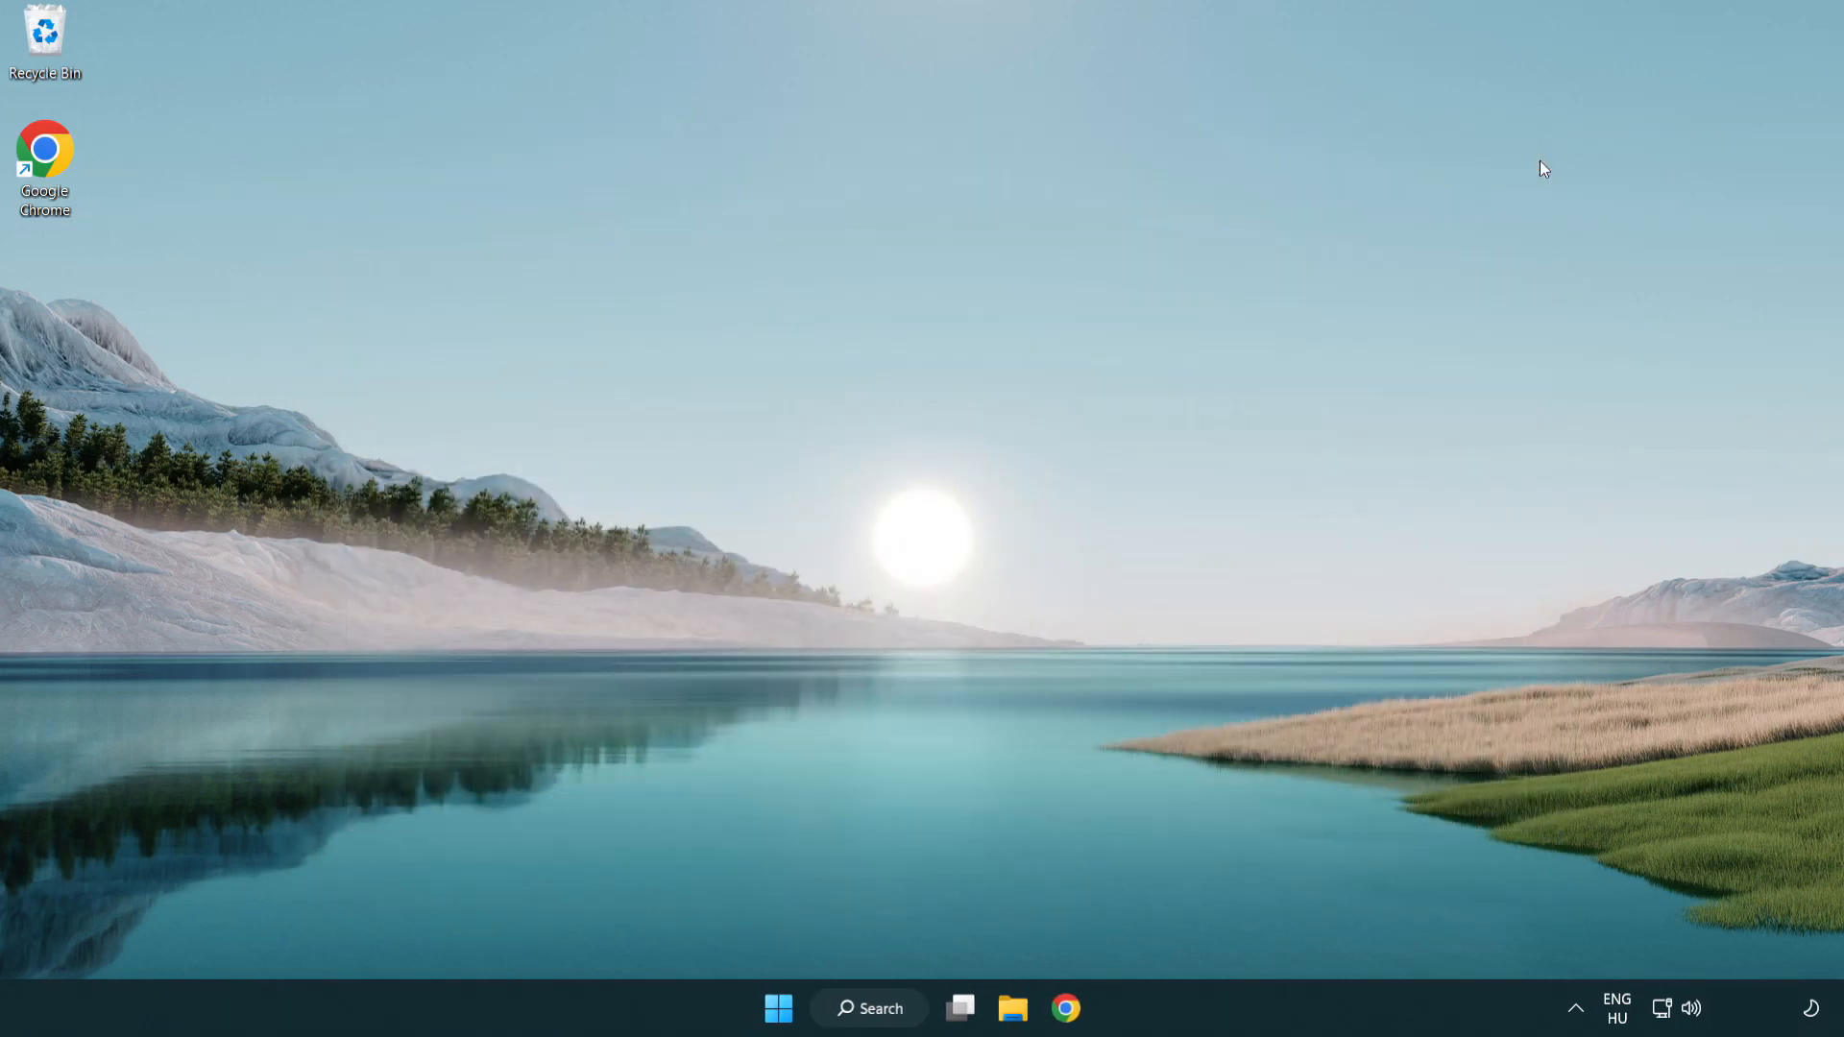
mouse_move(879, 1009)
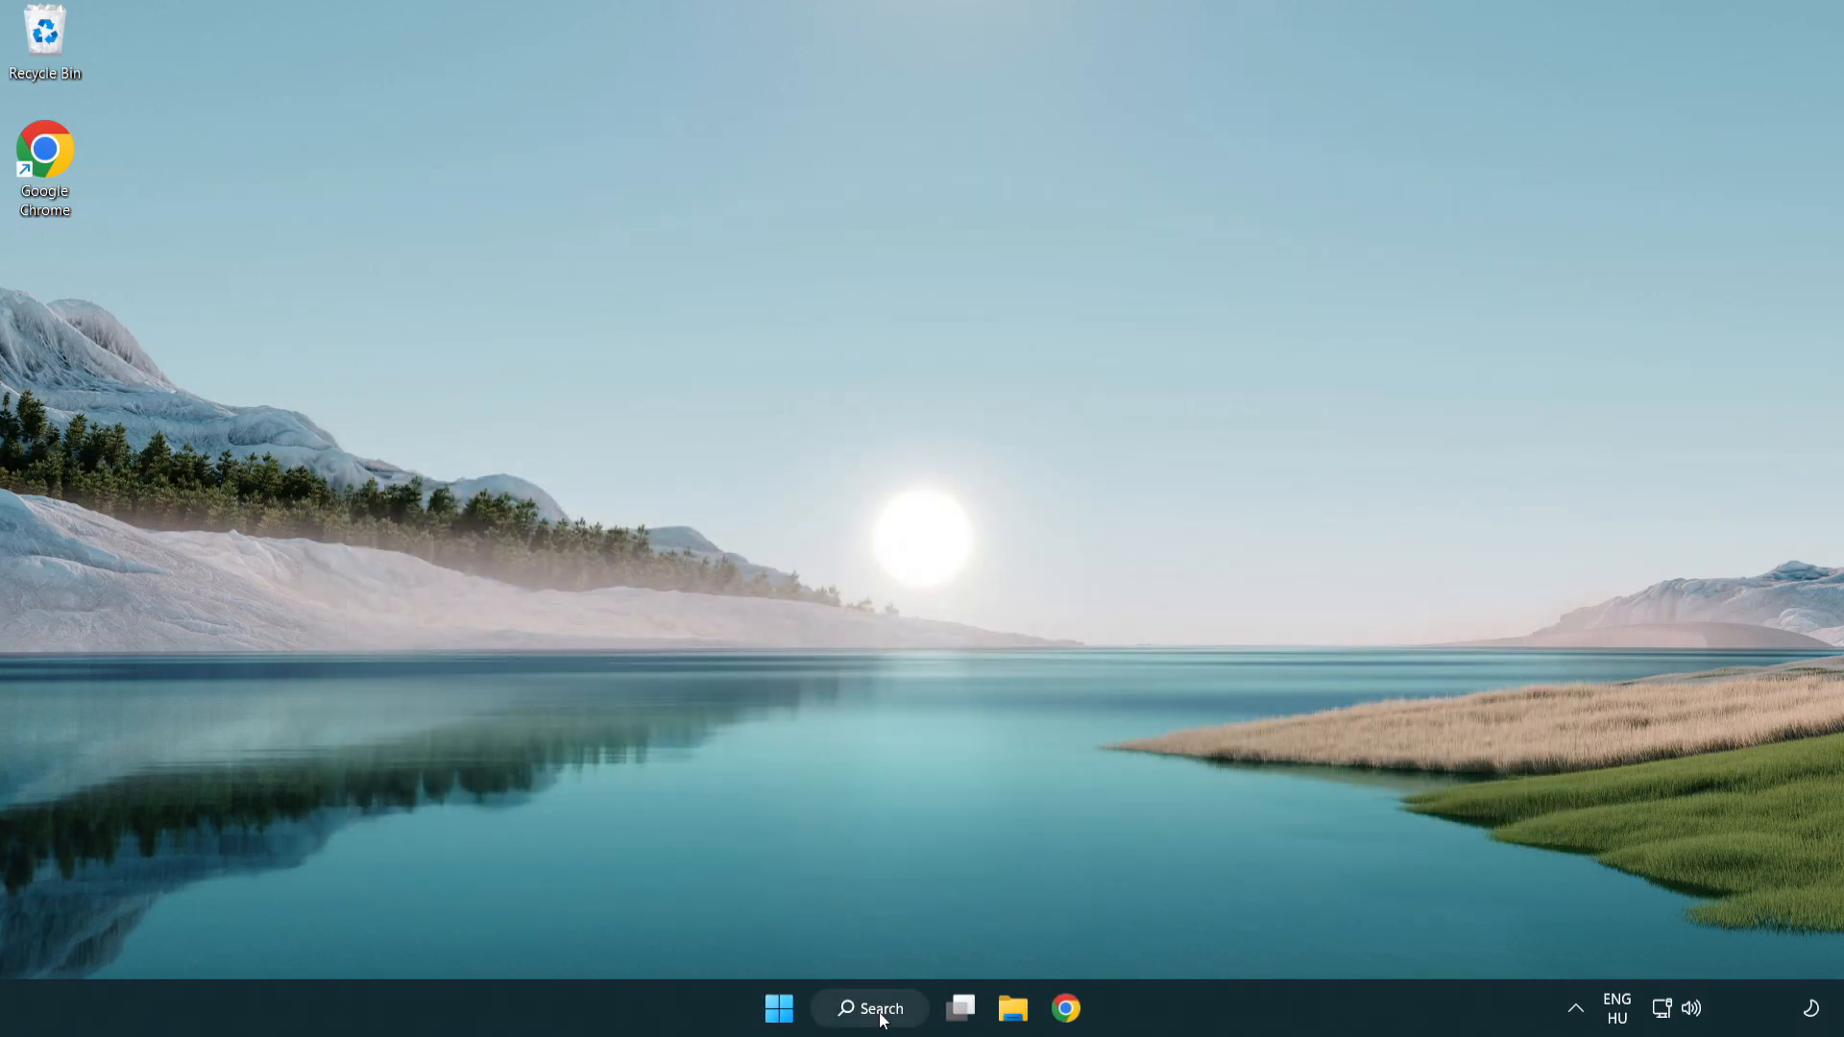
Step: Run Check for updates in Windows Update settings and close Settings
left_click(869, 1009)
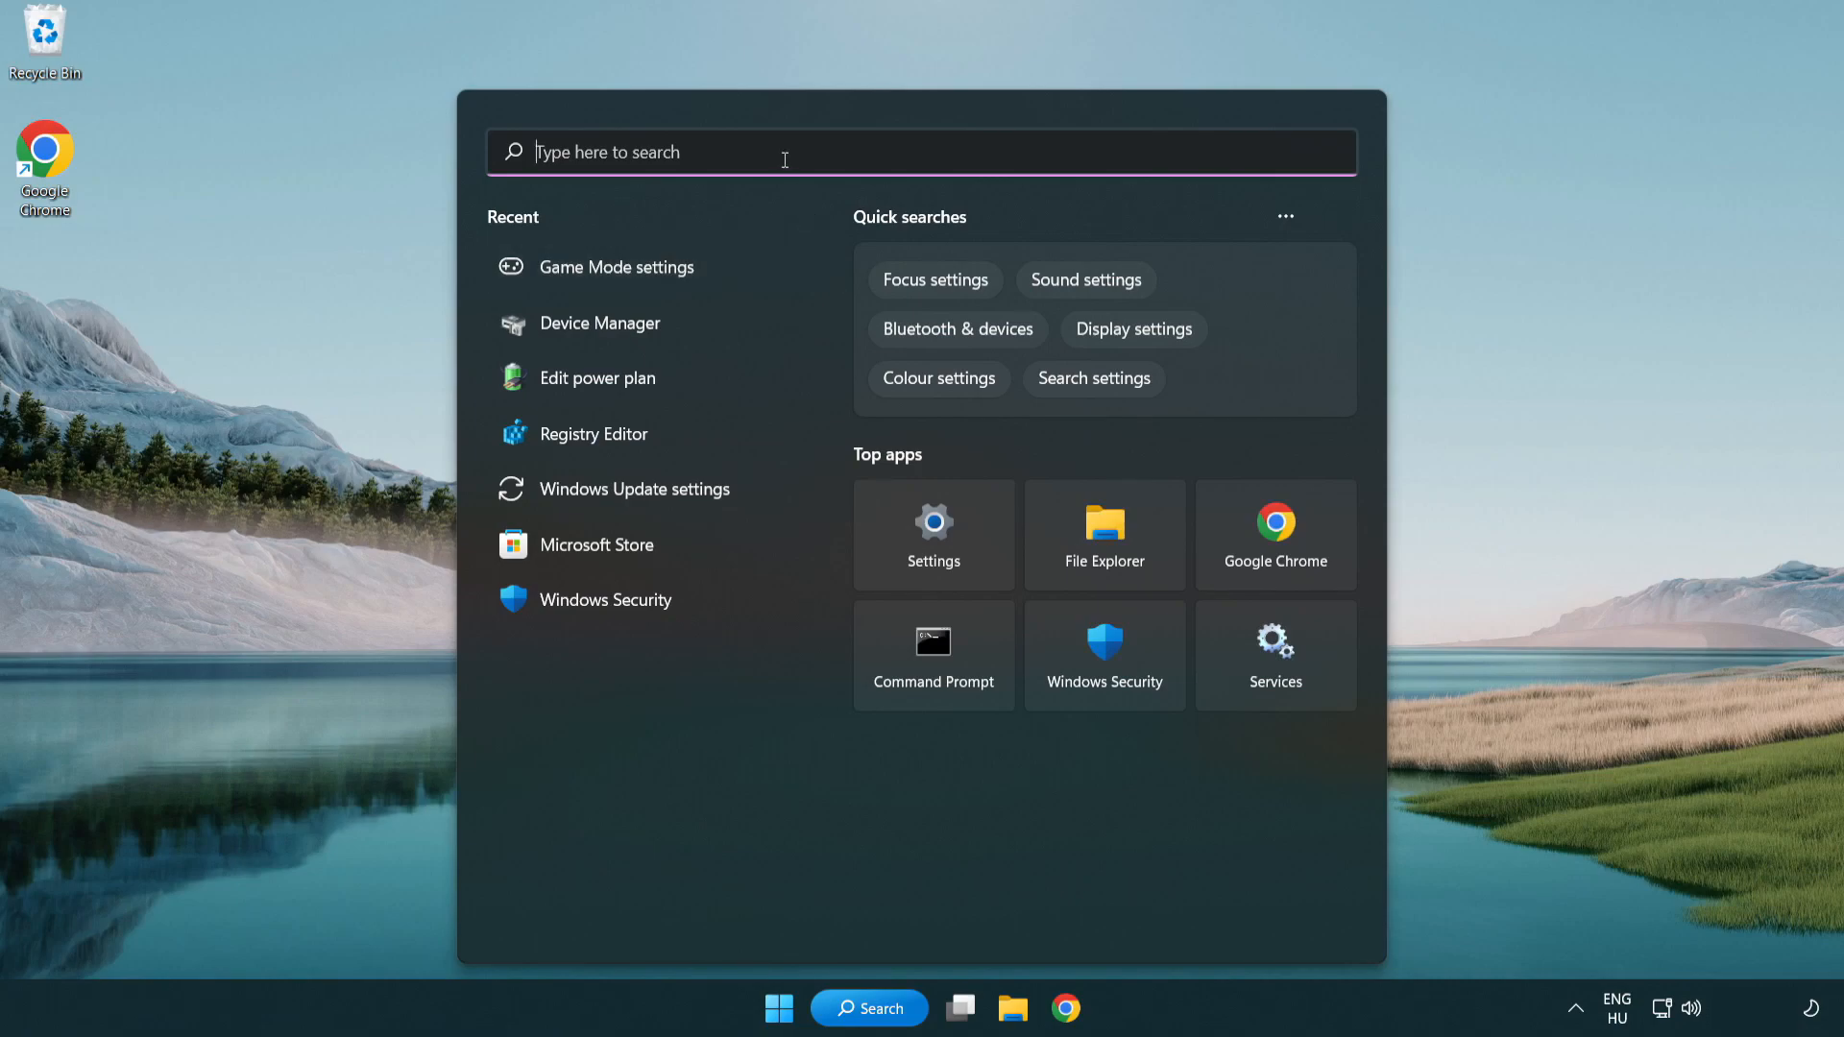
type("update")
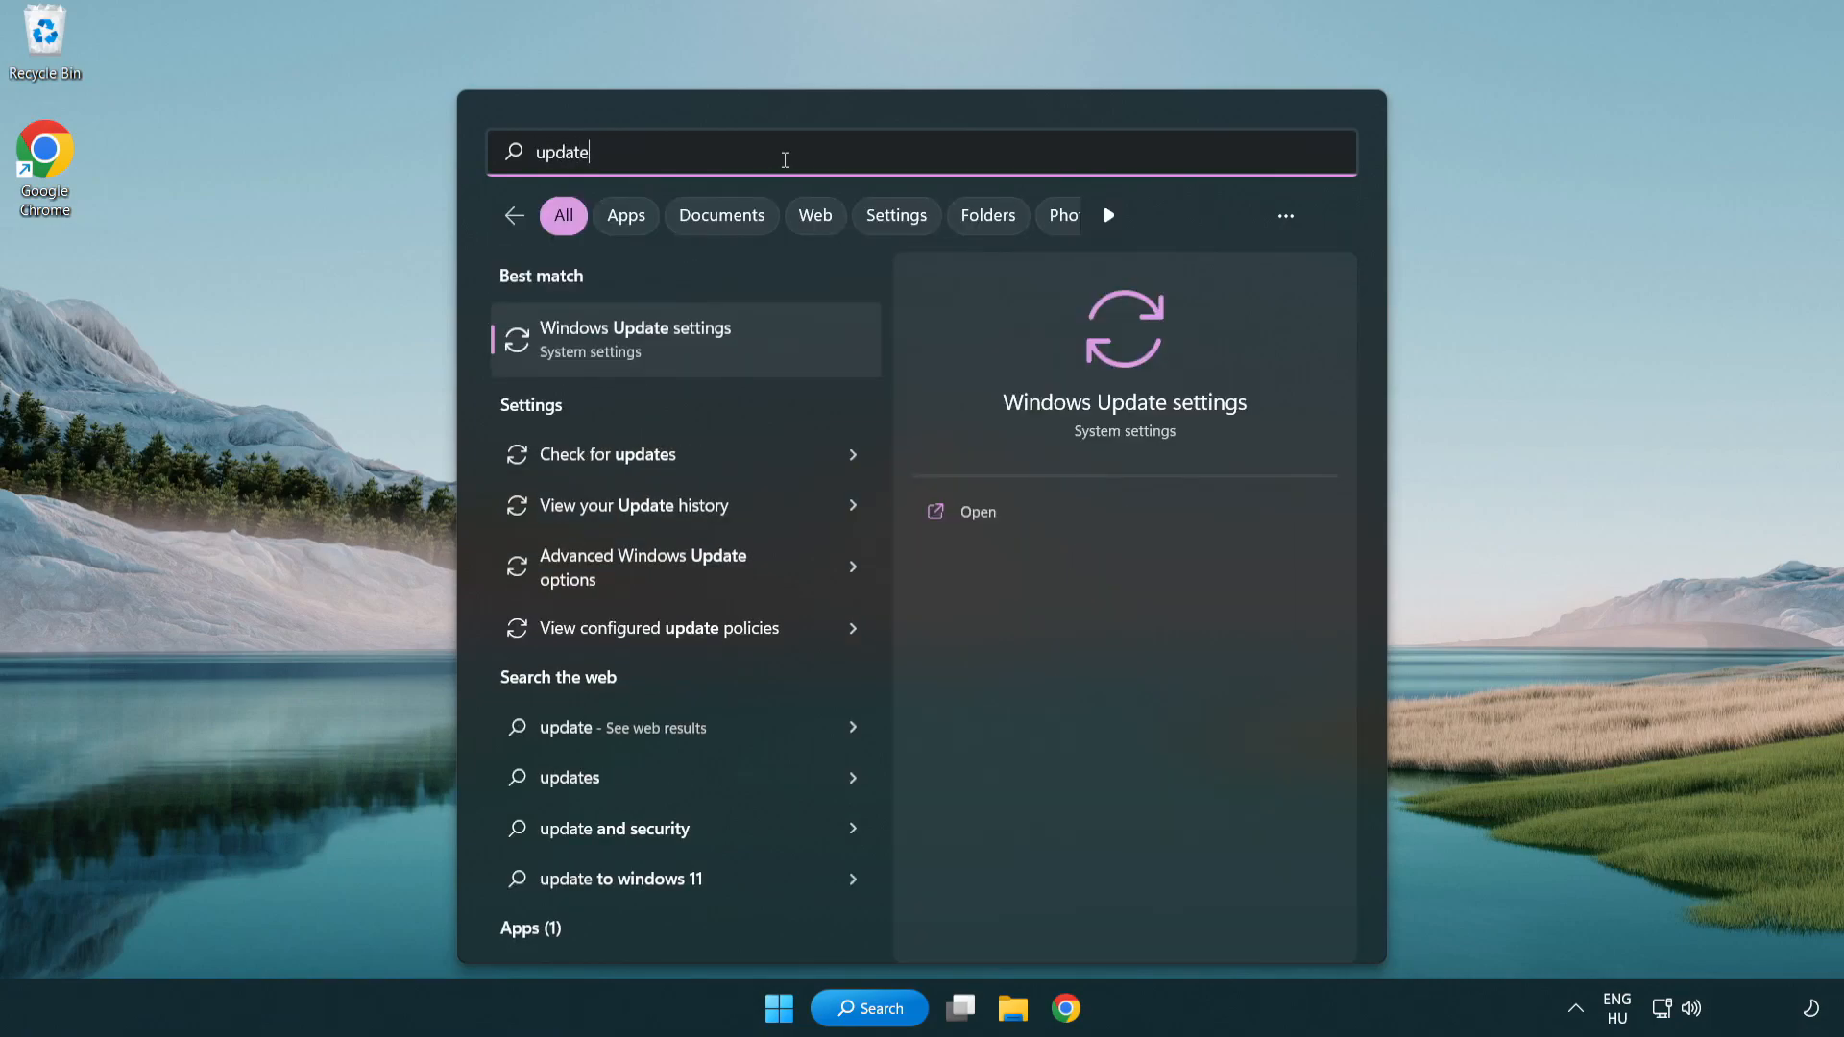
mouse_move(717, 359)
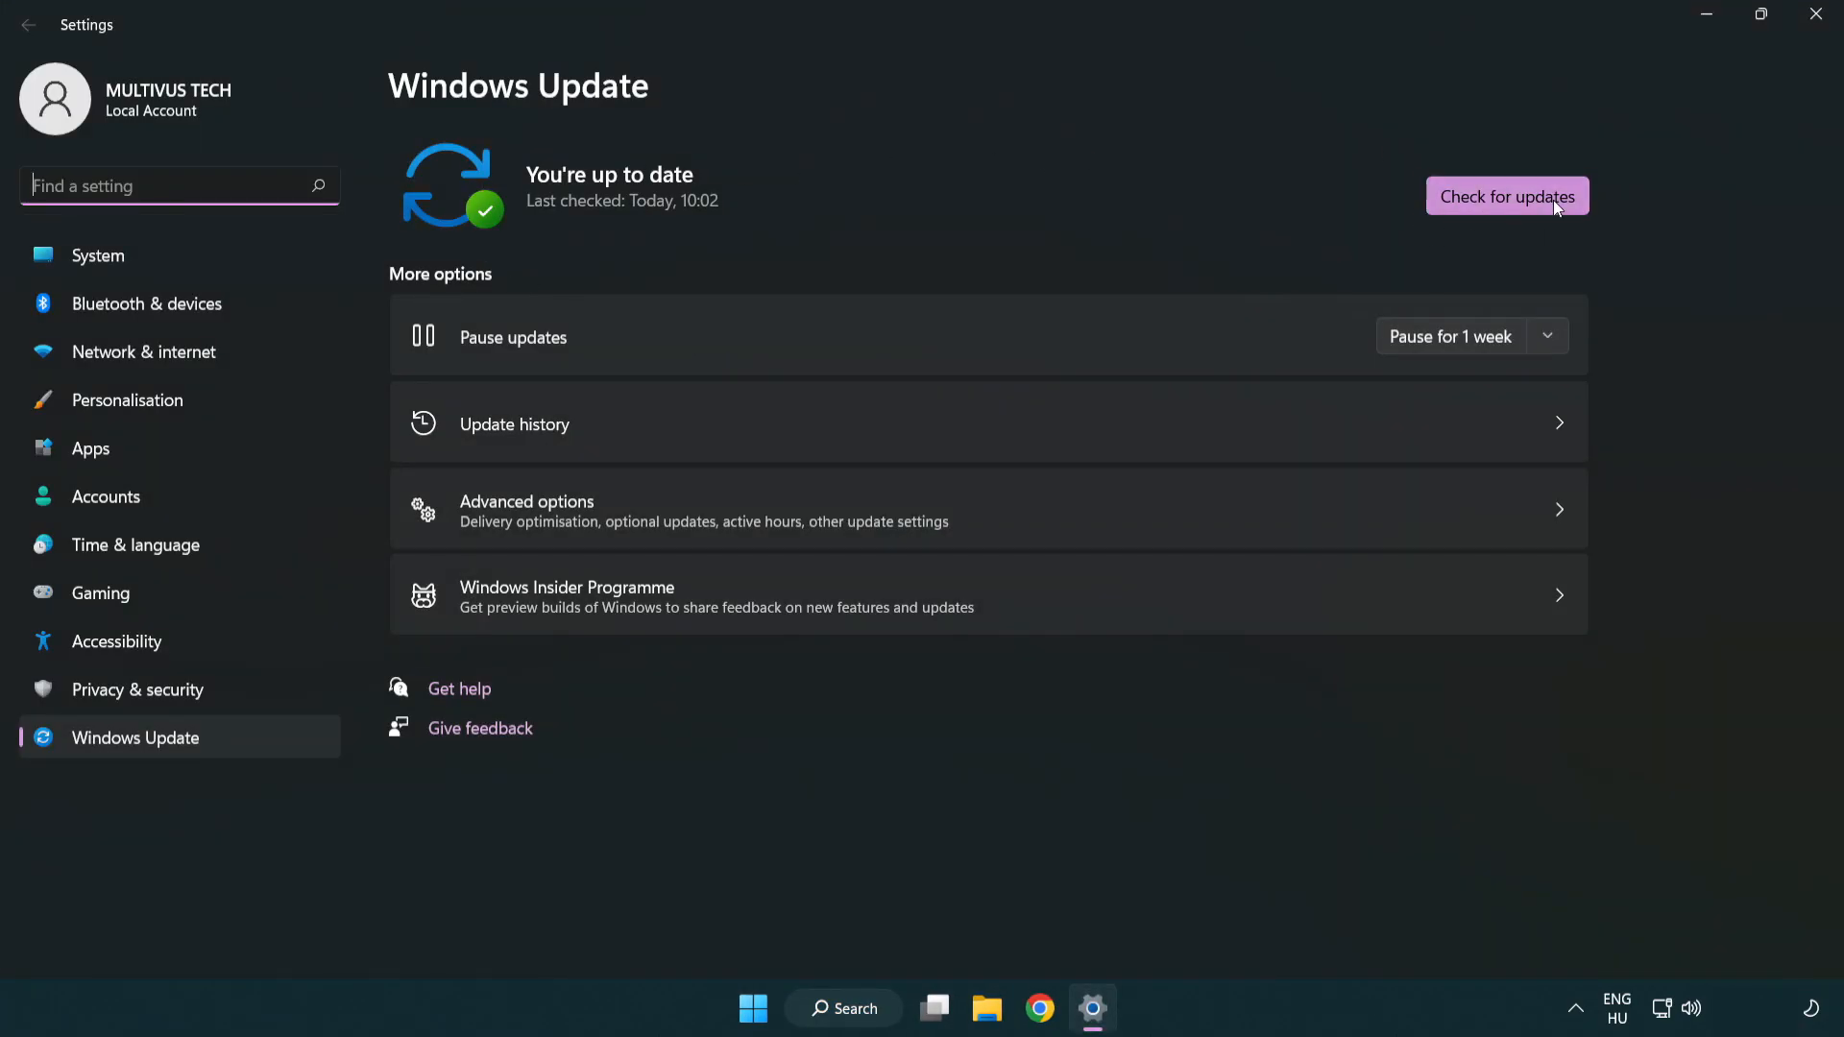
left_click(1506, 196)
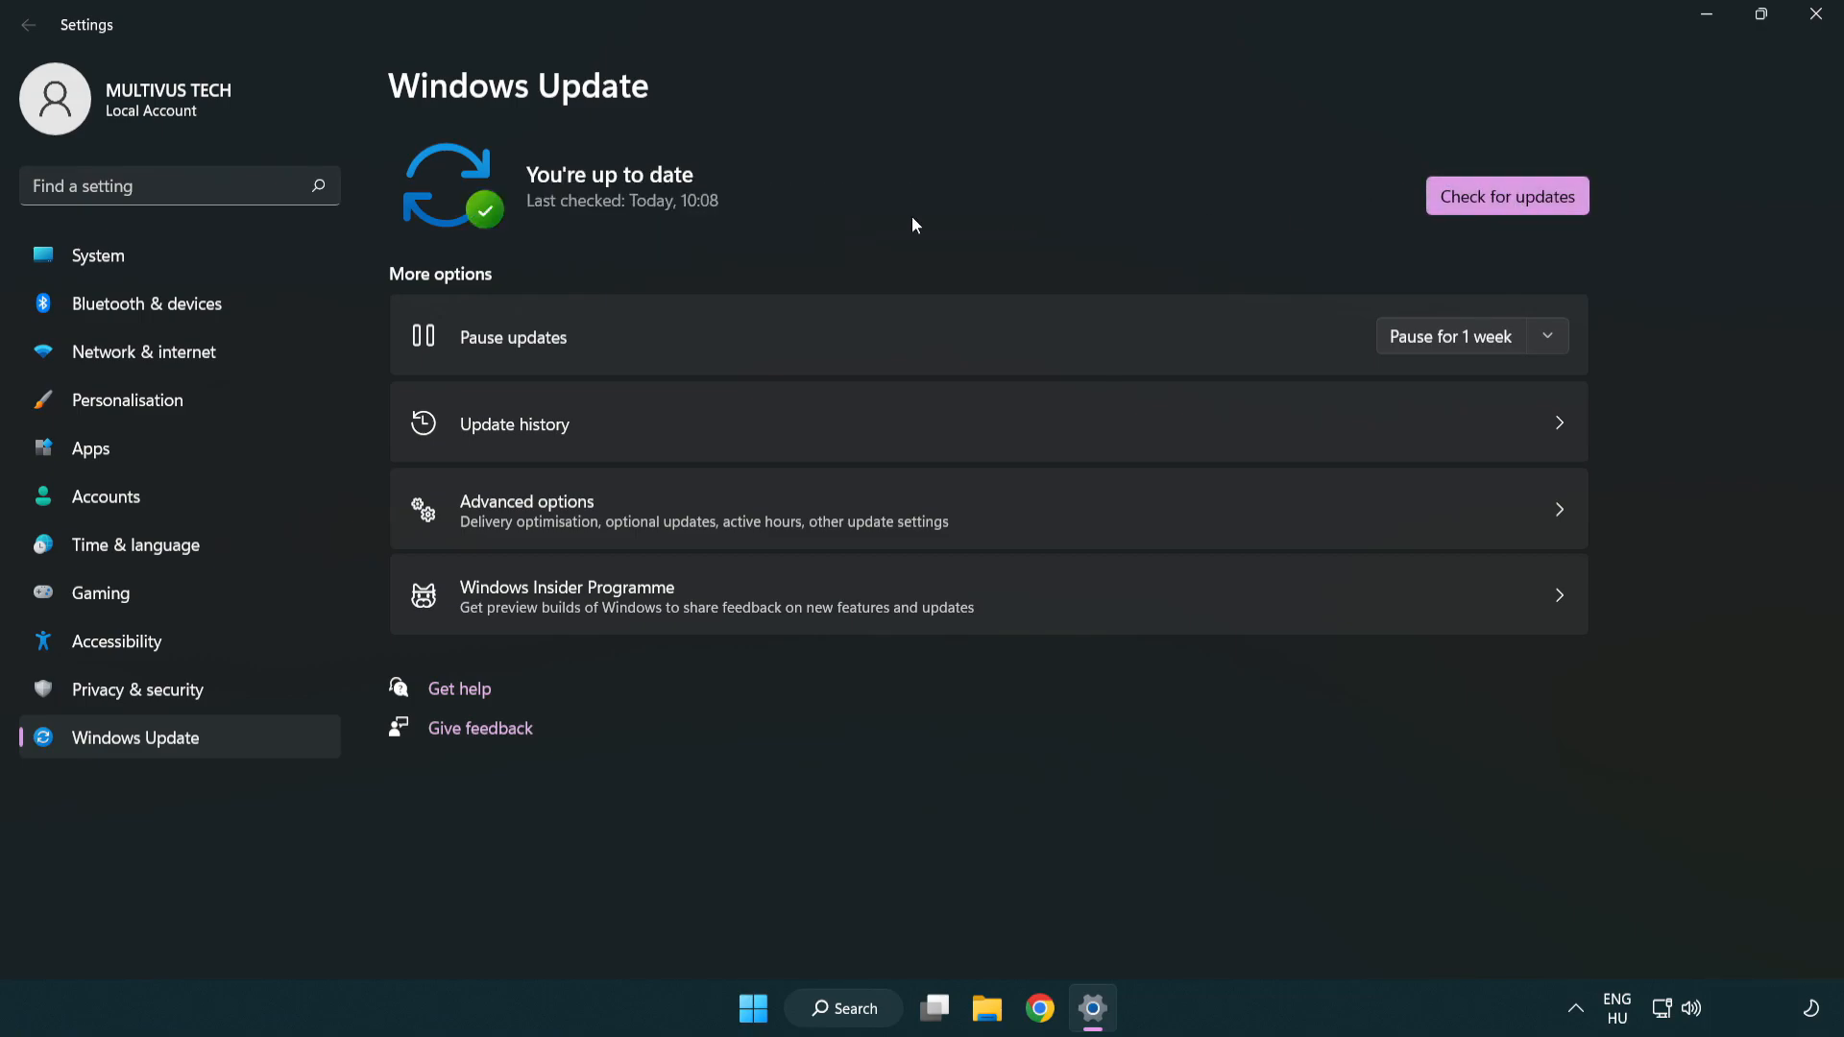
mouse_move(1822, 18)
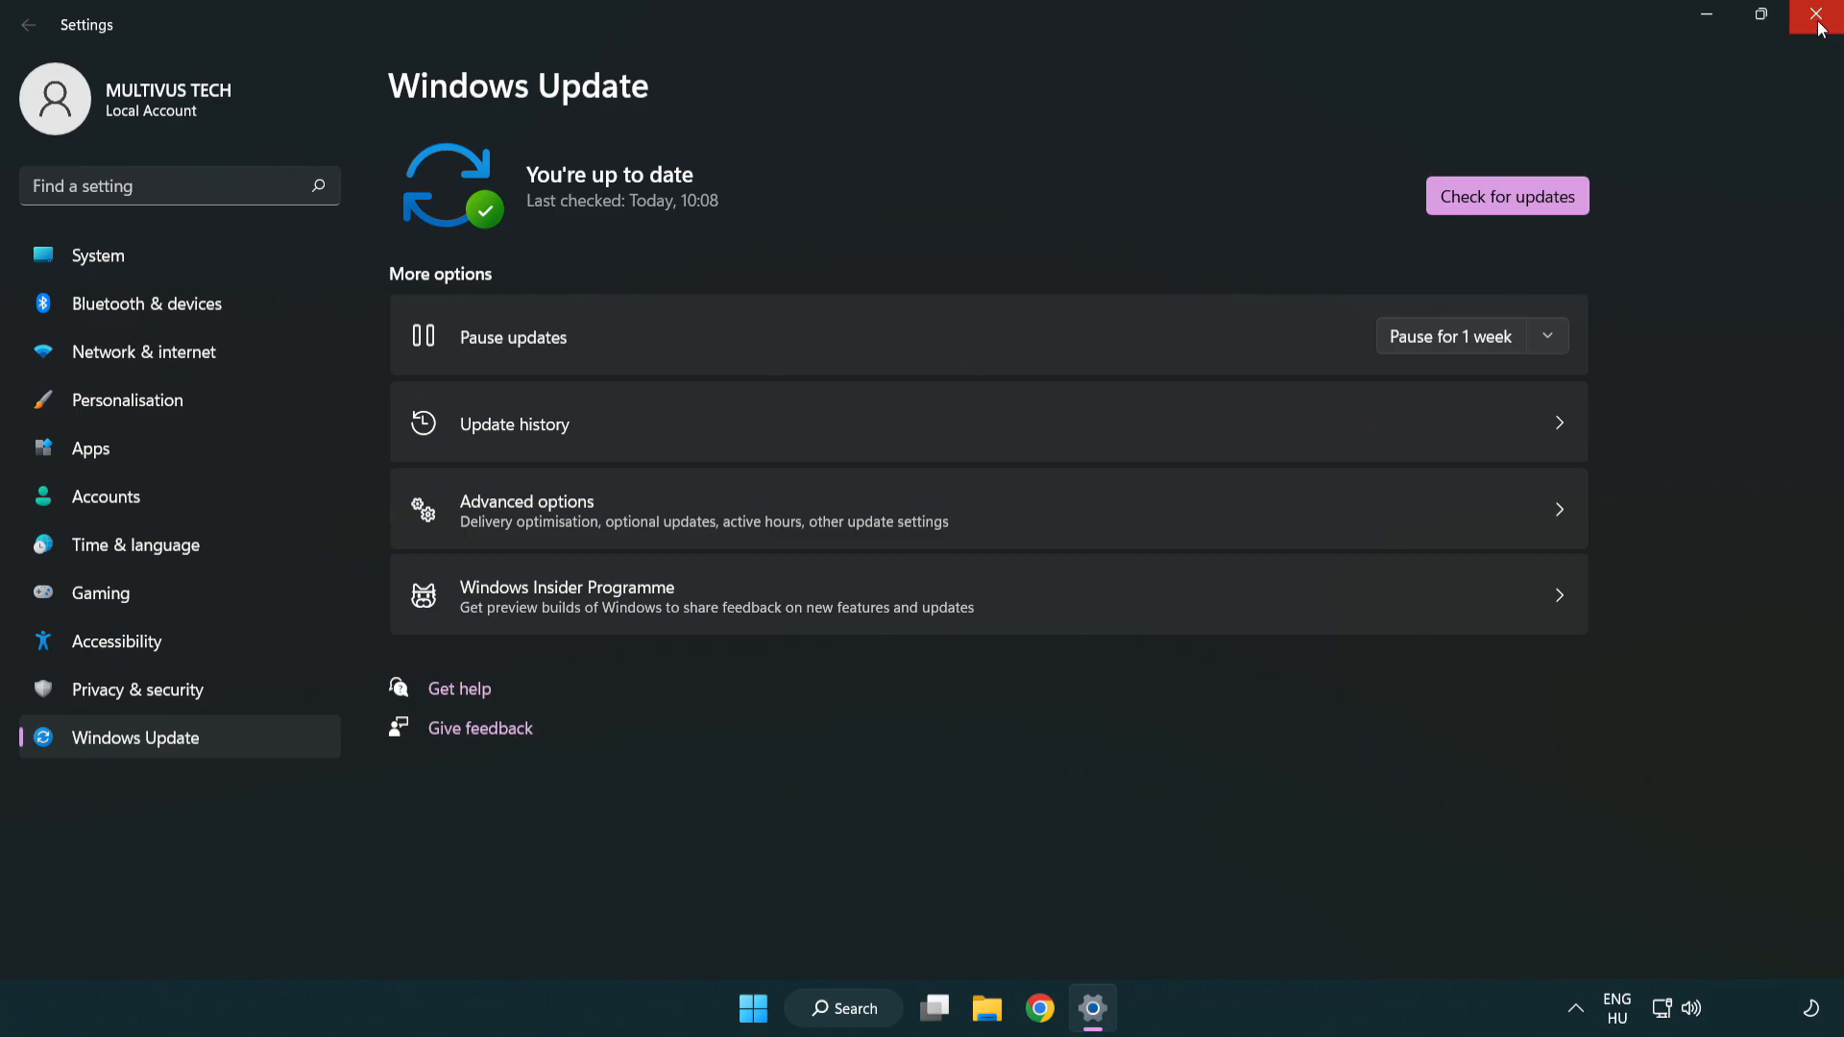
left_click(1817, 17)
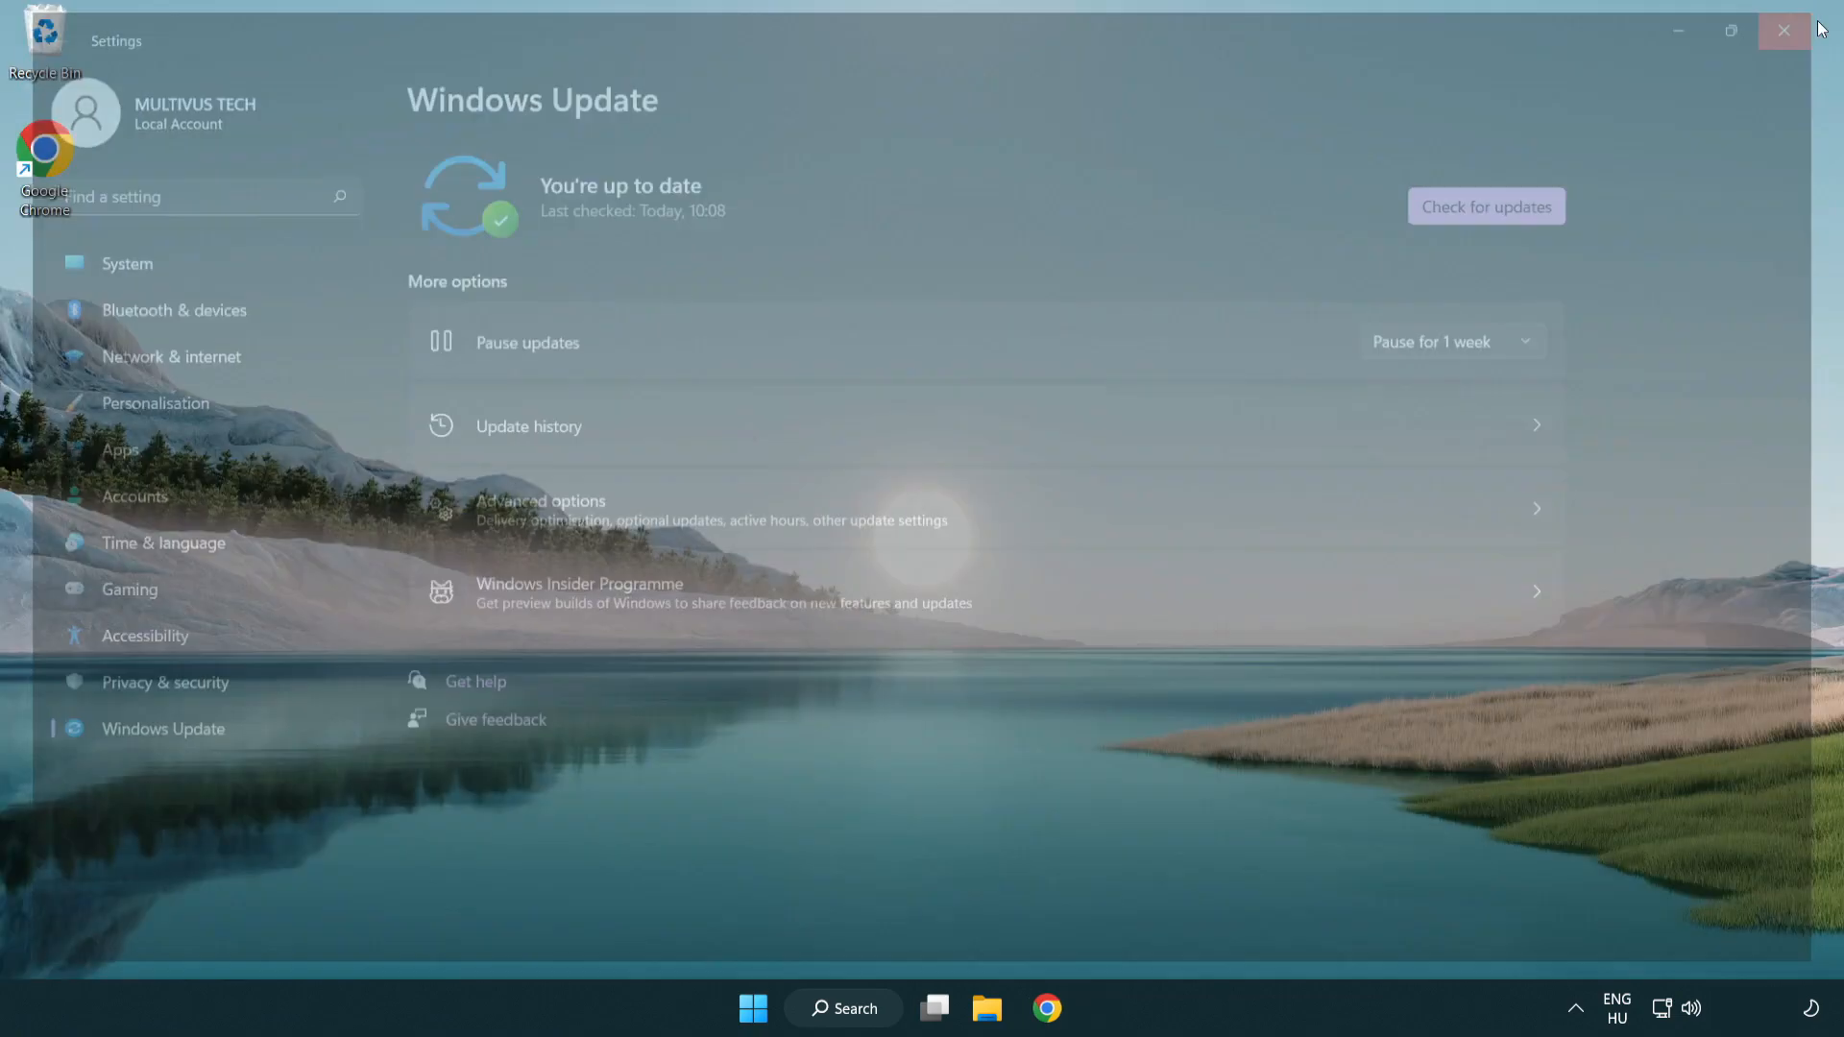
left_click(1783, 31)
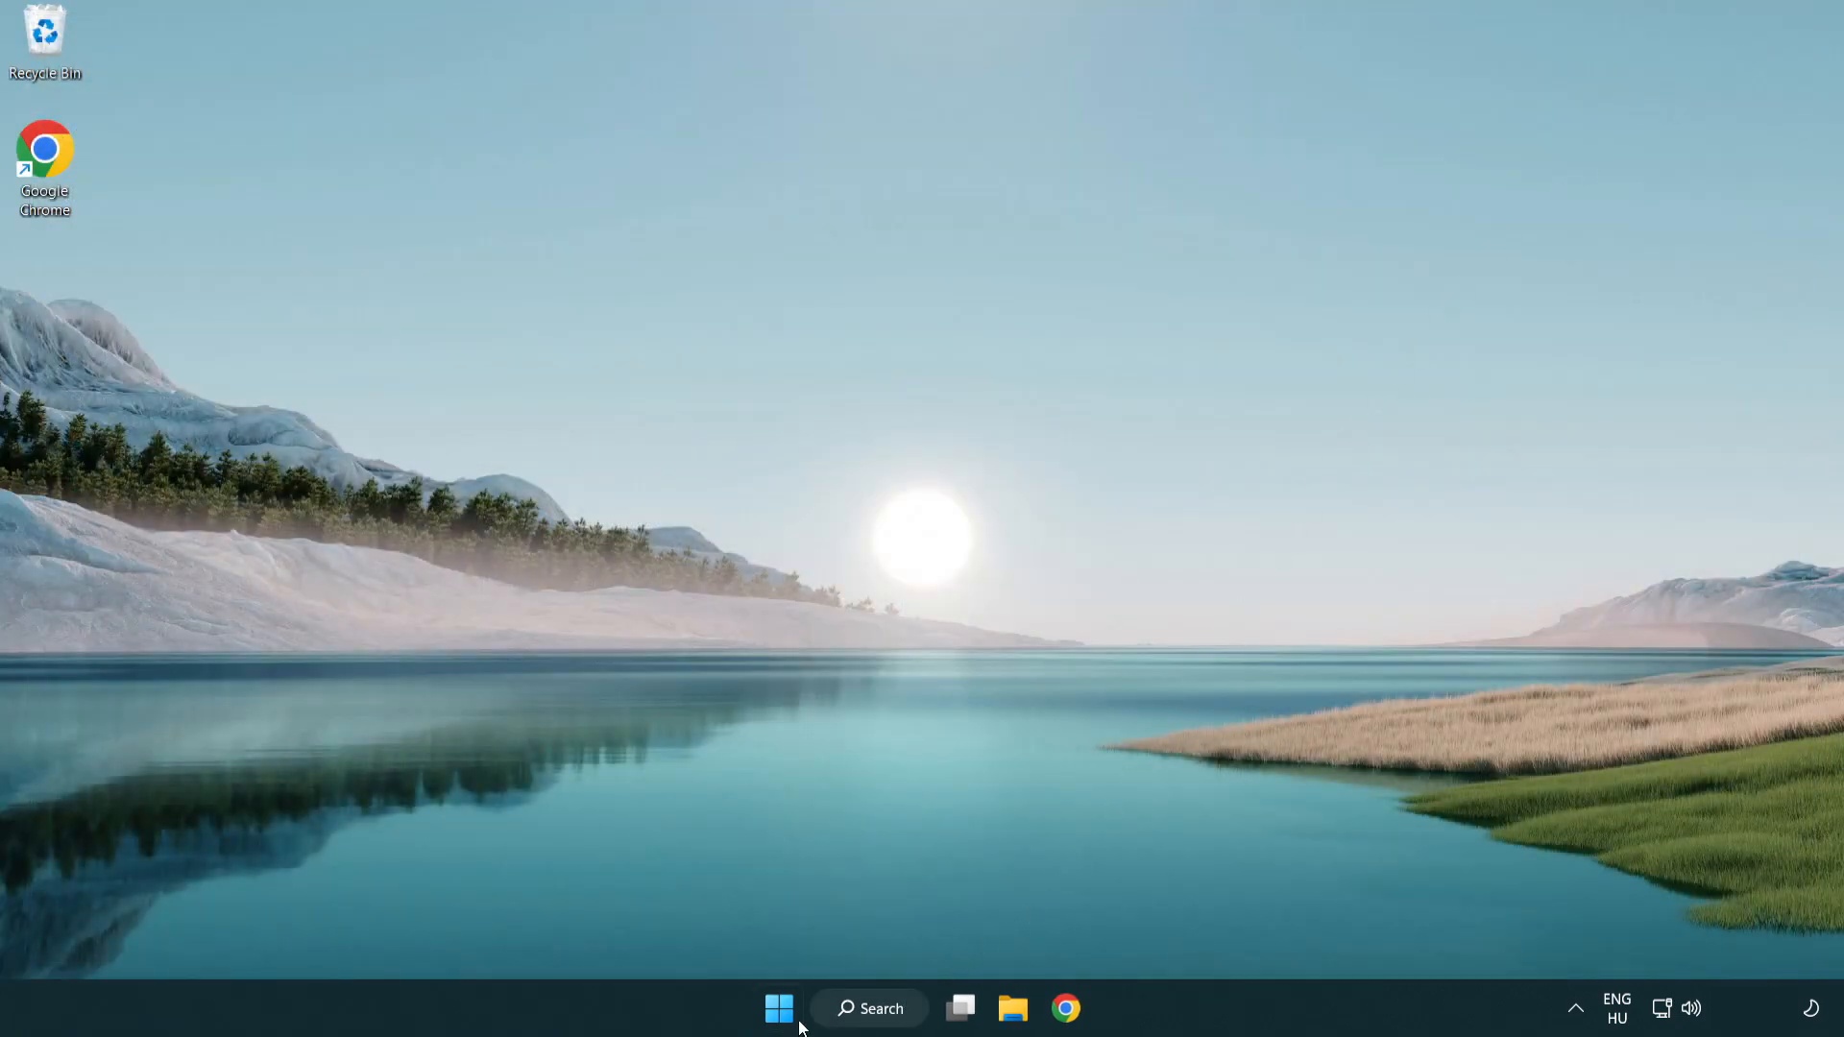
Step: Launch Registry Editor by searching 'regedit'
left_click(868, 1009)
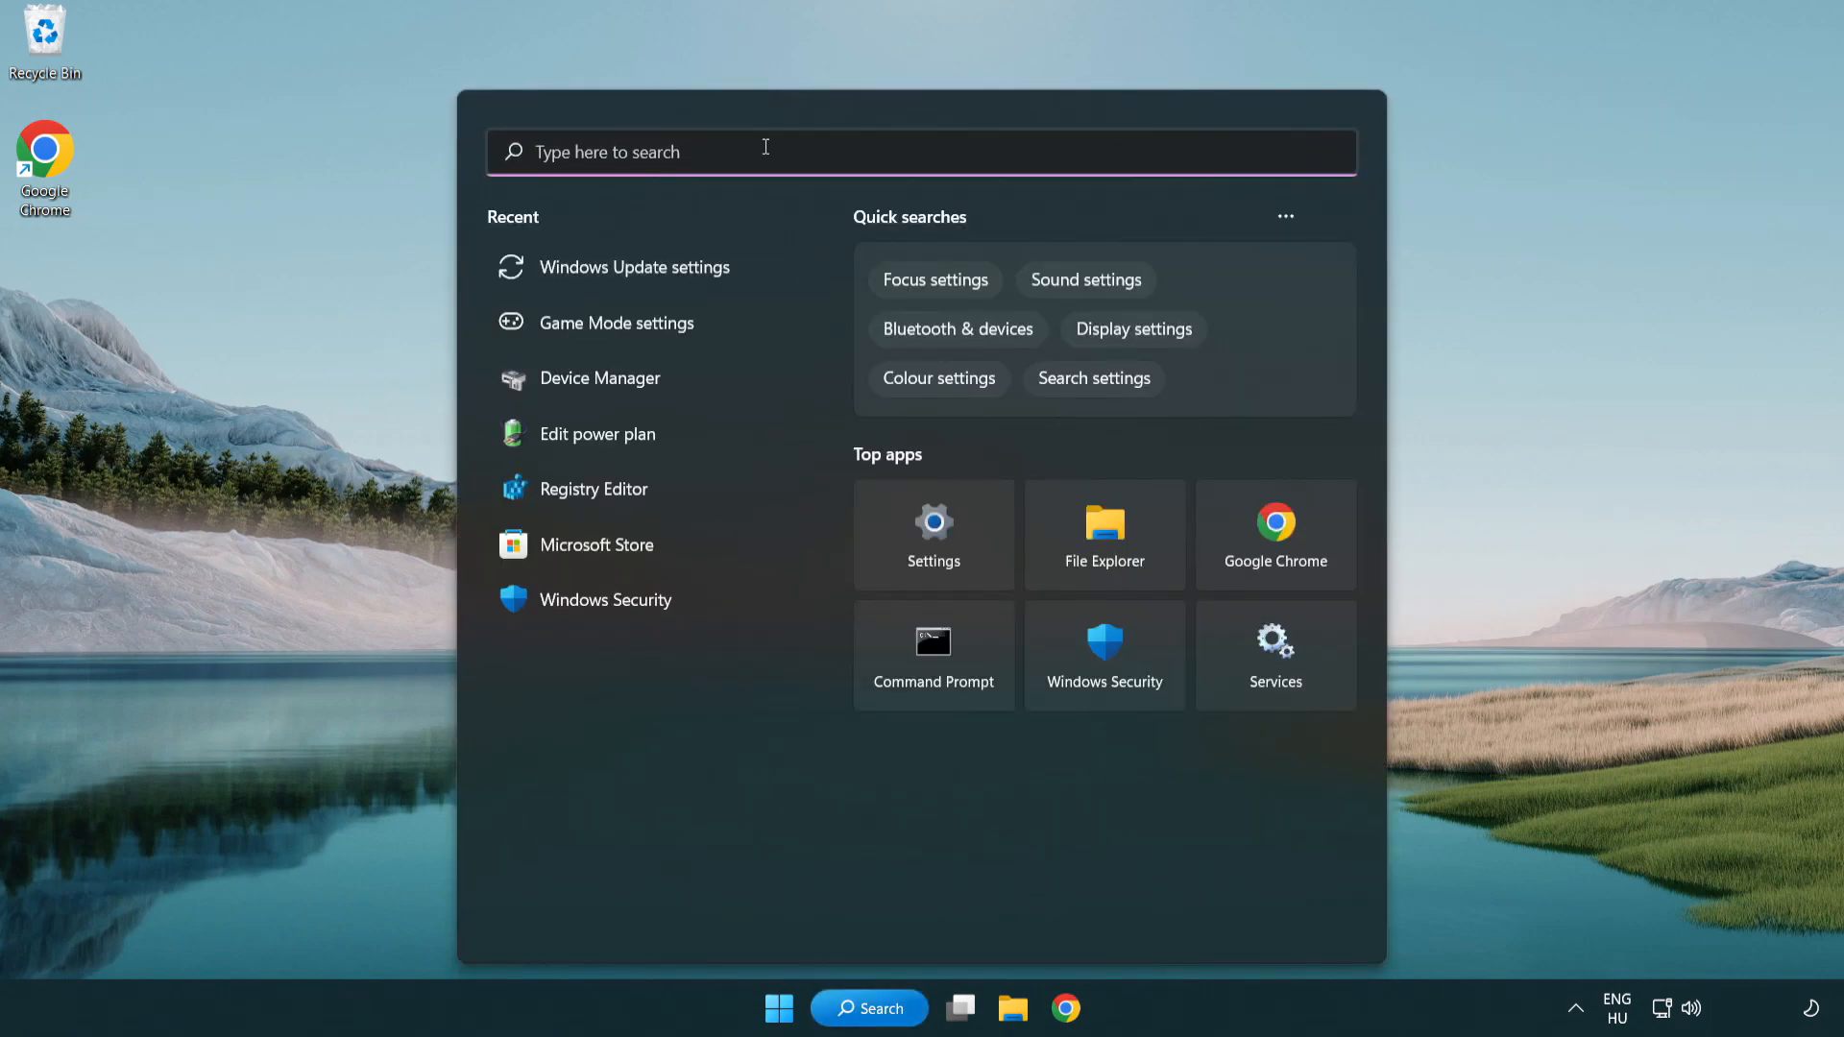
type("regedit")
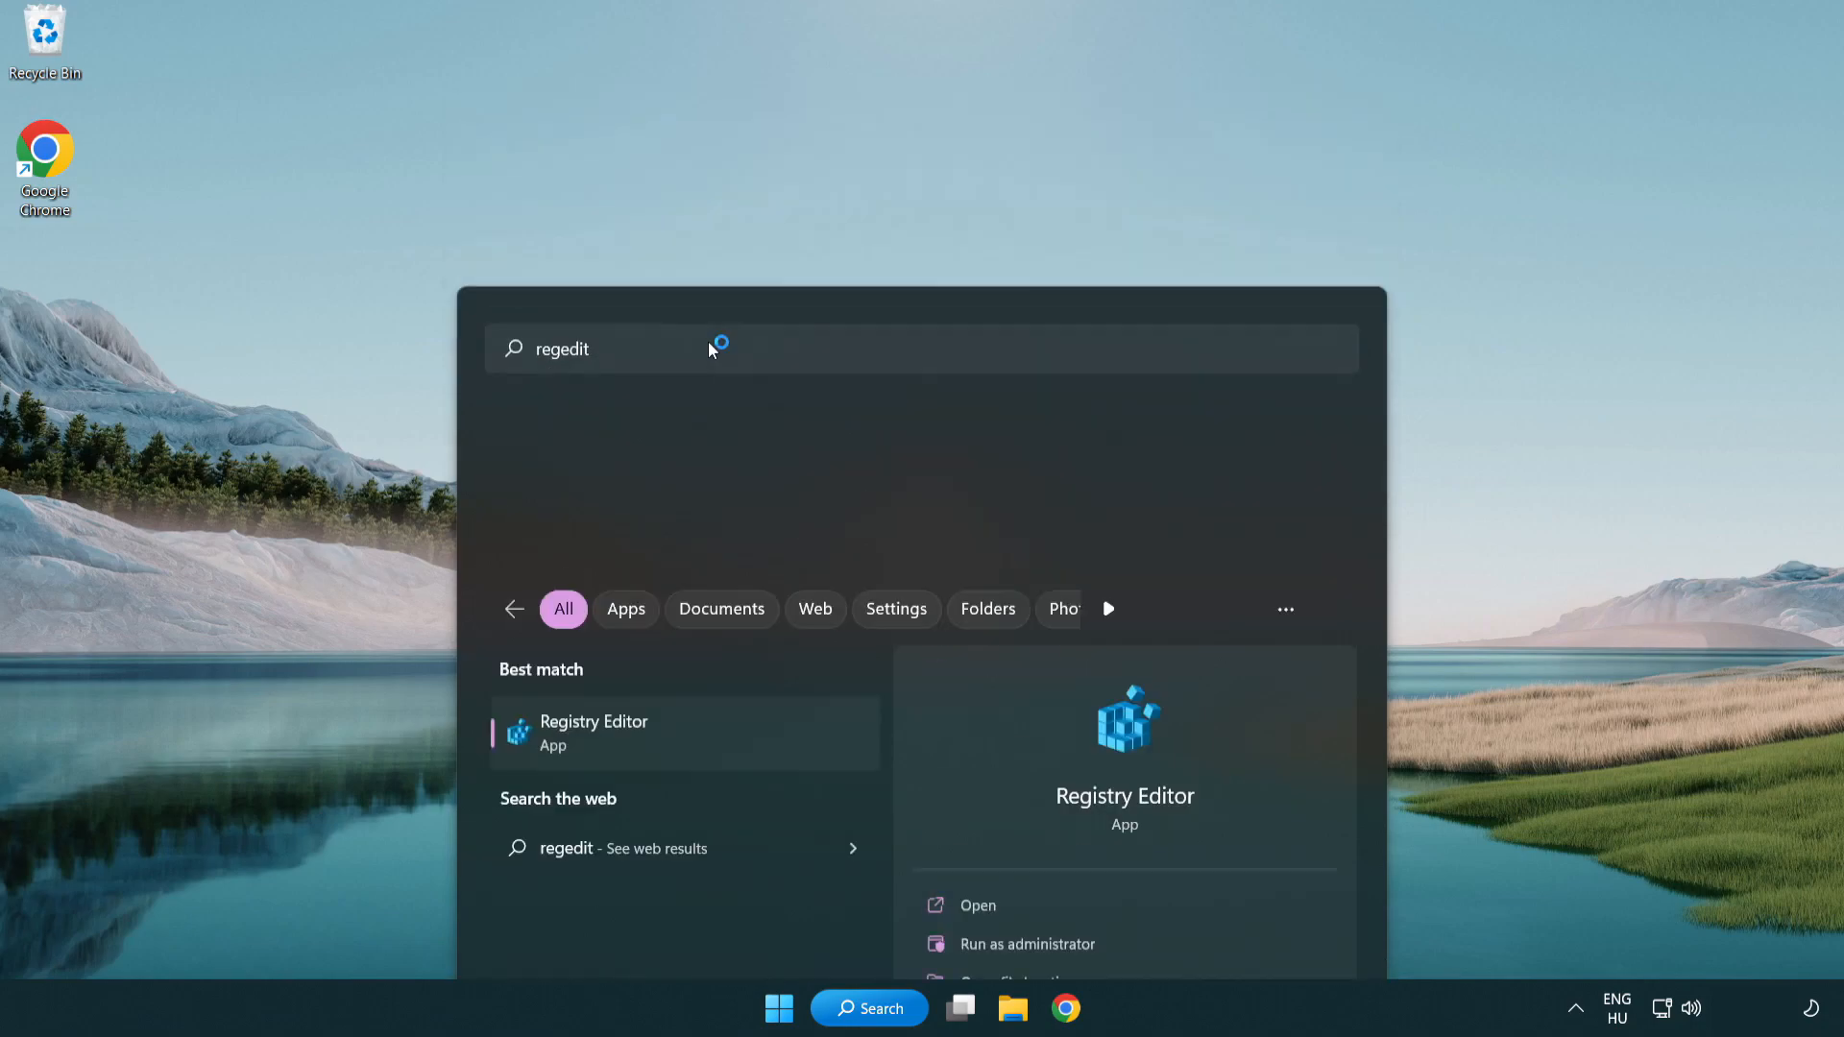
left_click(594, 722)
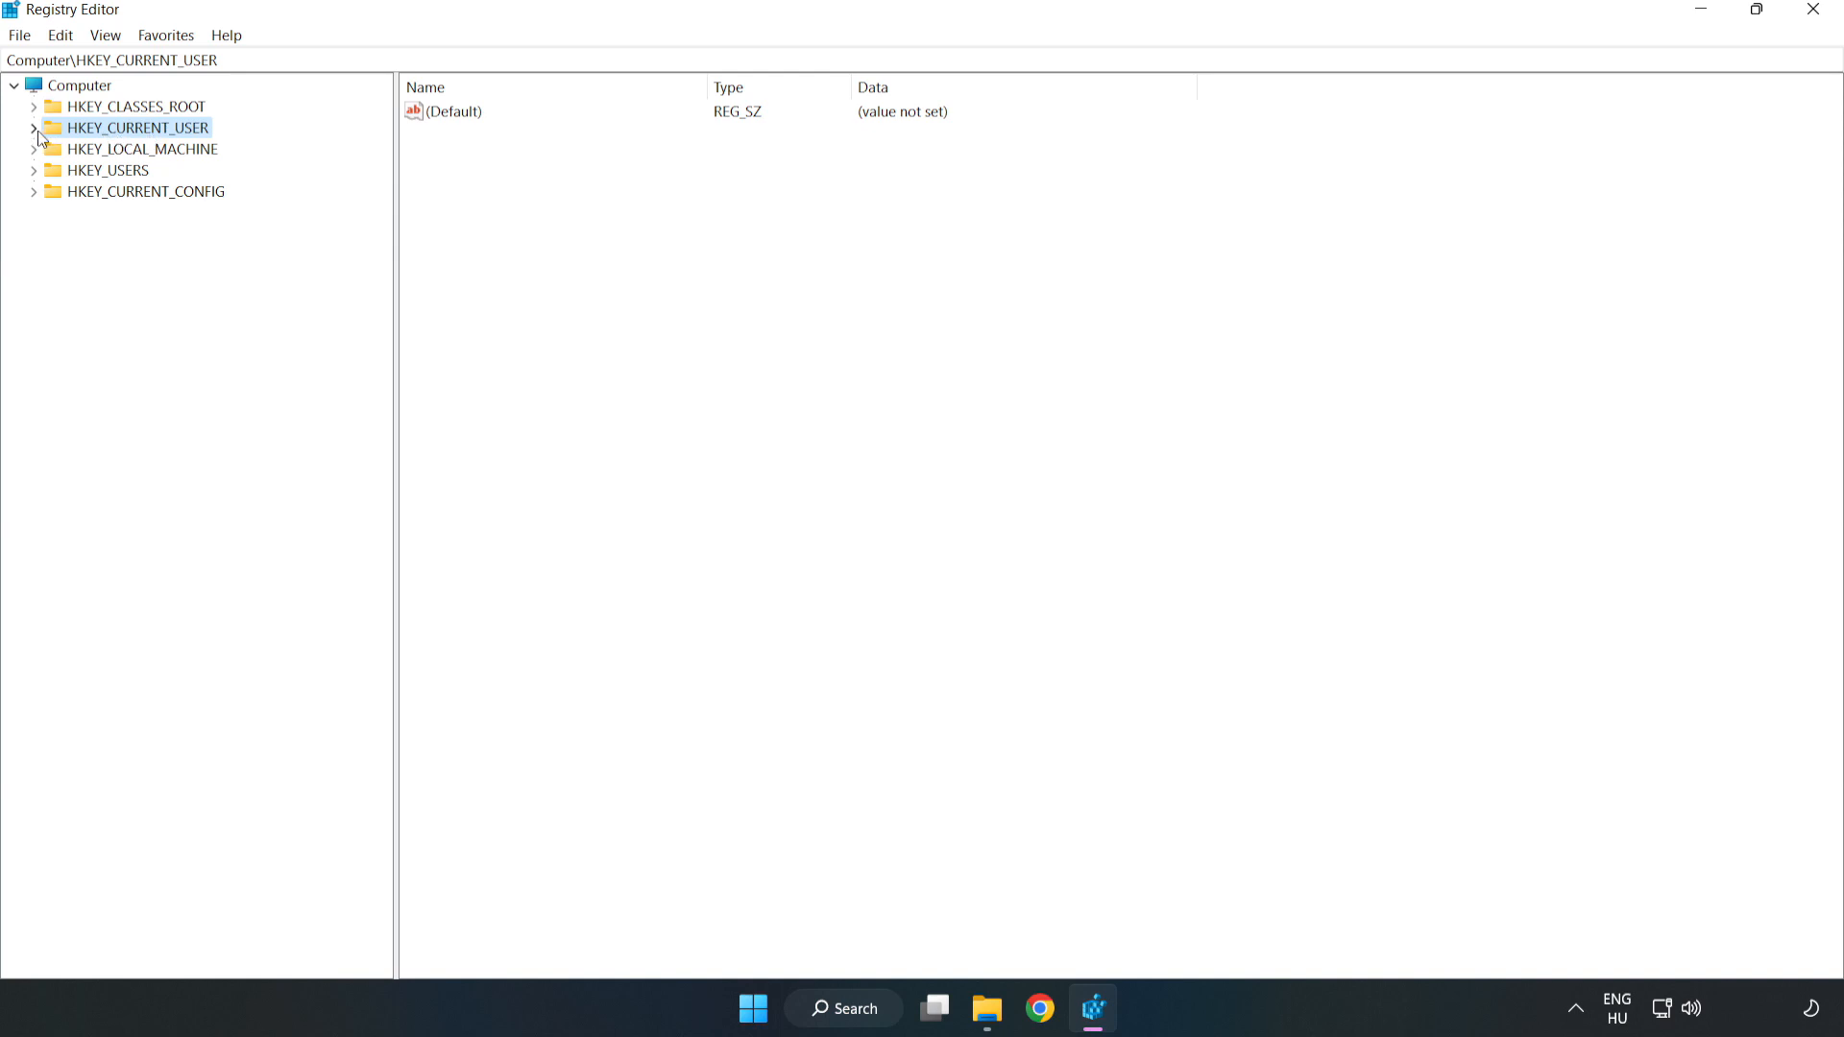
Step: Navigate to HKEY_CURRENT_USER\System\GameConfigStore and select GameDVR_Enabled
left_click(35, 127)
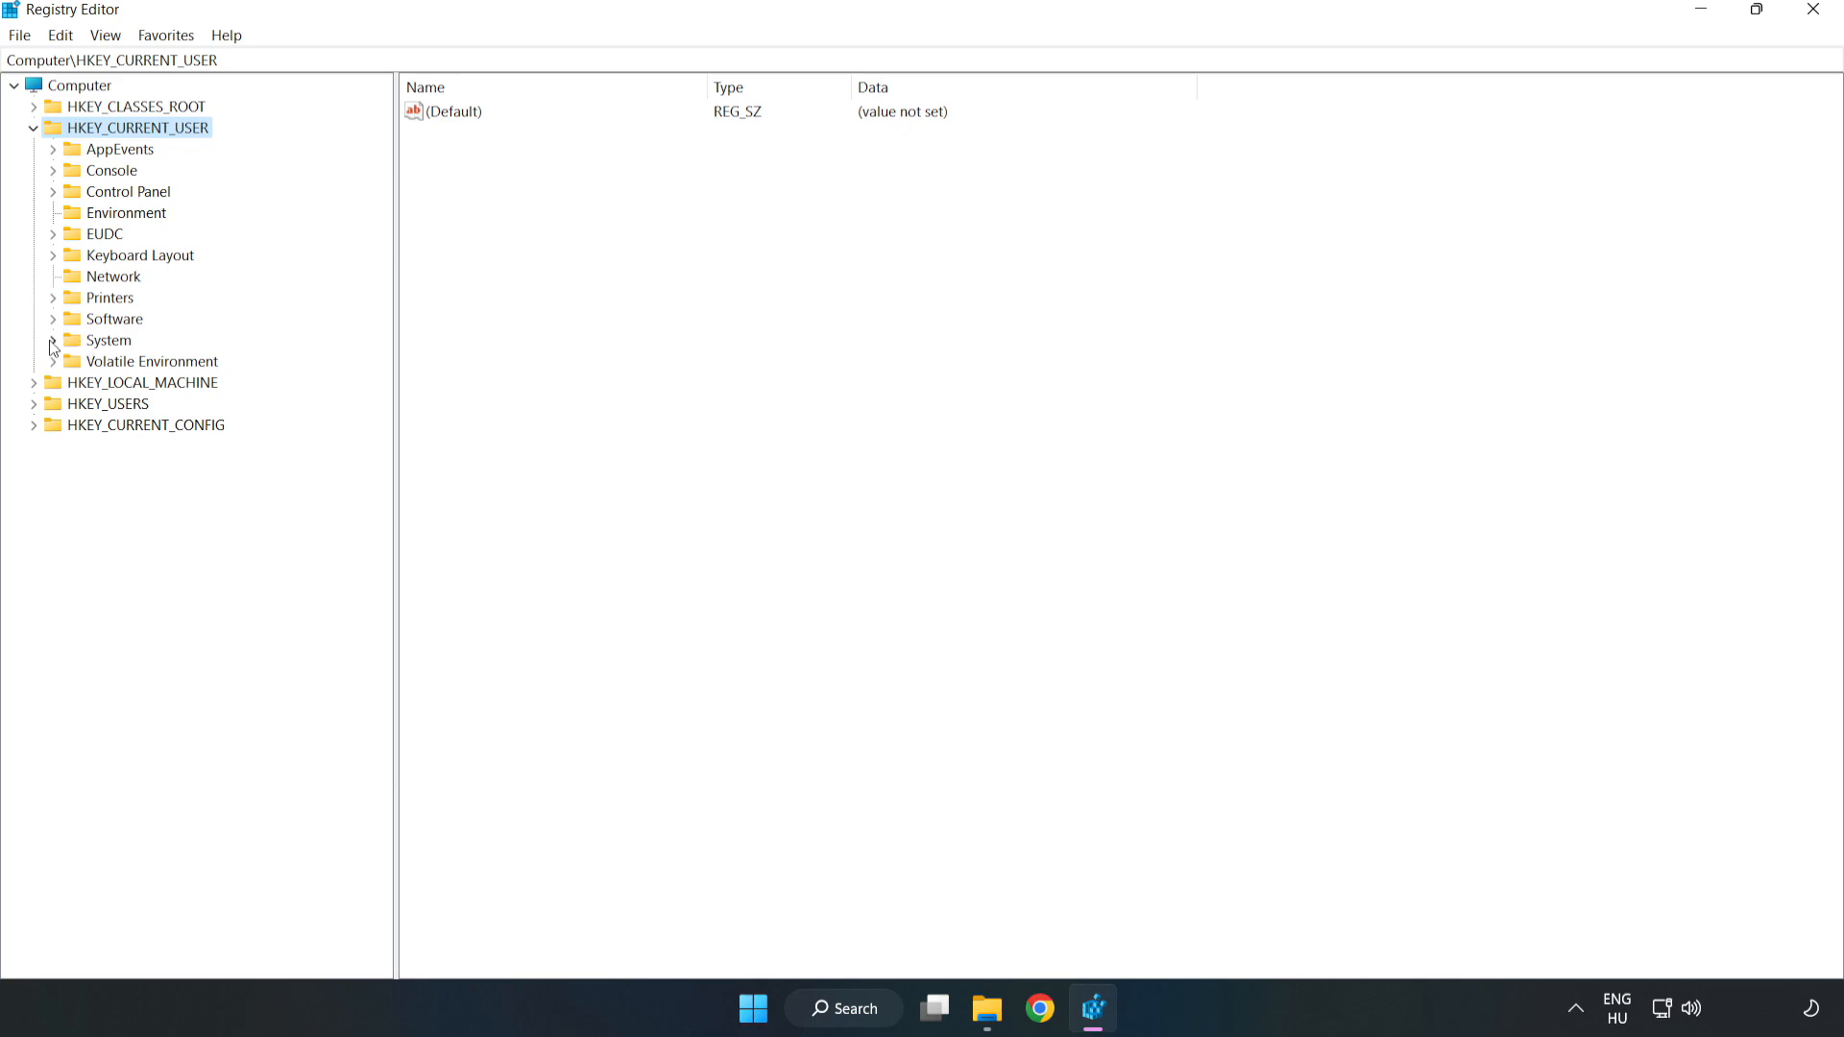
left_click(52, 342)
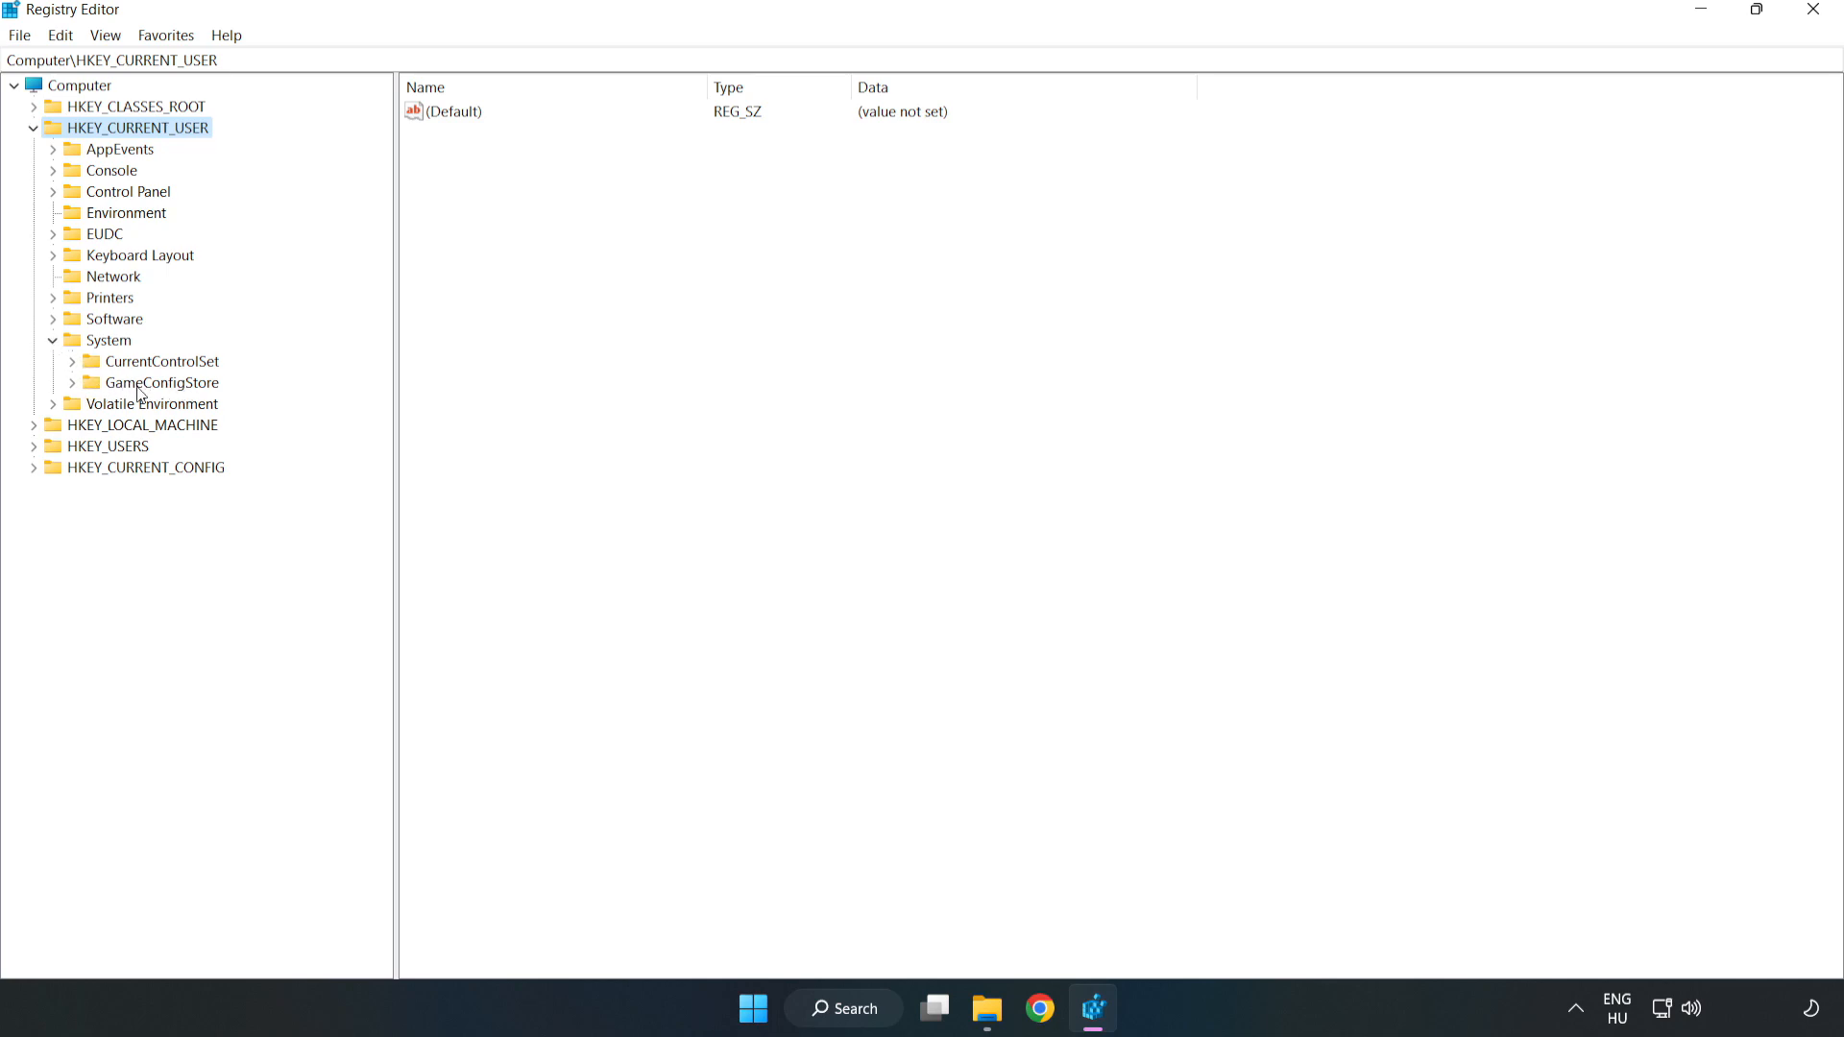
left_click(165, 382)
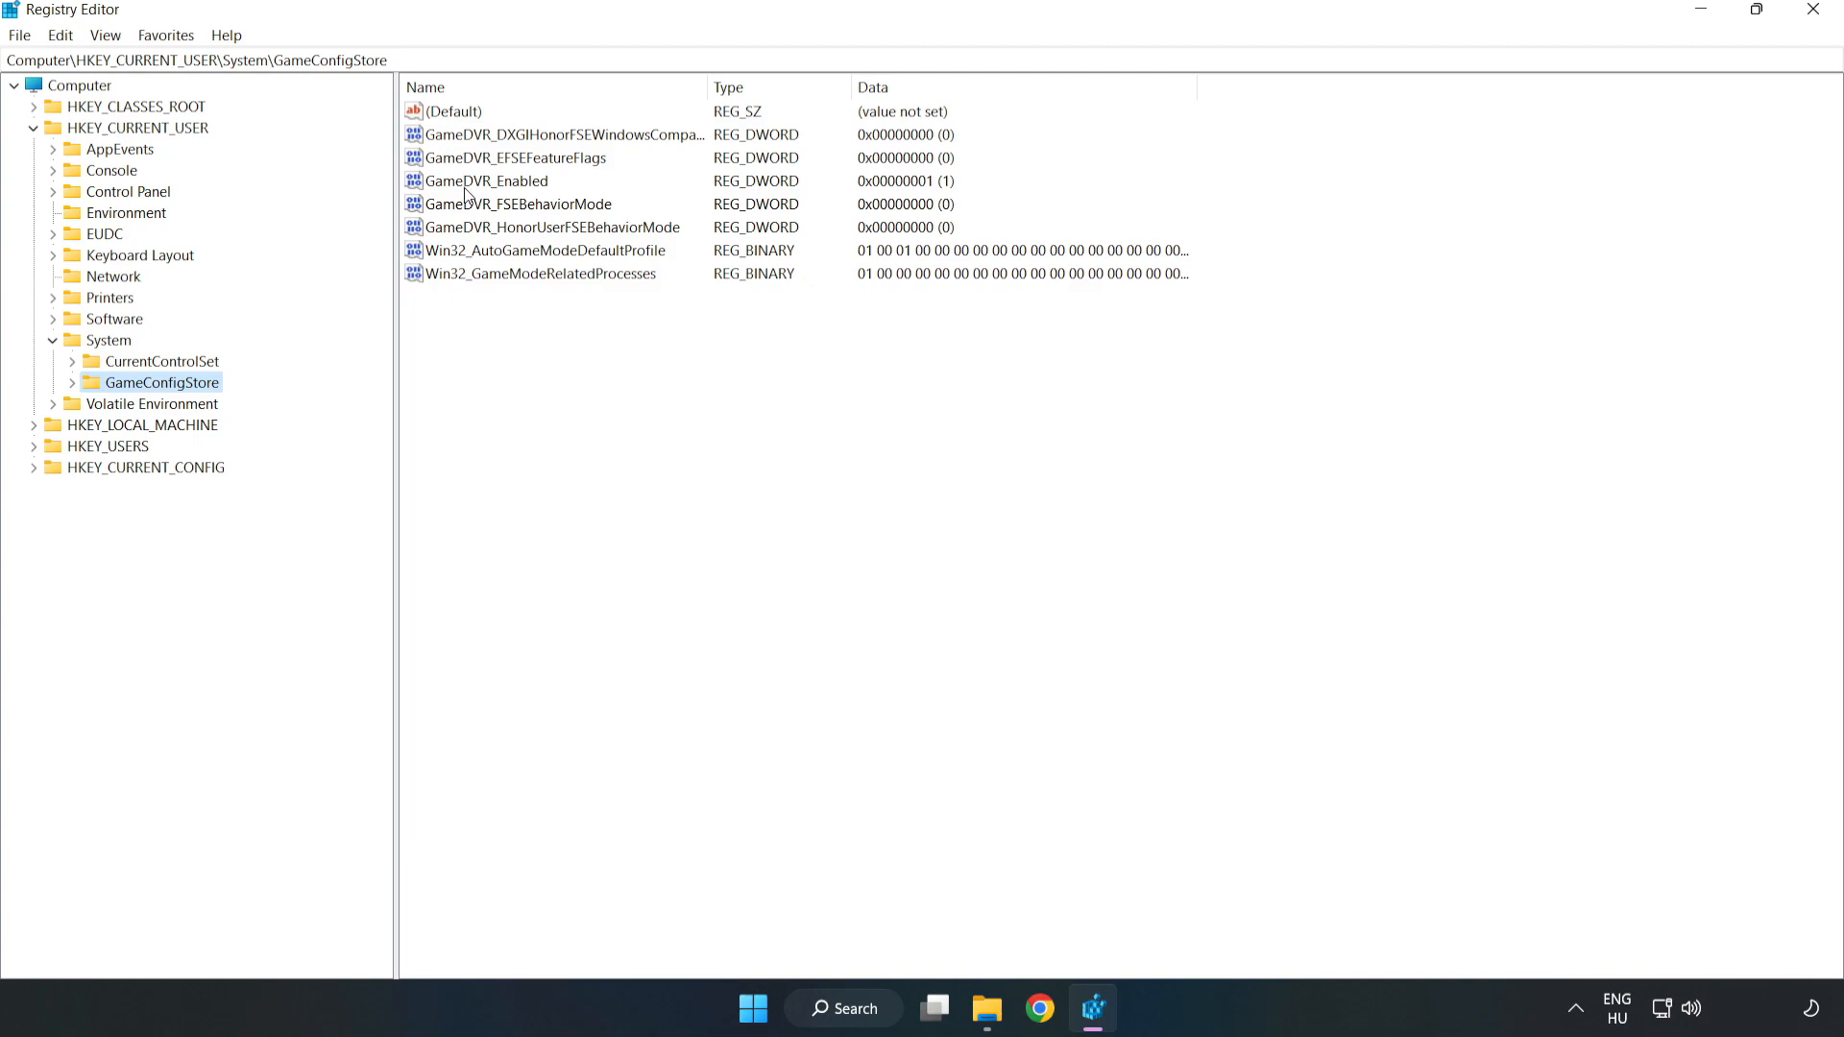
left_click(482, 181)
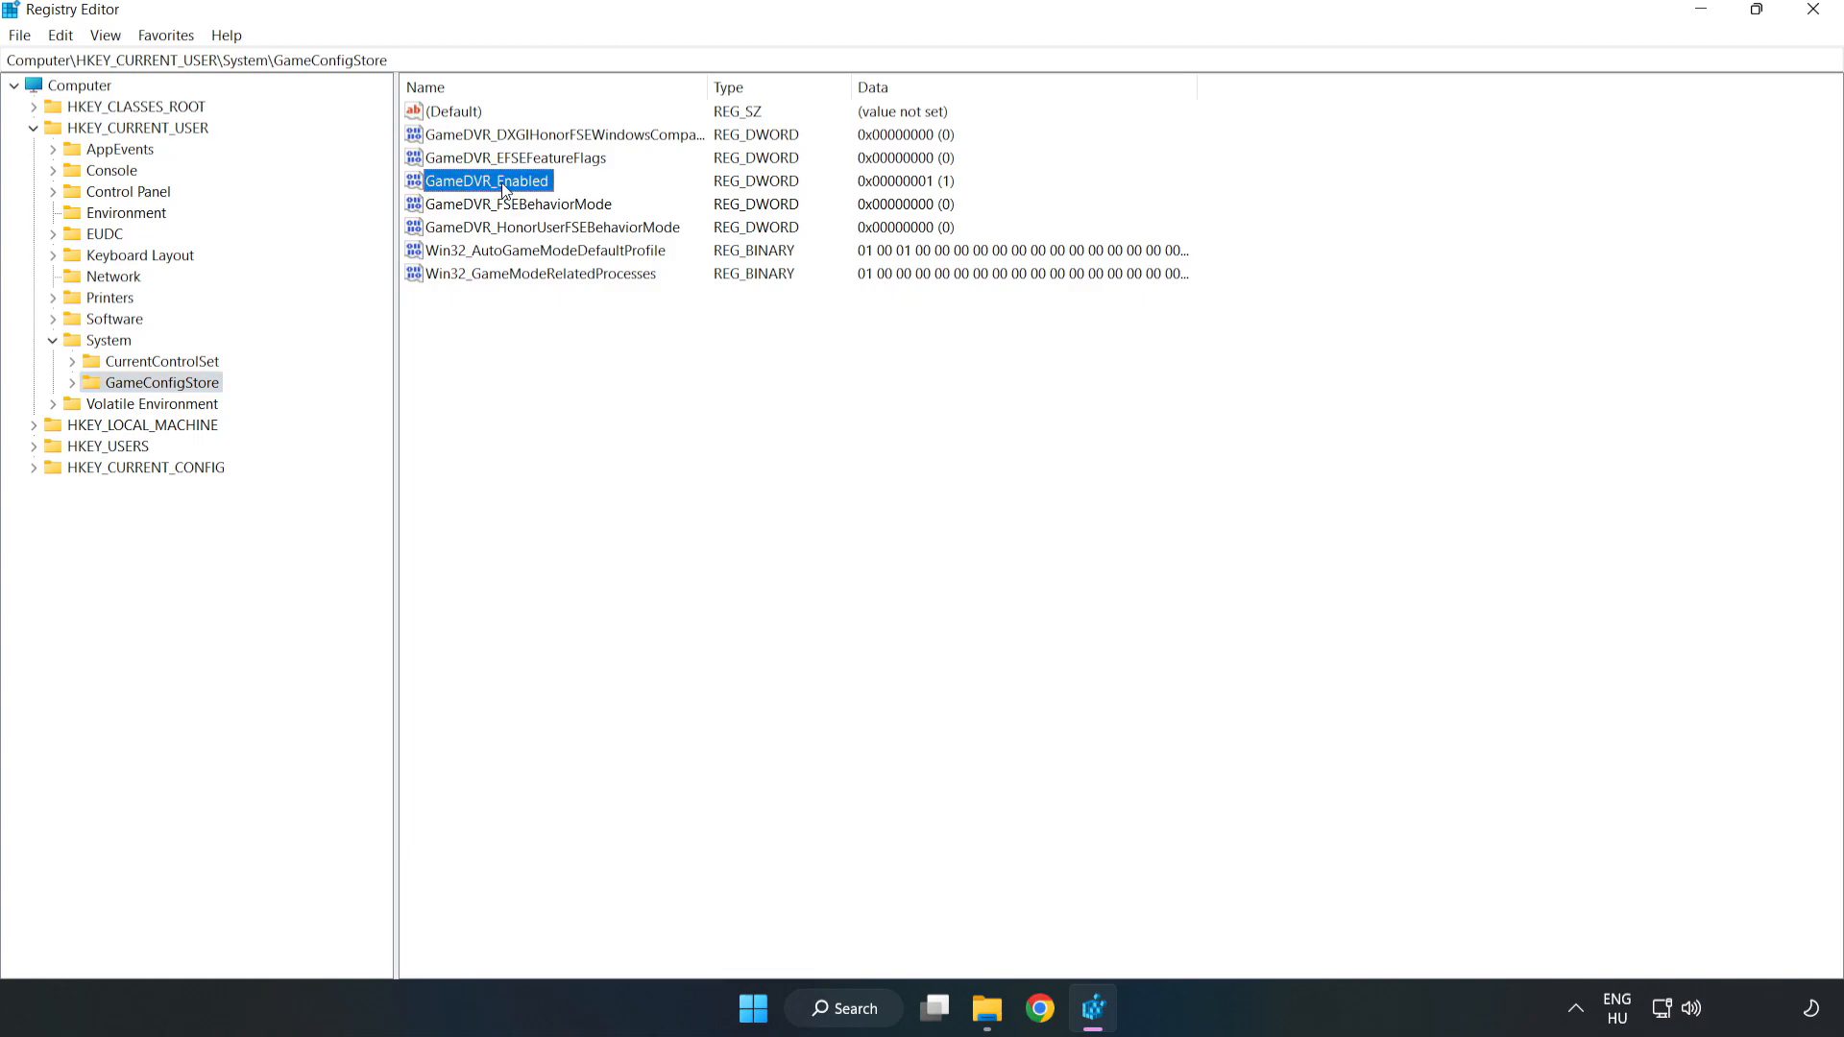
Step: Modify GameDVR_Enabled to value data 0 and collapse HKEY_CURRENT_USER
right_click(486, 180)
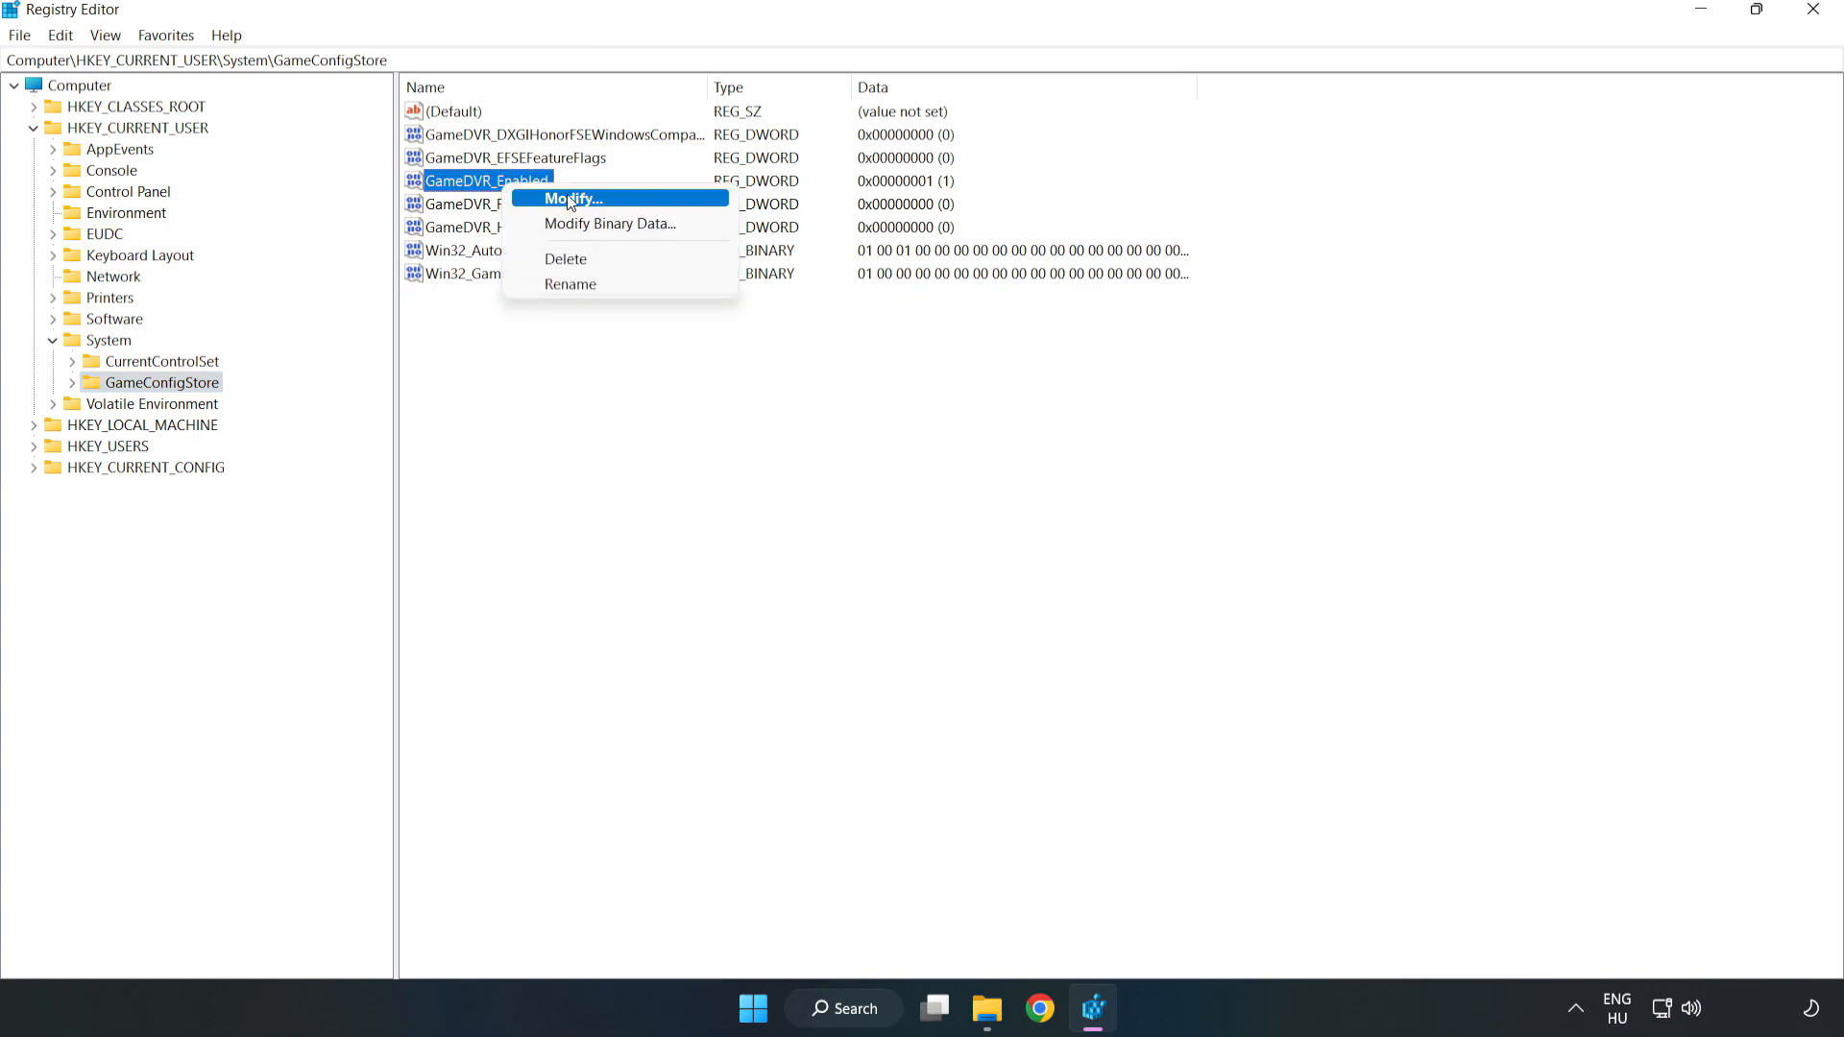
mouse_move(588, 206)
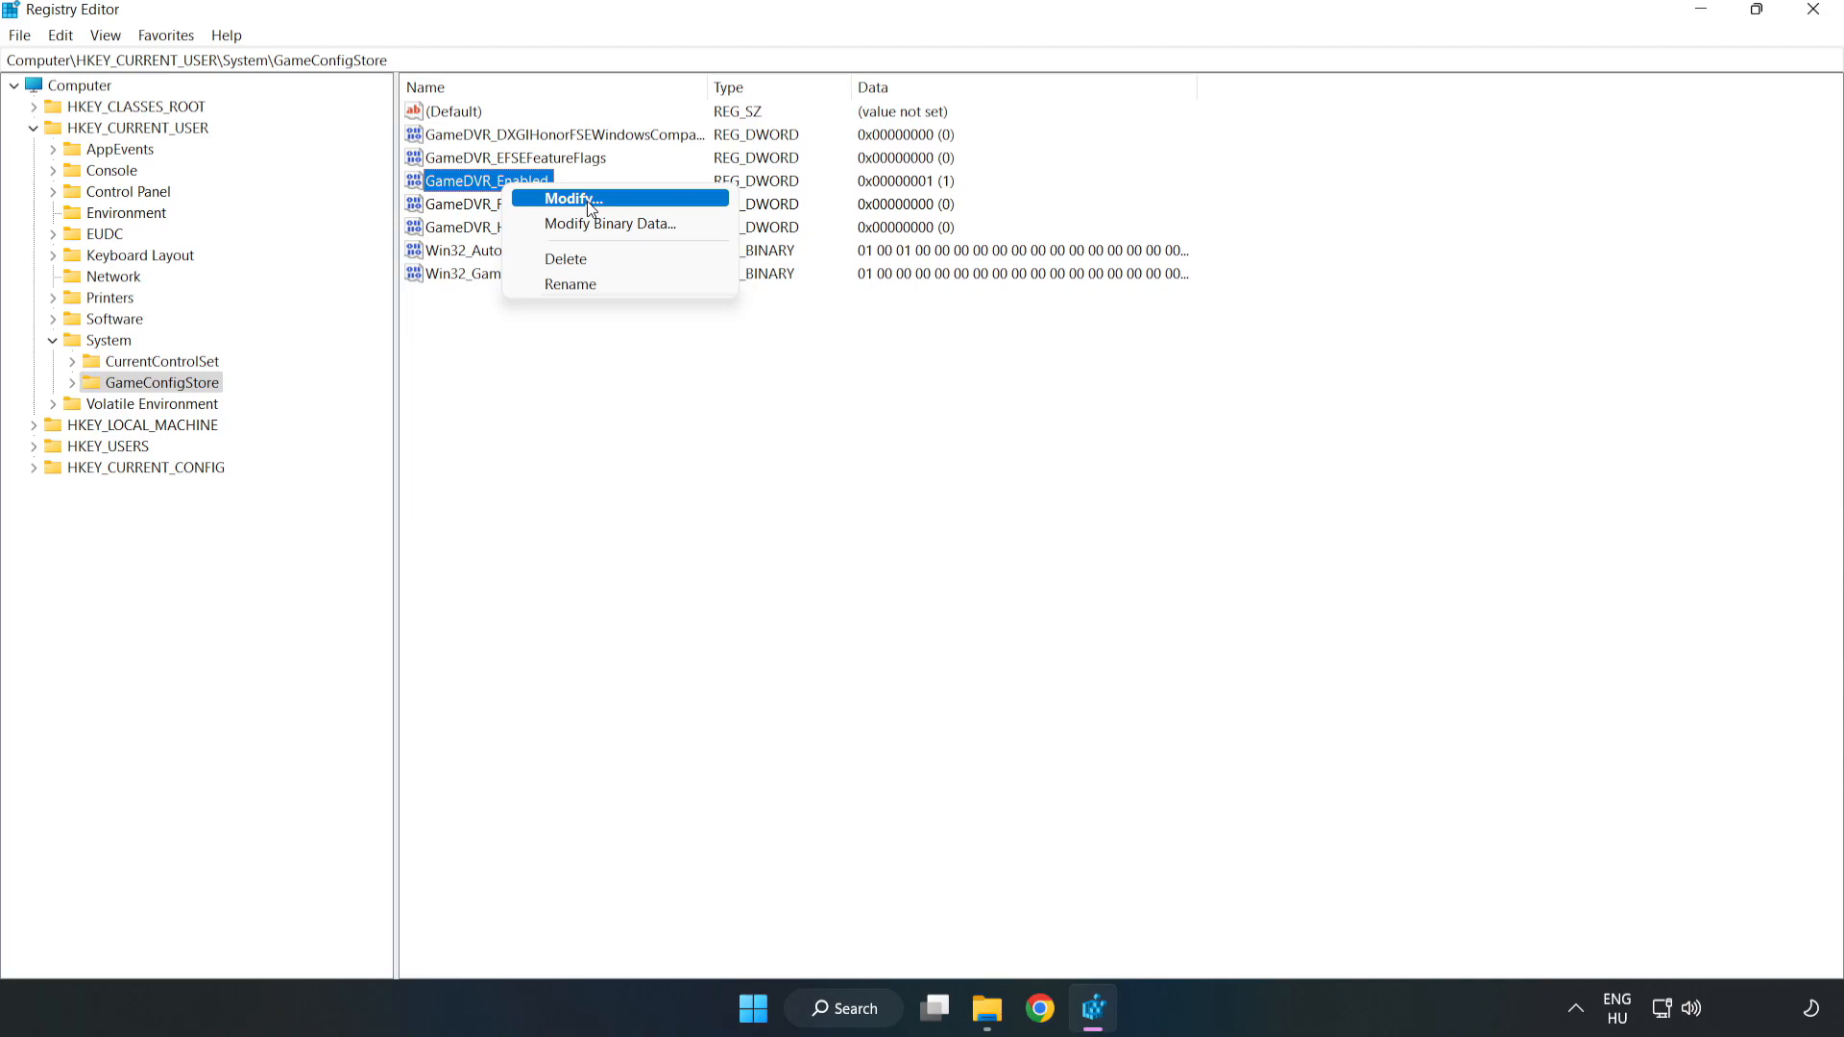
left_click(571, 198)
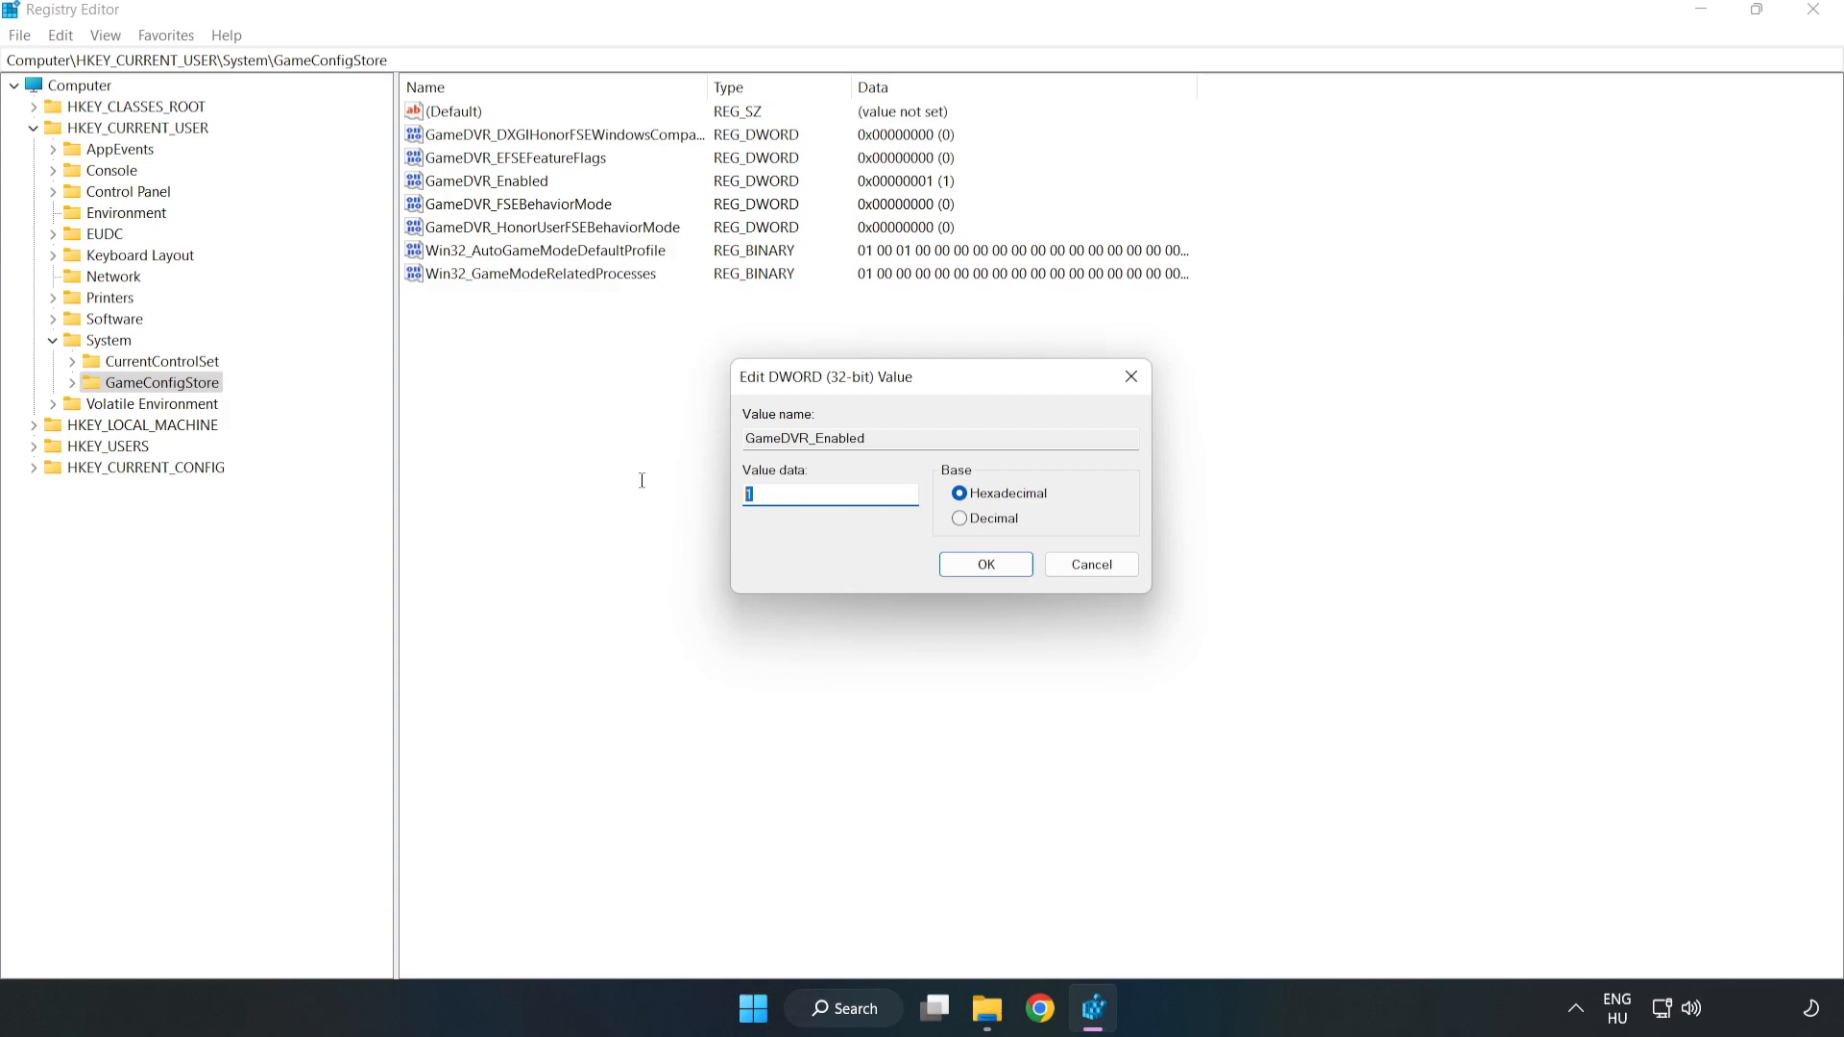
type("0")
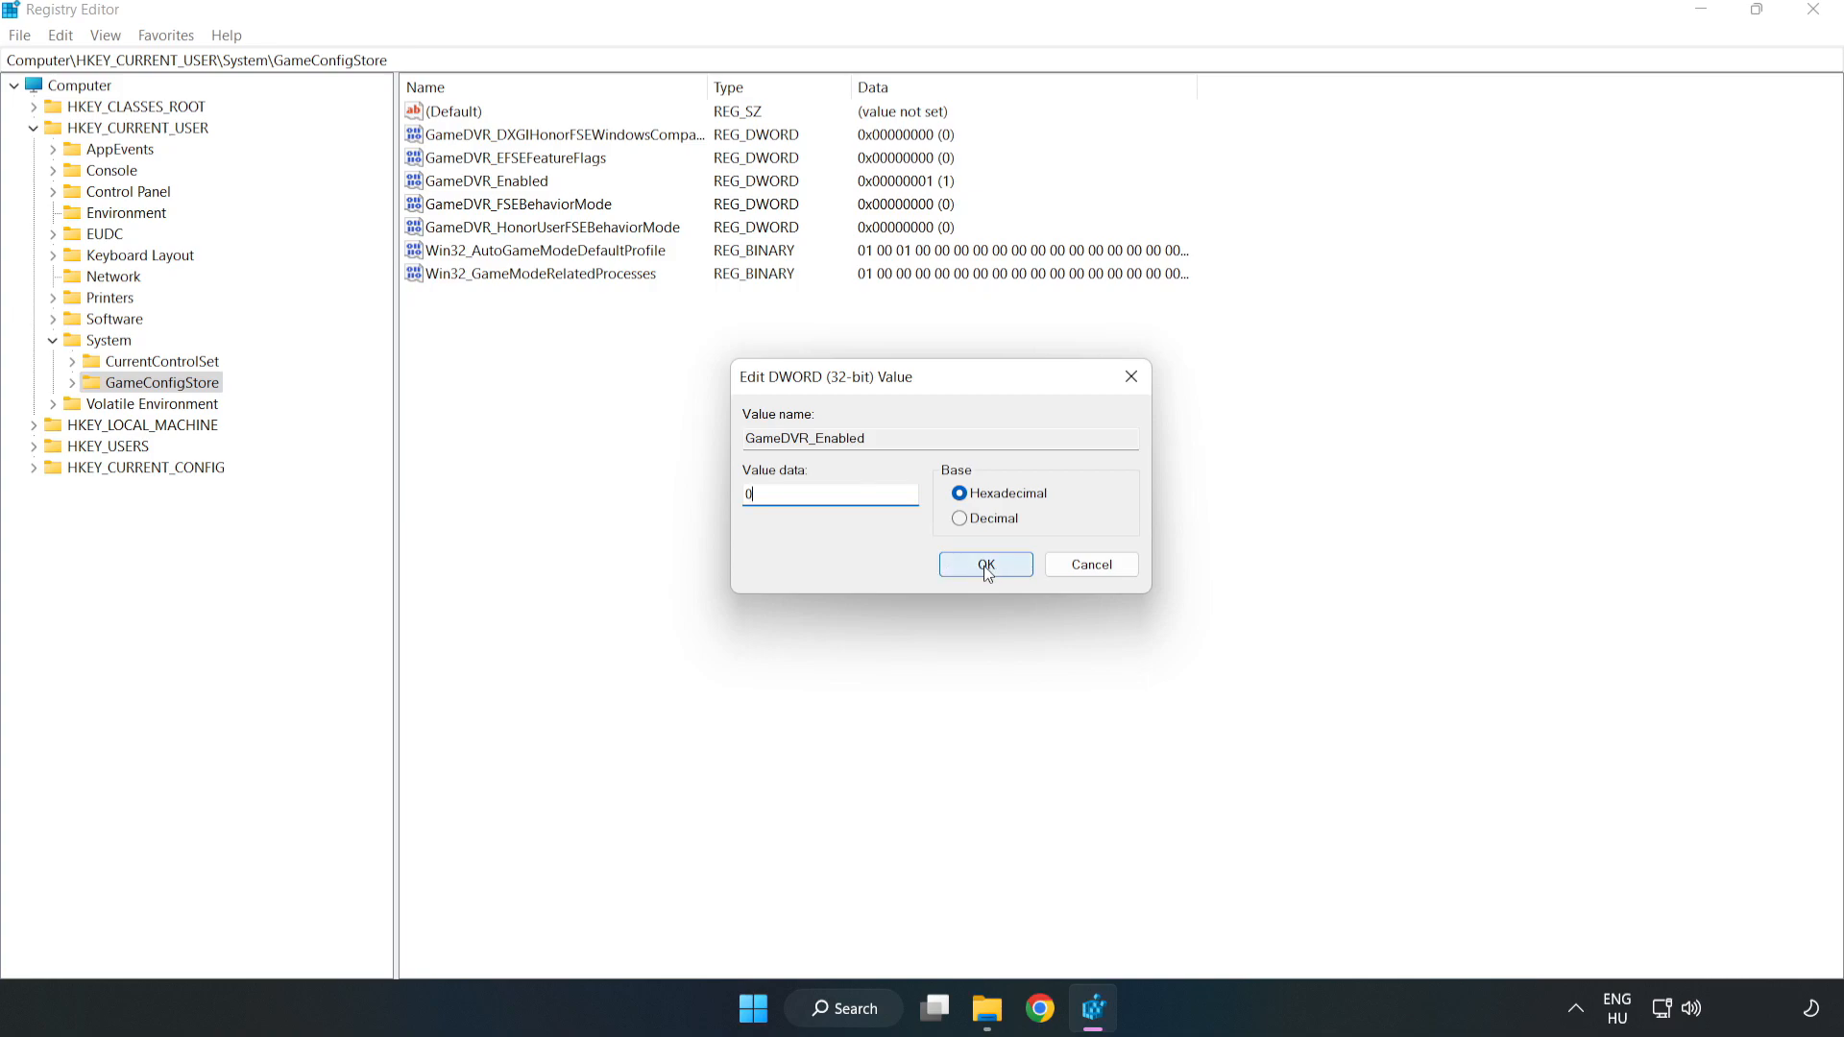
left_click(986, 563)
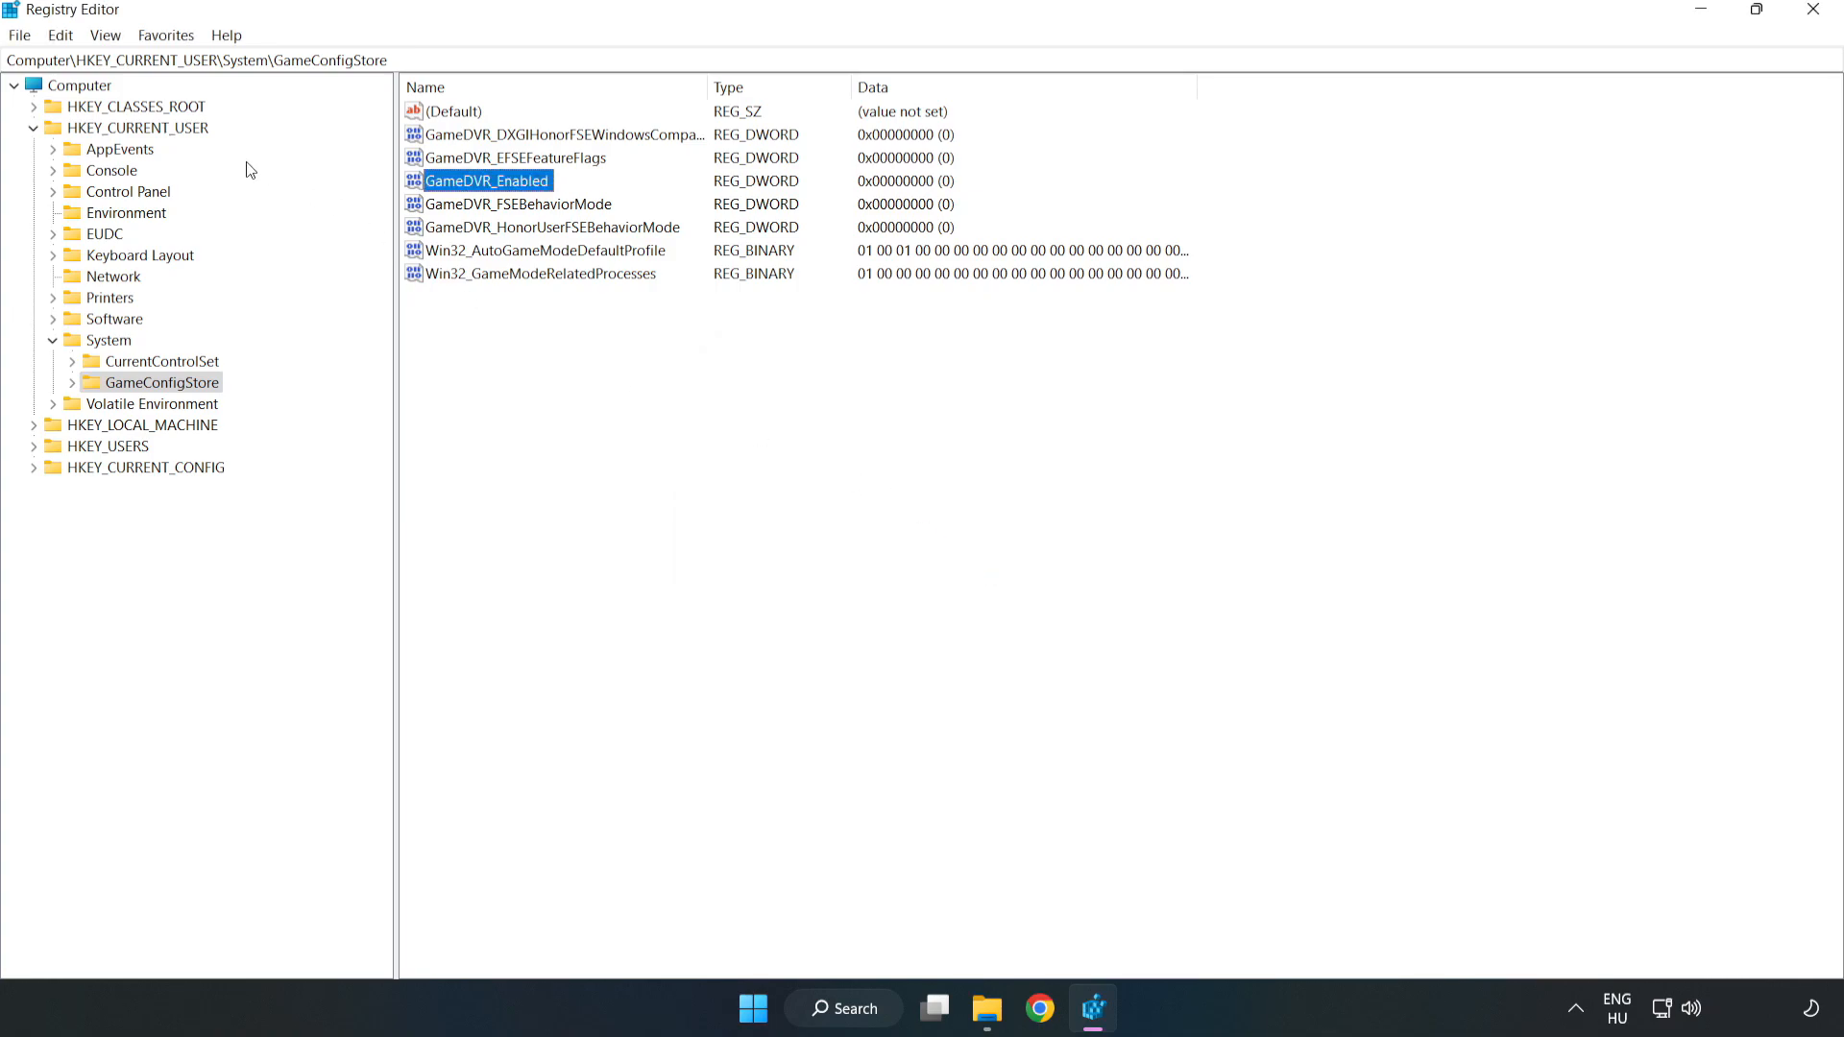
left_click(33, 129)
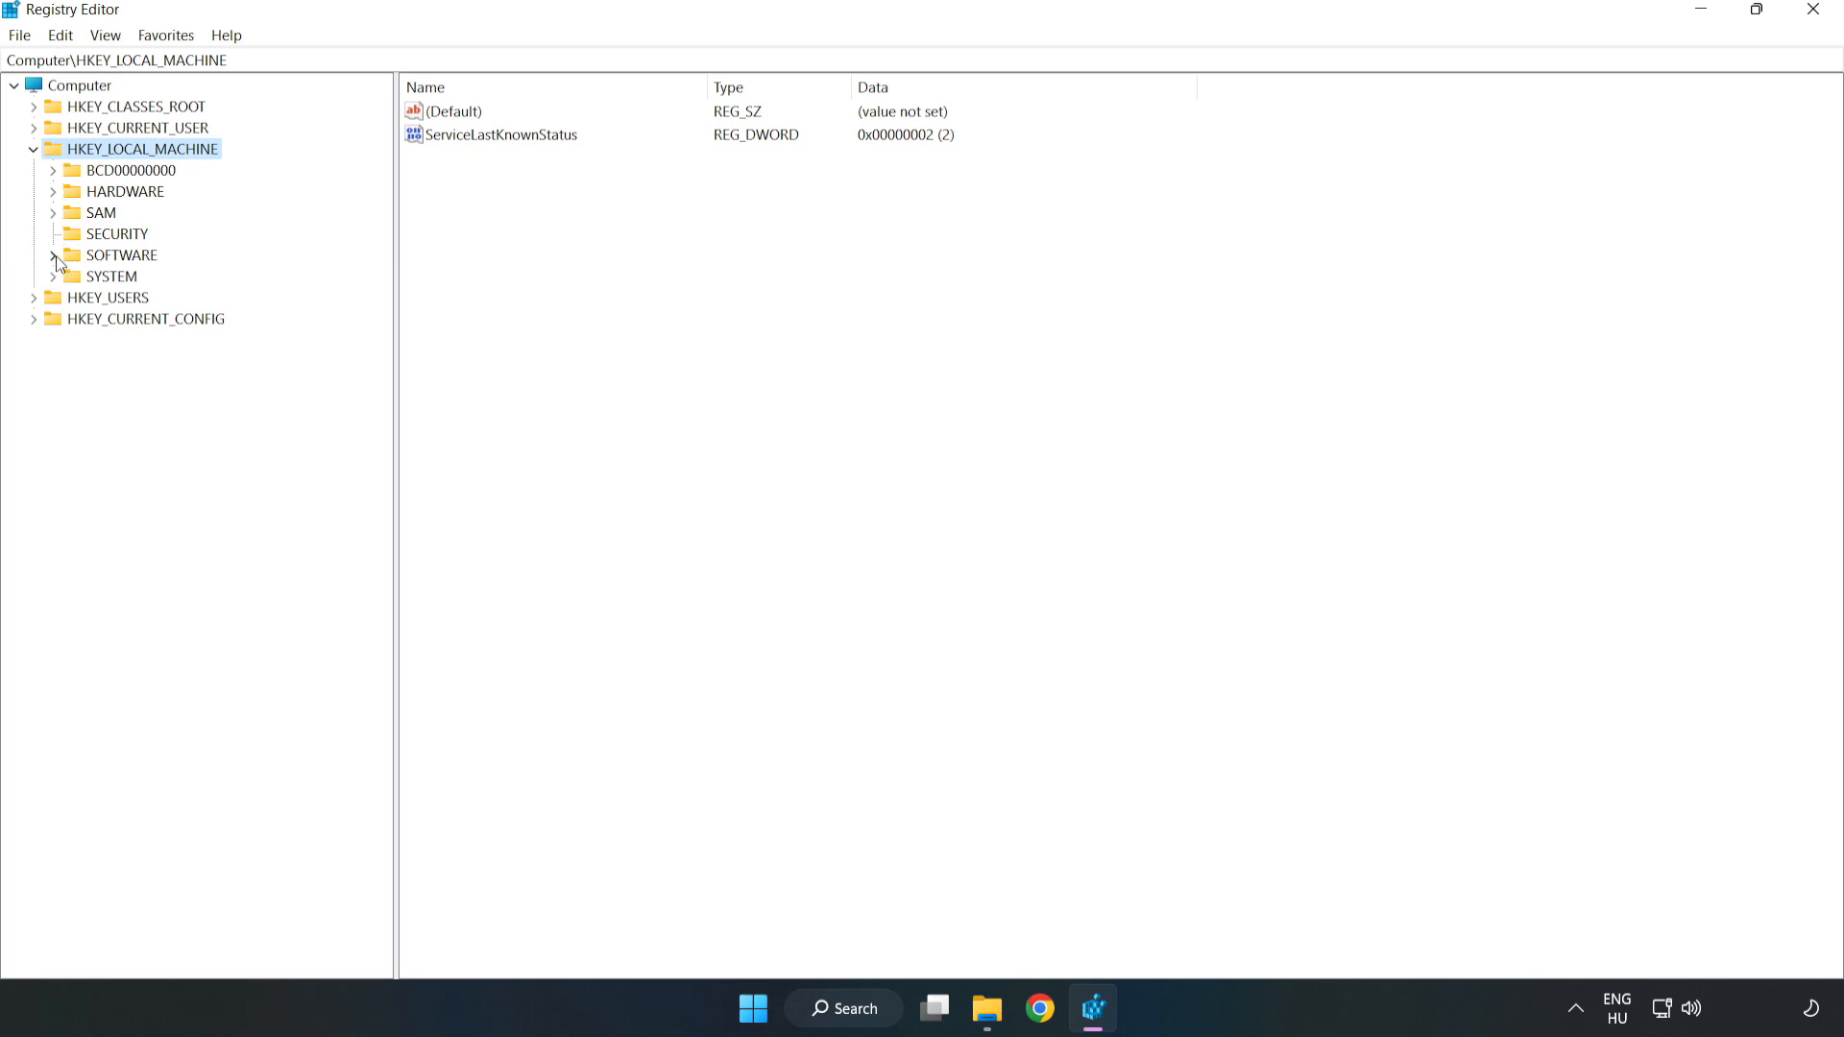
Step: Expand HKEY_LOCAL_MACHINE\SOFTWARE\Microsoft down to the PolicyManager key
left_click(54, 256)
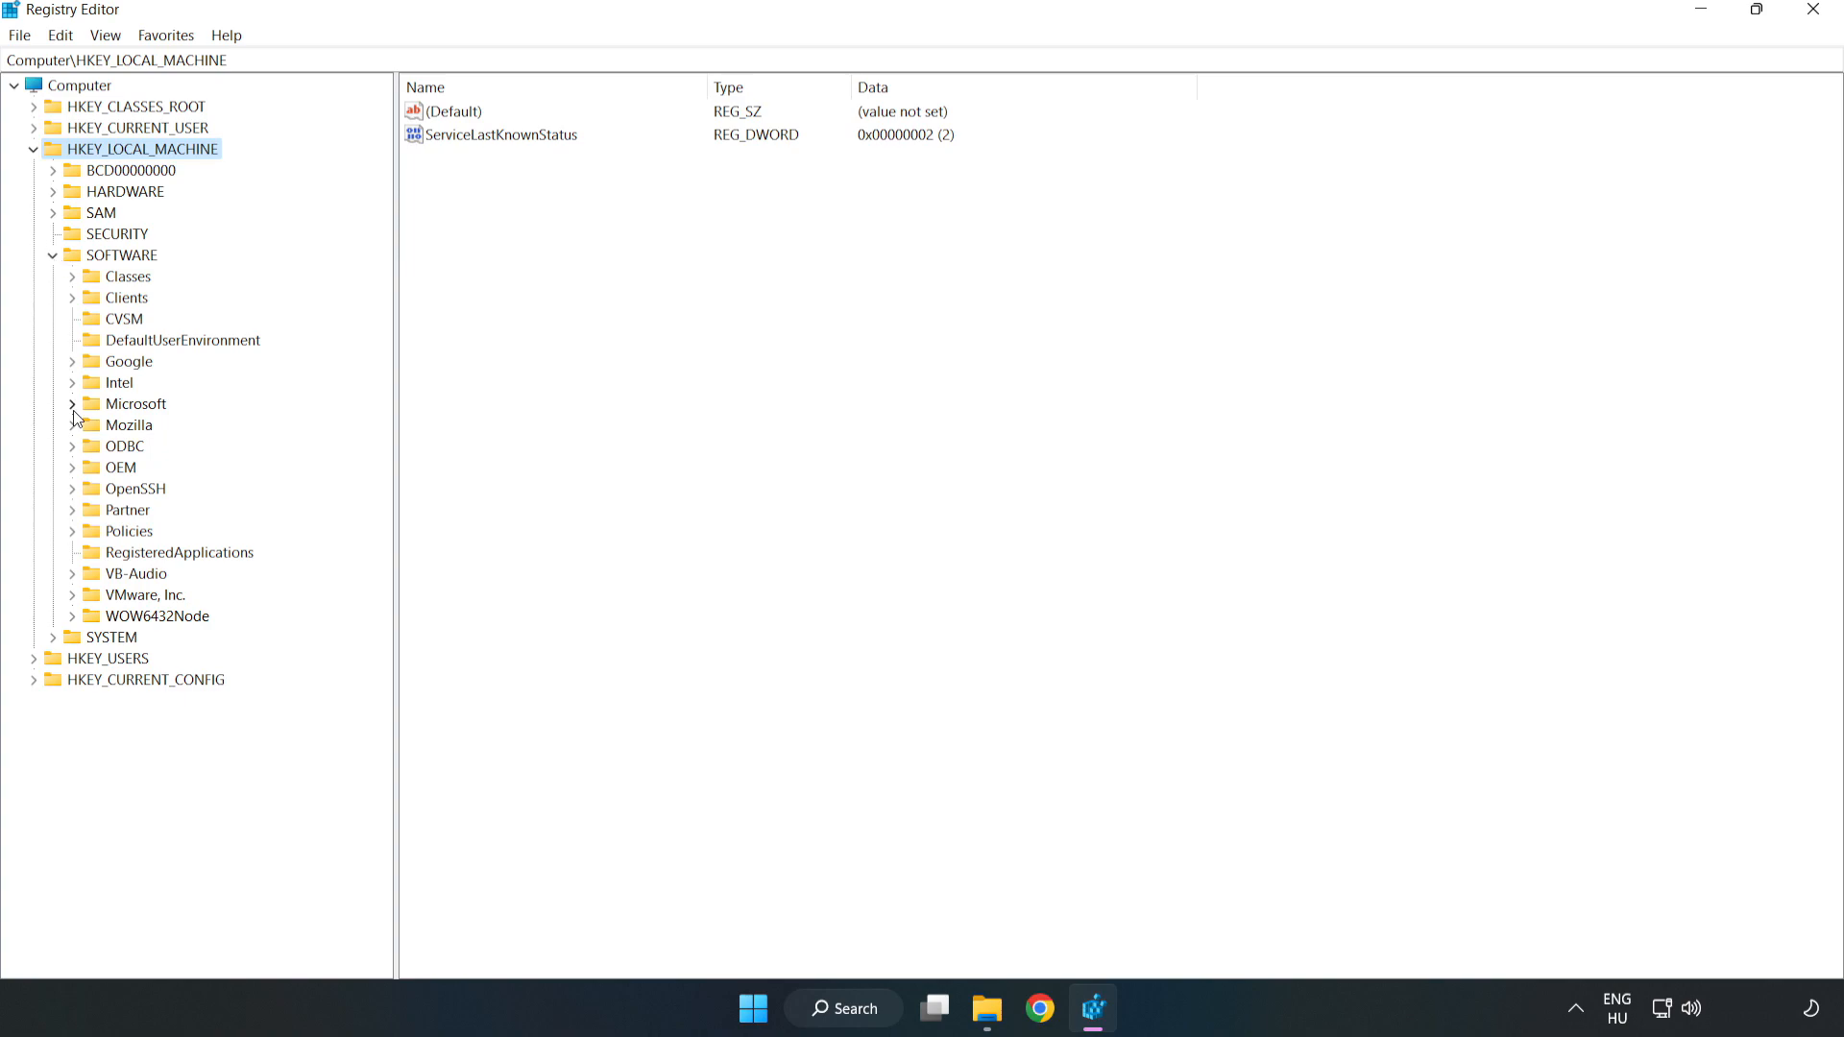
left_click(73, 404)
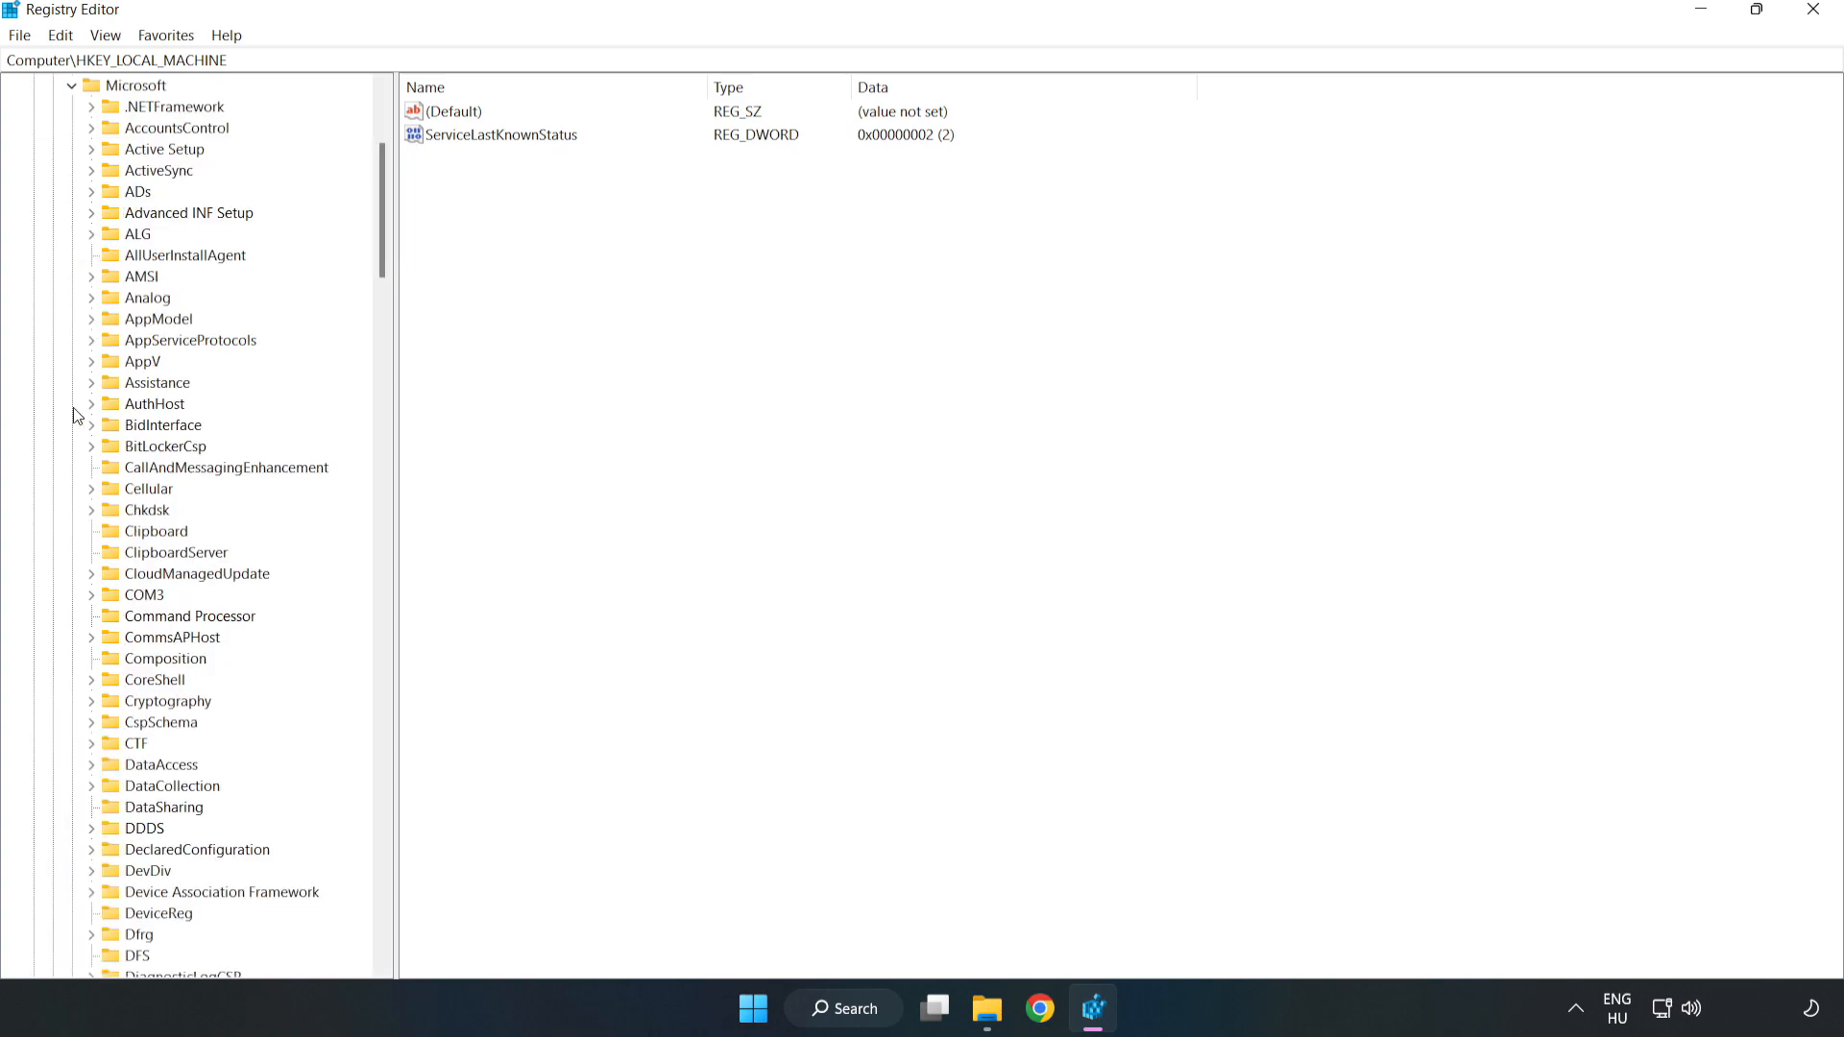
mouse_move(242, 331)
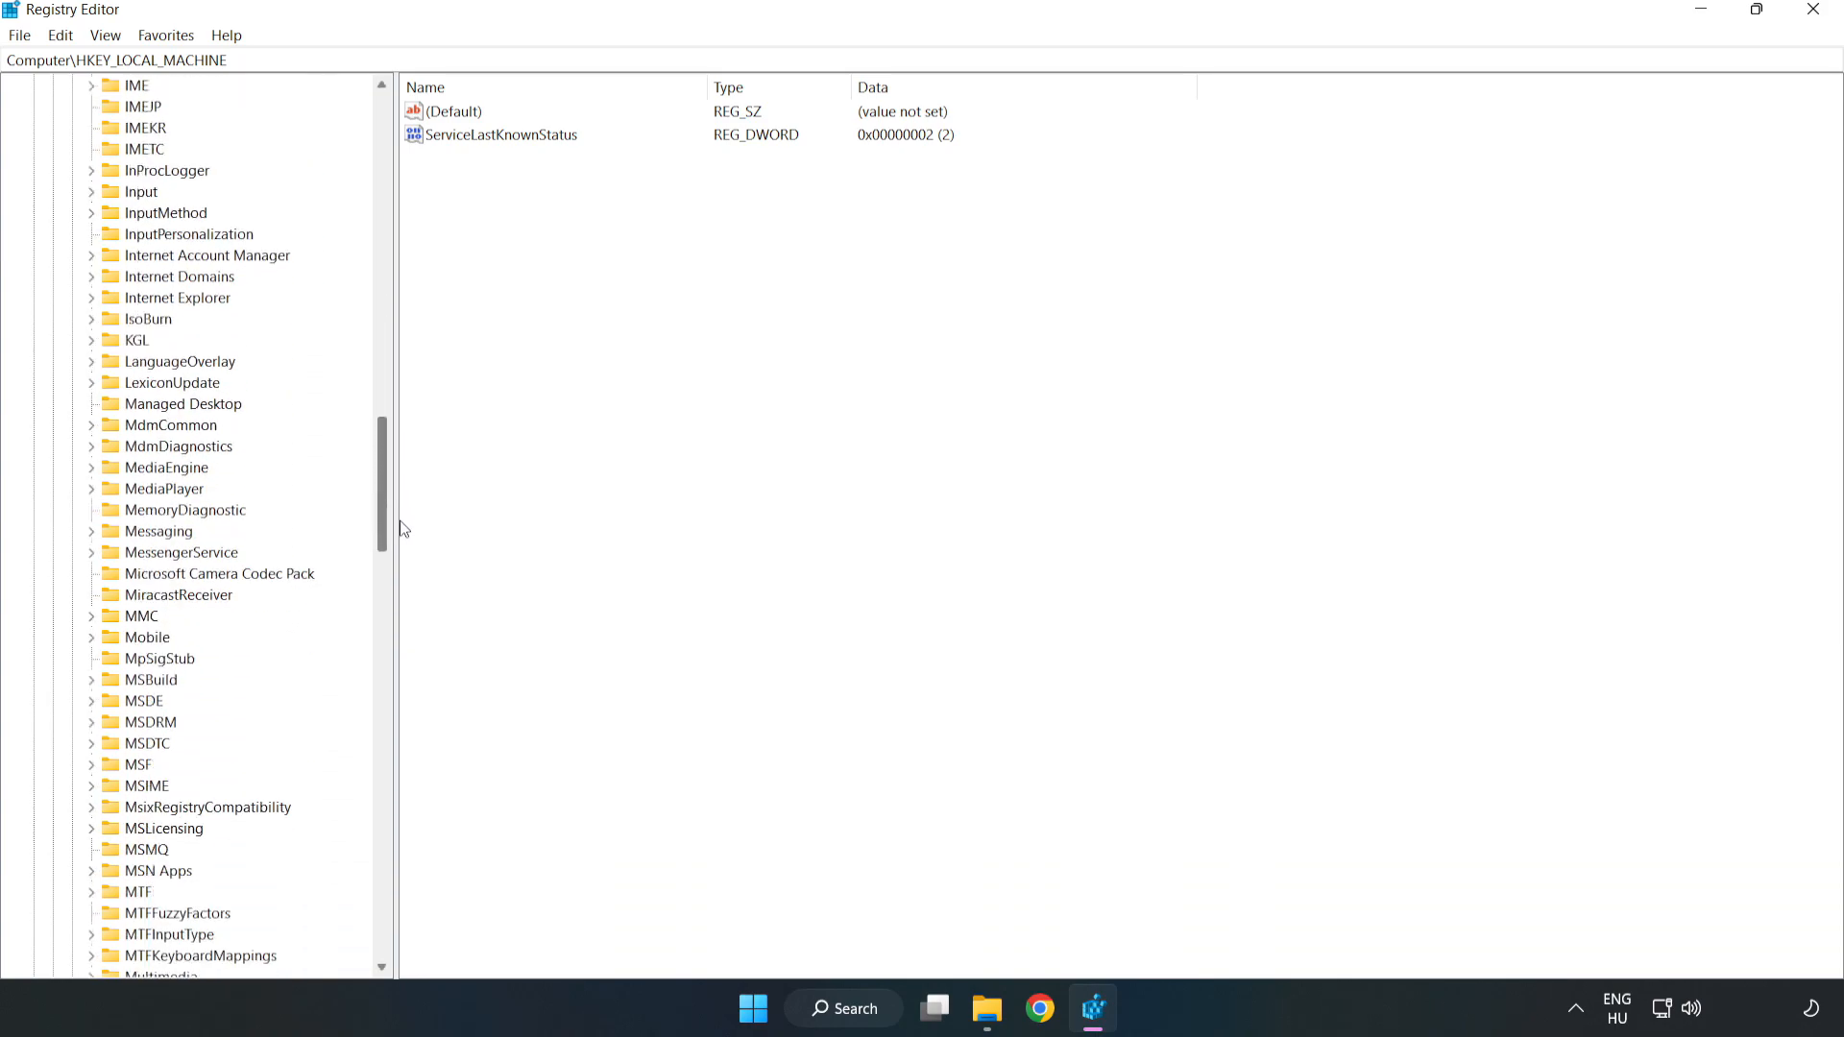
scroll("down", 3)
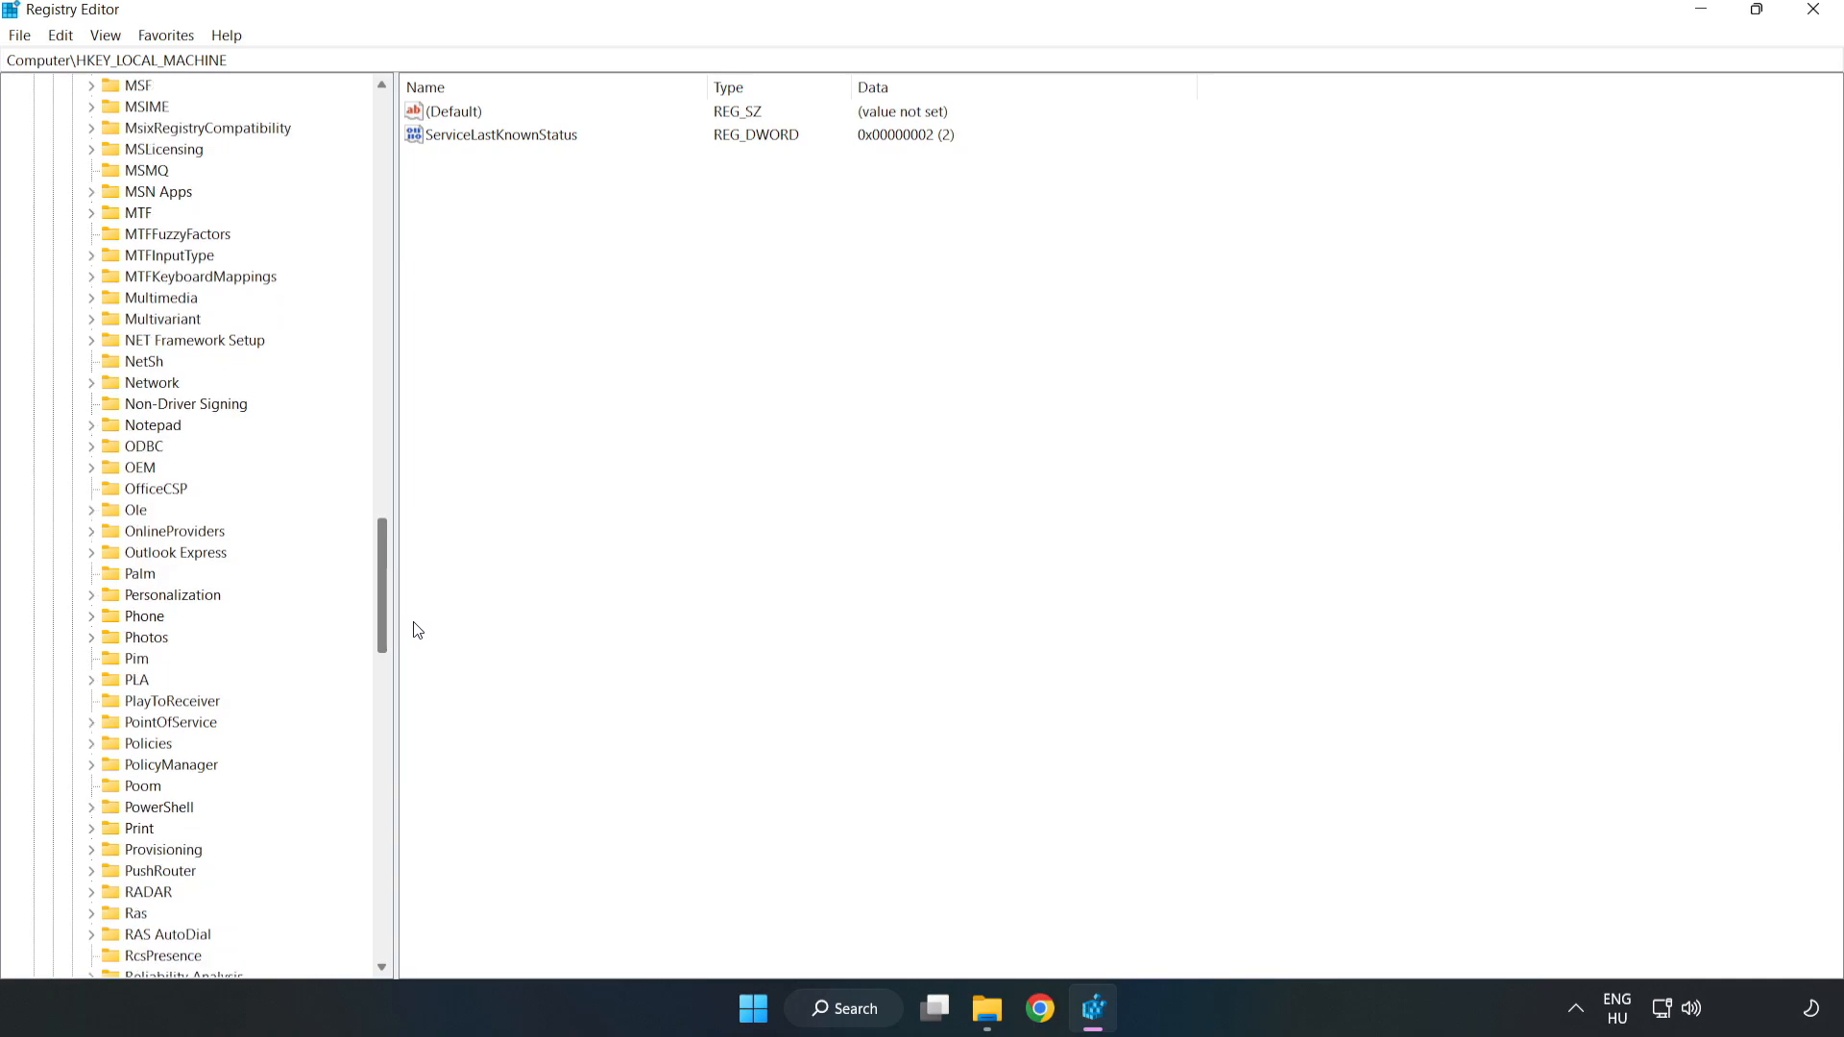
scroll("down", 3)
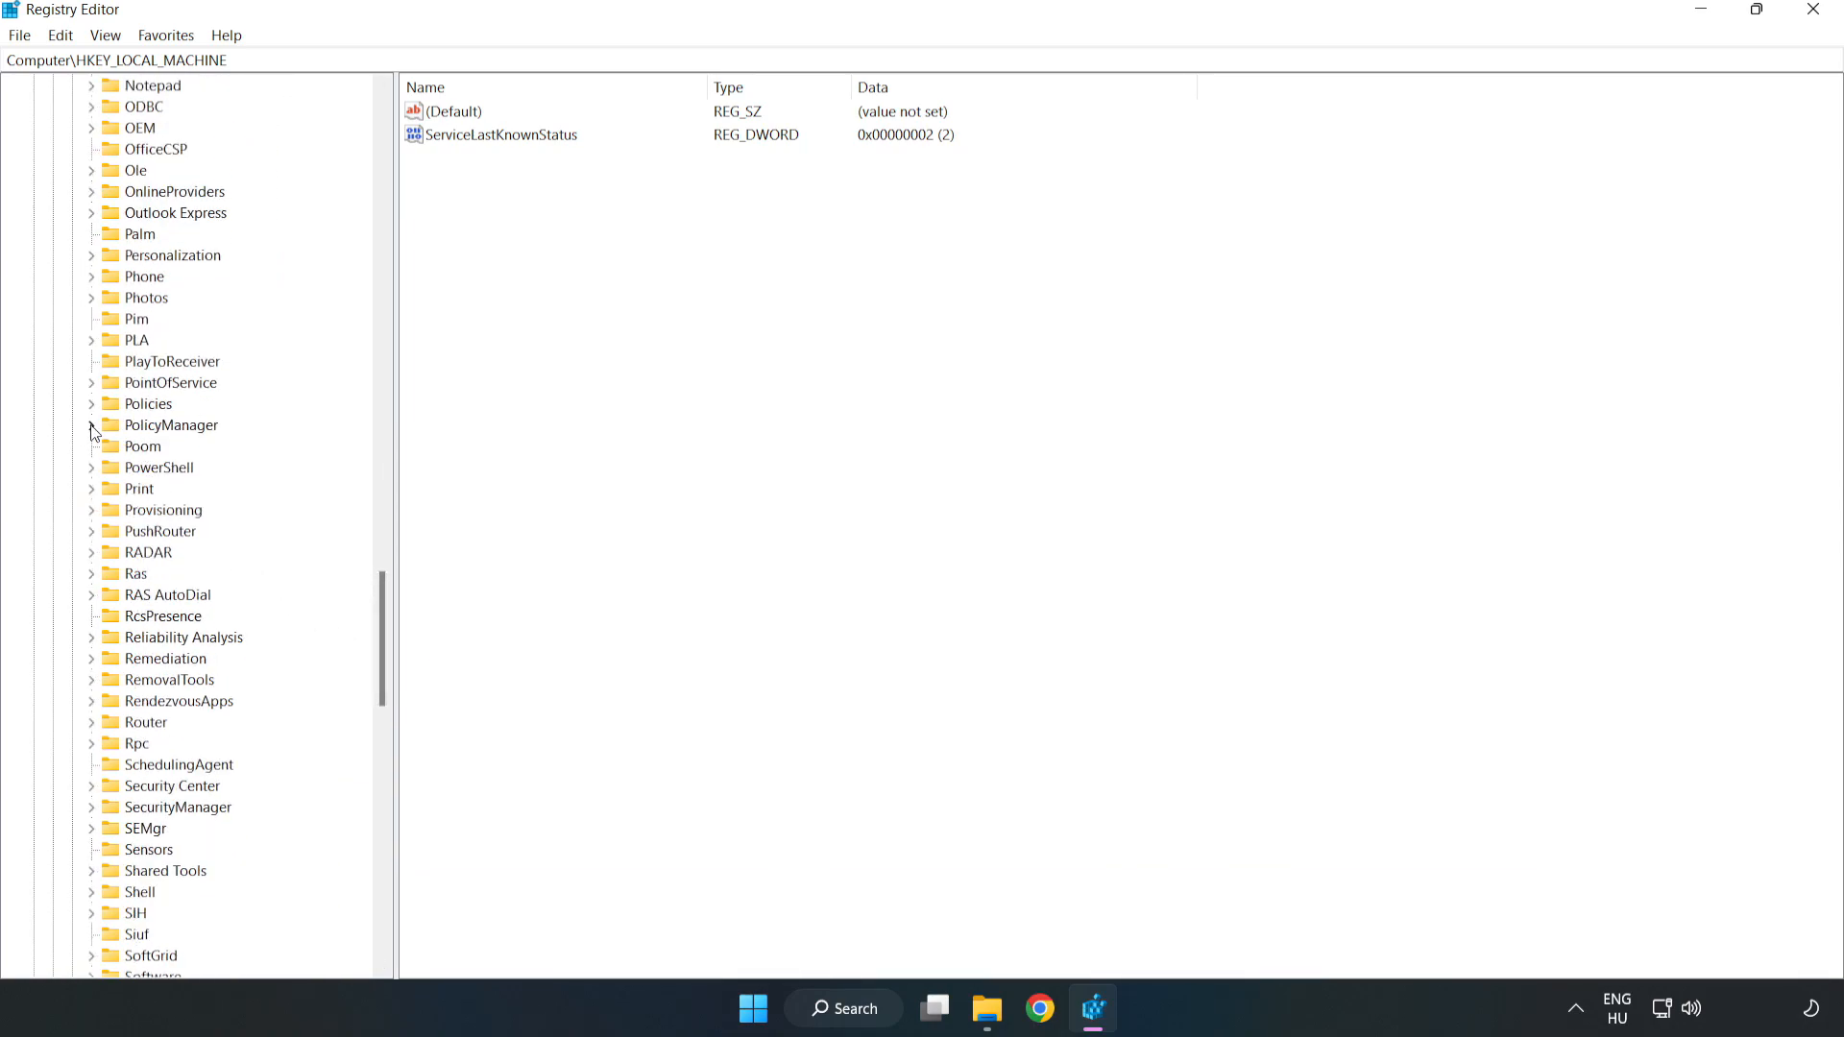
left_click(92, 425)
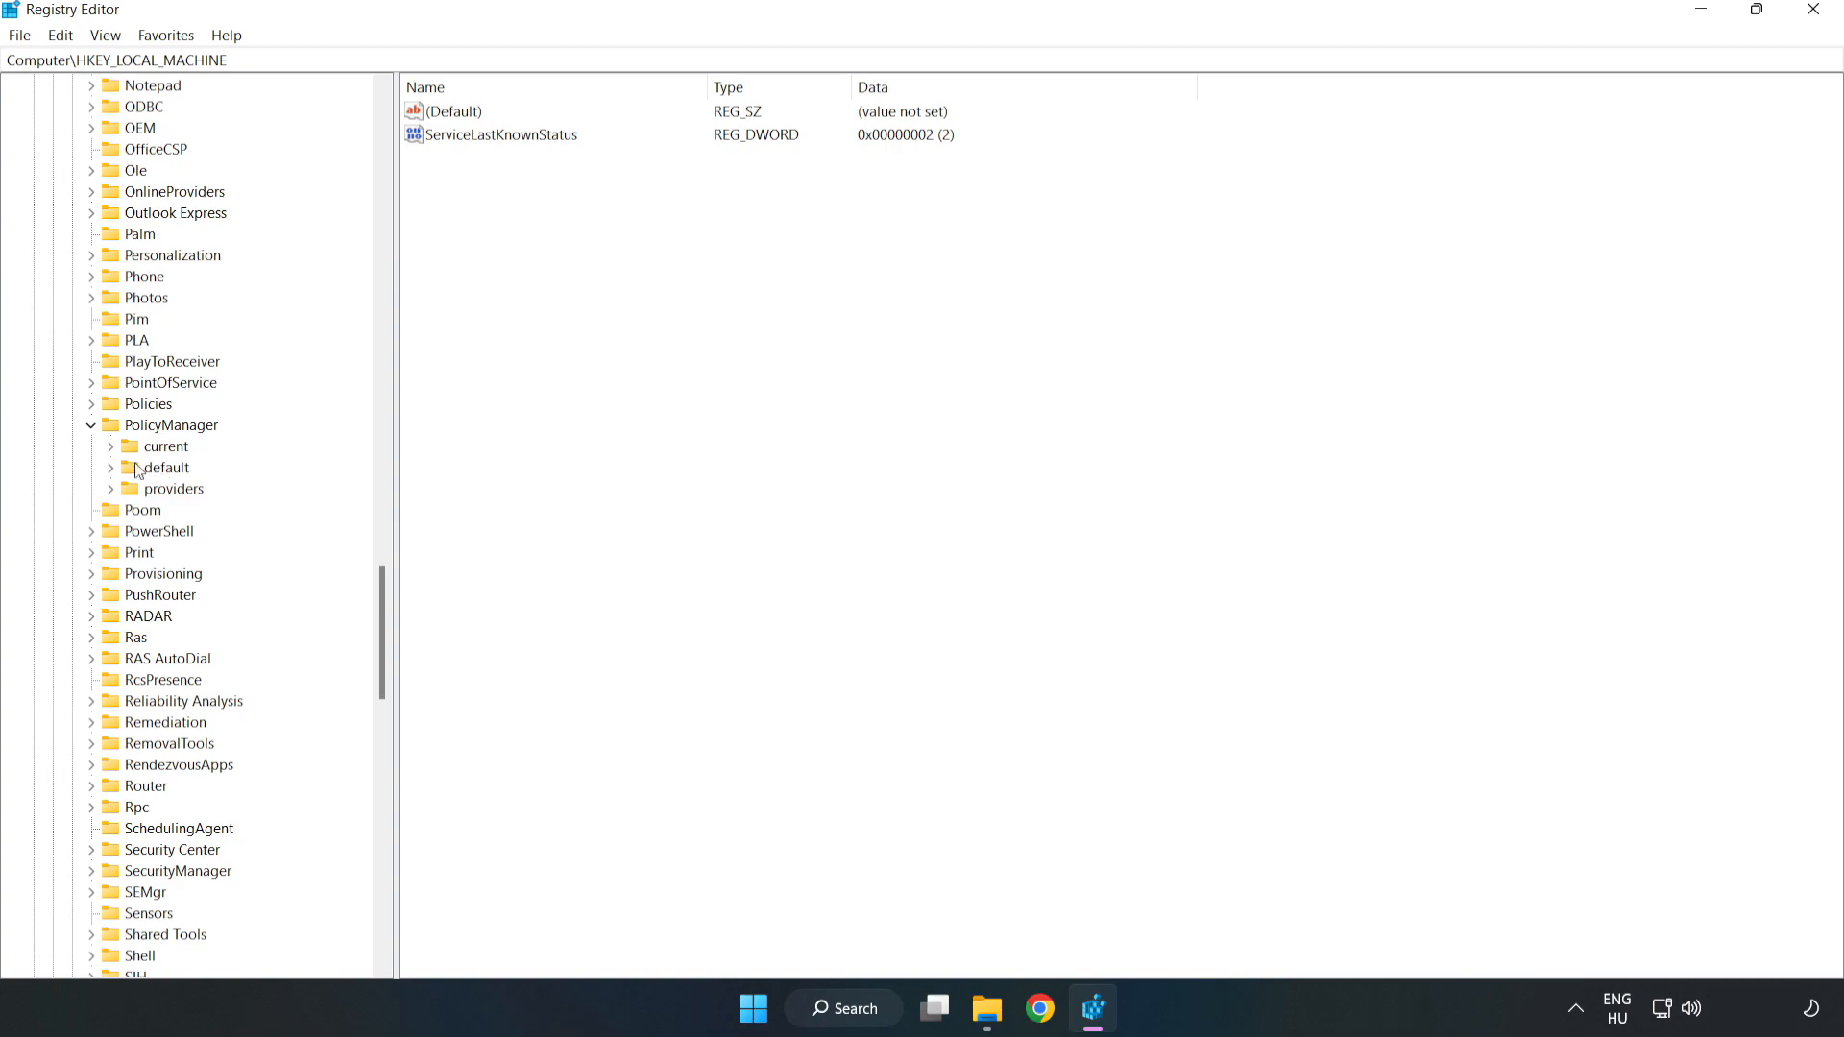
mouse_move(113, 473)
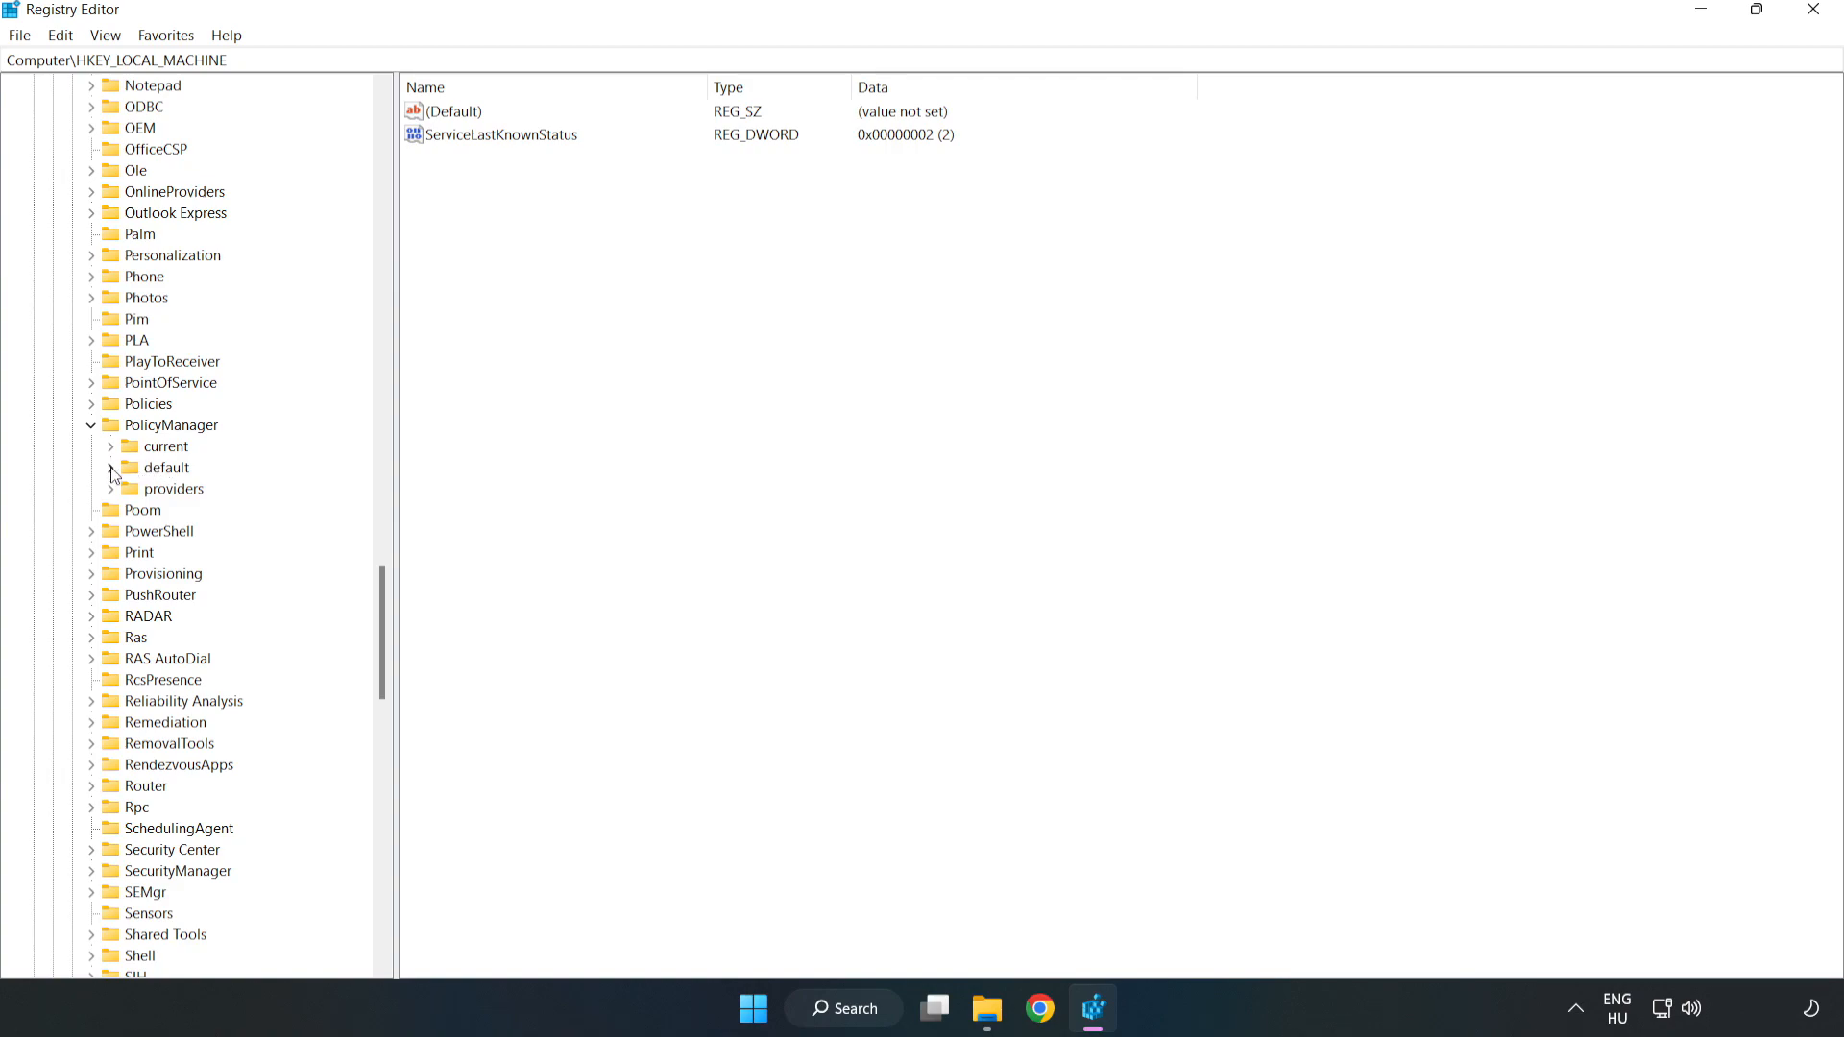
Step: Expand default > ApplicationManagement and select the AllowGameDVR key
left_click(109, 467)
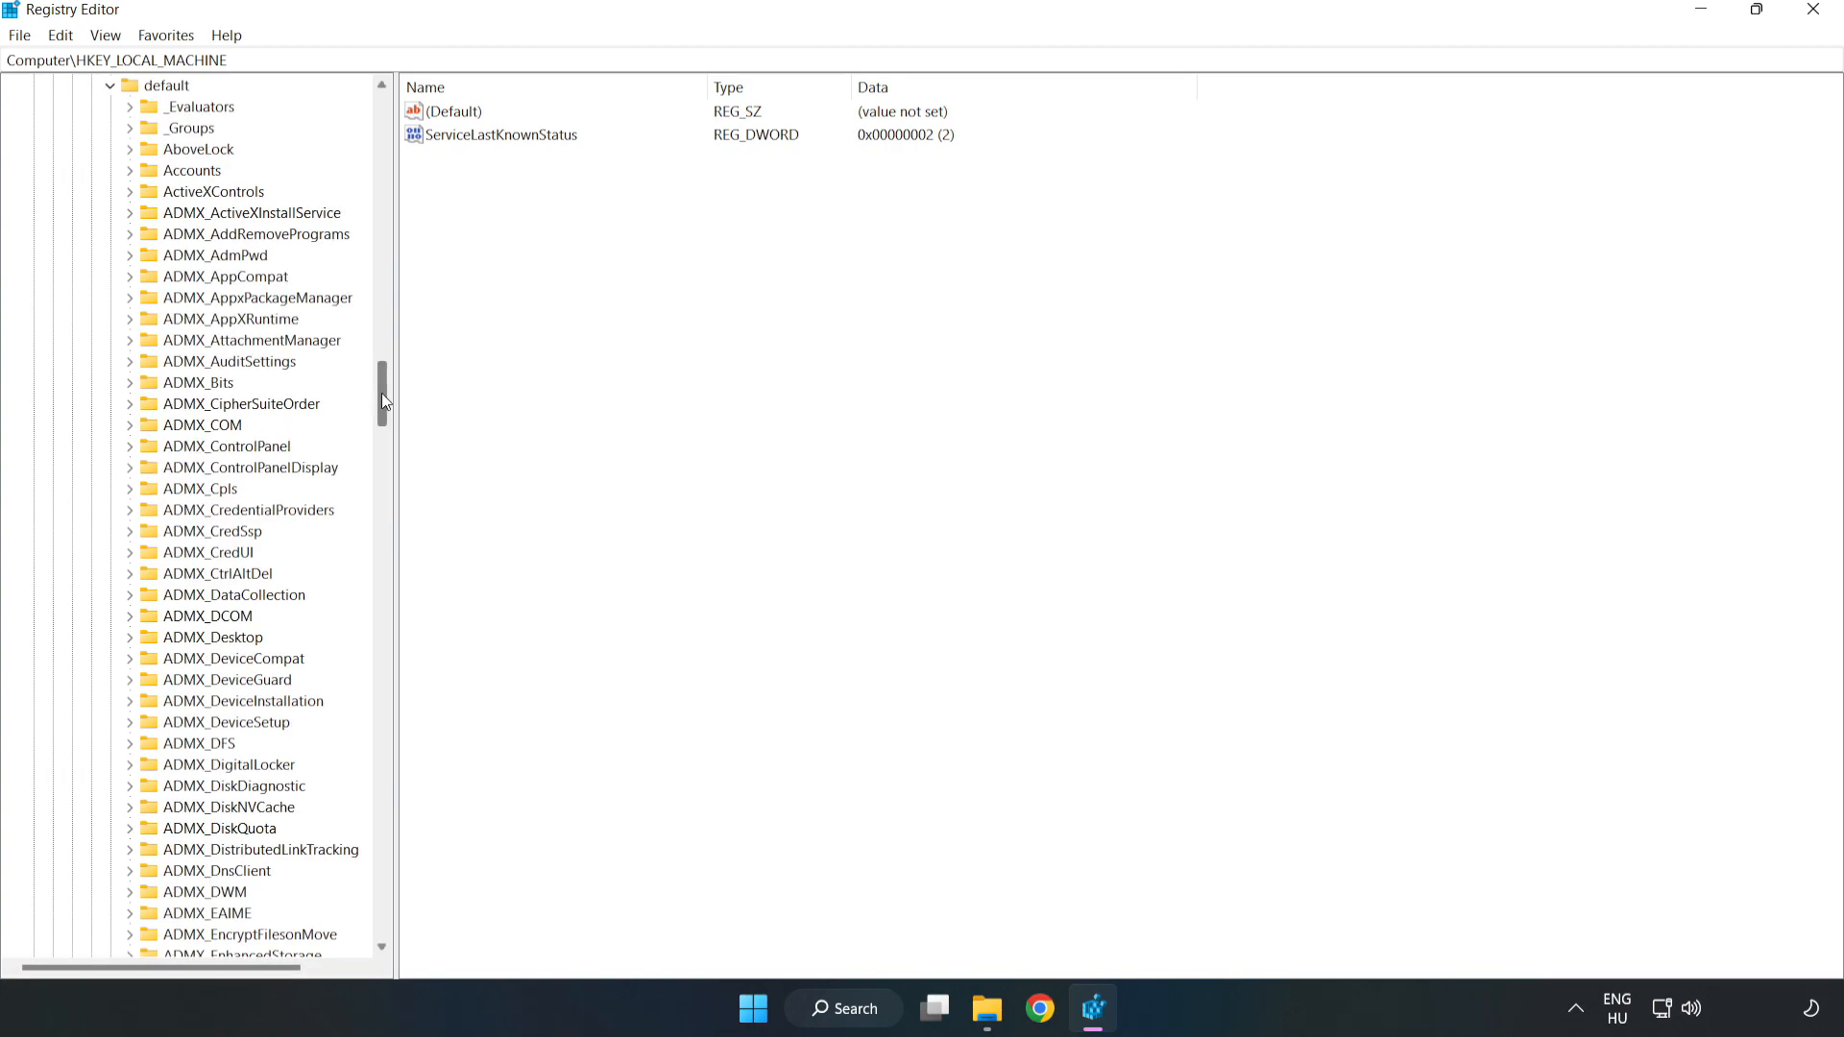
scroll("down", 3)
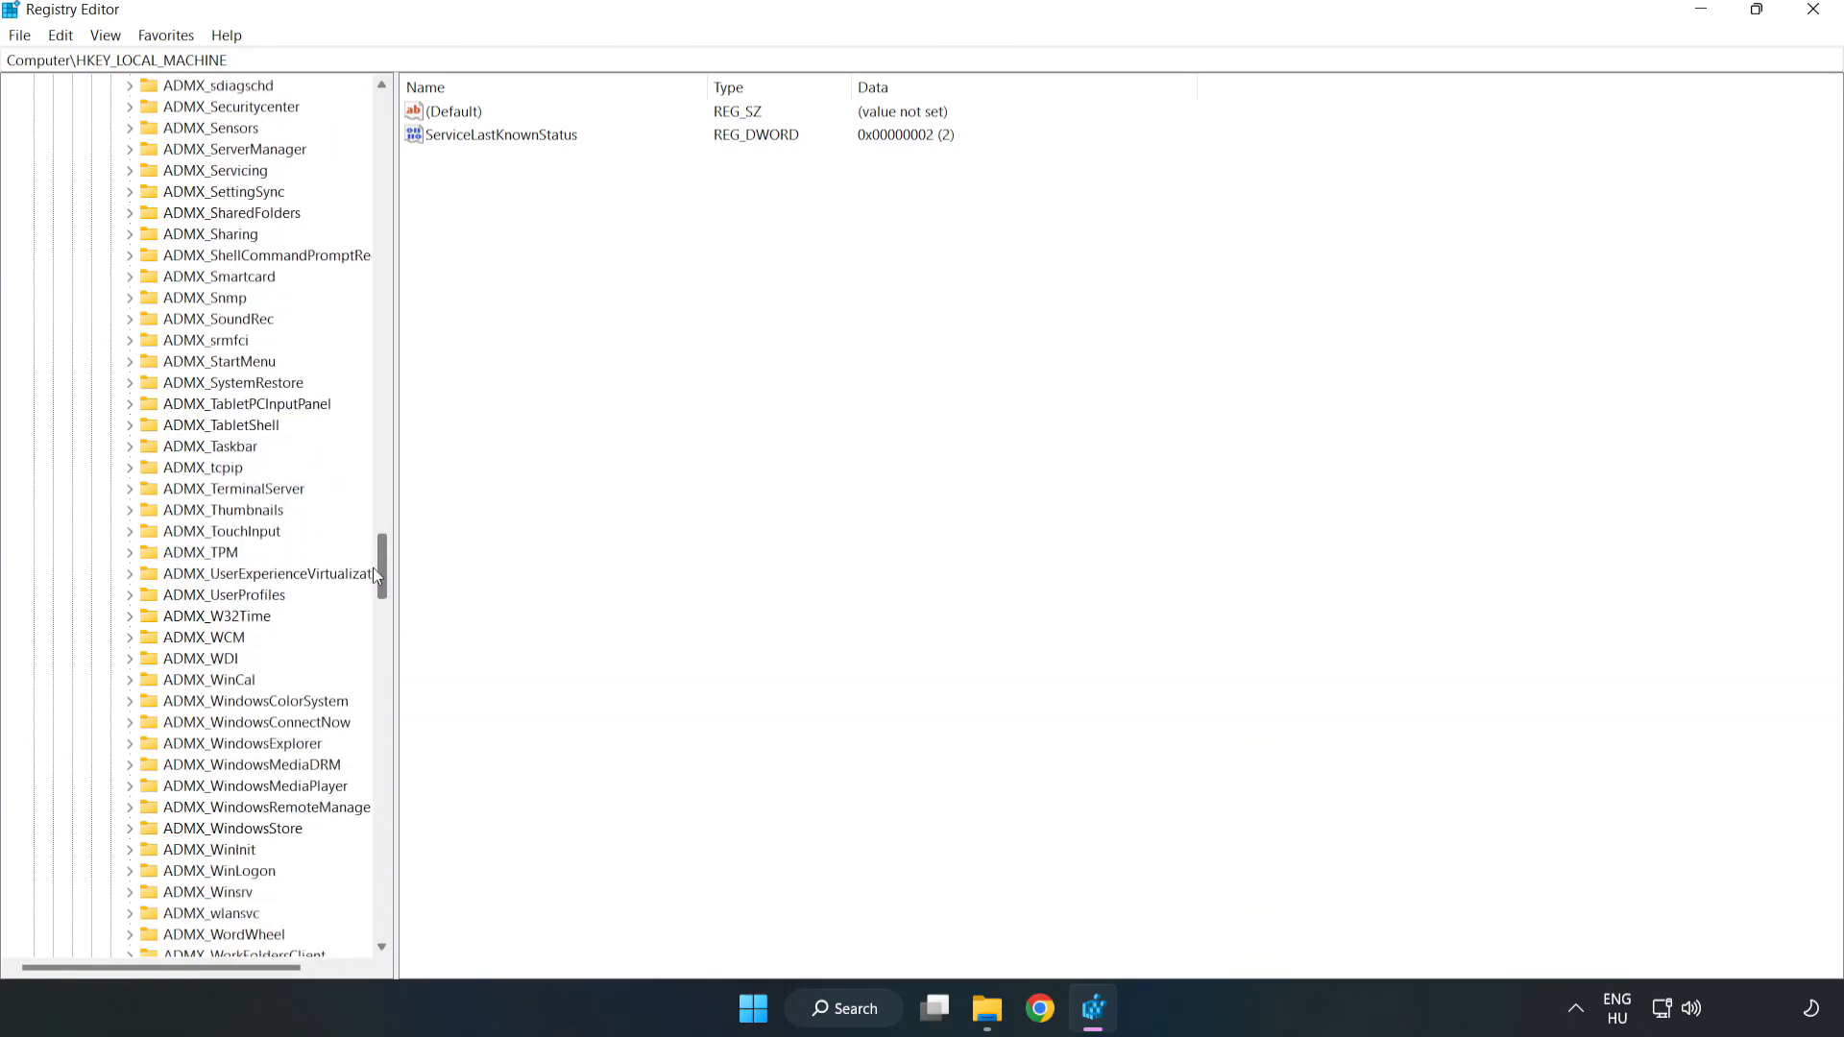
scroll("down", 3)
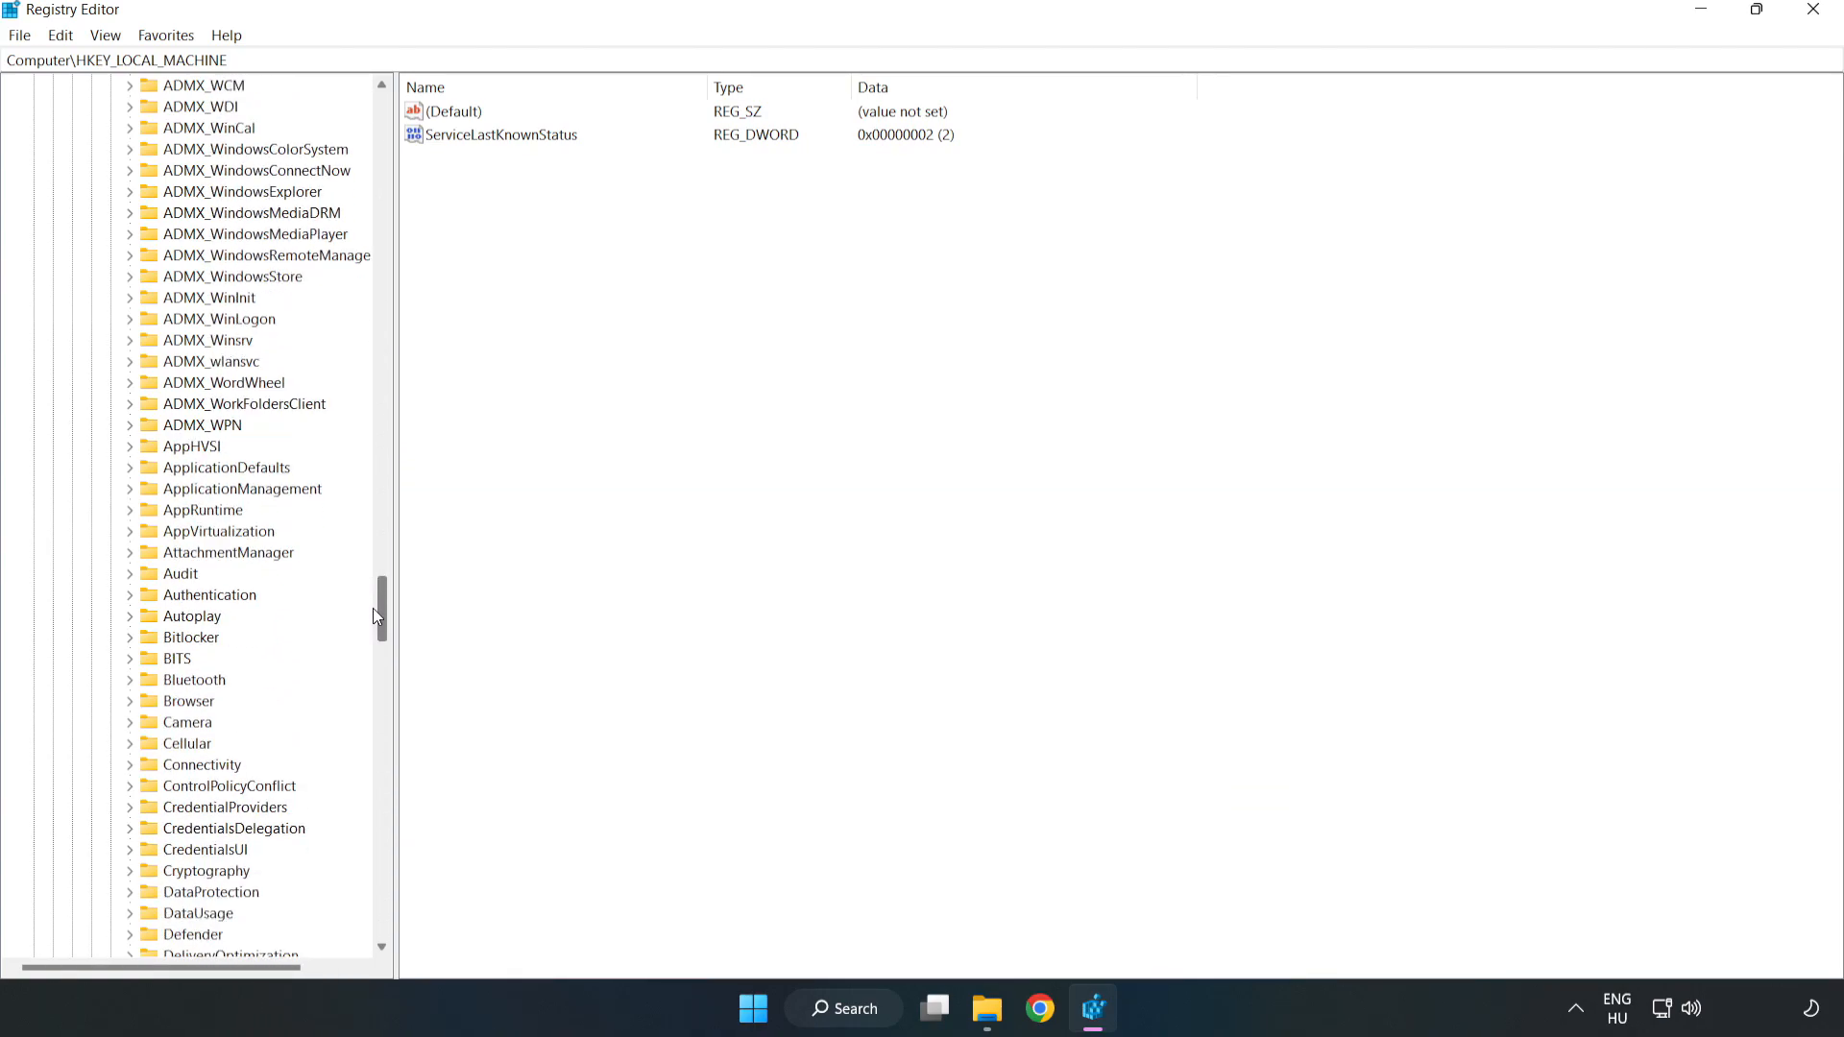
mouse_move(141, 492)
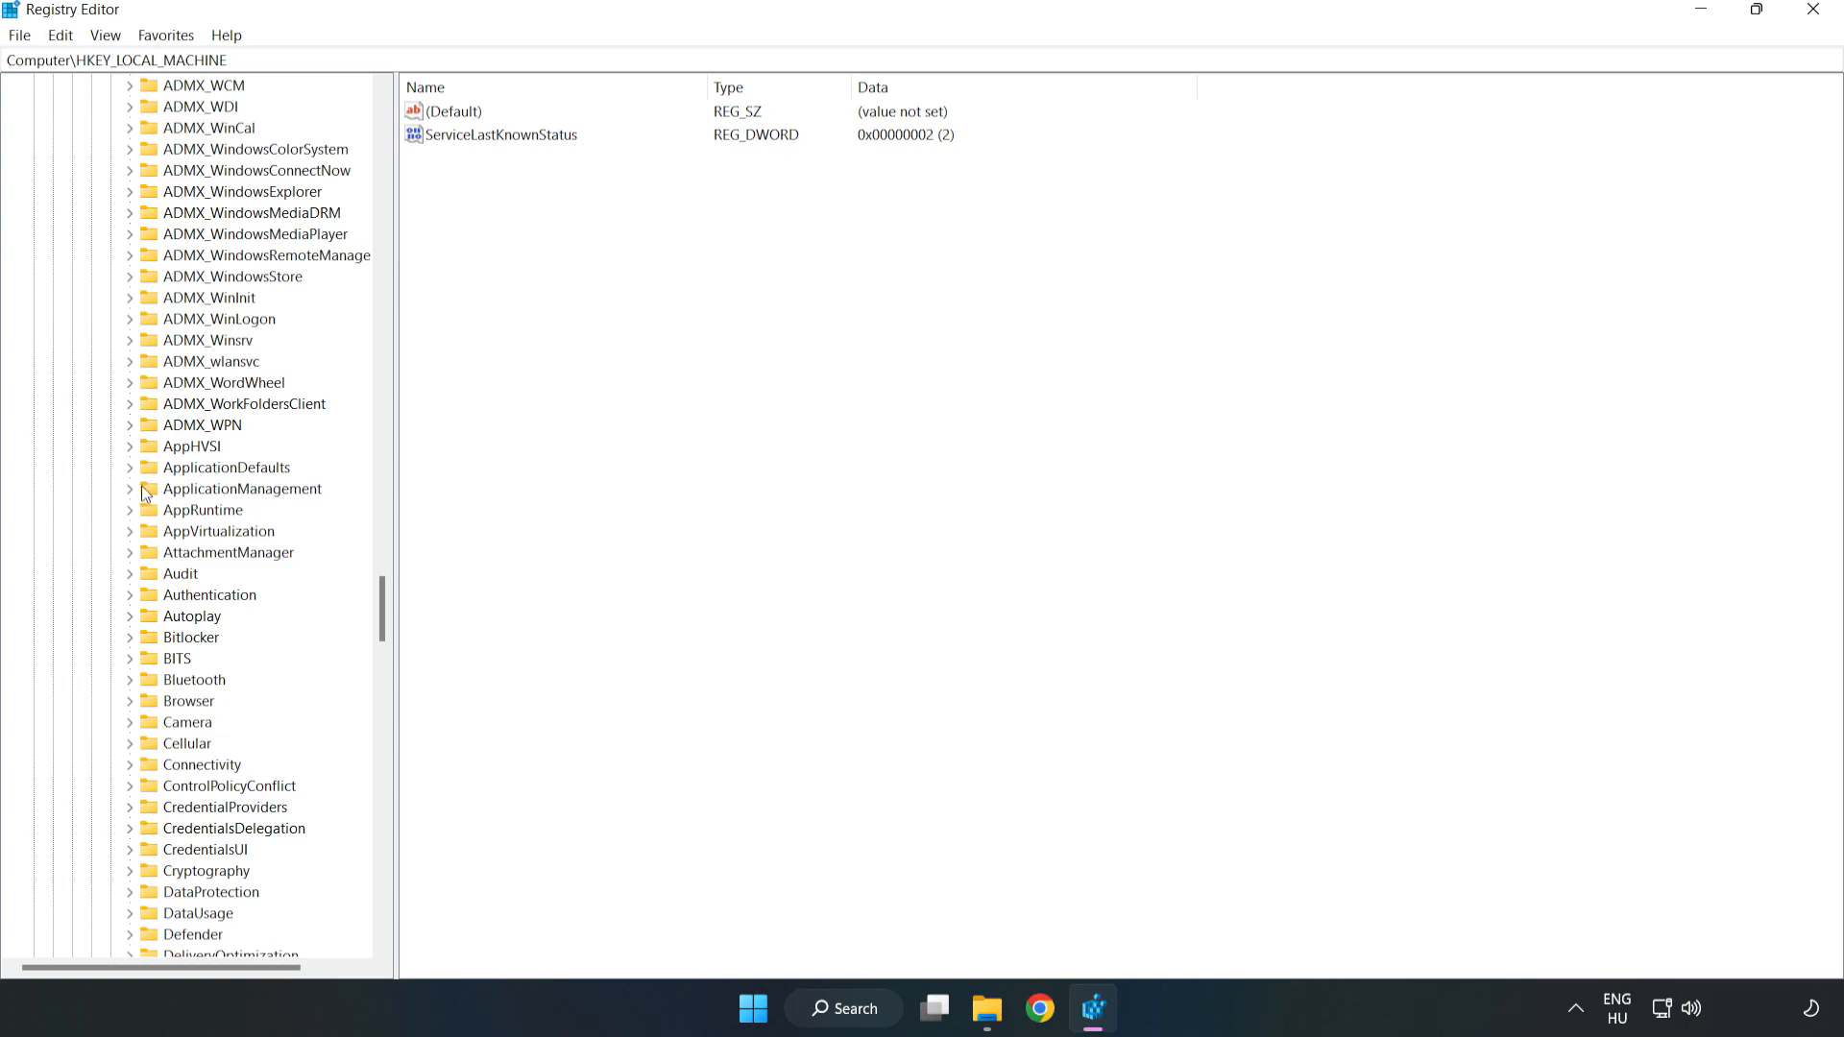
left_click(131, 488)
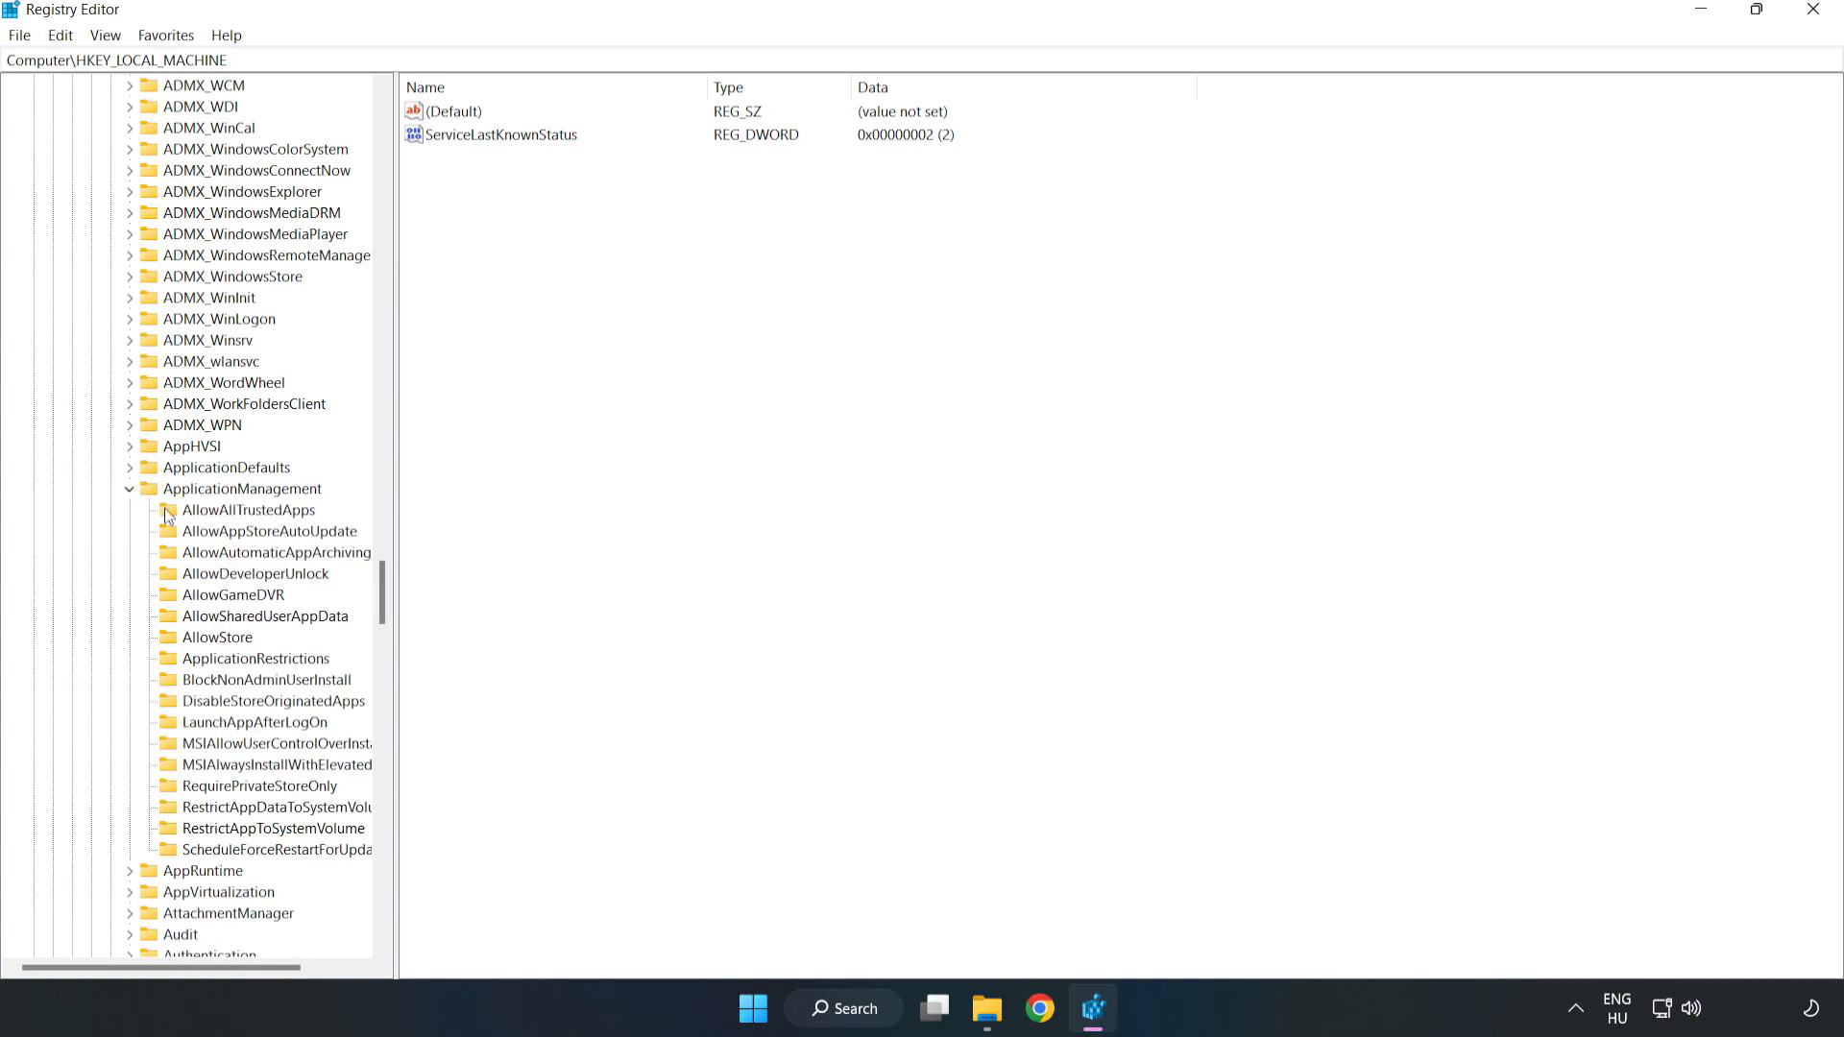
mouse_move(234, 599)
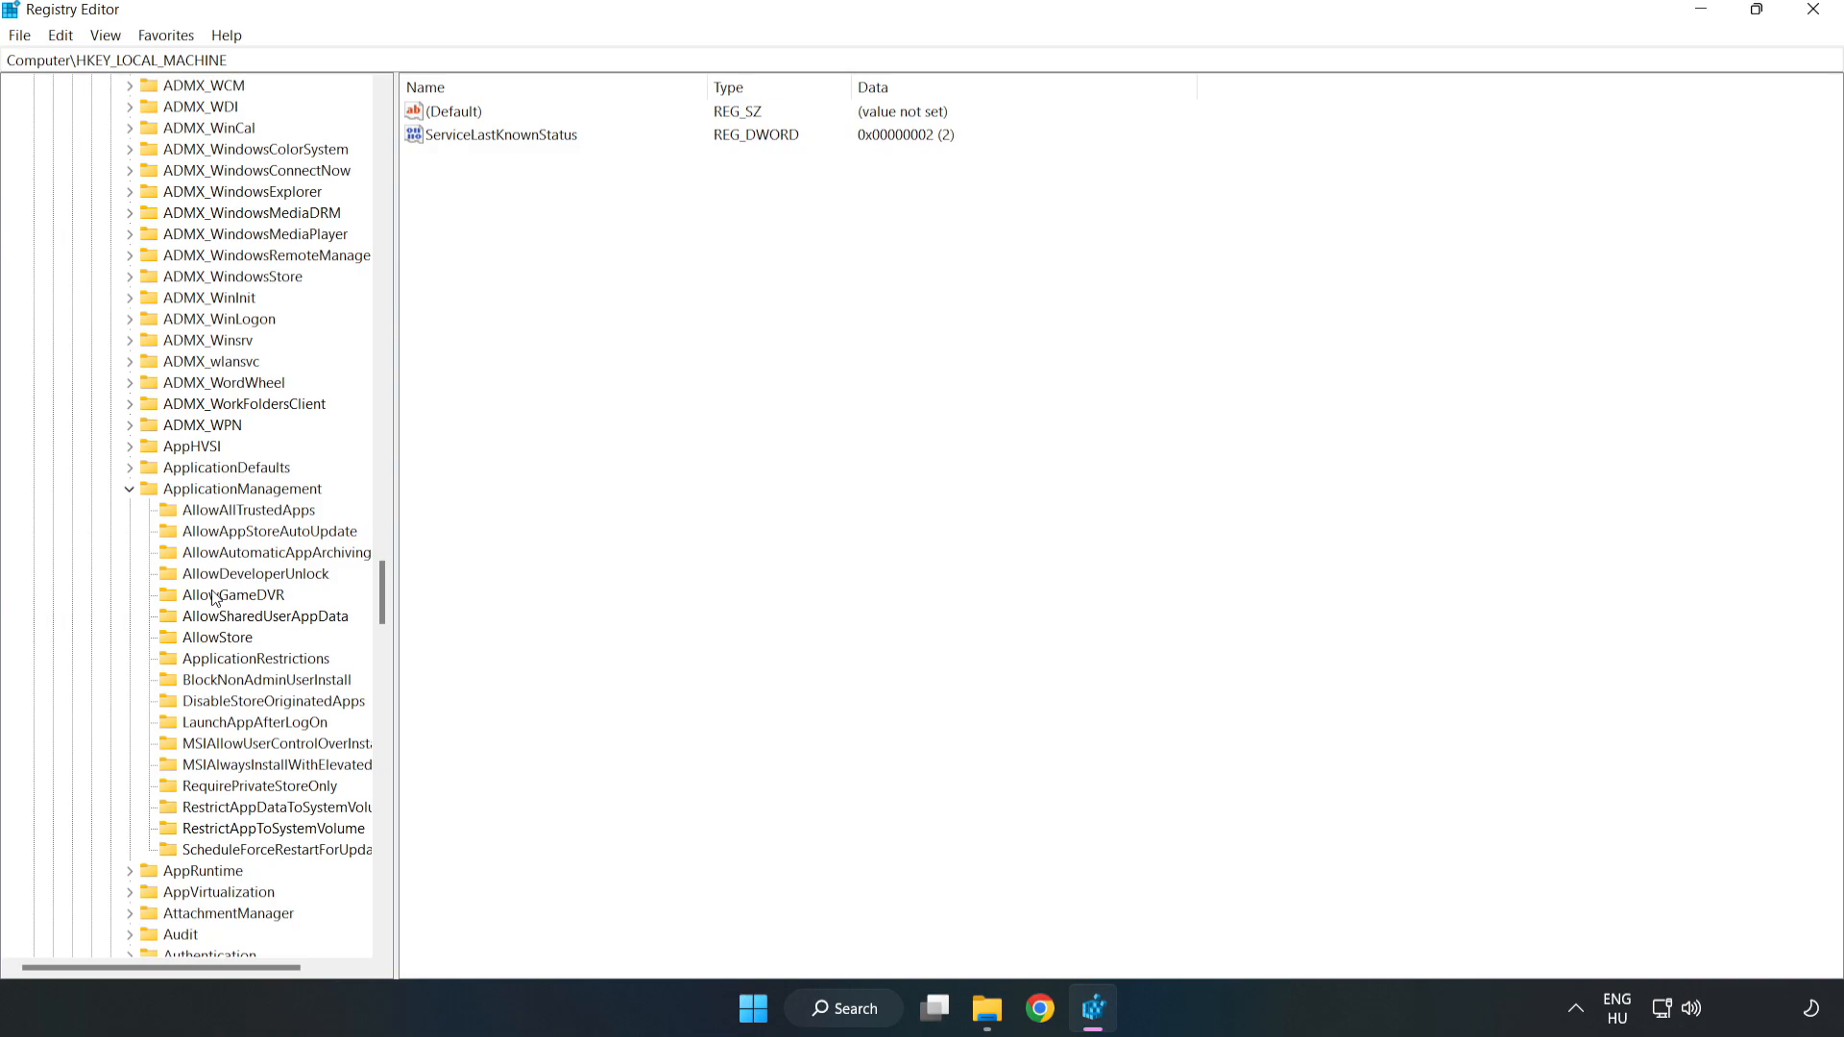
left_click(232, 594)
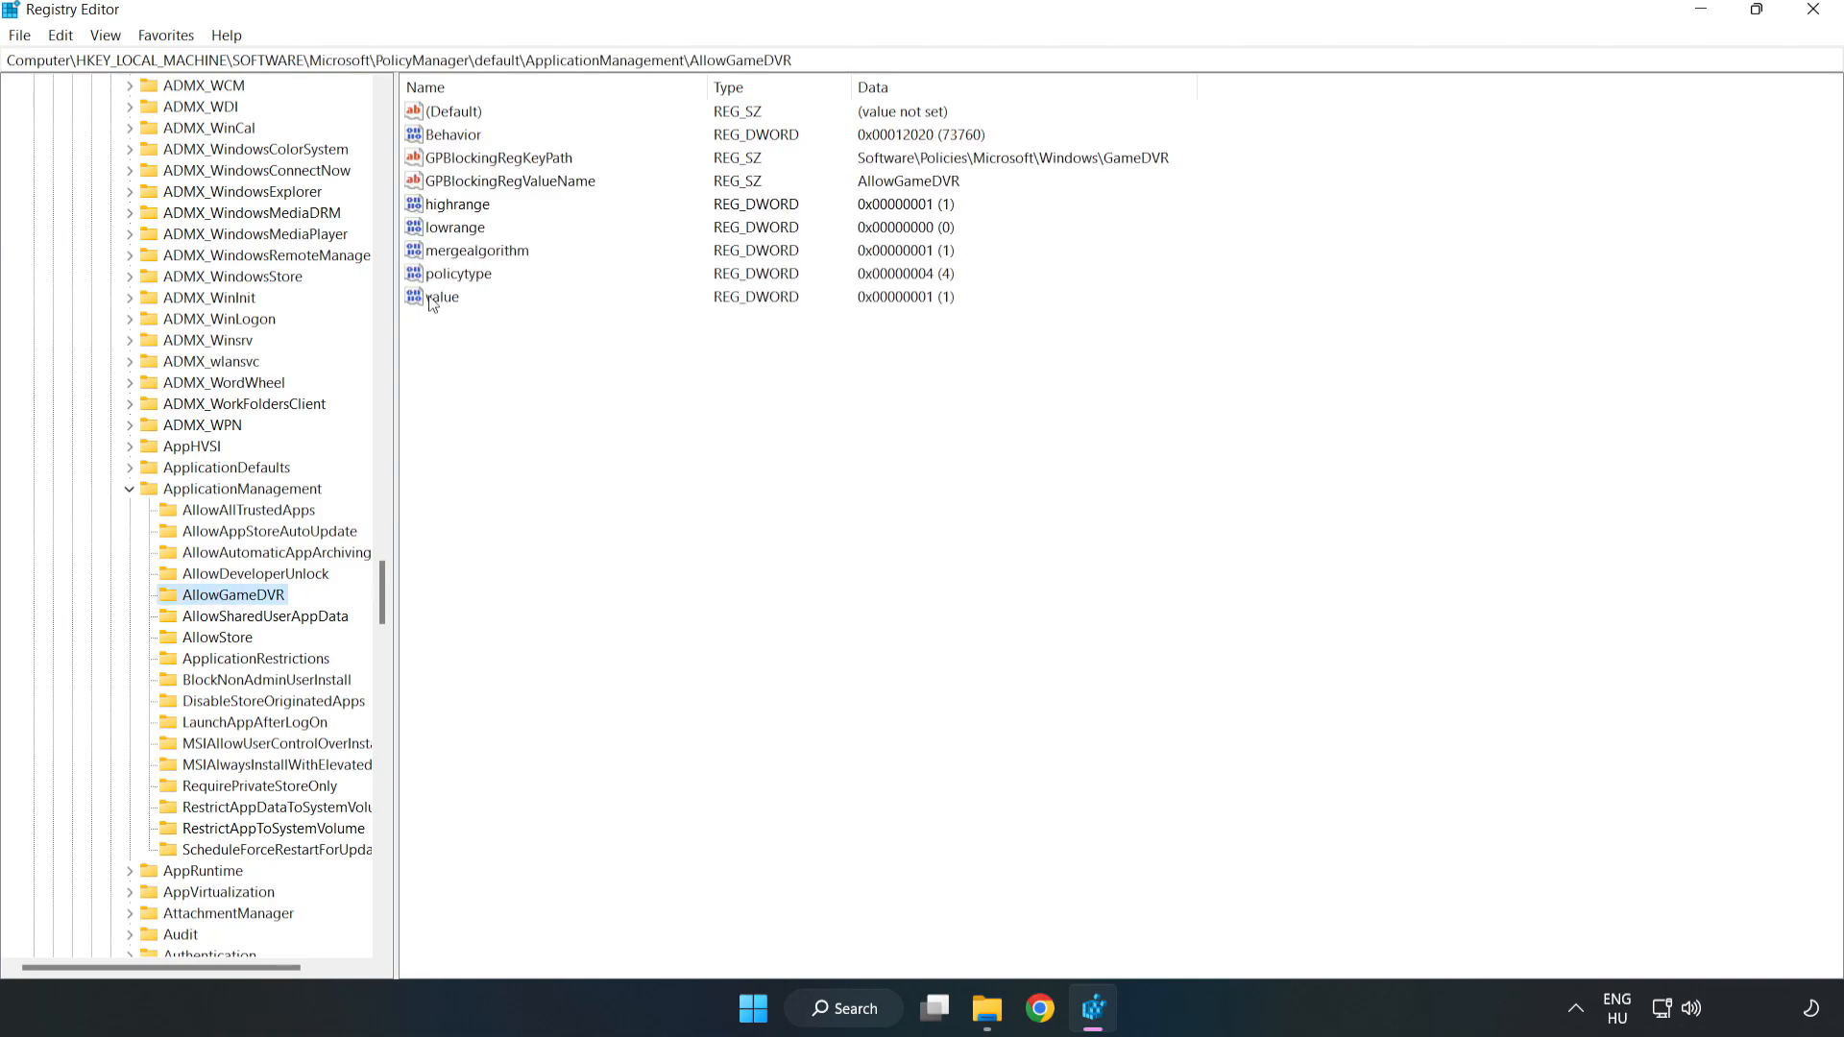
Step: Modify AllowGameDVR's value entry to 0, disabling Game DVR by policy
right_click(444, 295)
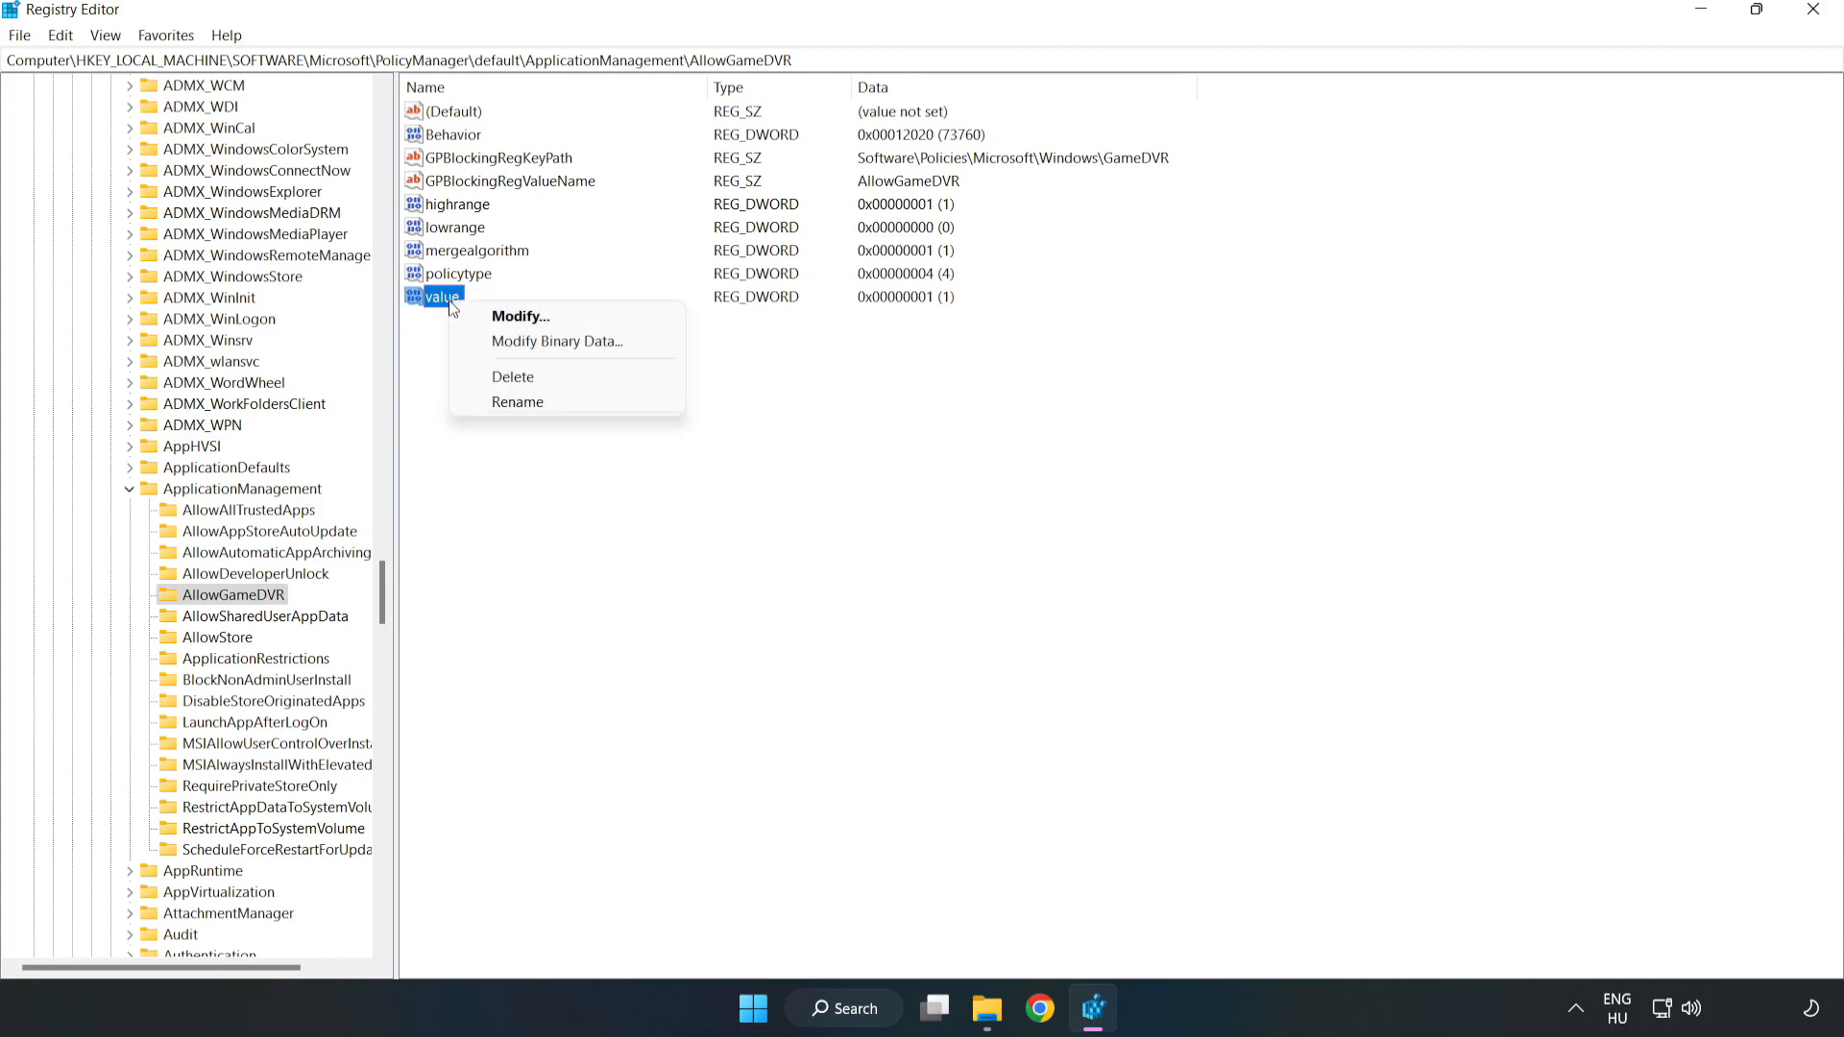
mouse_move(531, 315)
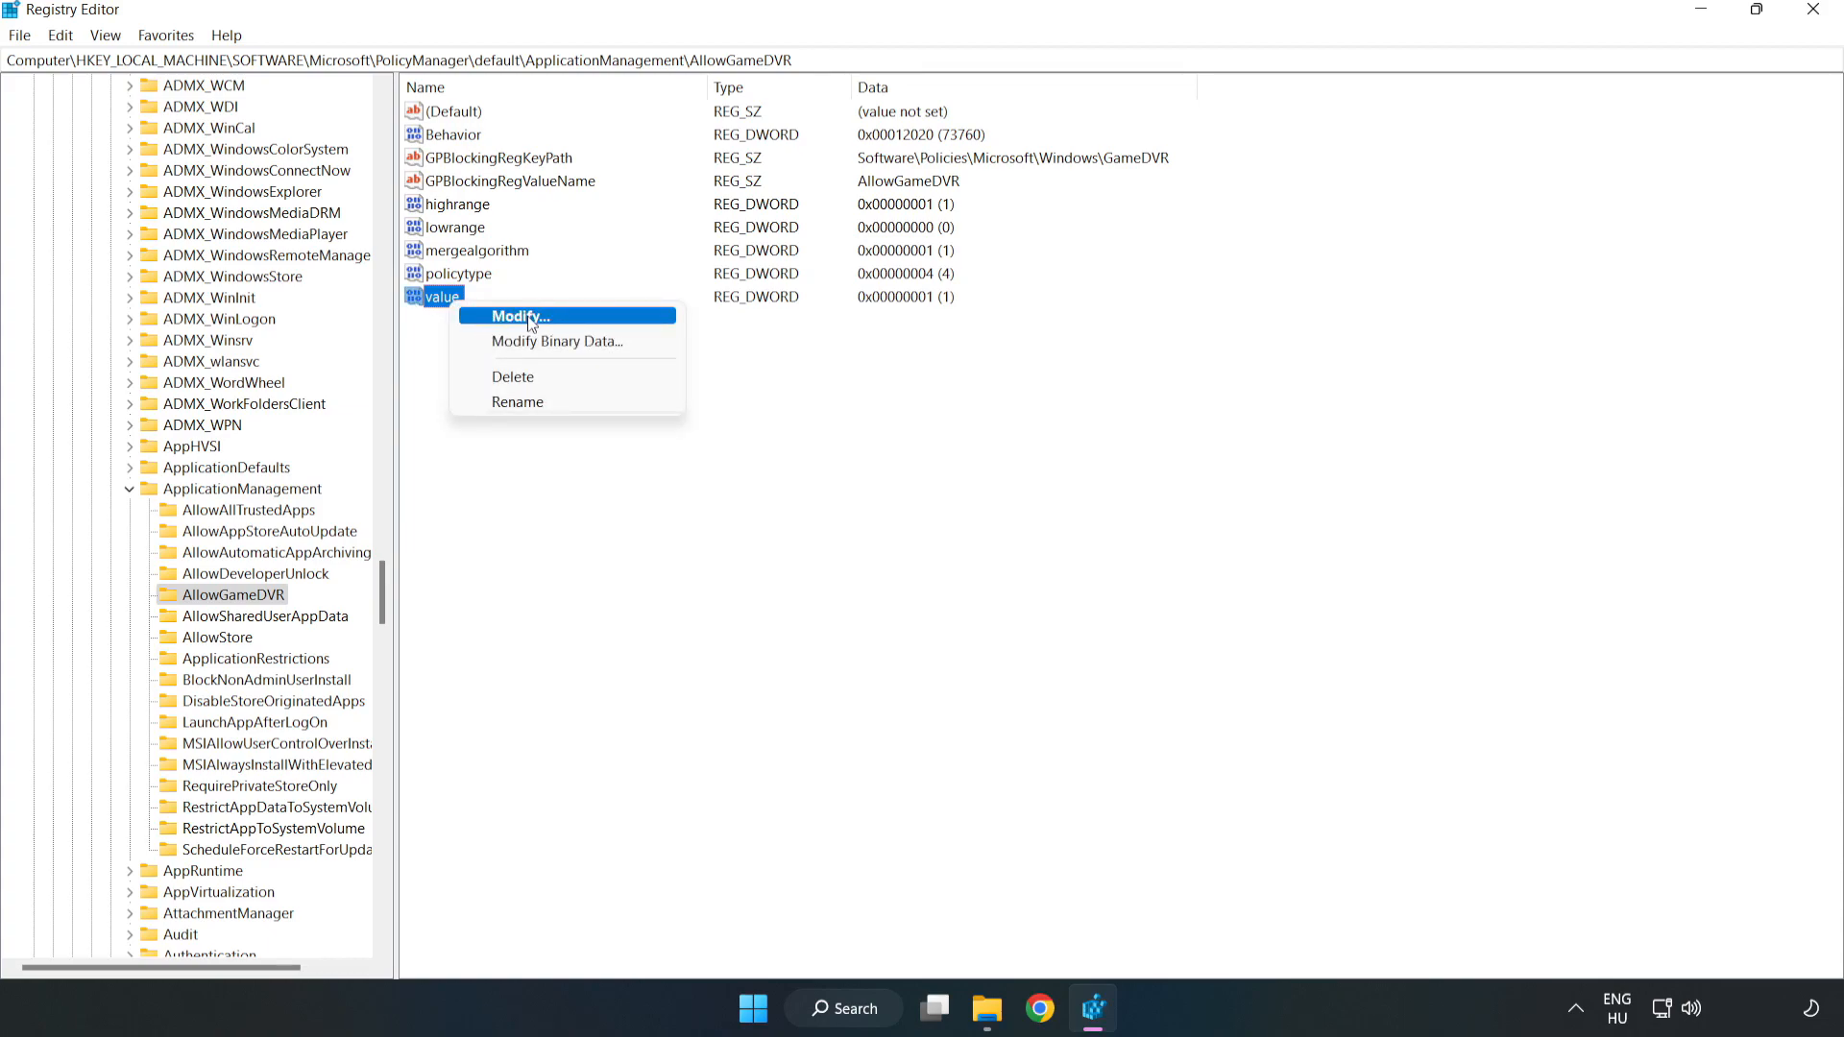
left_click(515, 315)
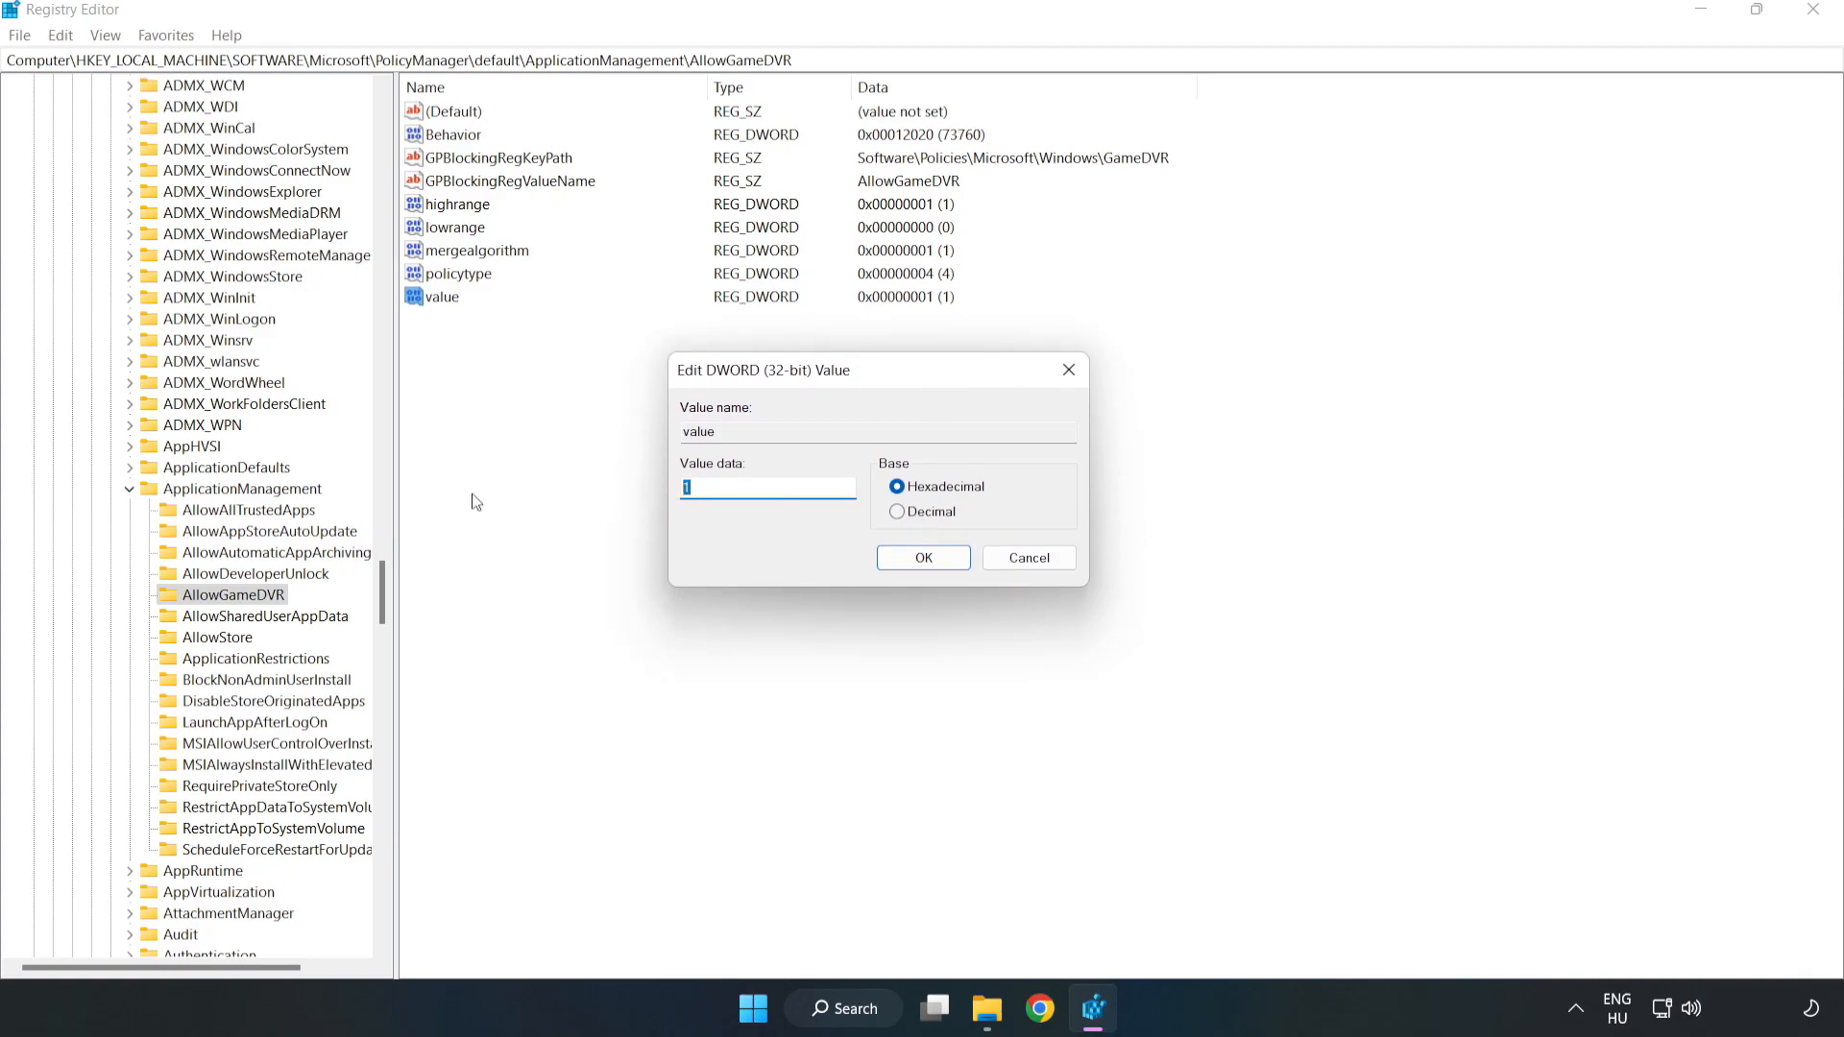
type("0")
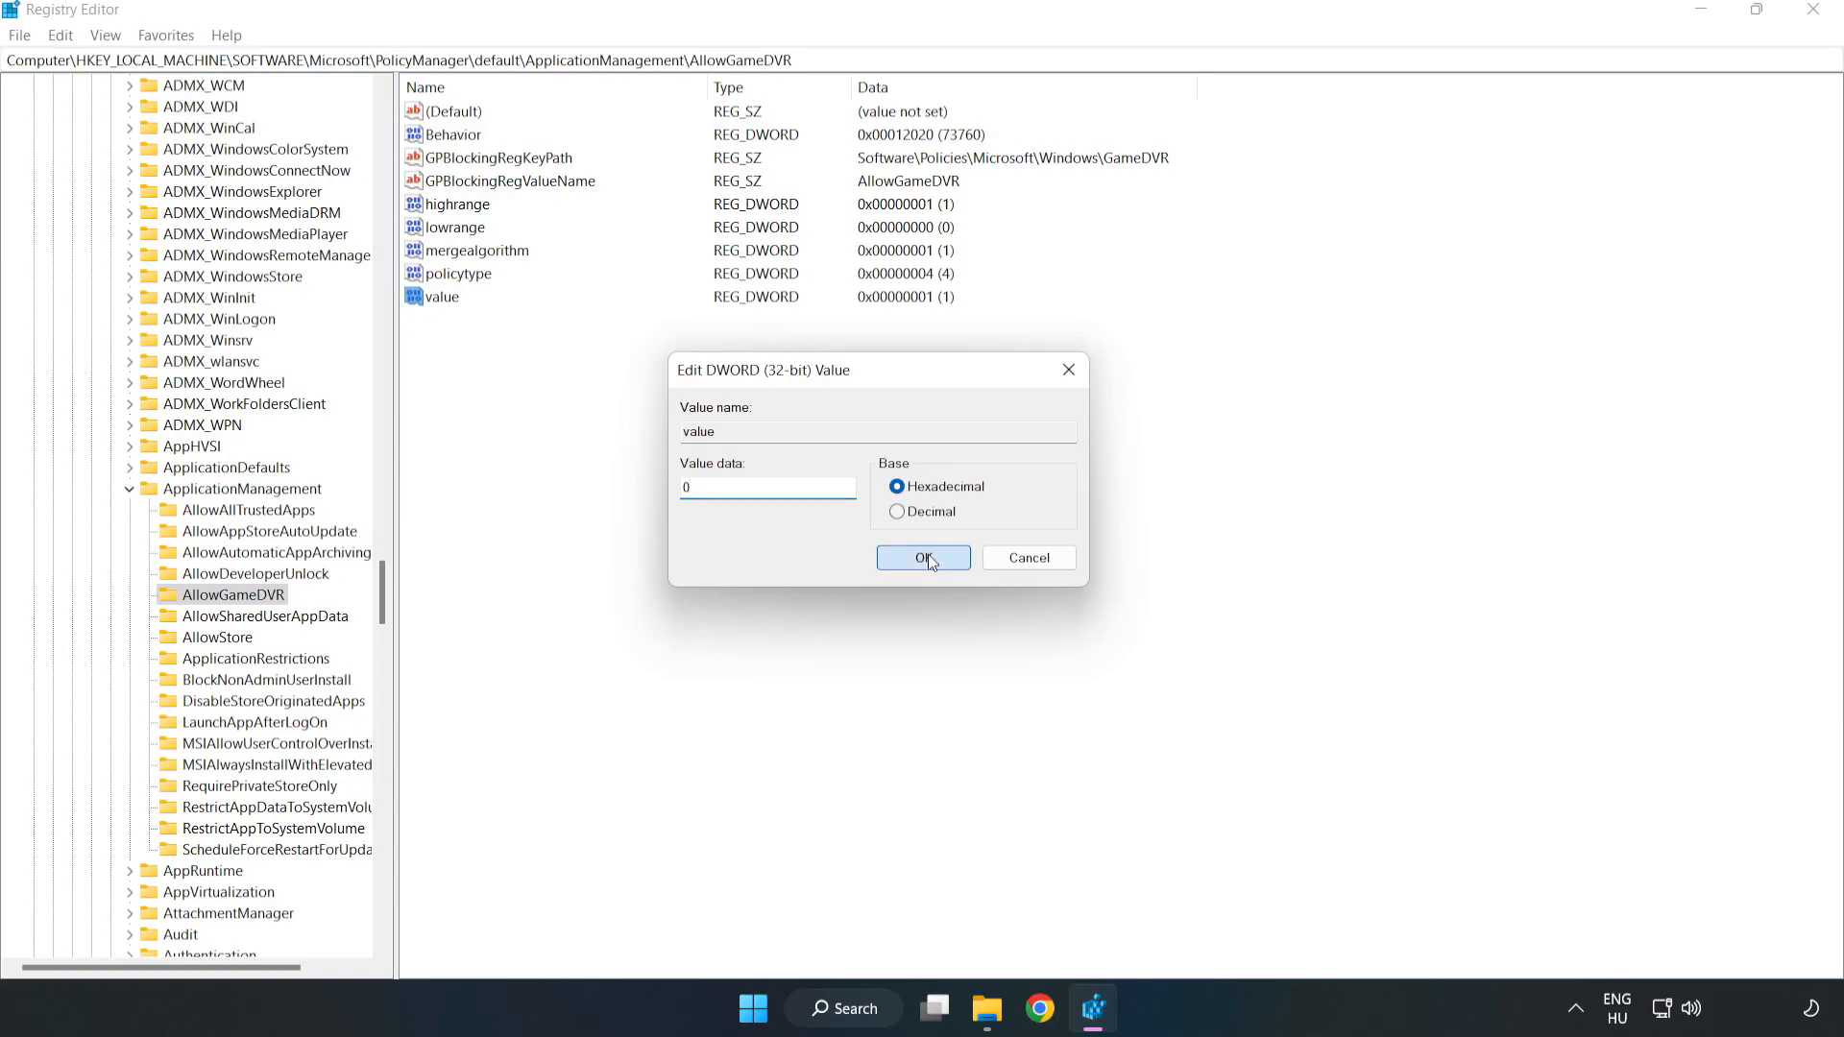
left_click(924, 557)
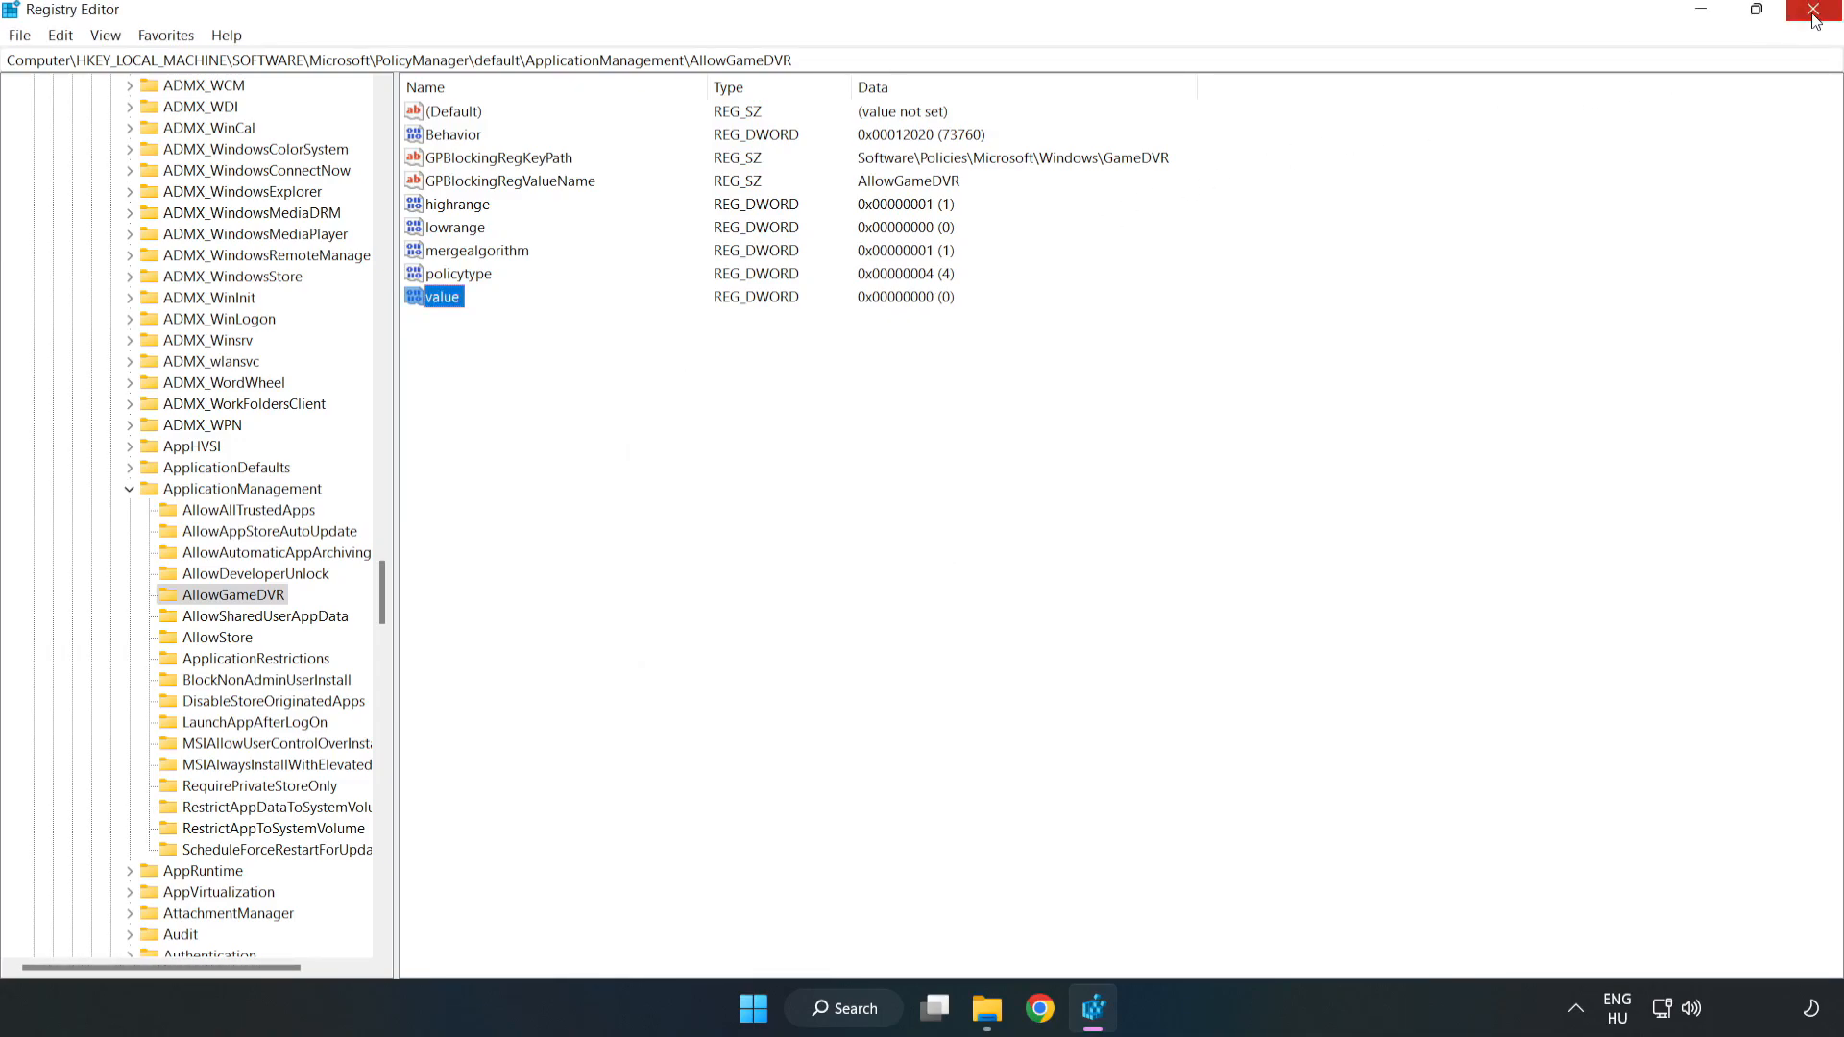
Step: Close Registry Editor and download the DirectX End-User Runtime Web Installer in Chrome
left_click(1816, 14)
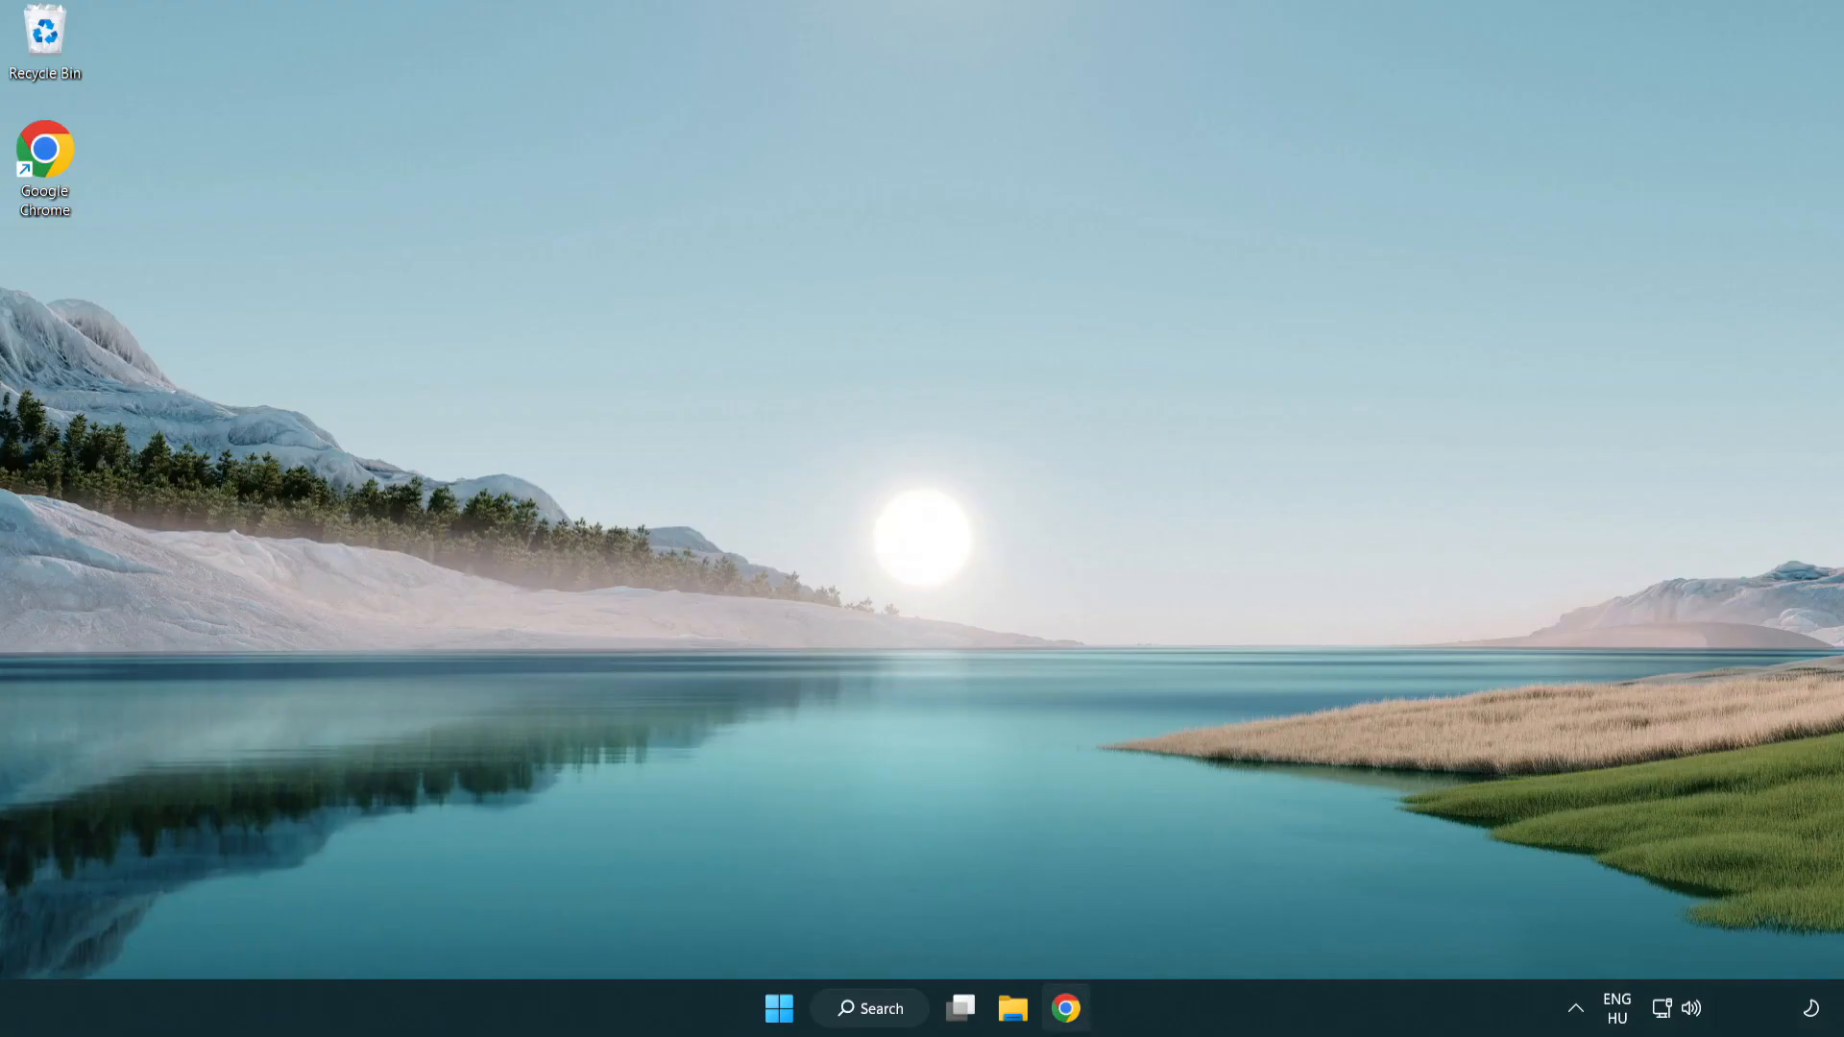
left_click(1063, 1008)
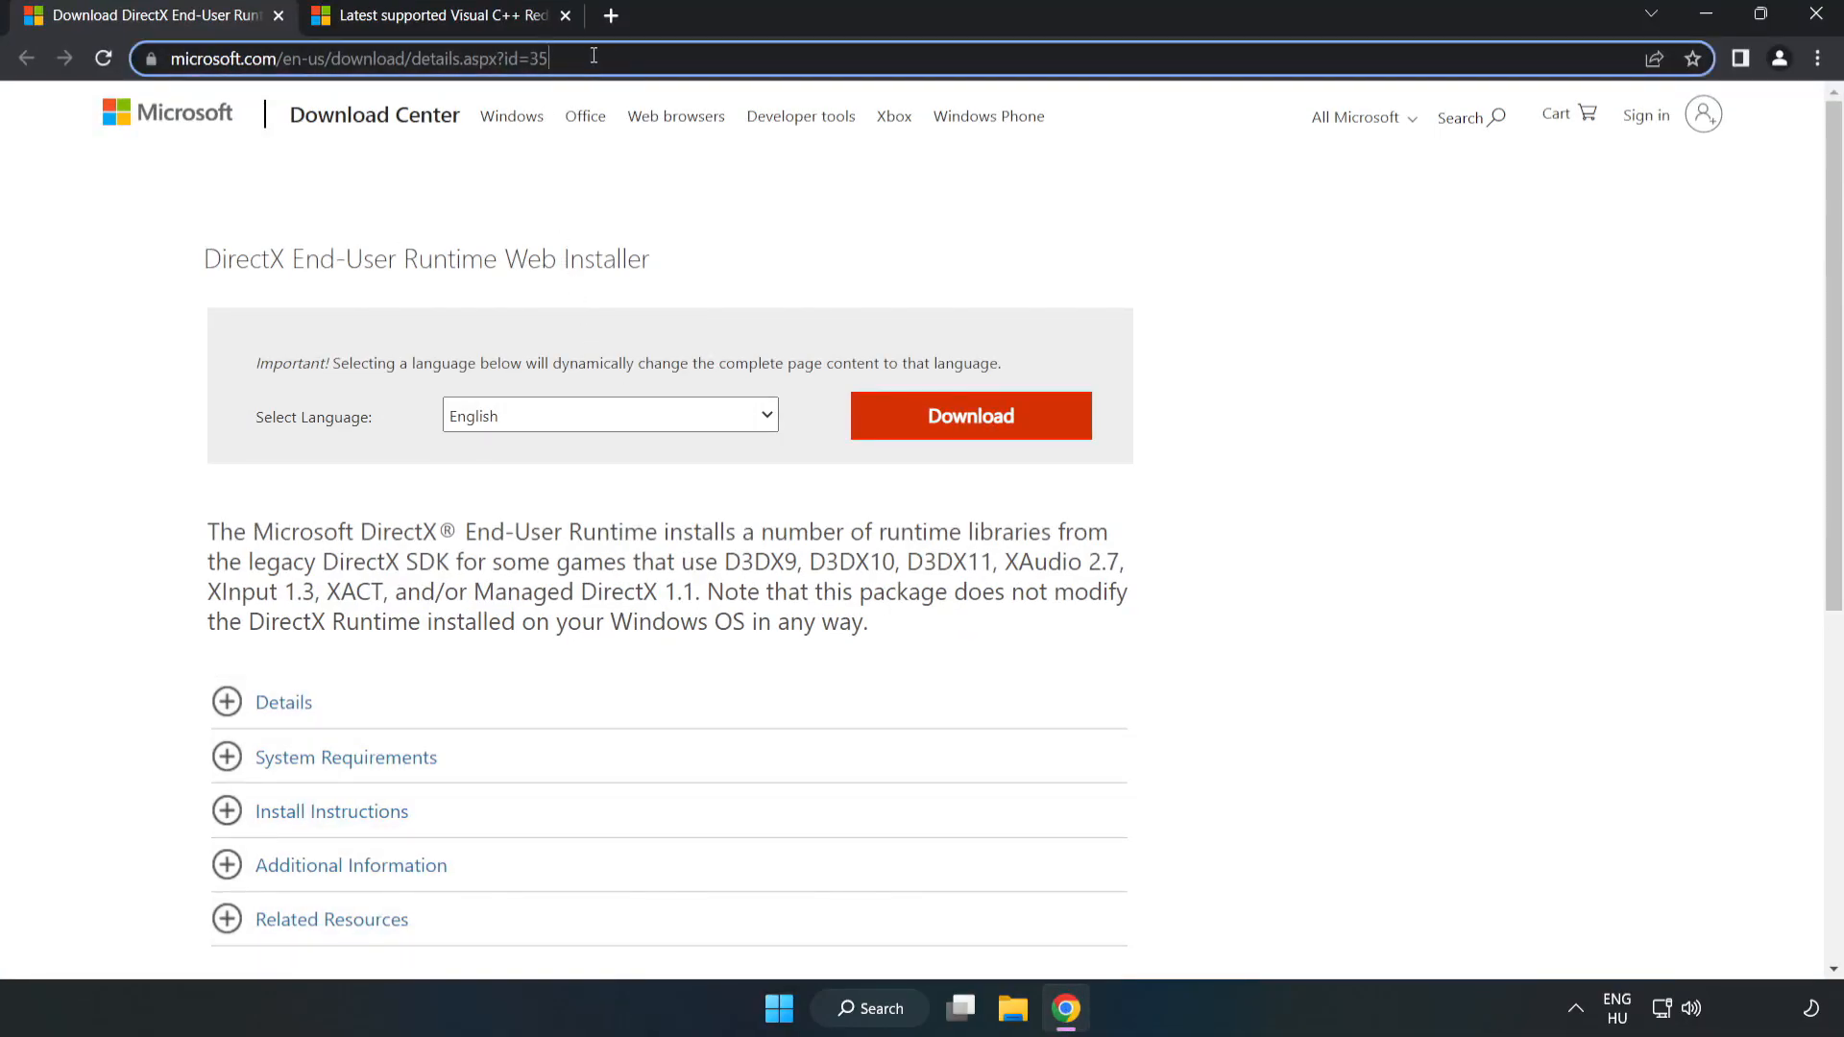
double_click(532, 58)
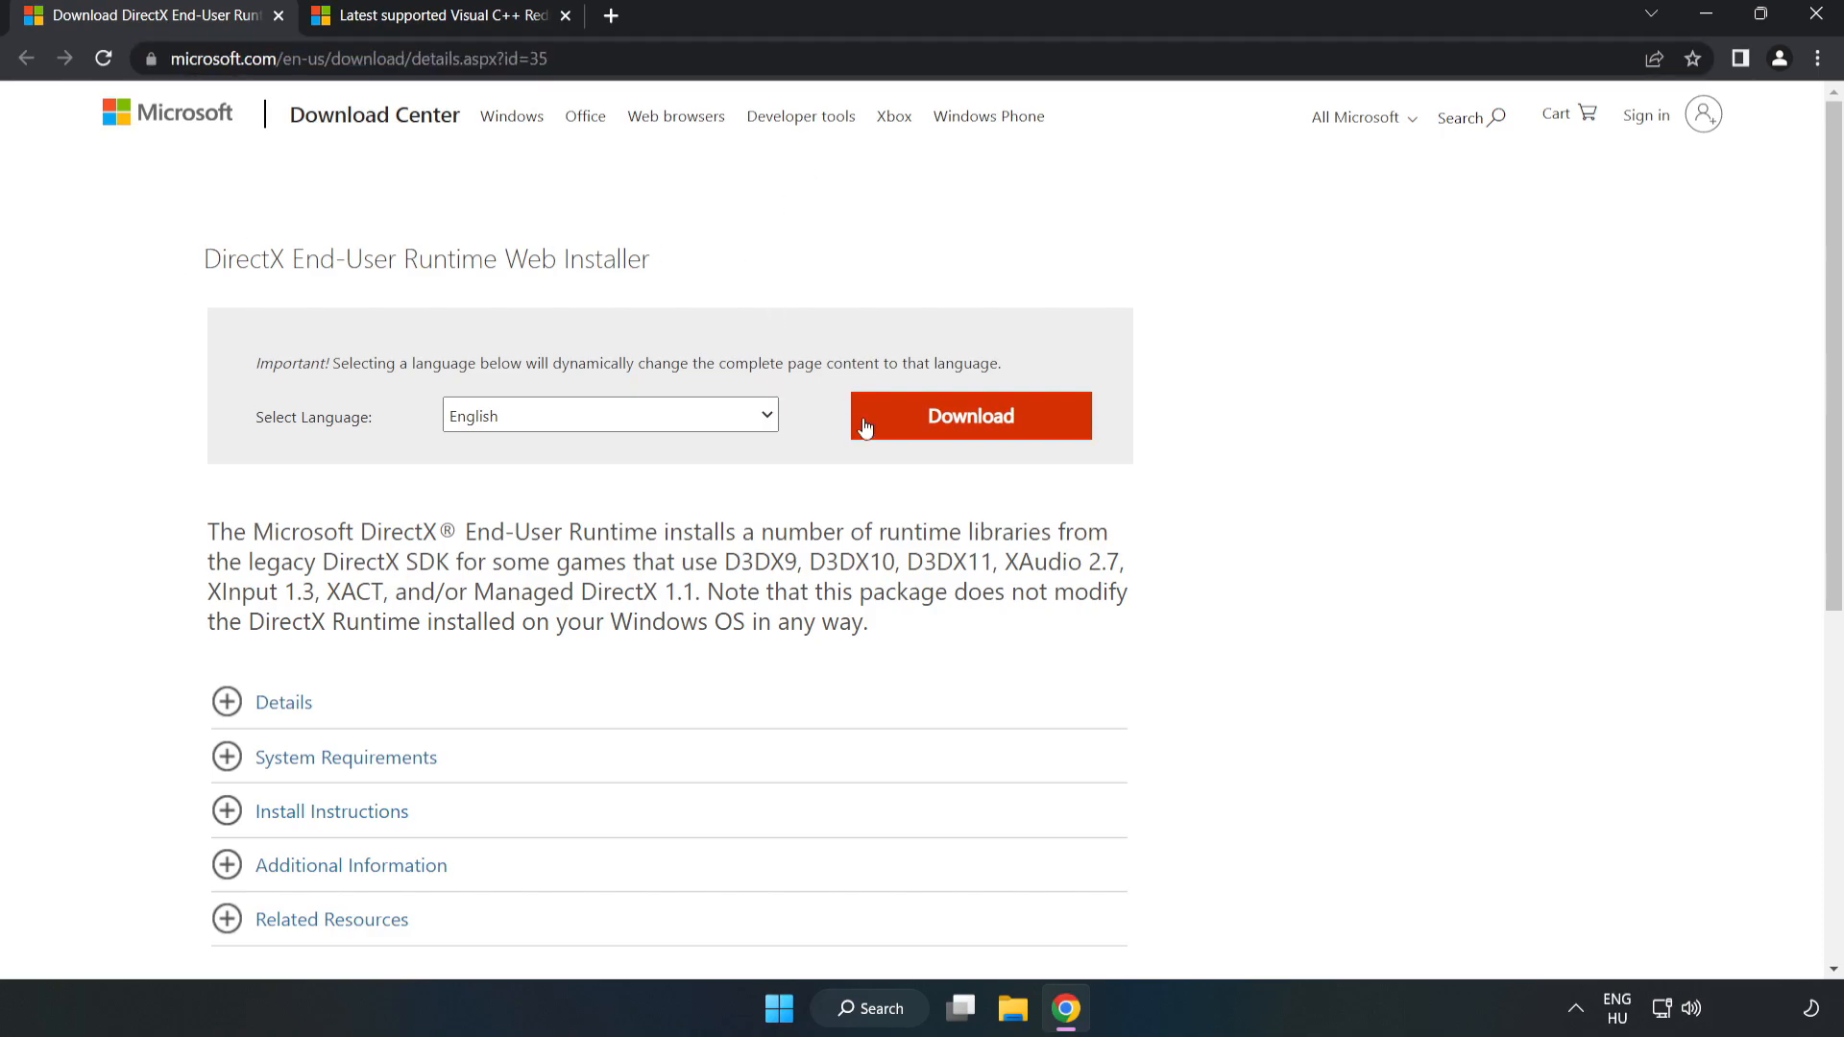
left_click(968, 415)
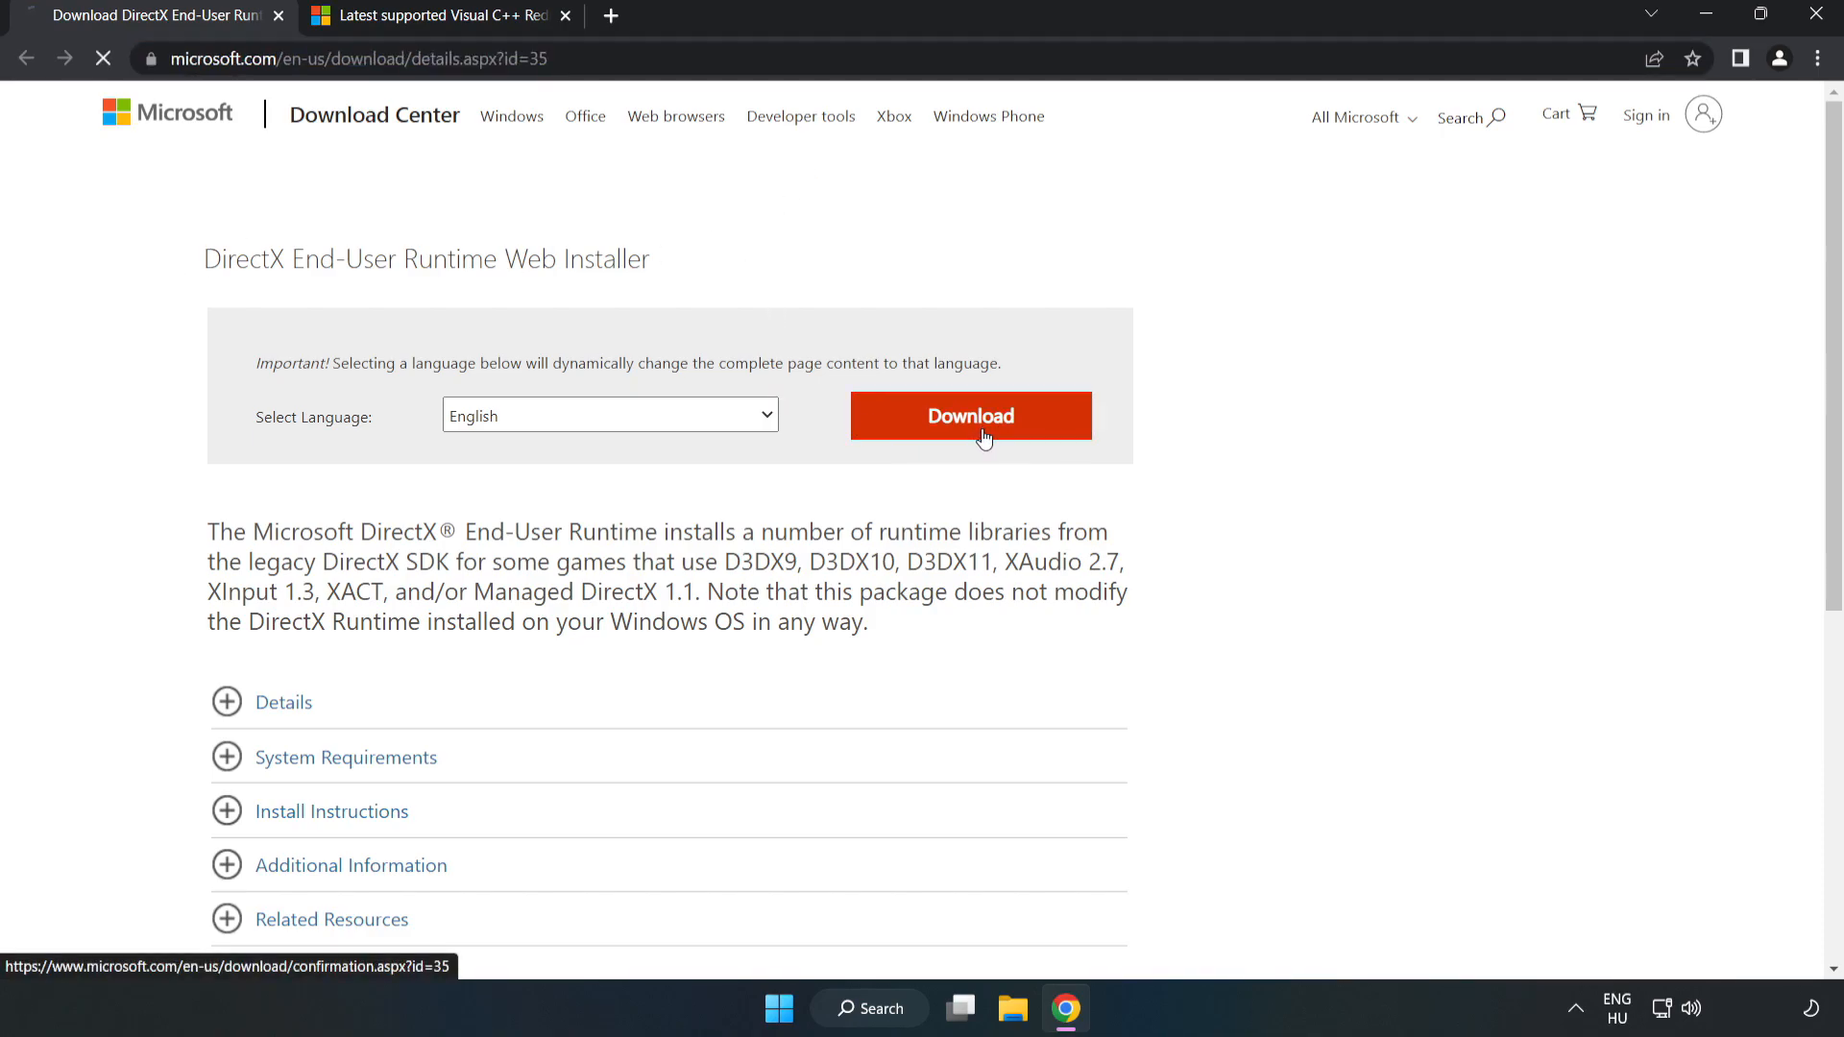
left_click(969, 415)
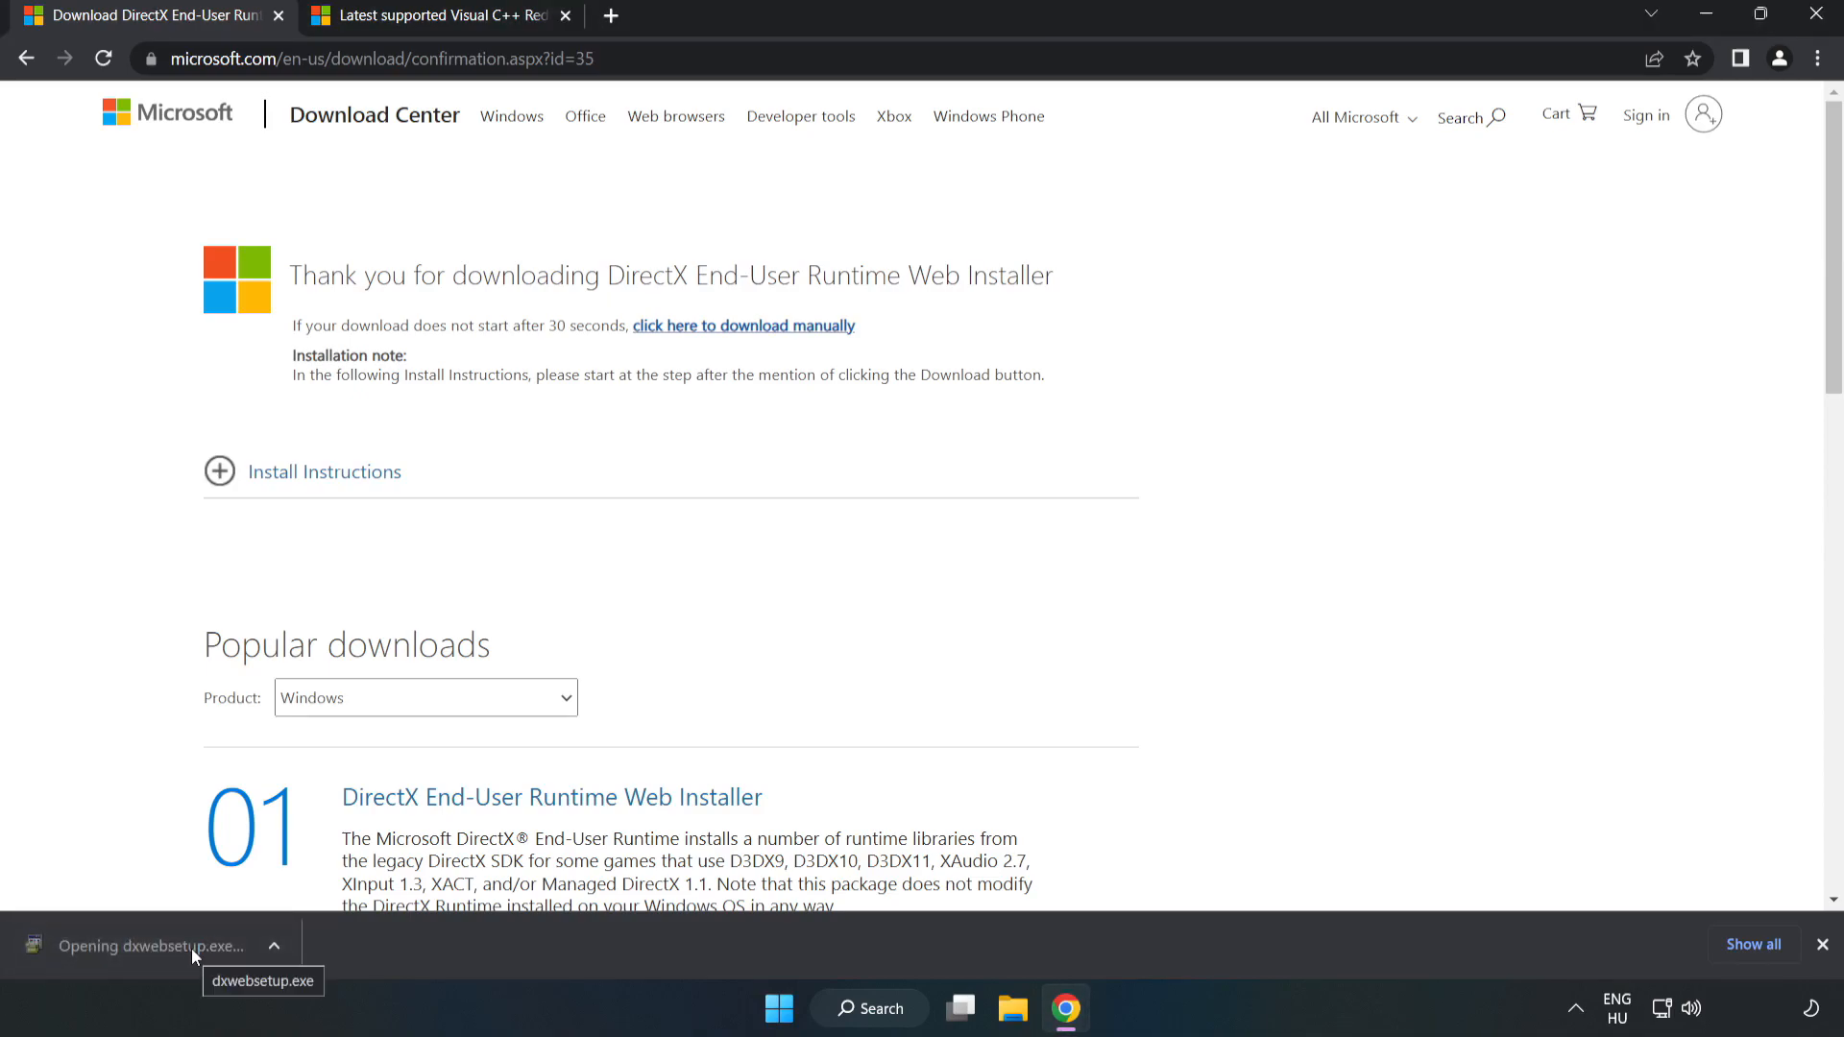
Step: Launch dxwebsetup.exe, centre its window and accept the DirectX license agreement
left_click(159, 945)
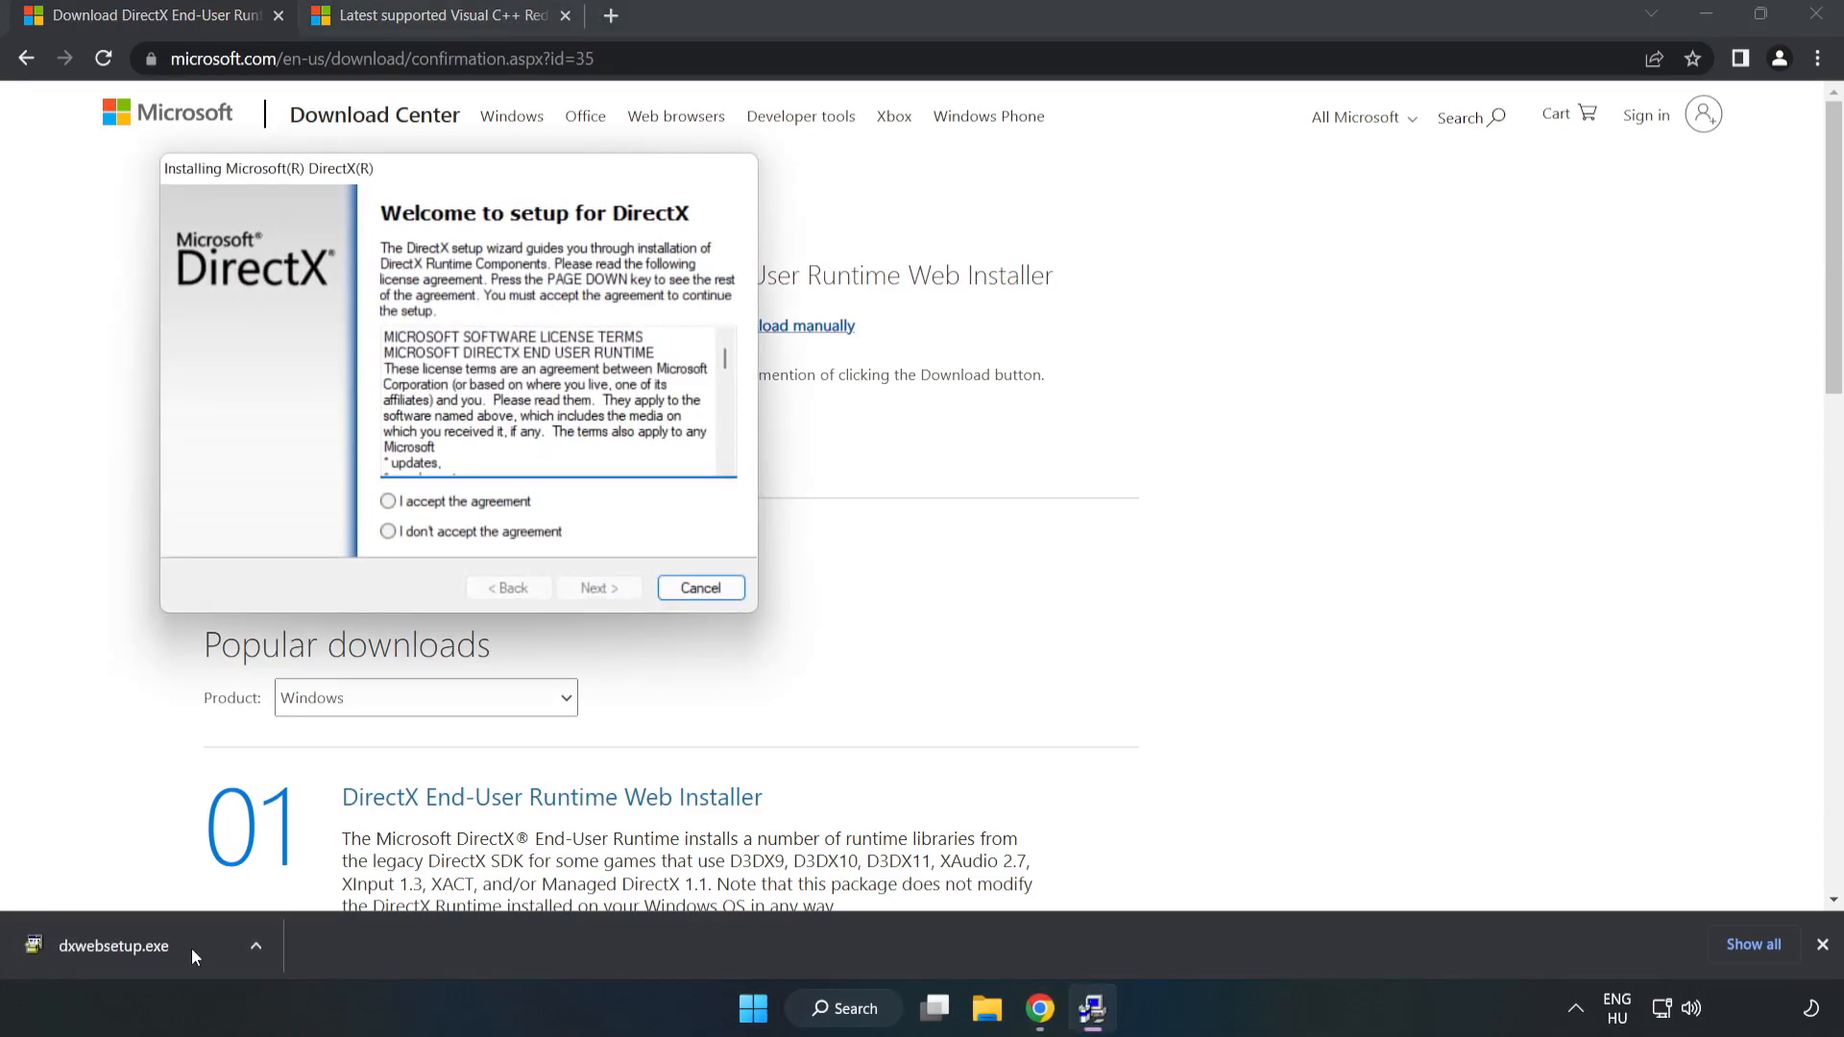
left_click_drag(265, 170, 782, 267)
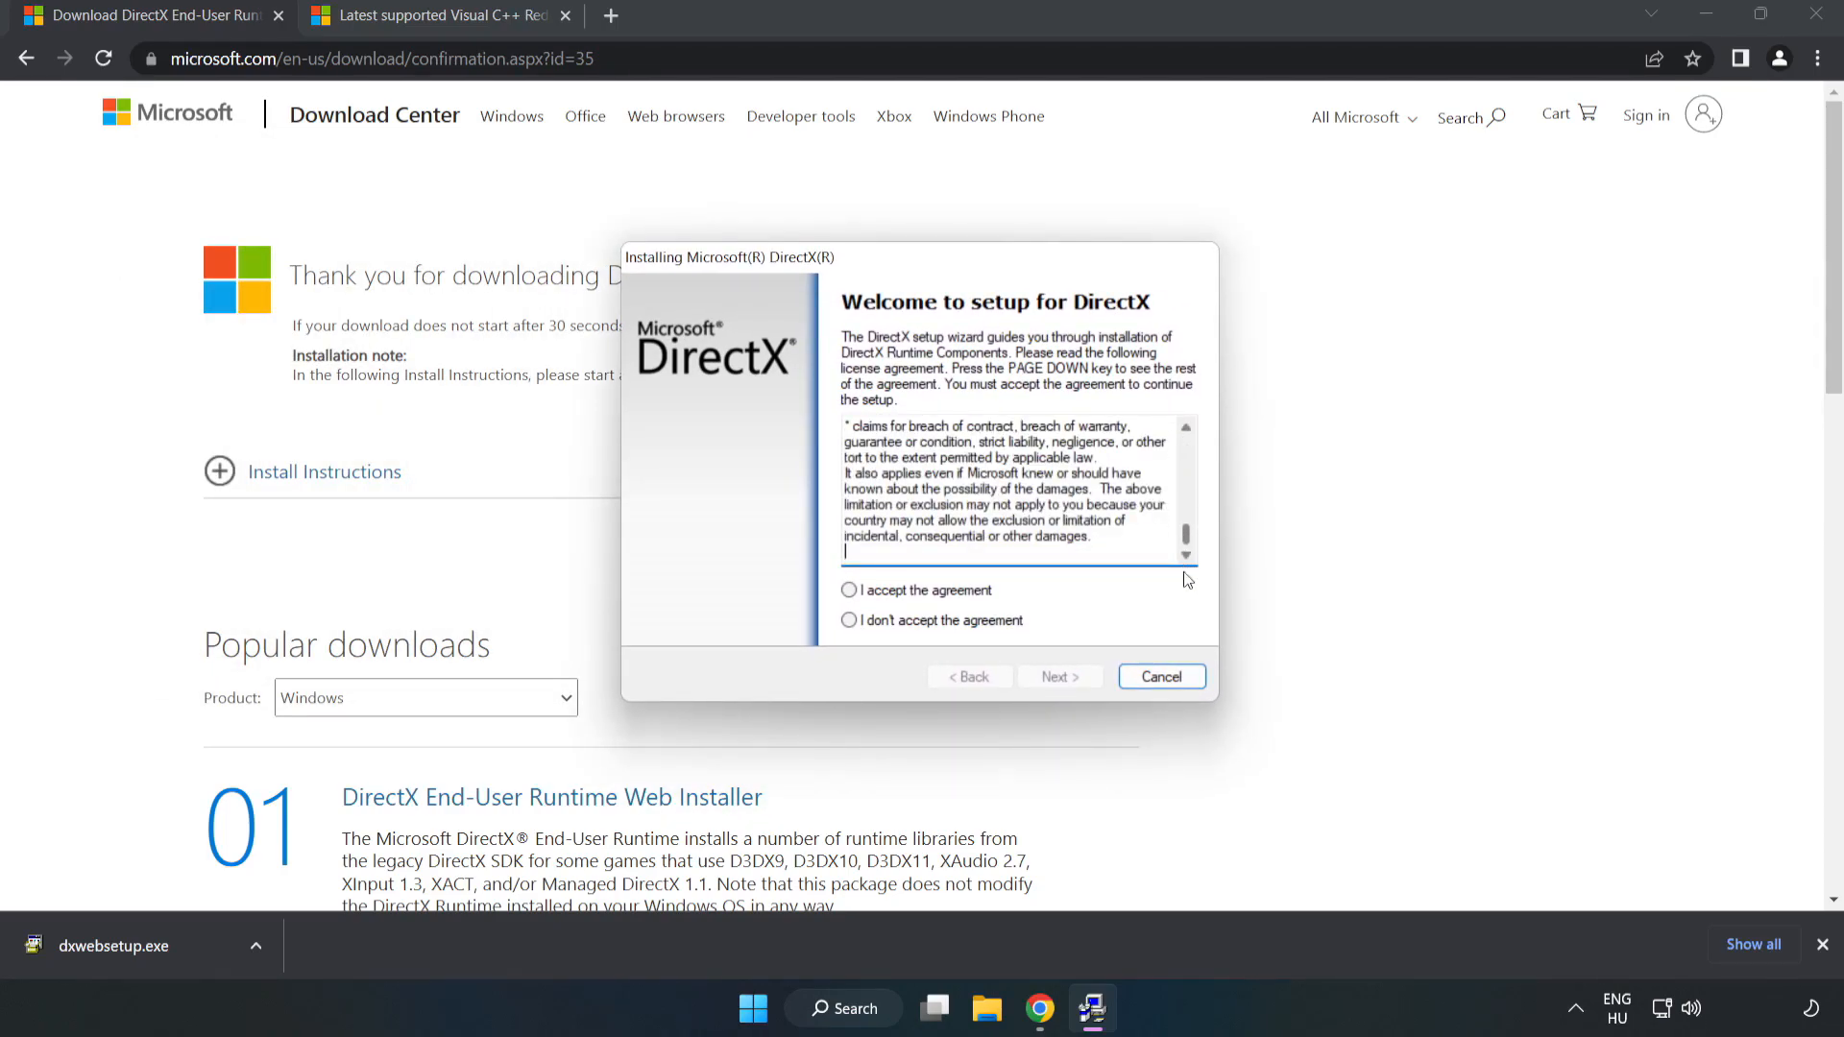
left_click(847, 590)
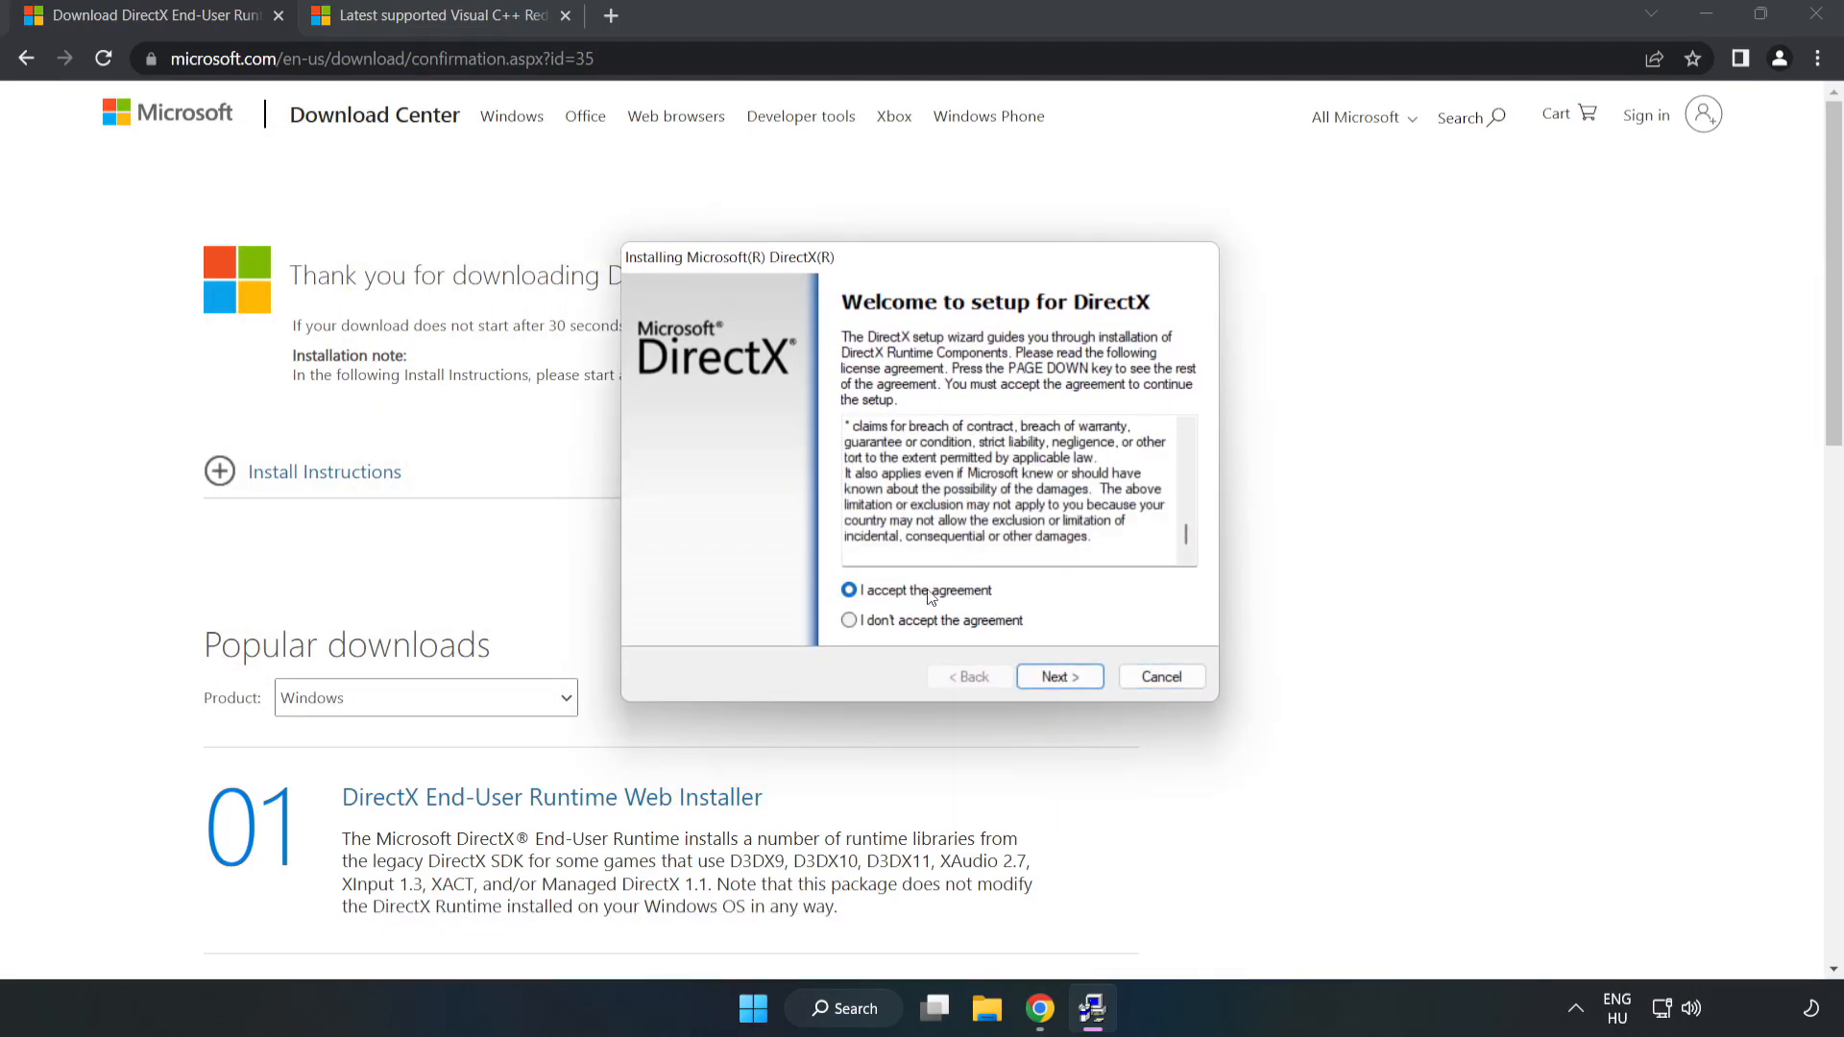
left_click(1056, 676)
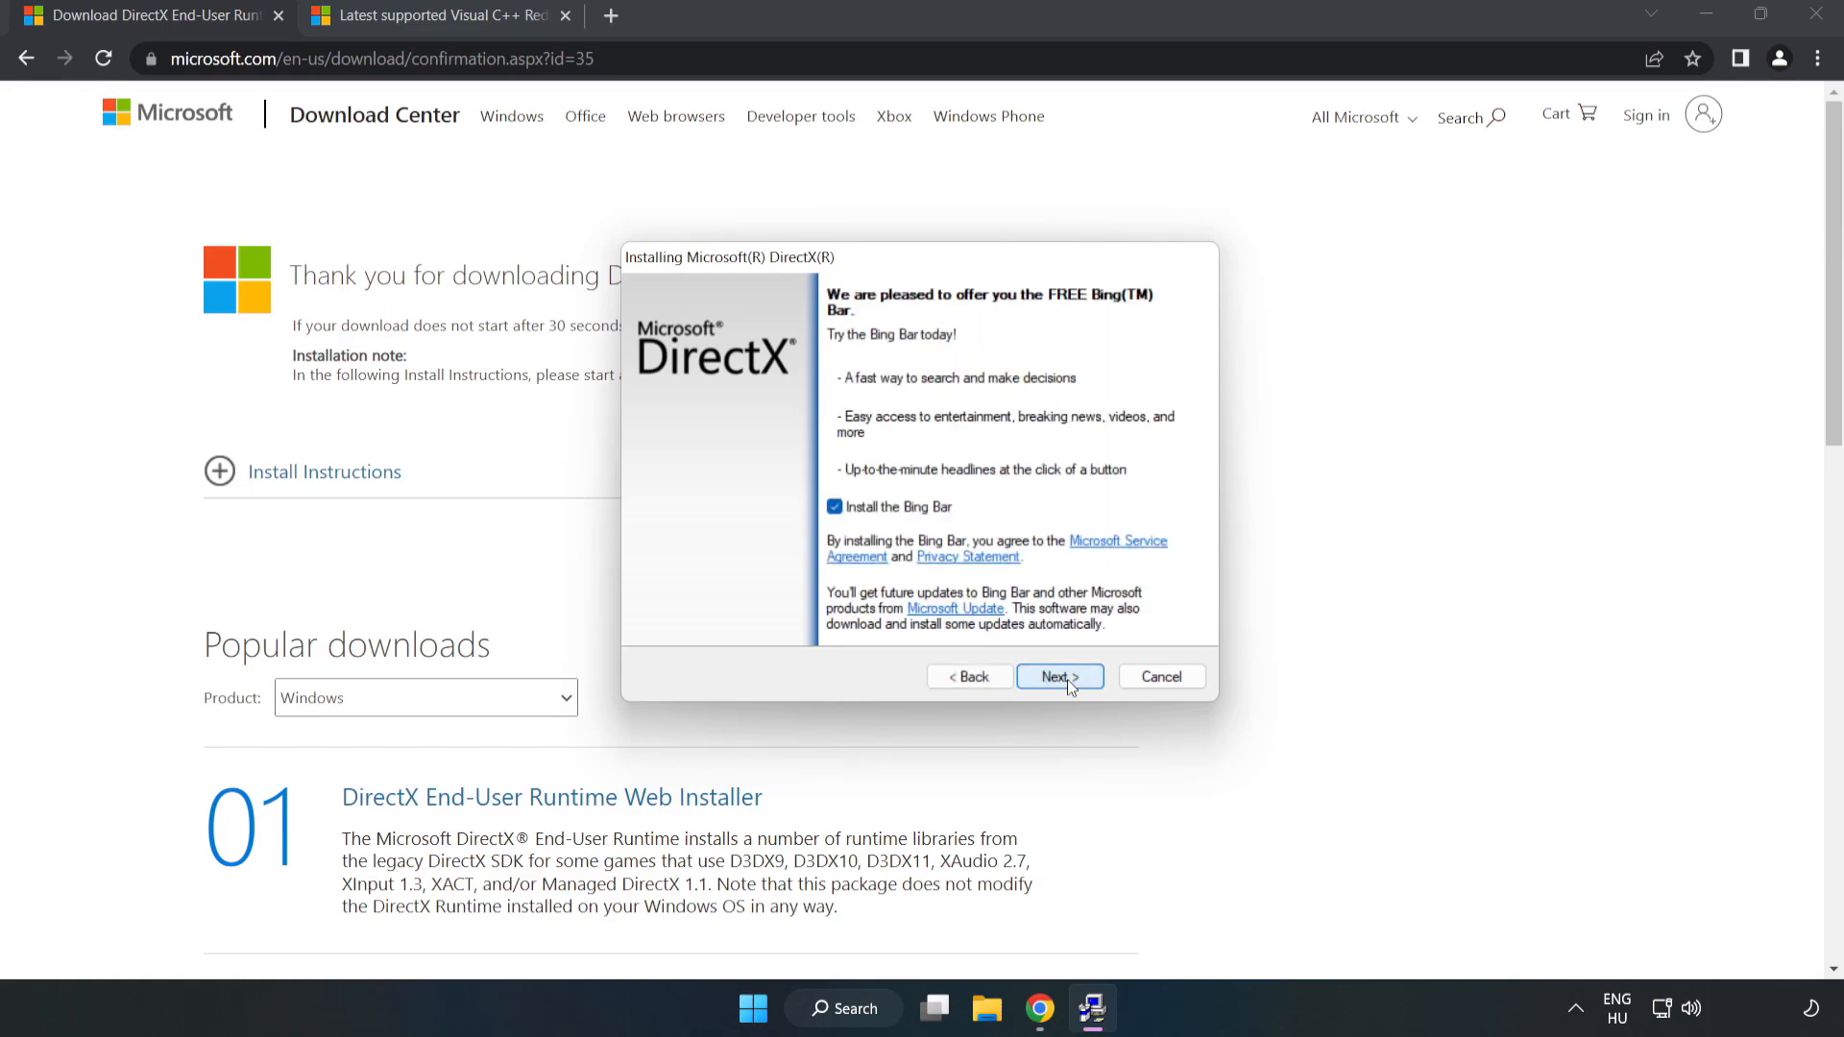
Step: Uncheck the Bing Bar and finish DirectX setup, which reports a newer version already installed
left_click(834, 507)
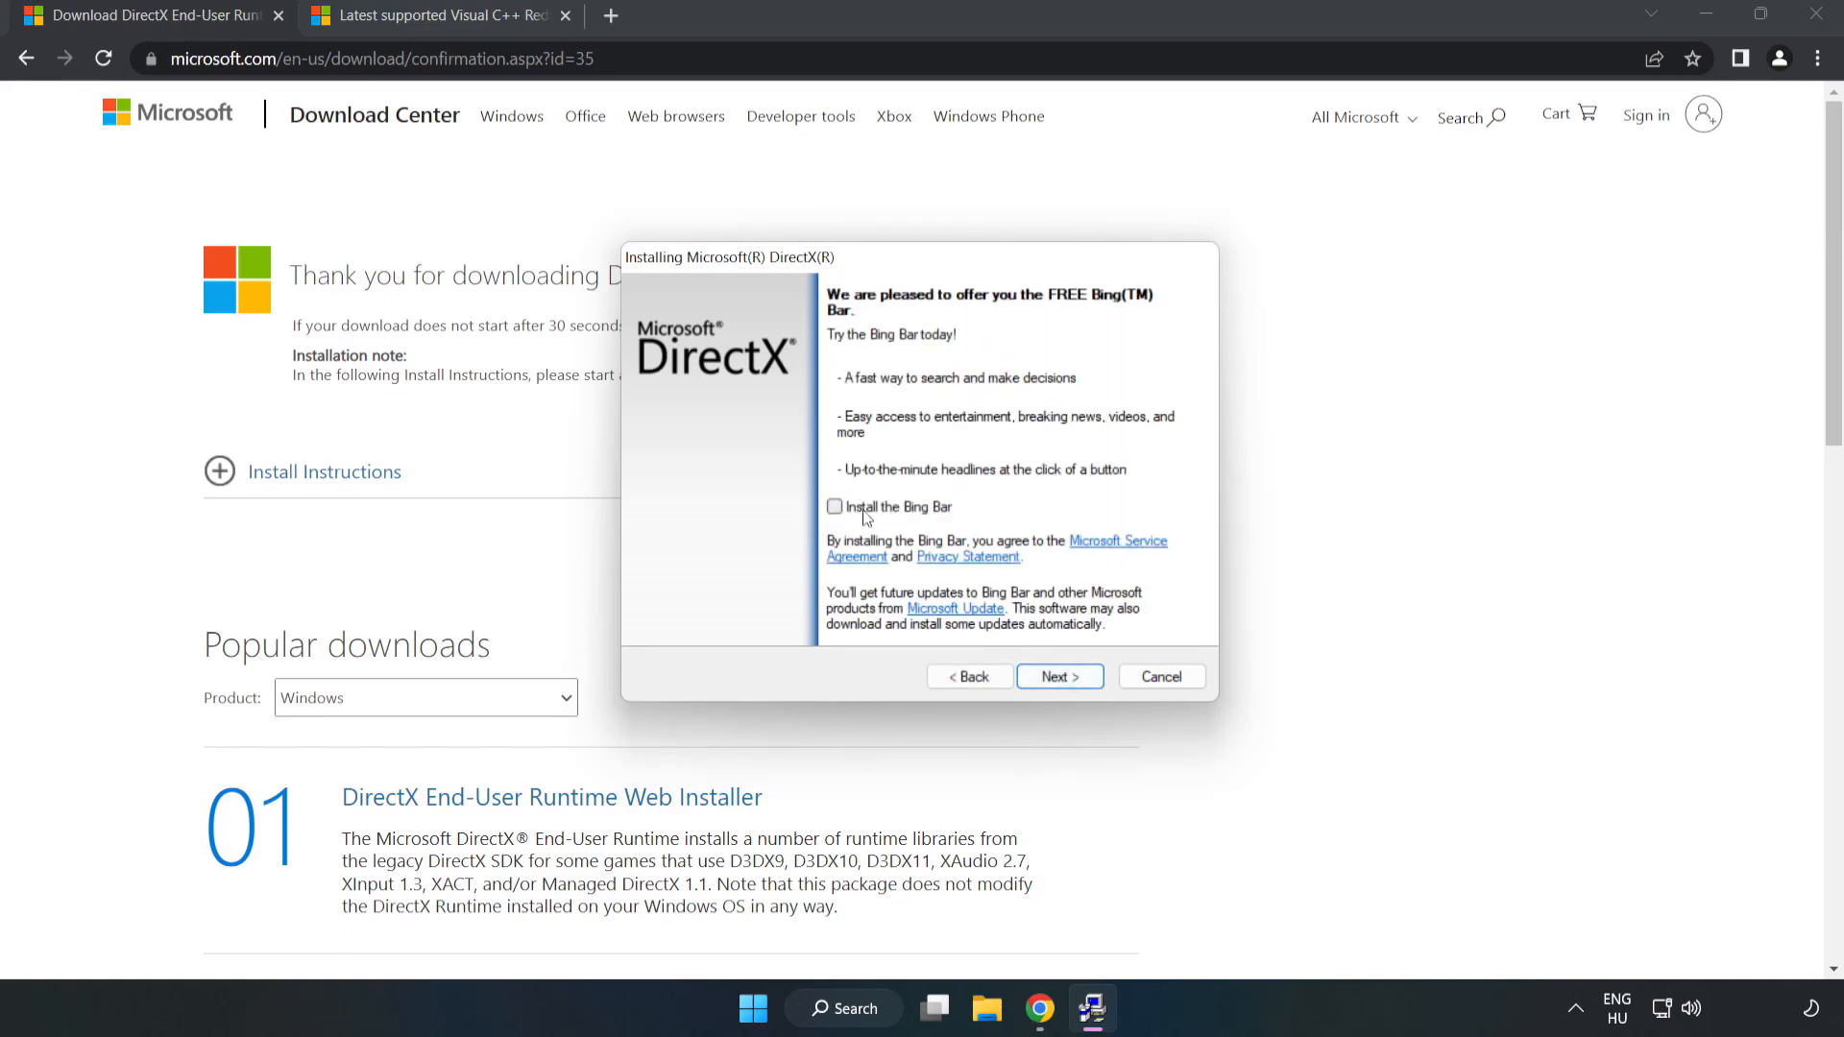
left_click(1057, 676)
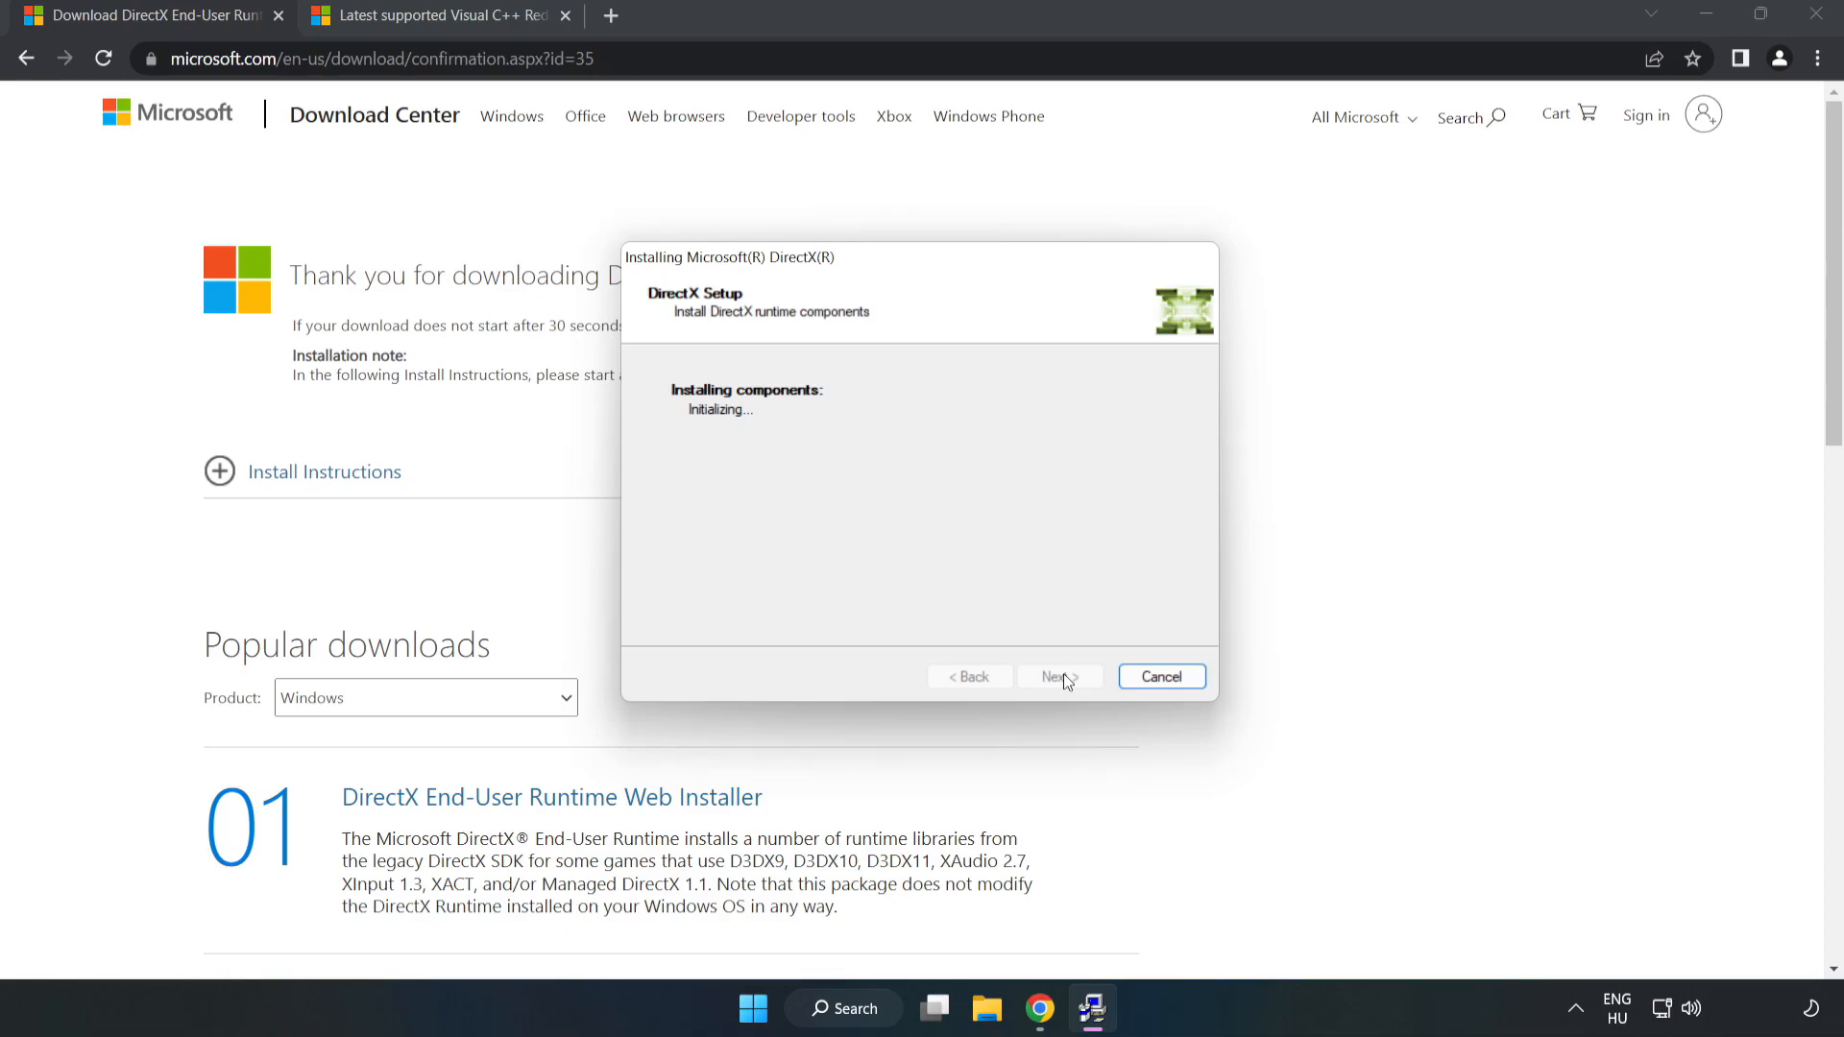
left_click(1057, 676)
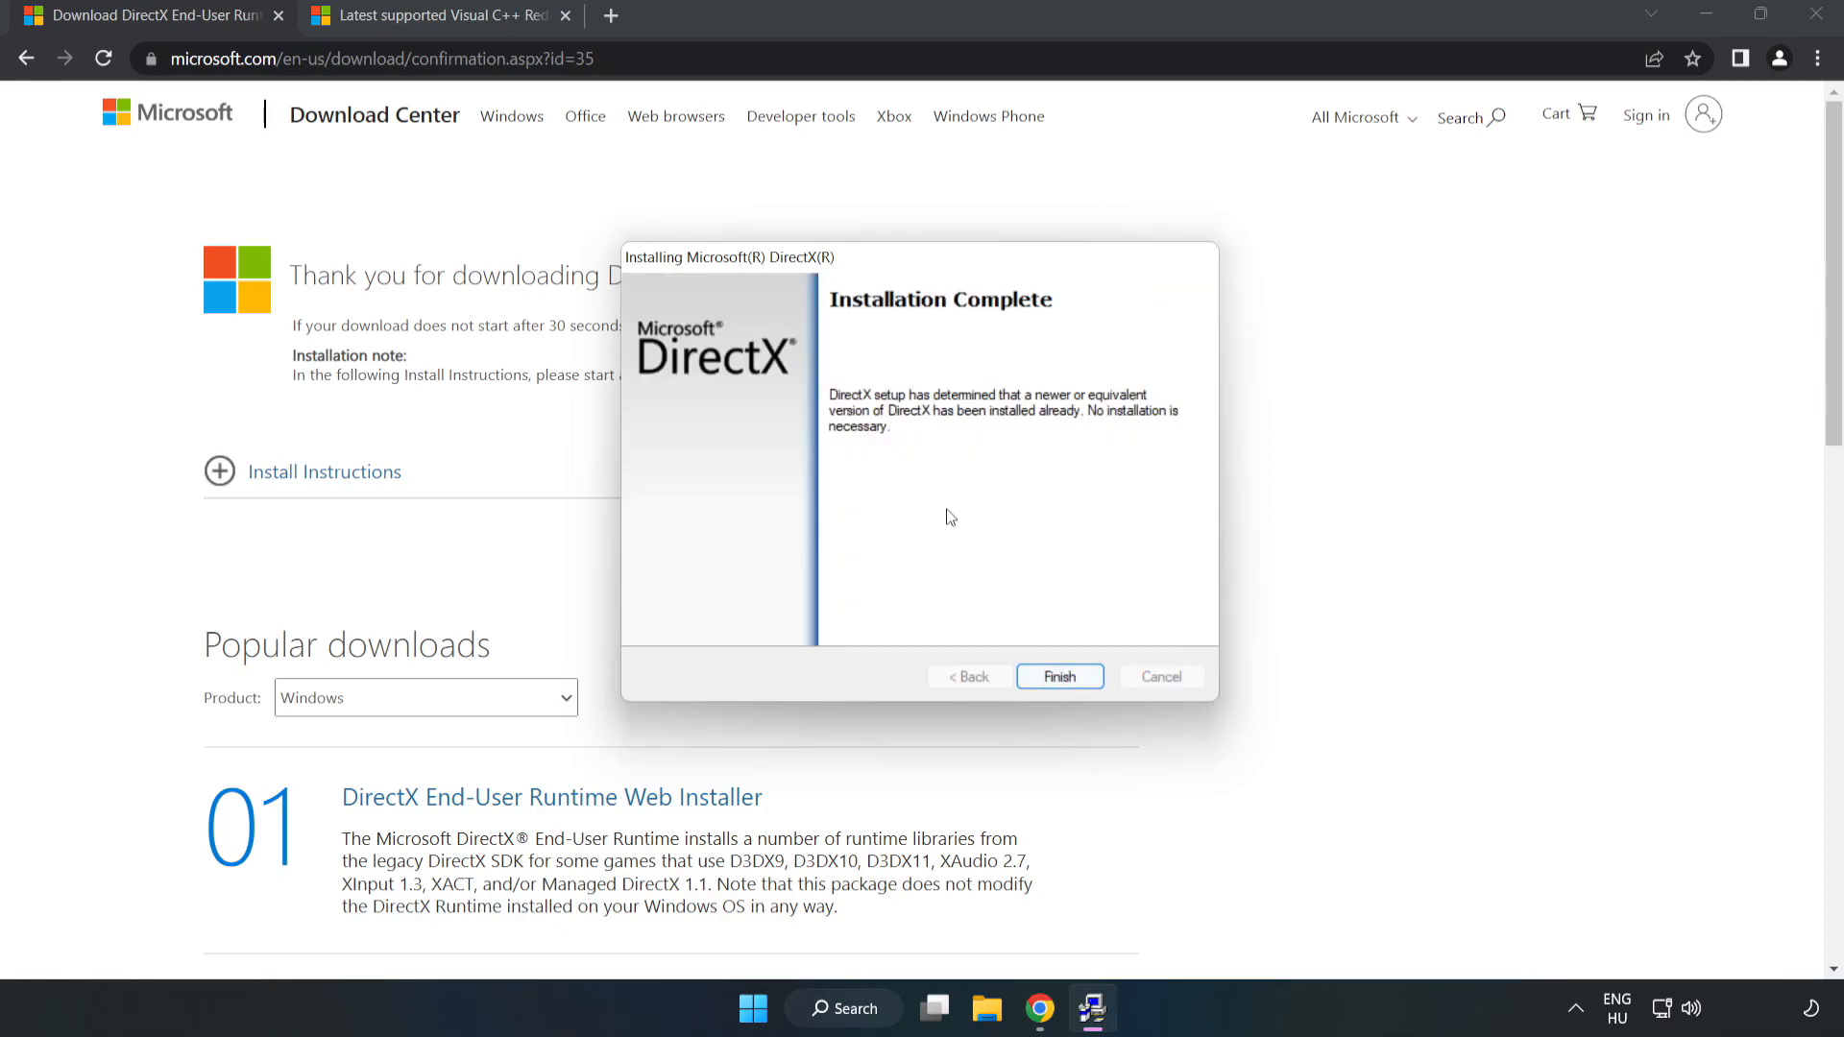
left_click(1056, 676)
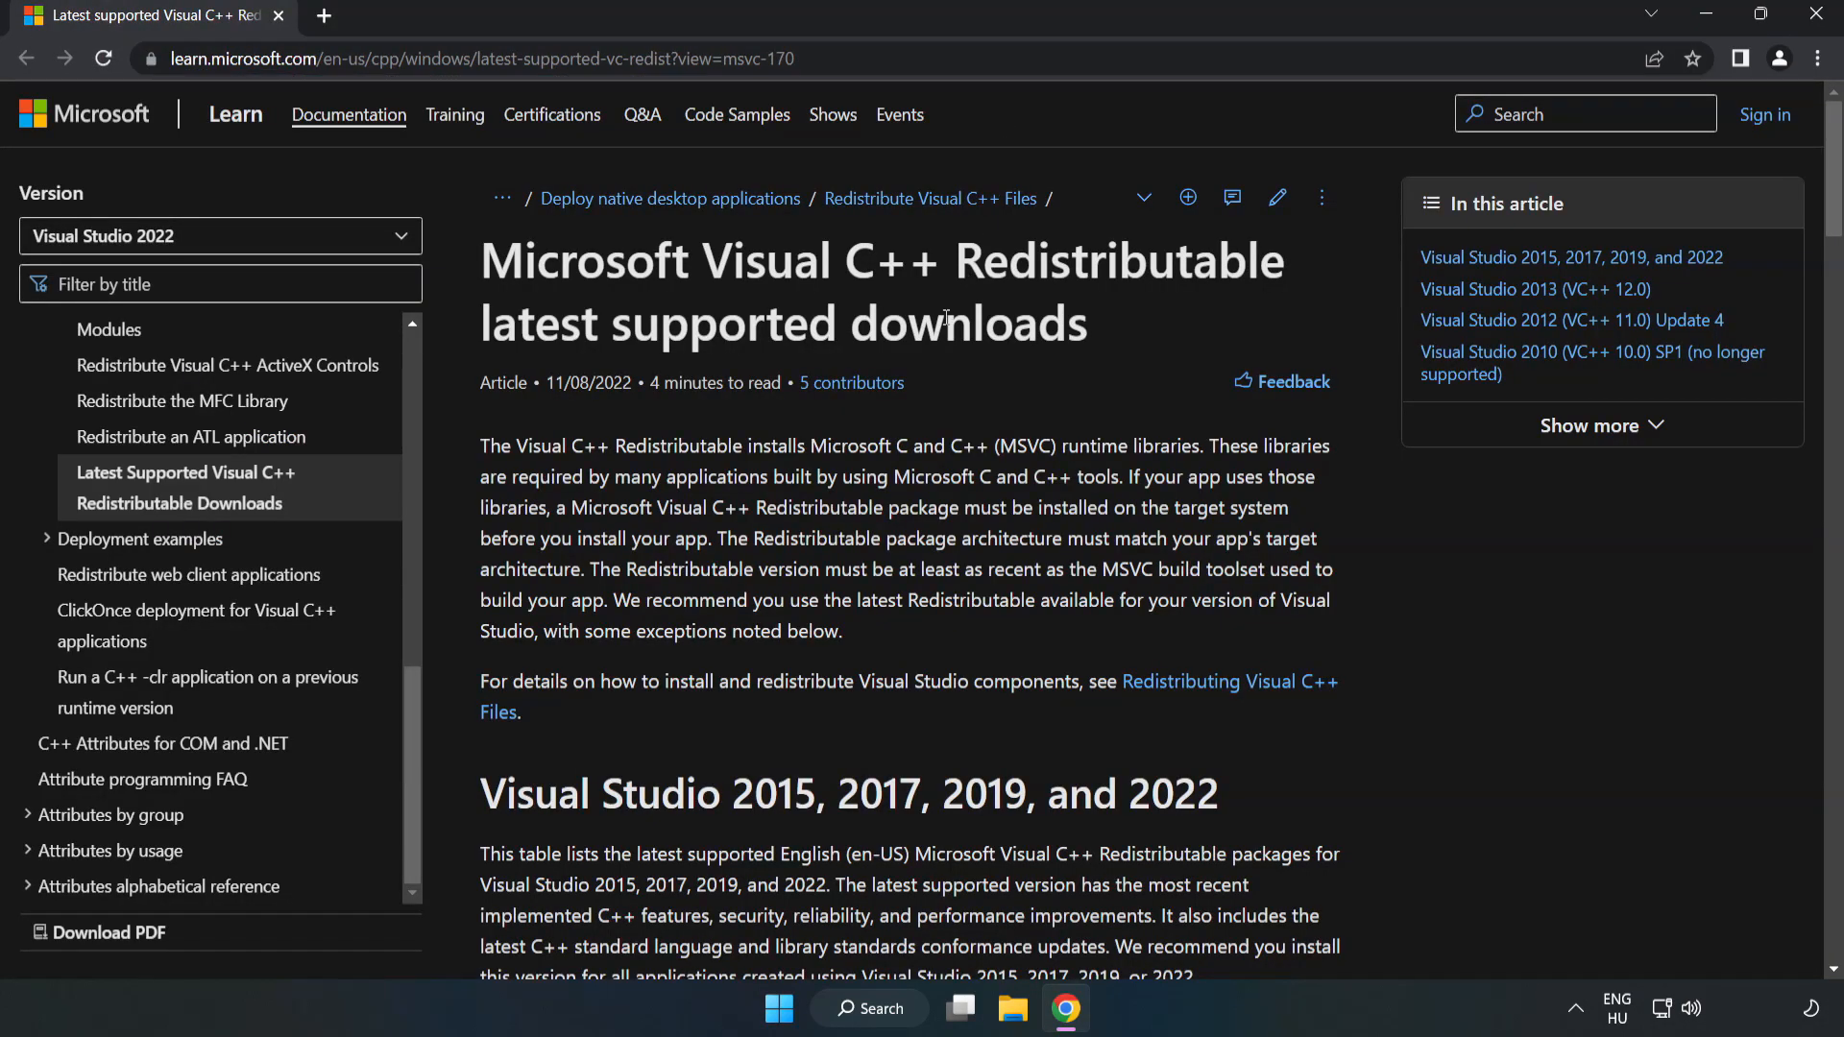
Step: Download the ARM64 Visual C++ redistributable from the 2015–2022 table and allow multiple downloads
scroll("down", 3)
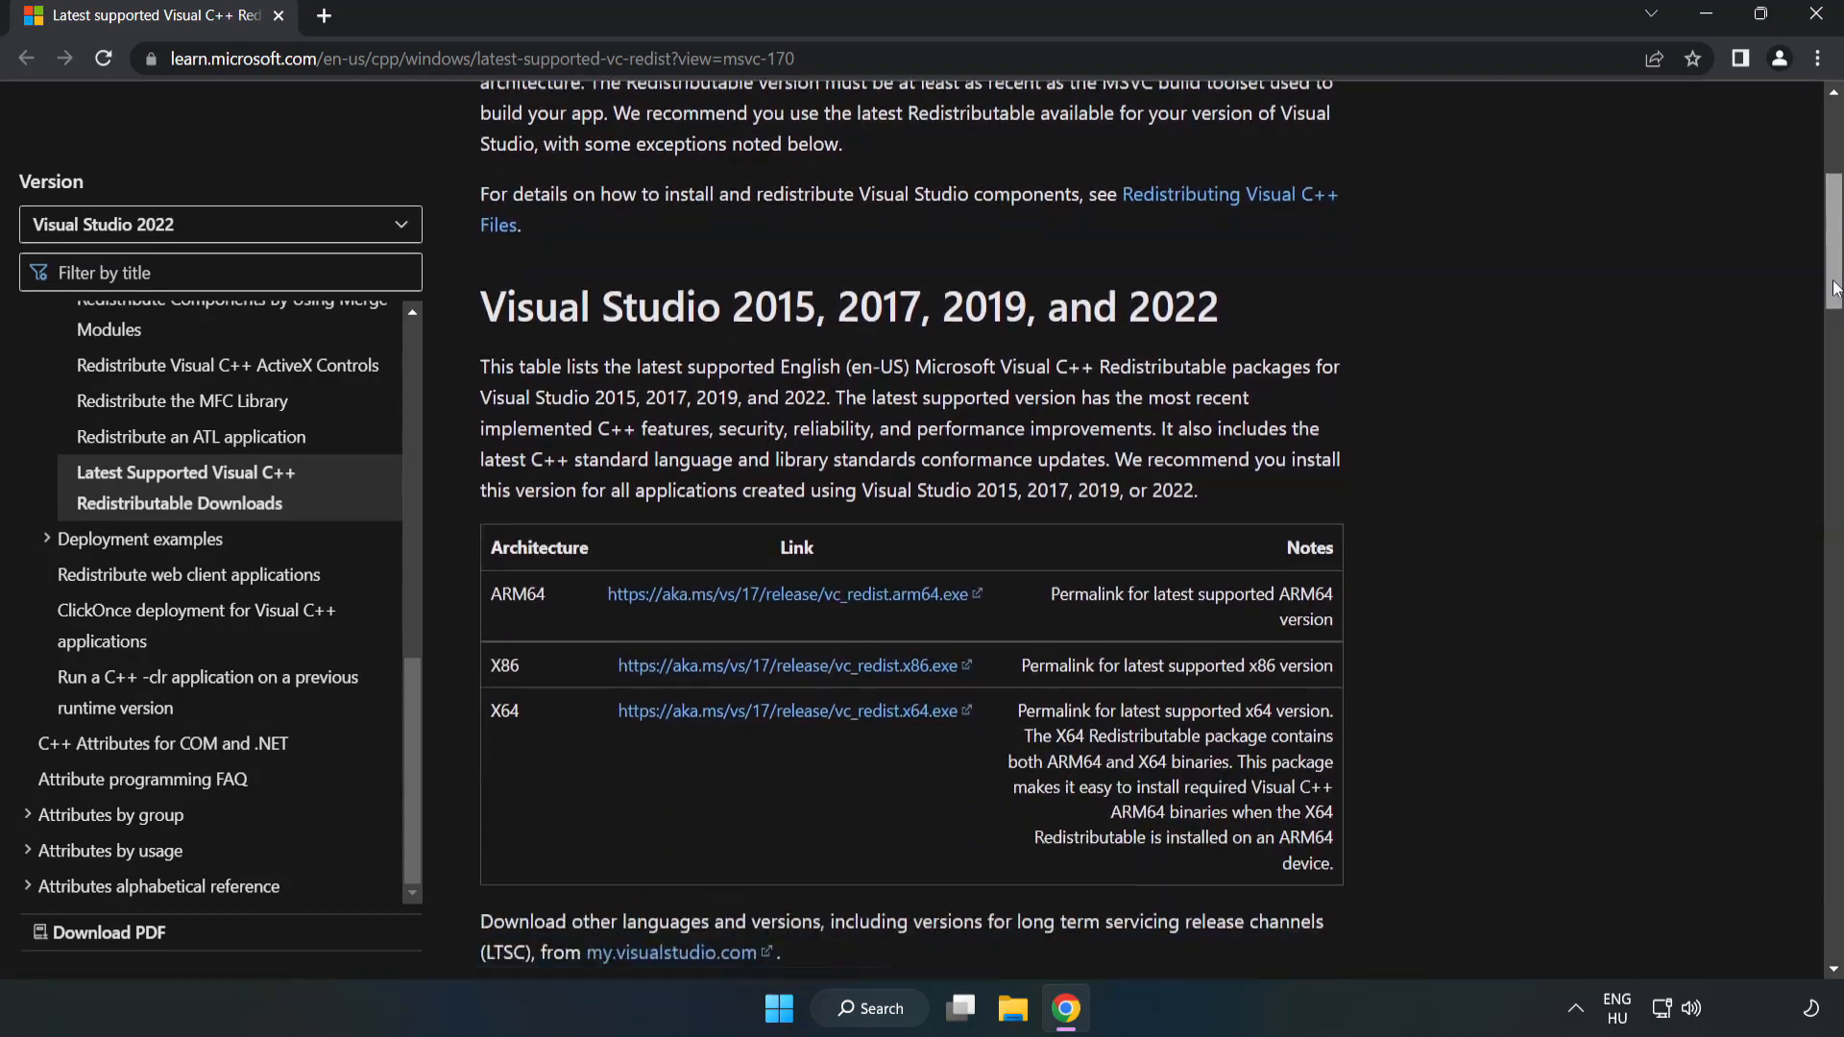
scroll("down", 3)
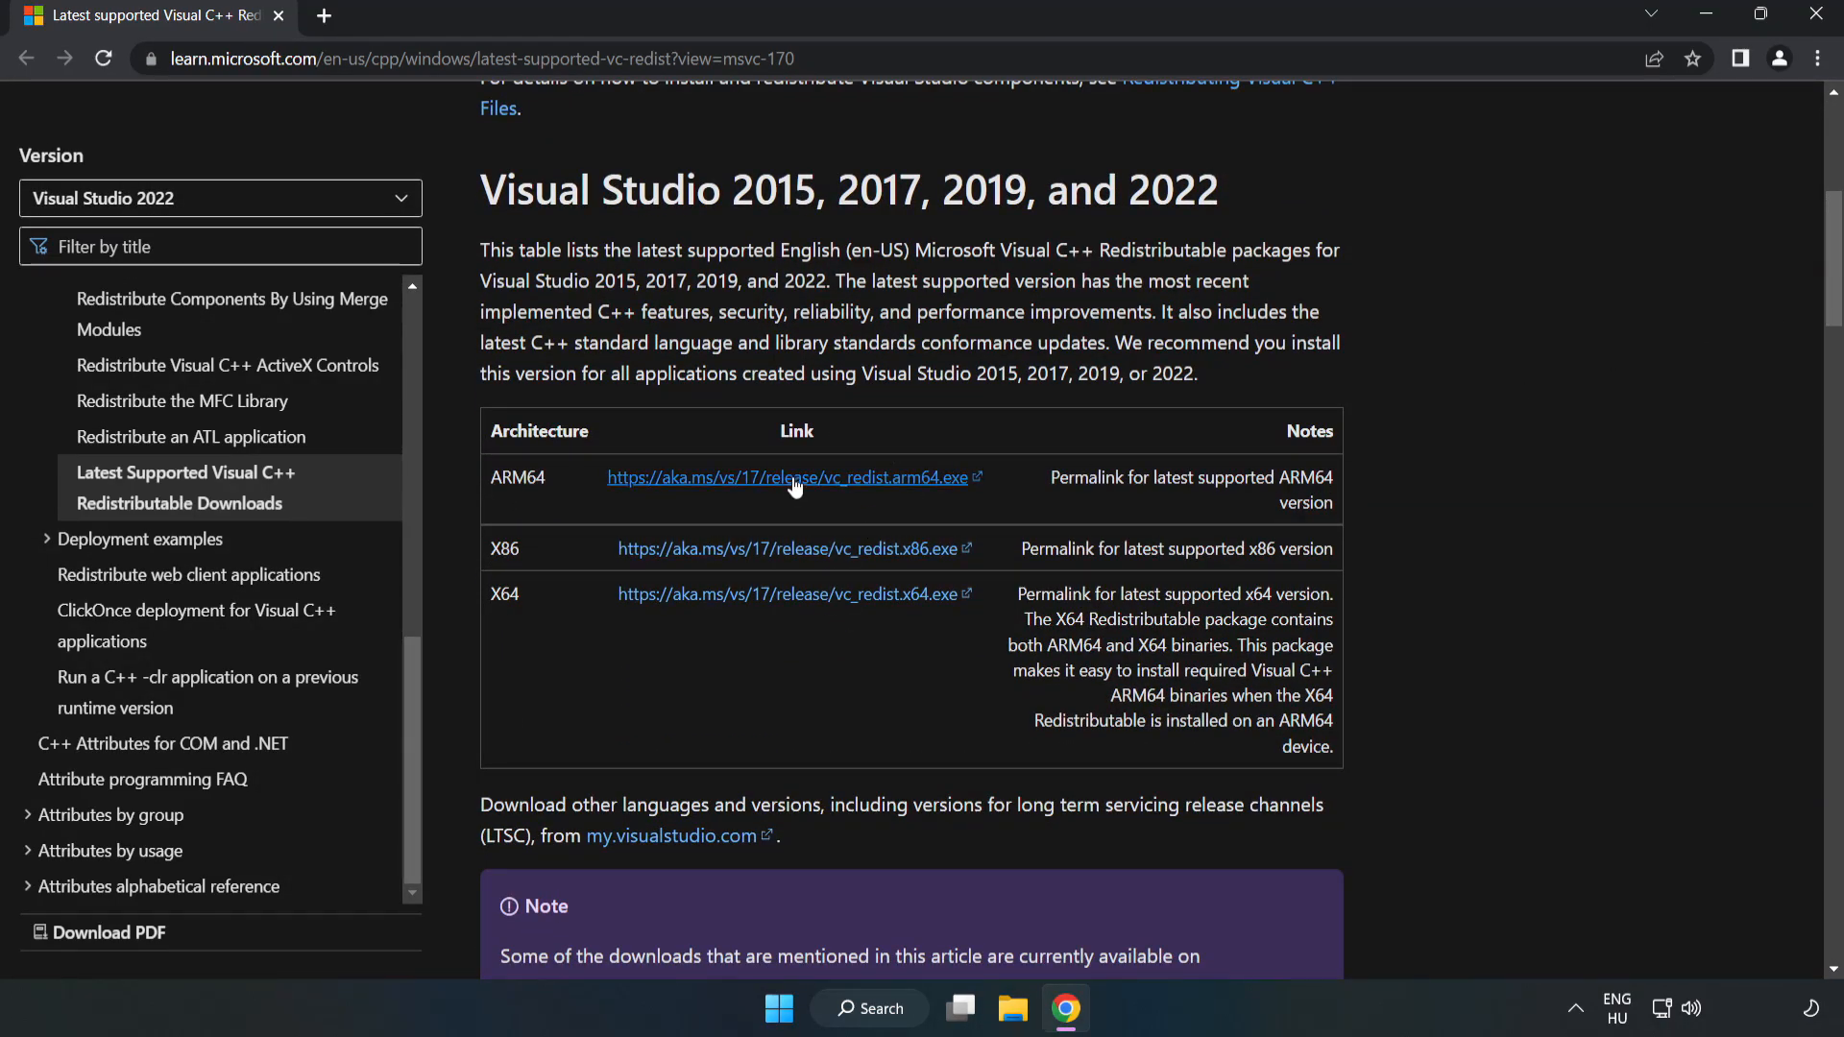
left_click(789, 476)
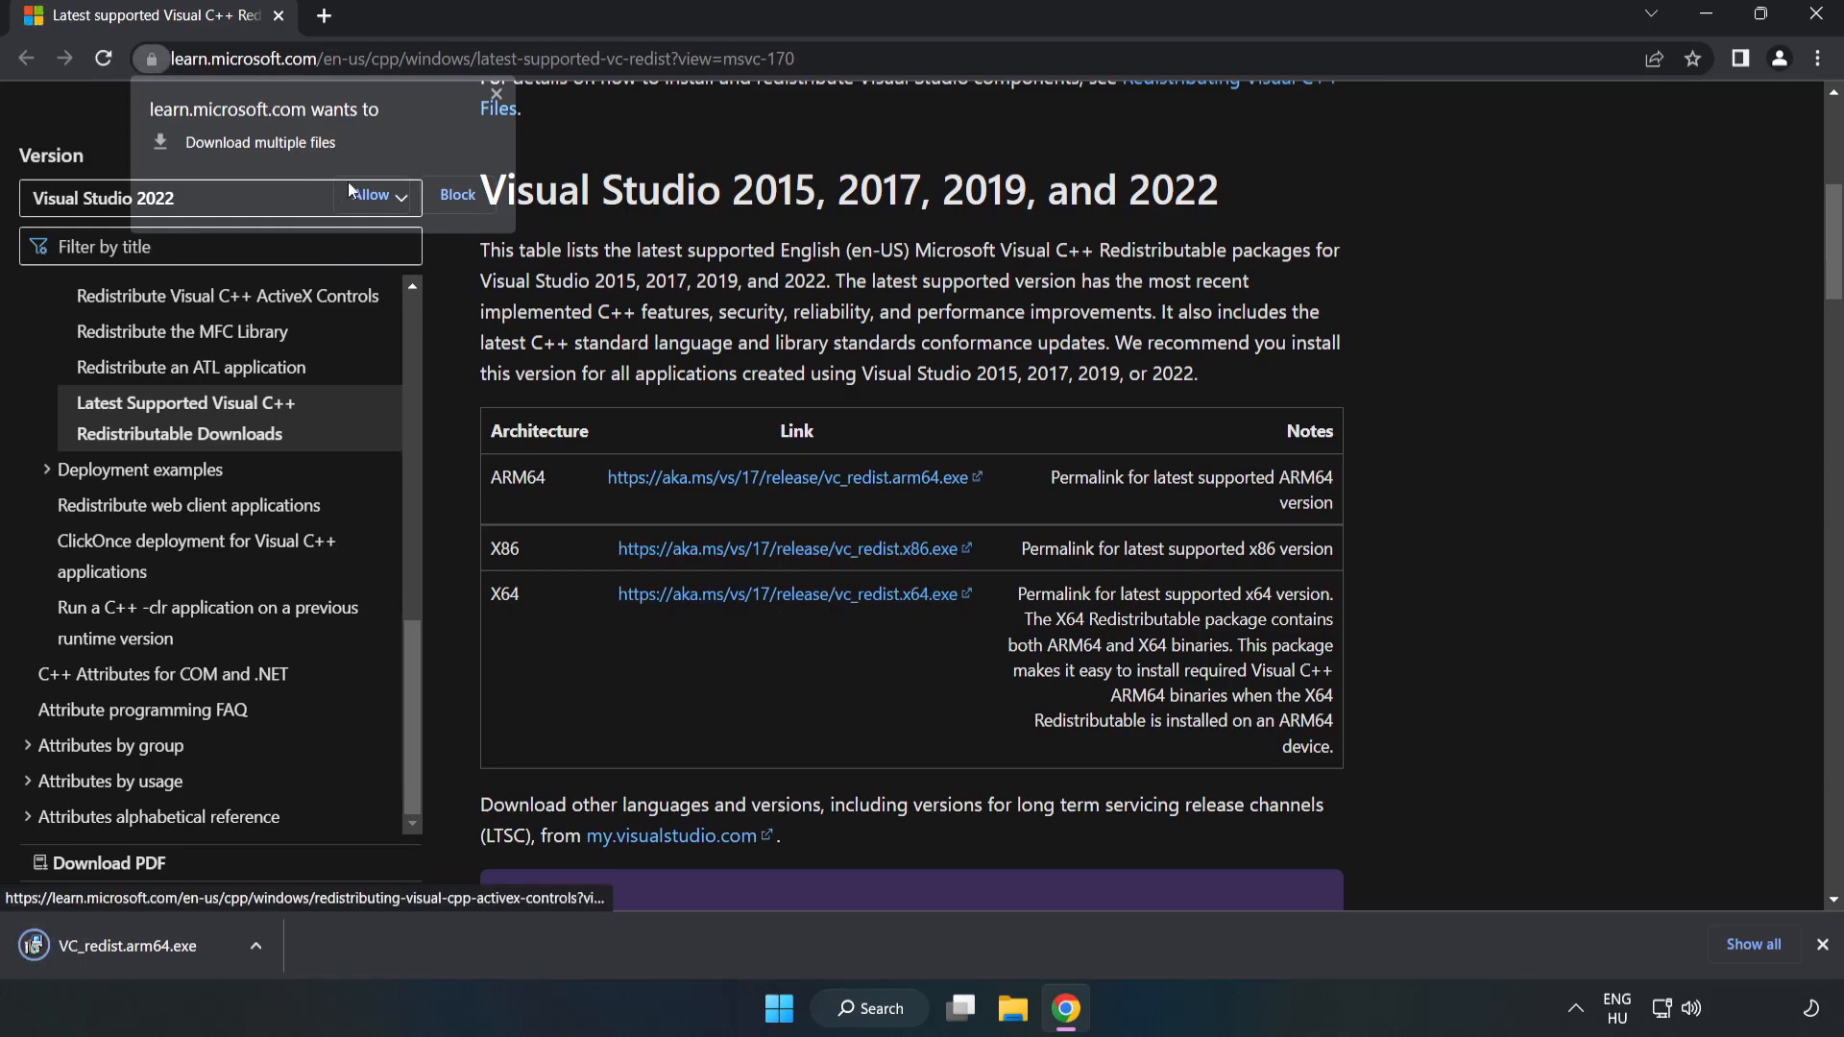
left_click(367, 194)
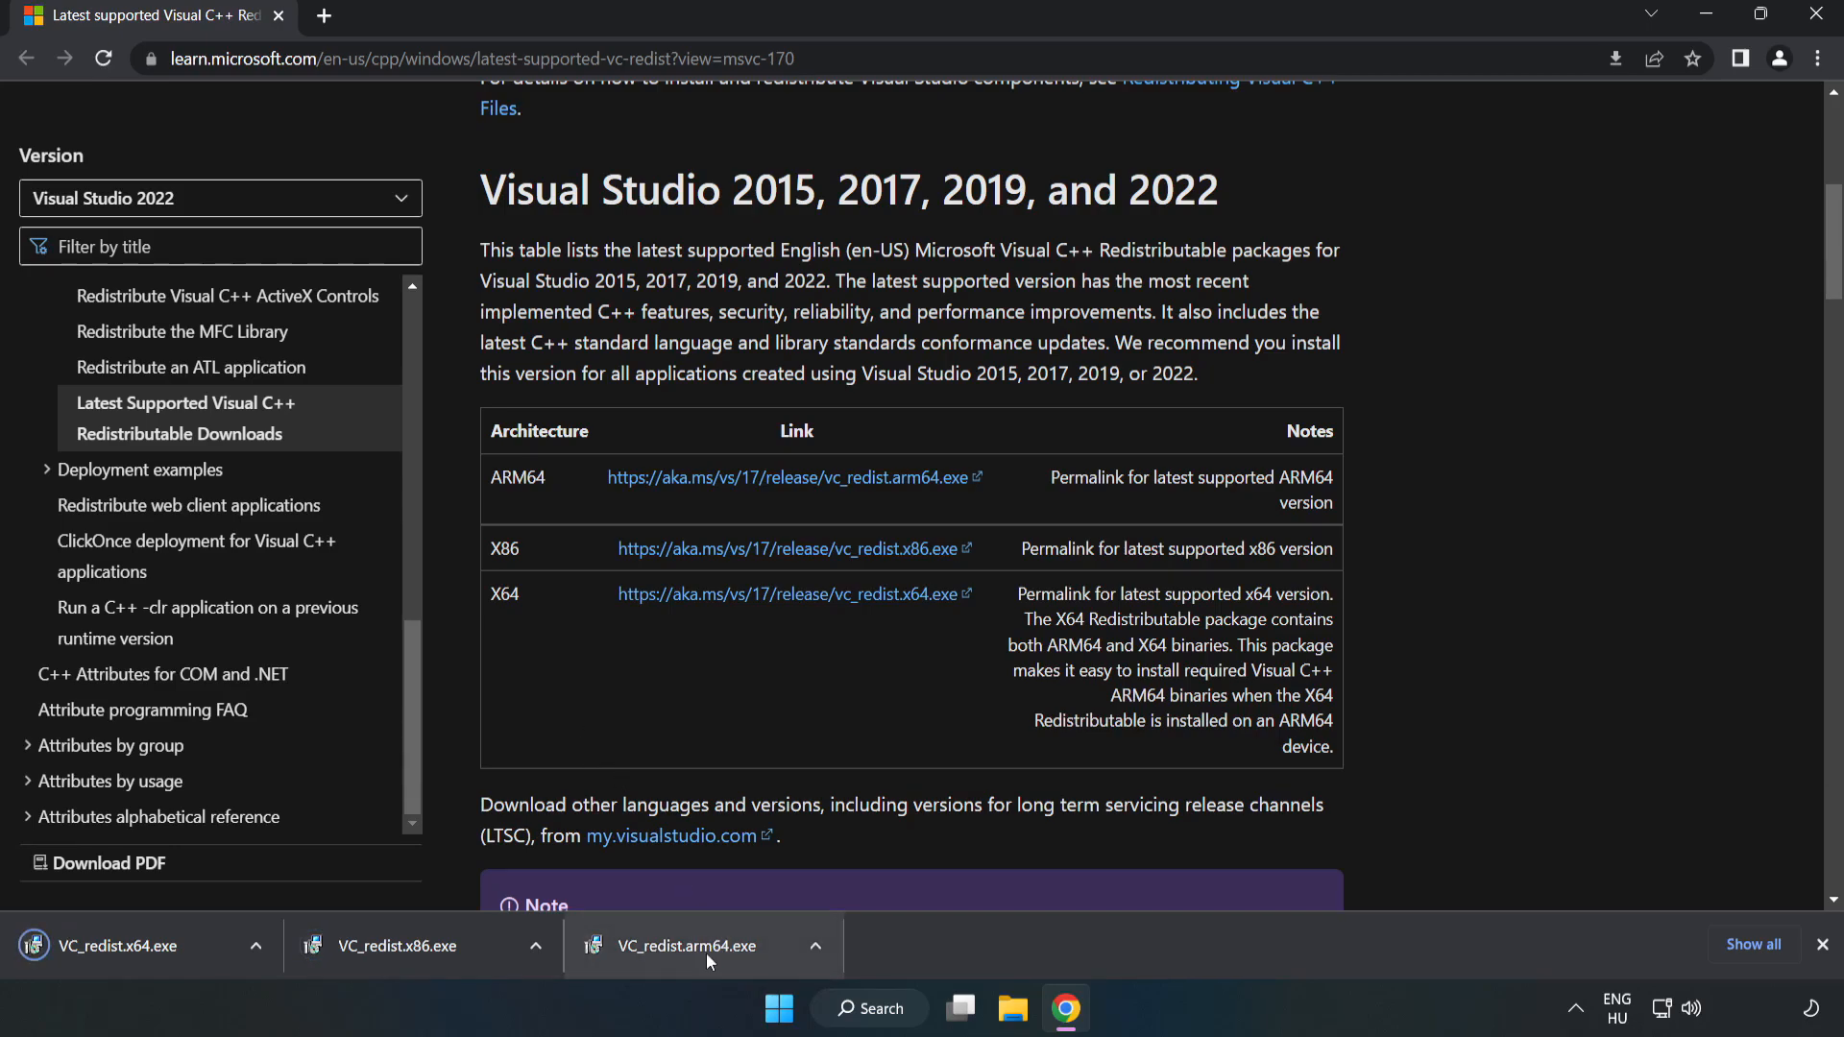
Step: Run VC_redist.arm64.exe, agree to the terms, attempt install and dismiss the unsupported-processor failure
left_click(688, 945)
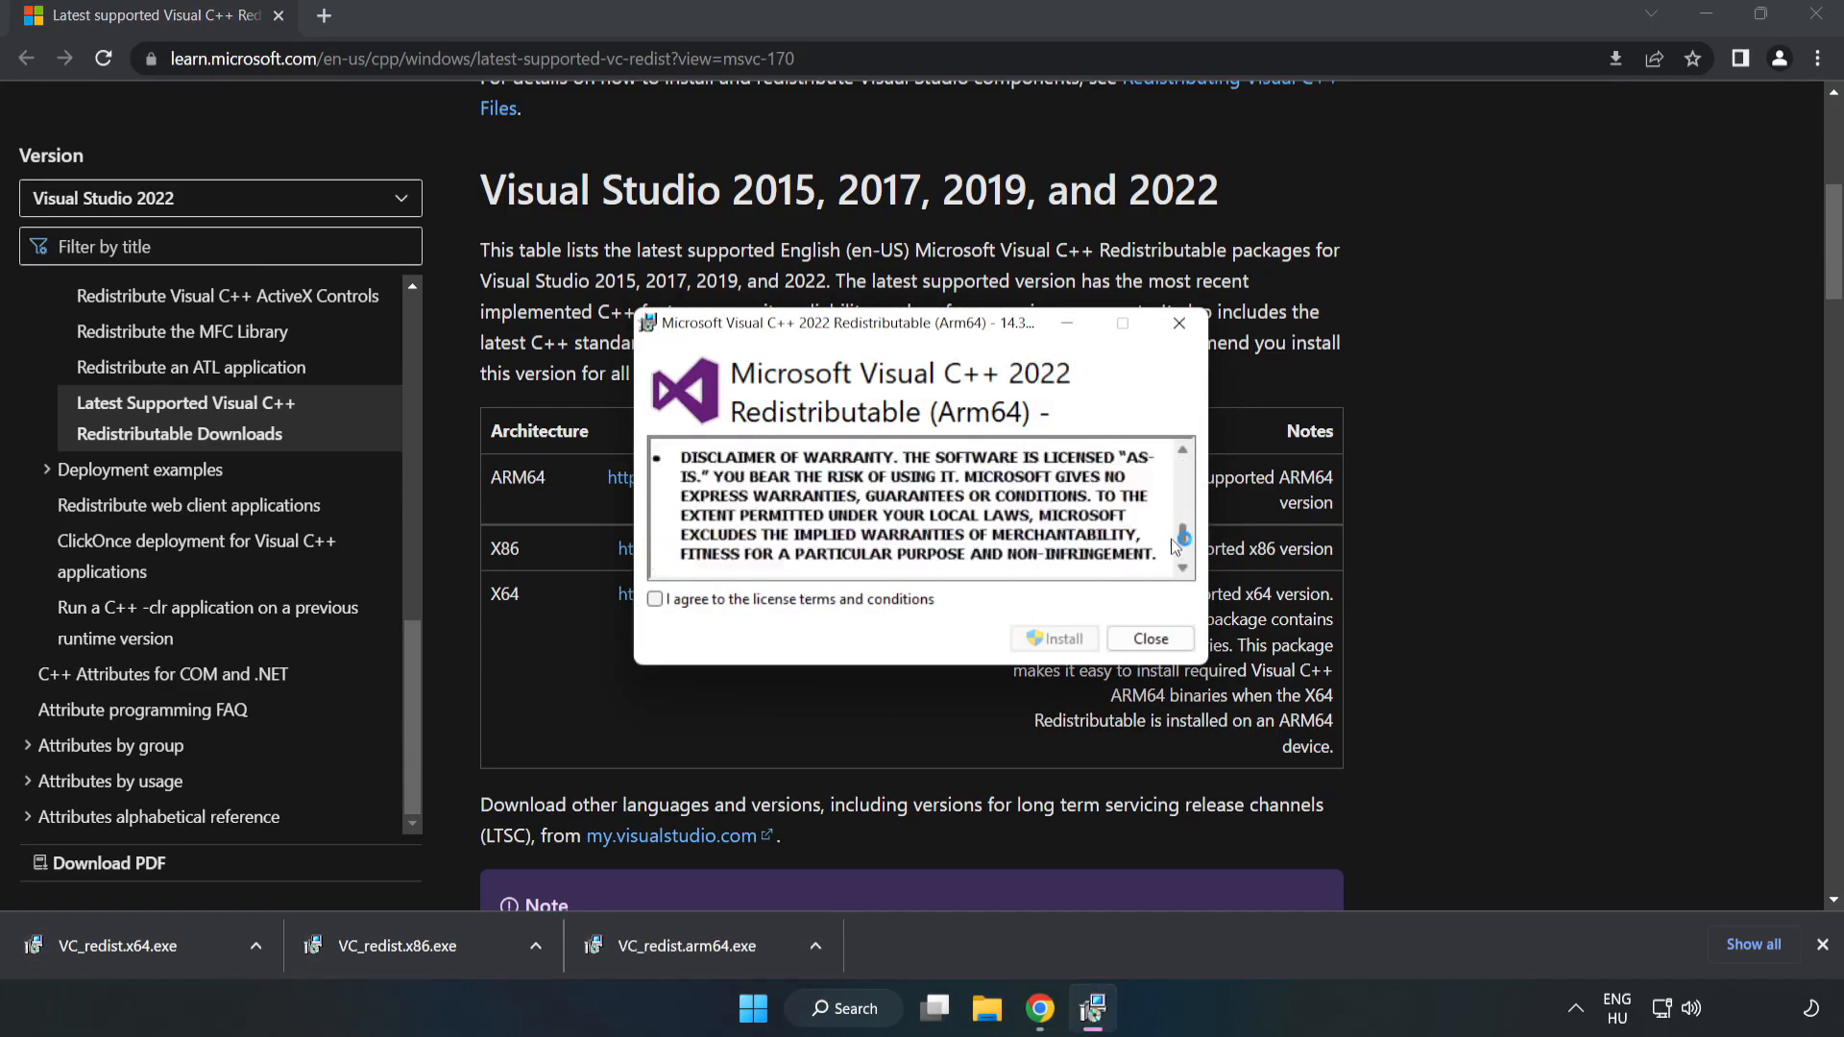
left_click(655, 605)
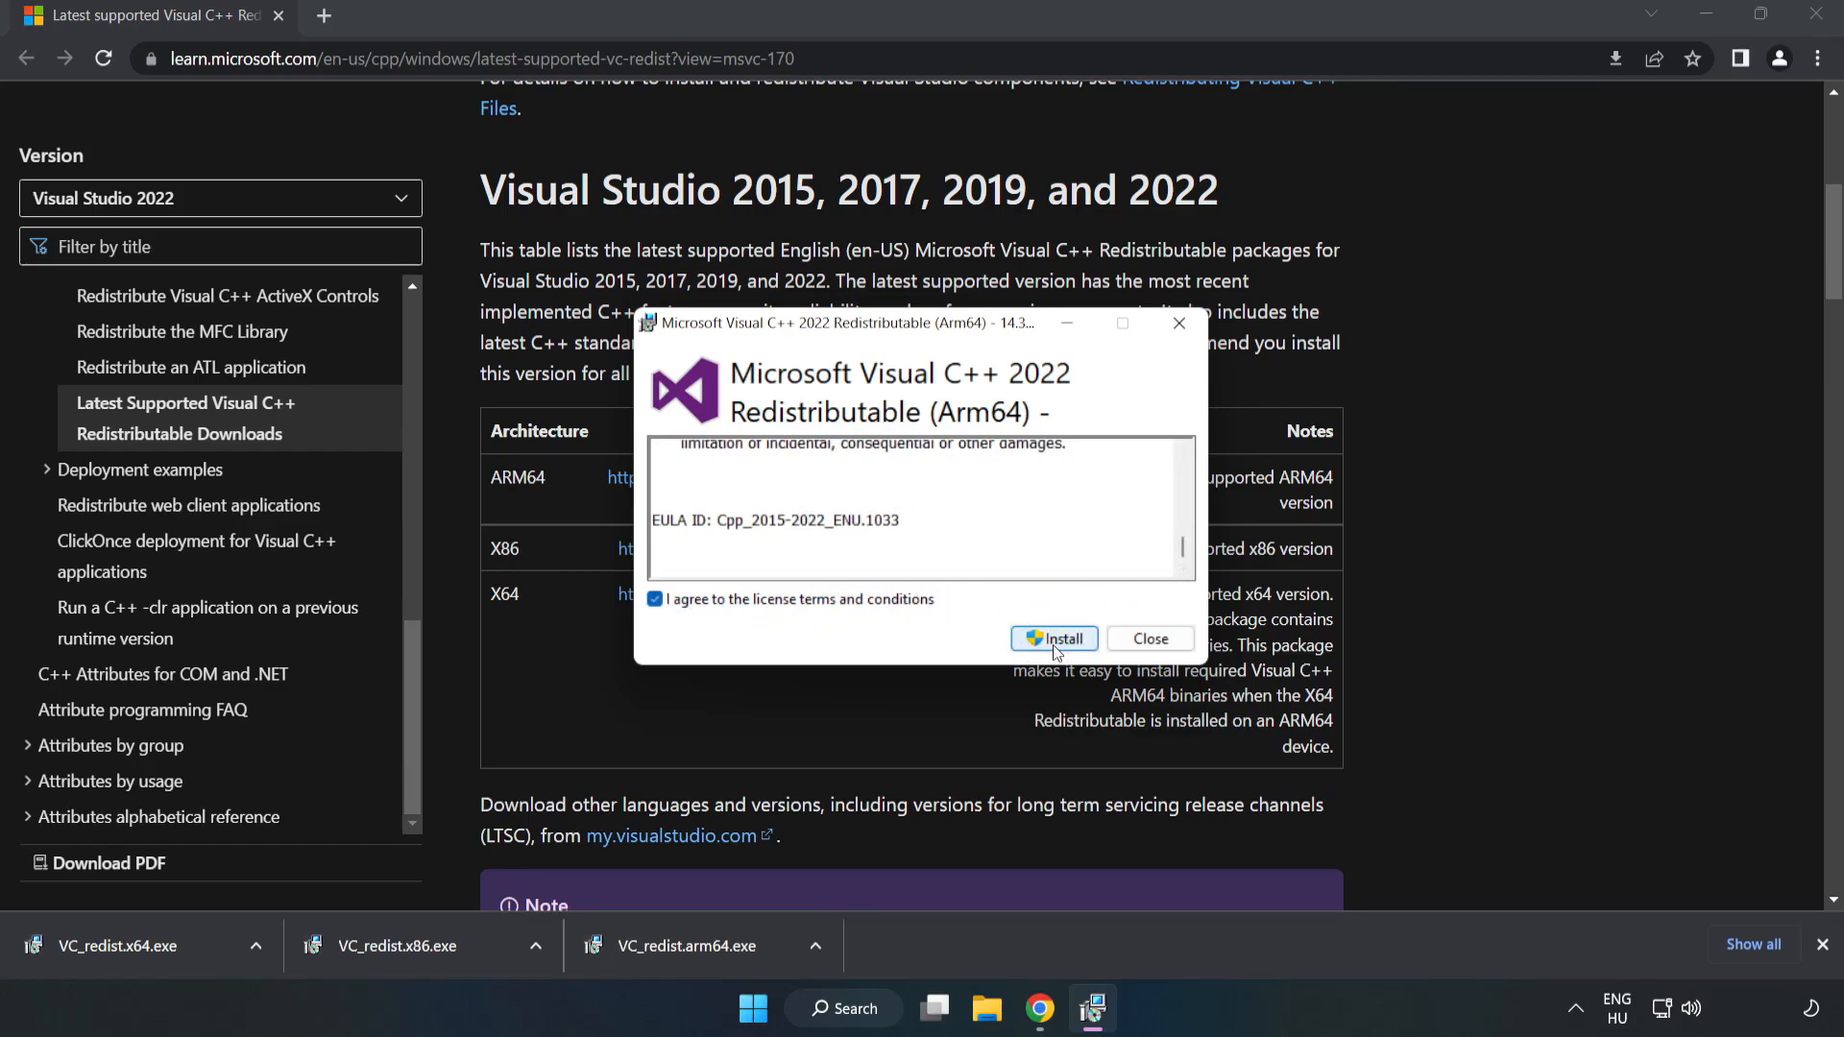
left_click(1052, 638)
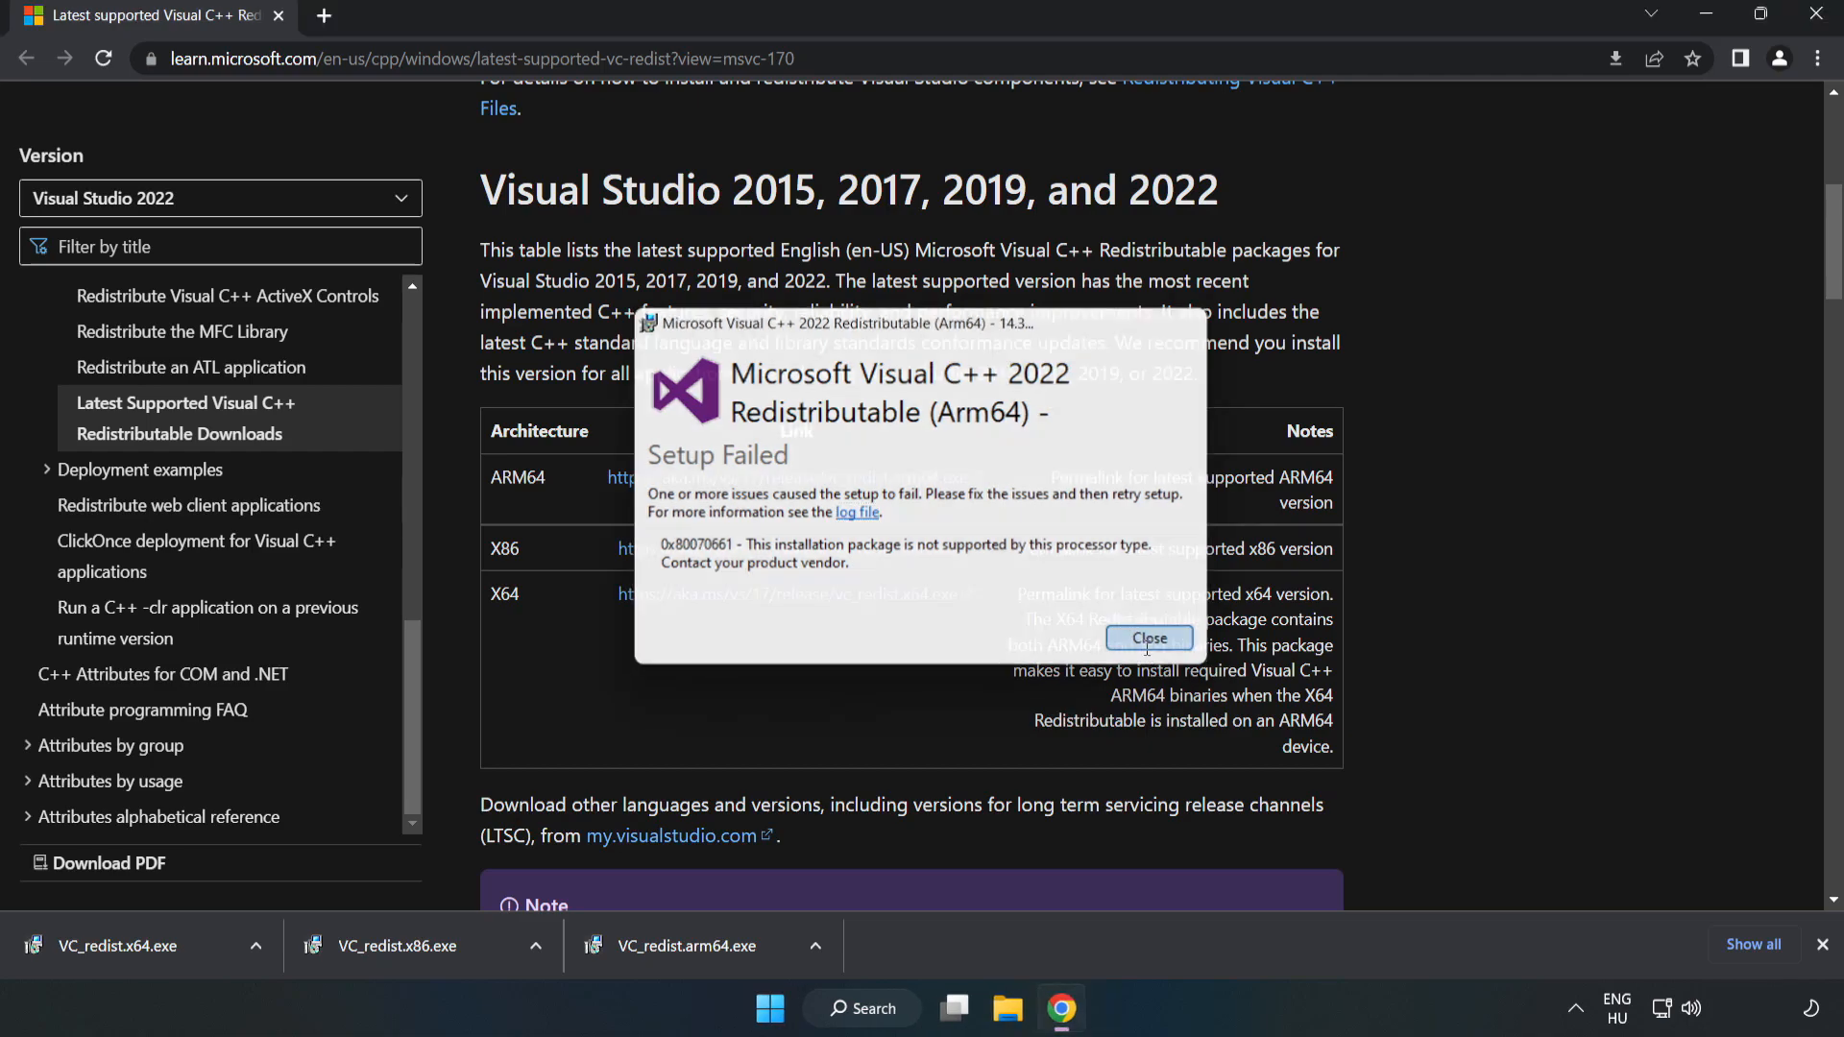
left_click(1149, 638)
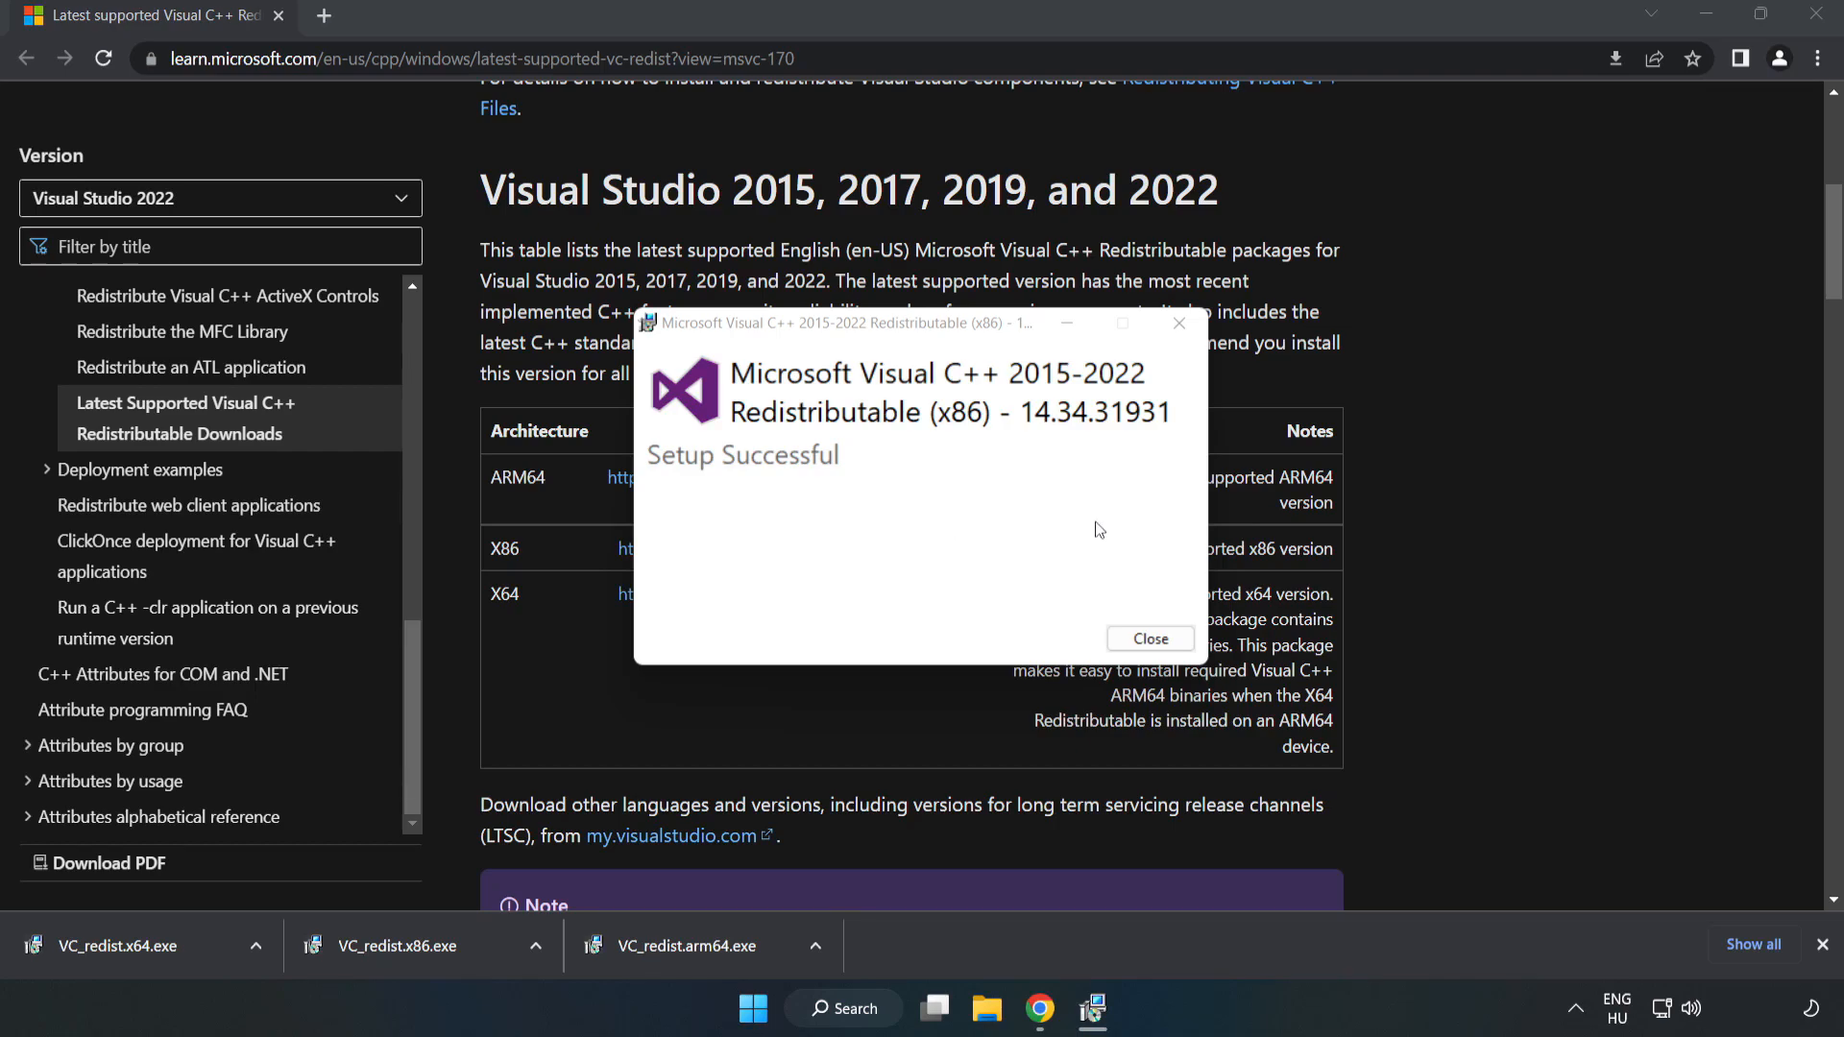
Step: Close the x86 success message, install VC_redist.x64.exe and close its success window
left_click(1149, 638)
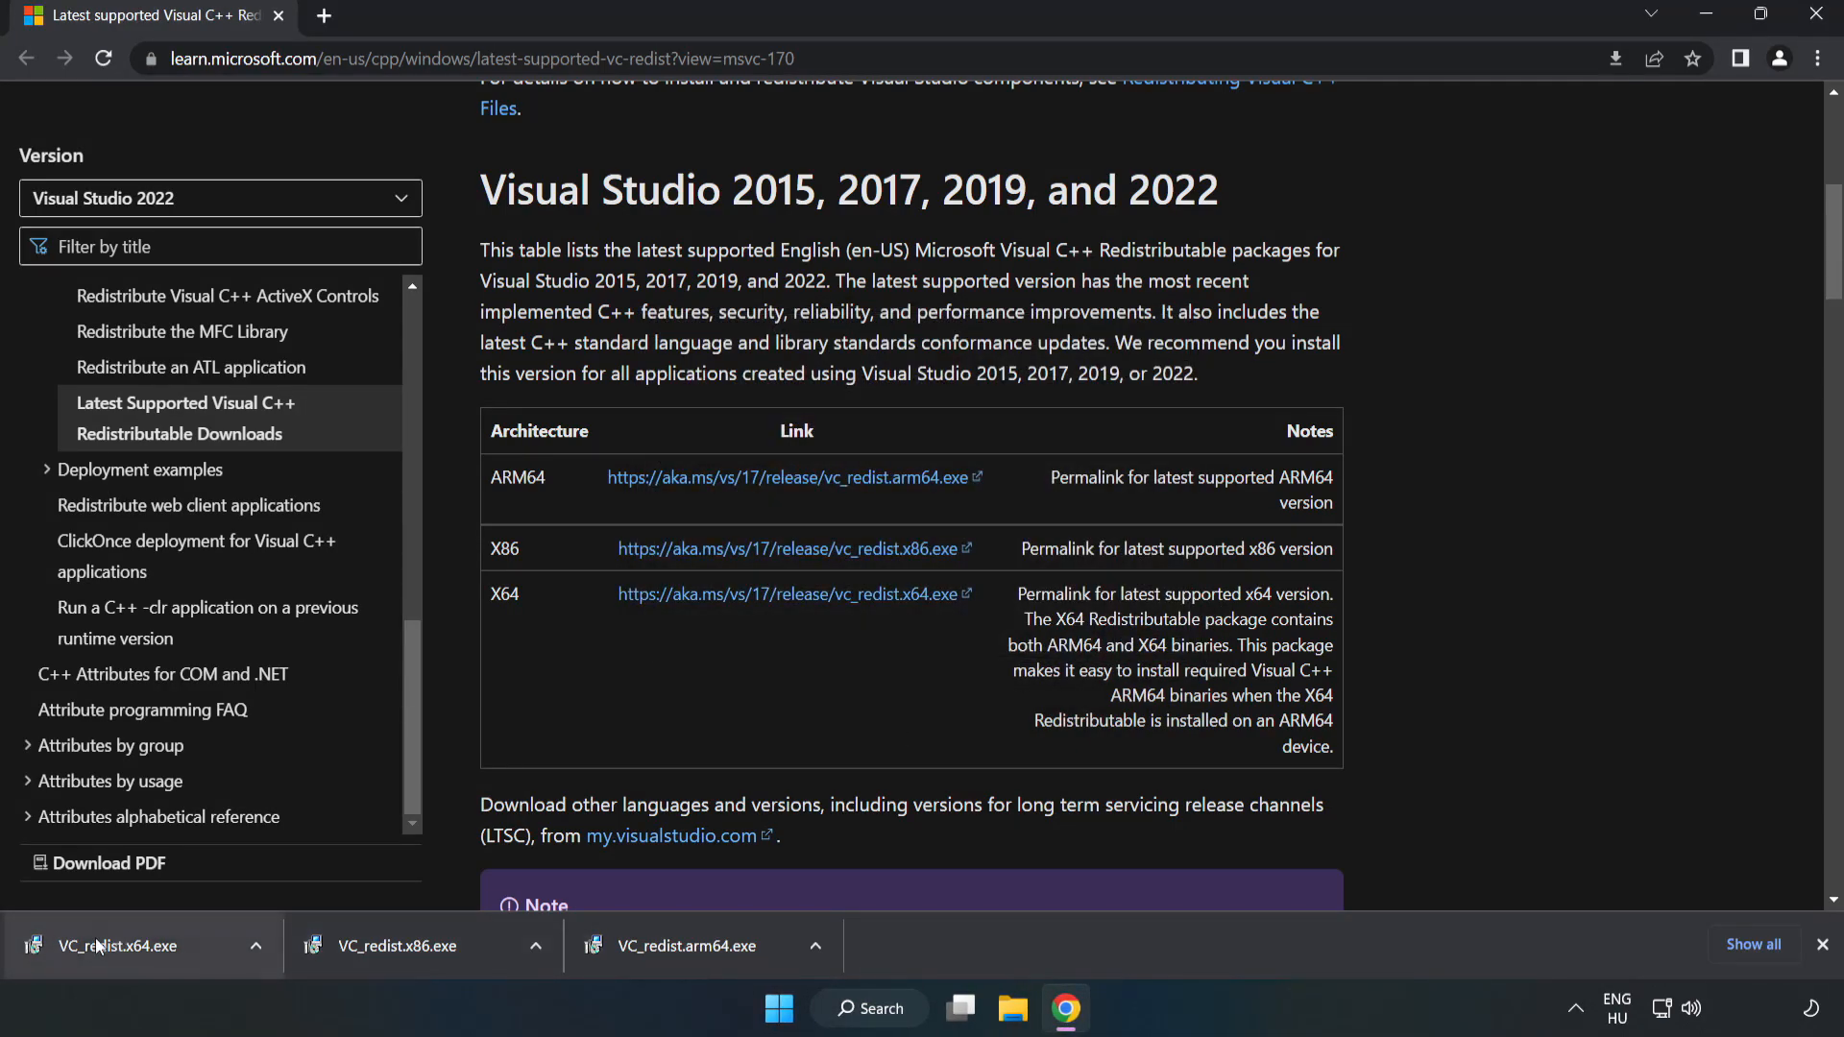
left_click(115, 945)
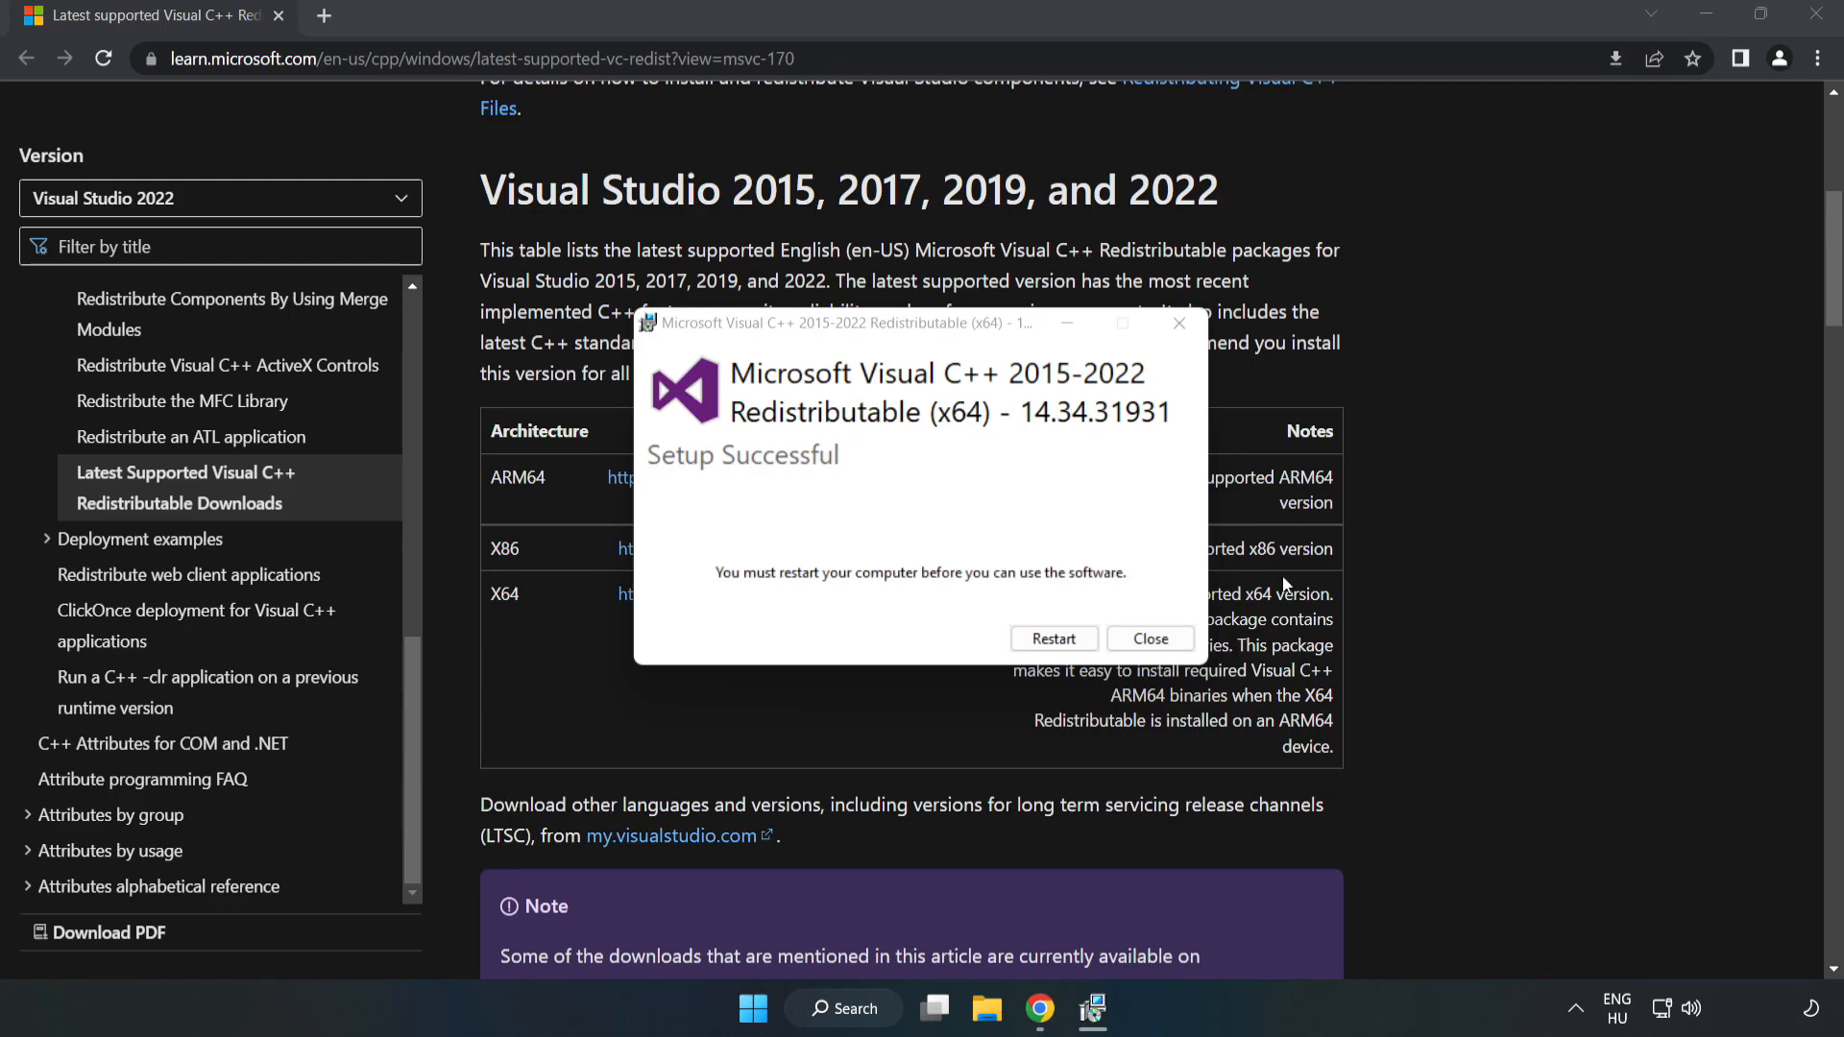
left_click(1148, 638)
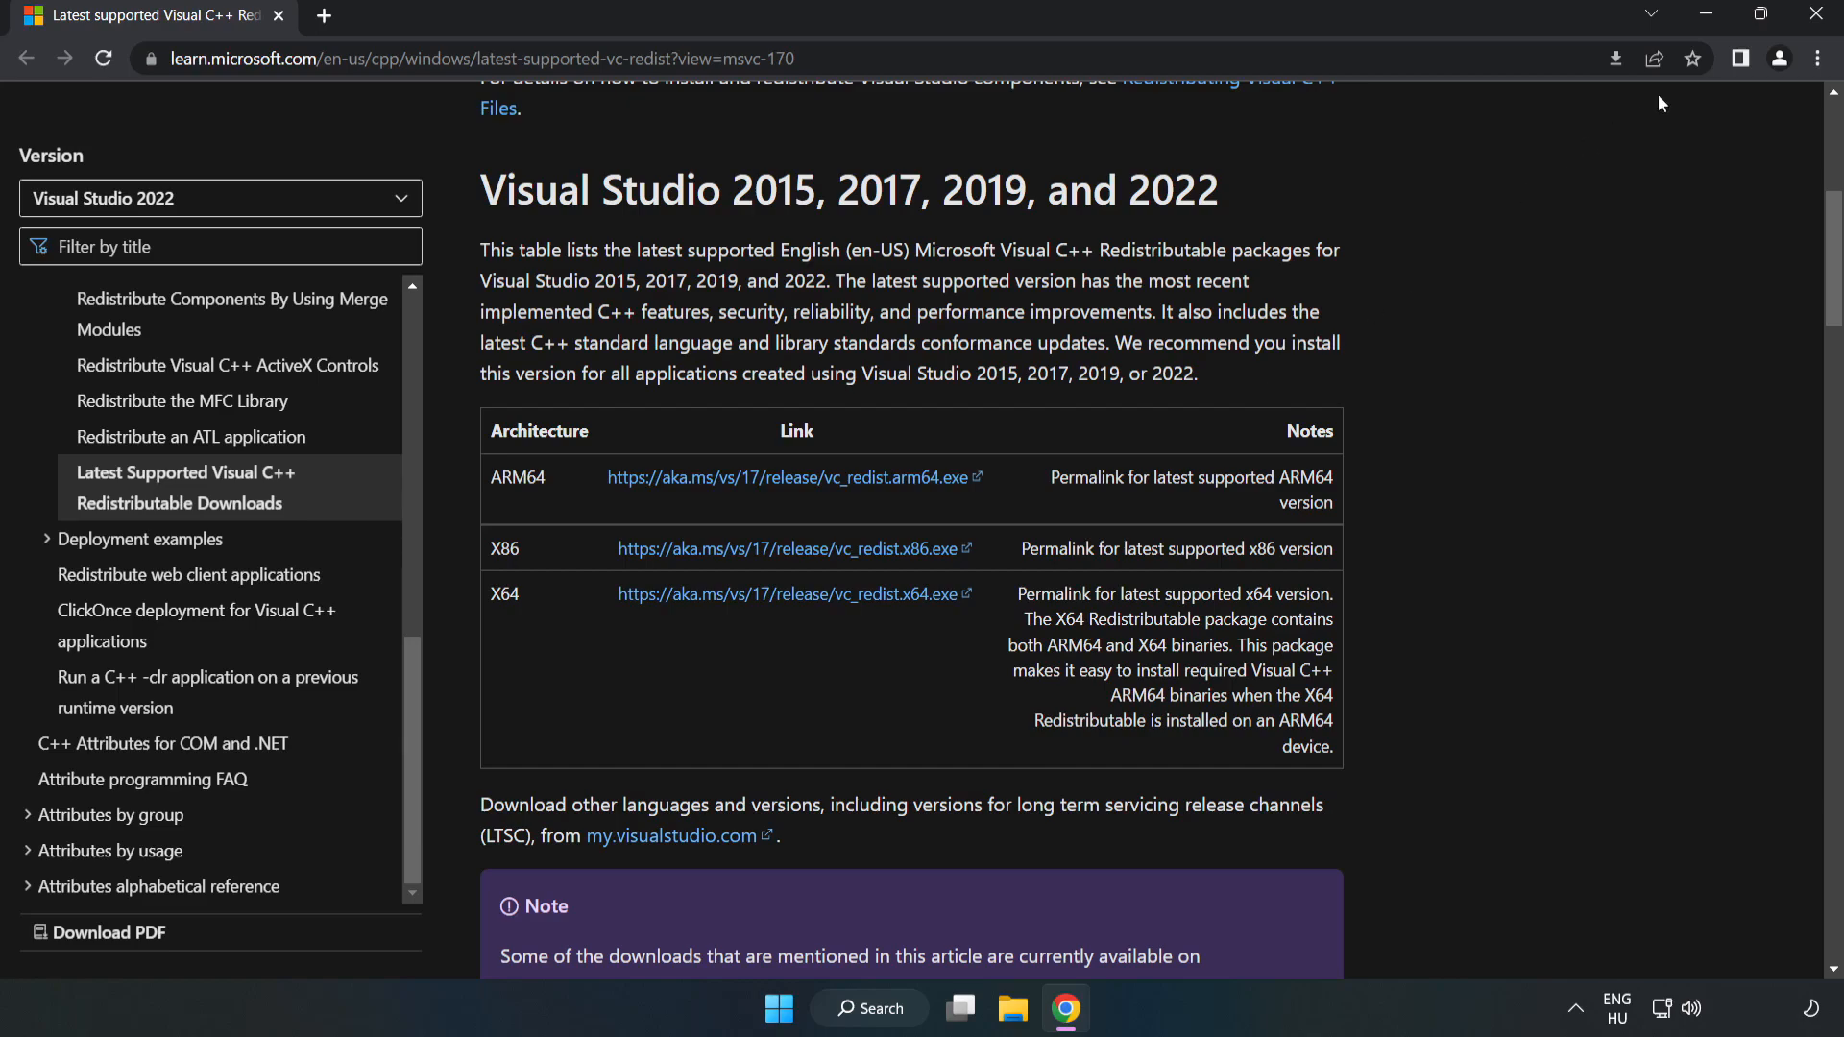
mouse_move(1815, 13)
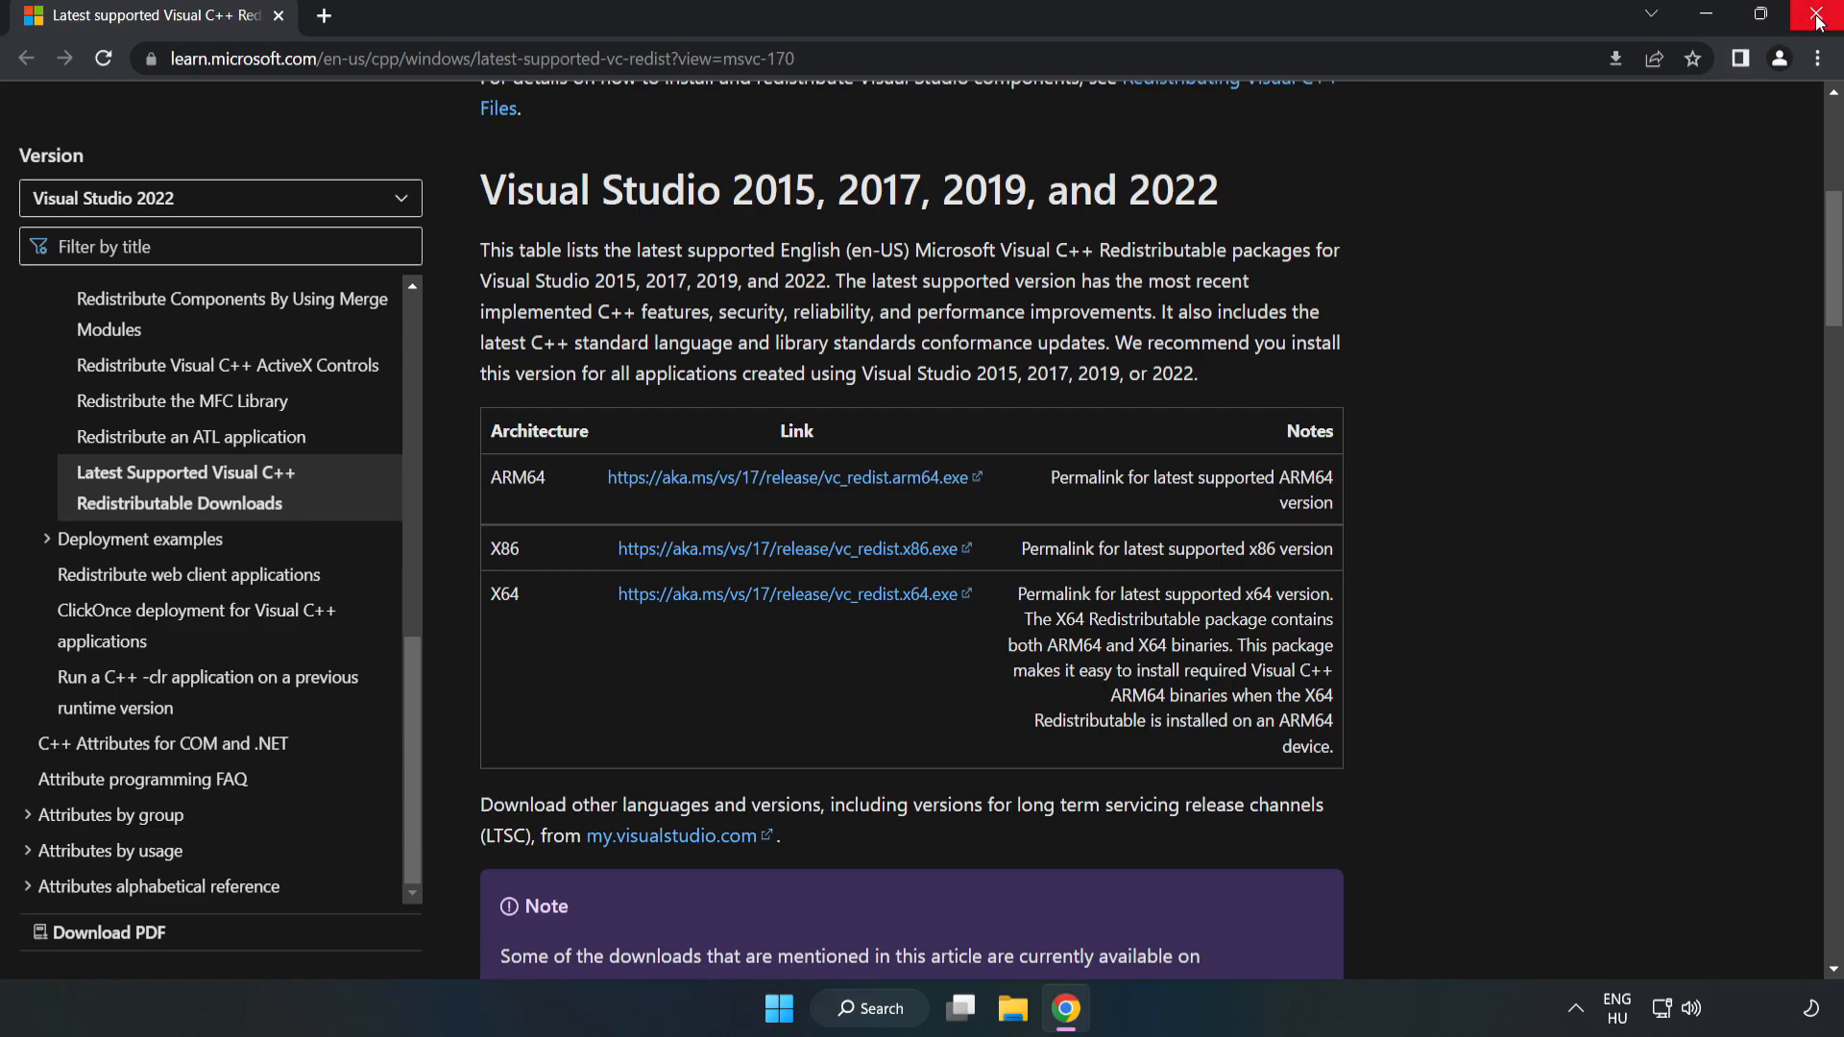
Step: Close Chrome and show the Start menu's power options with Restart listed
left_click(1820, 17)
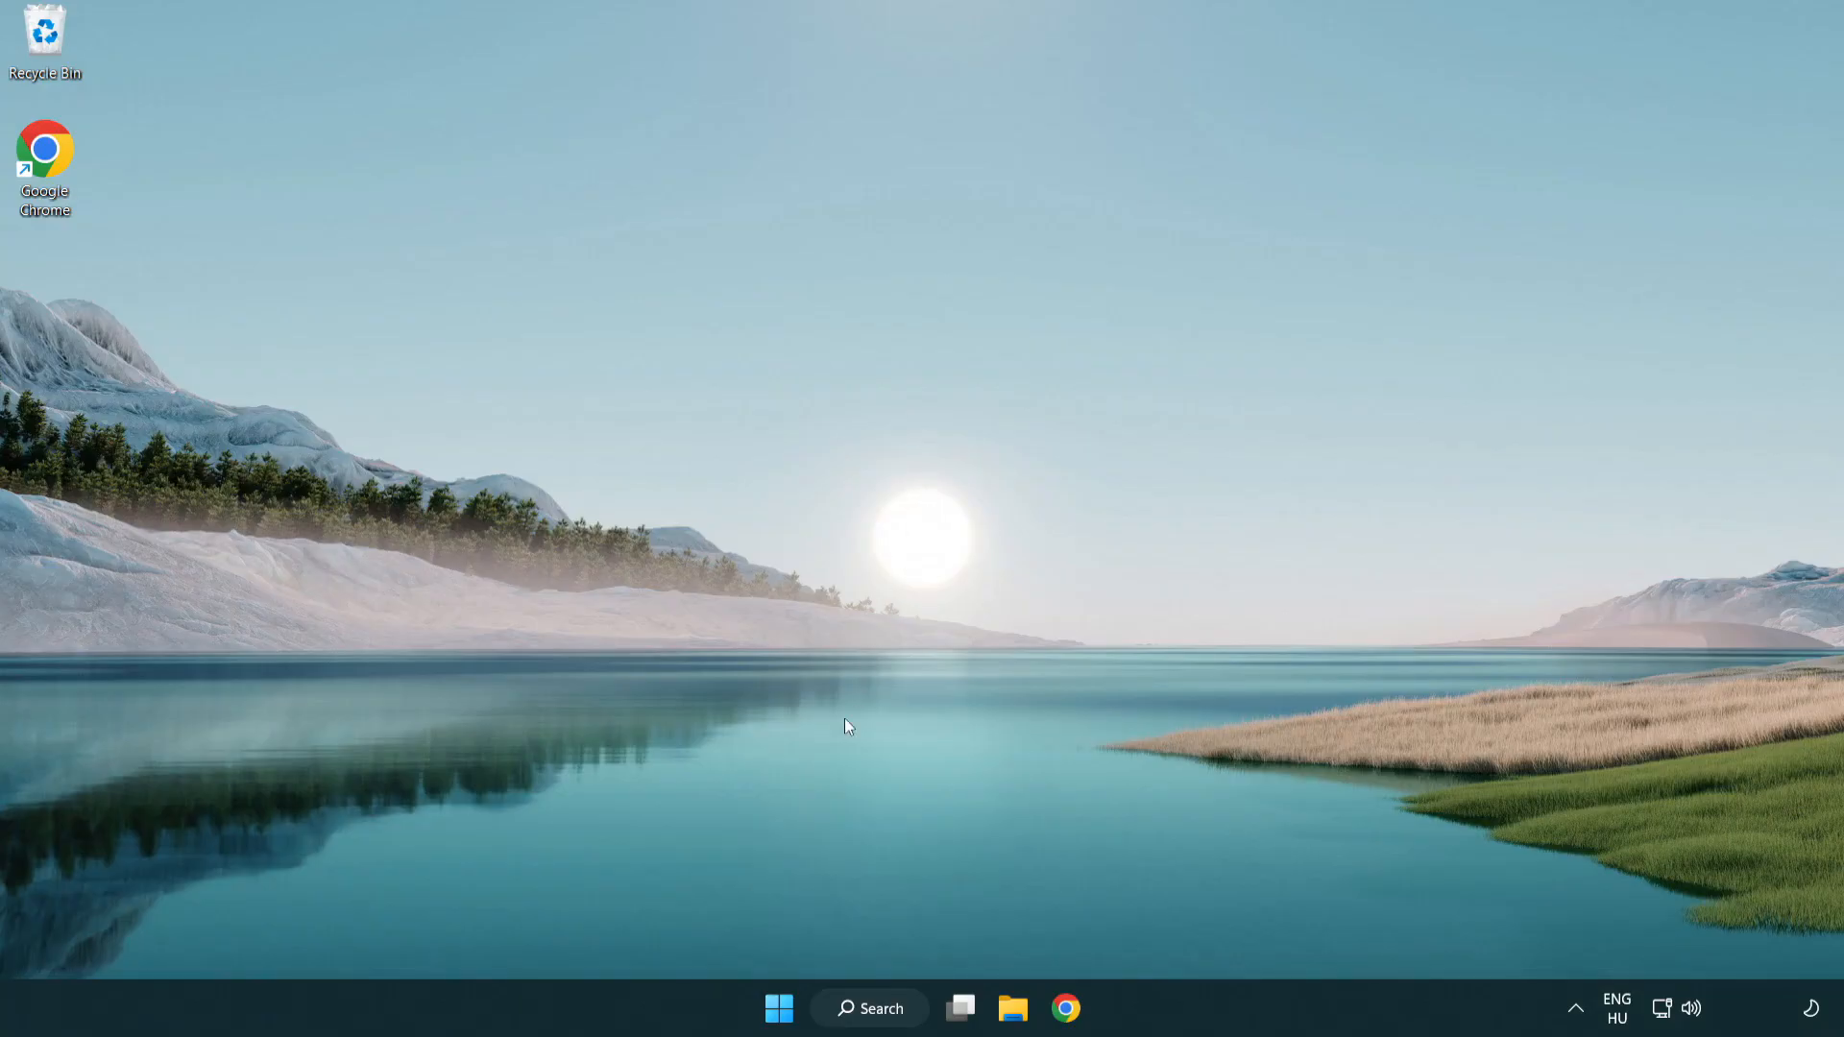
left_click(778, 1009)
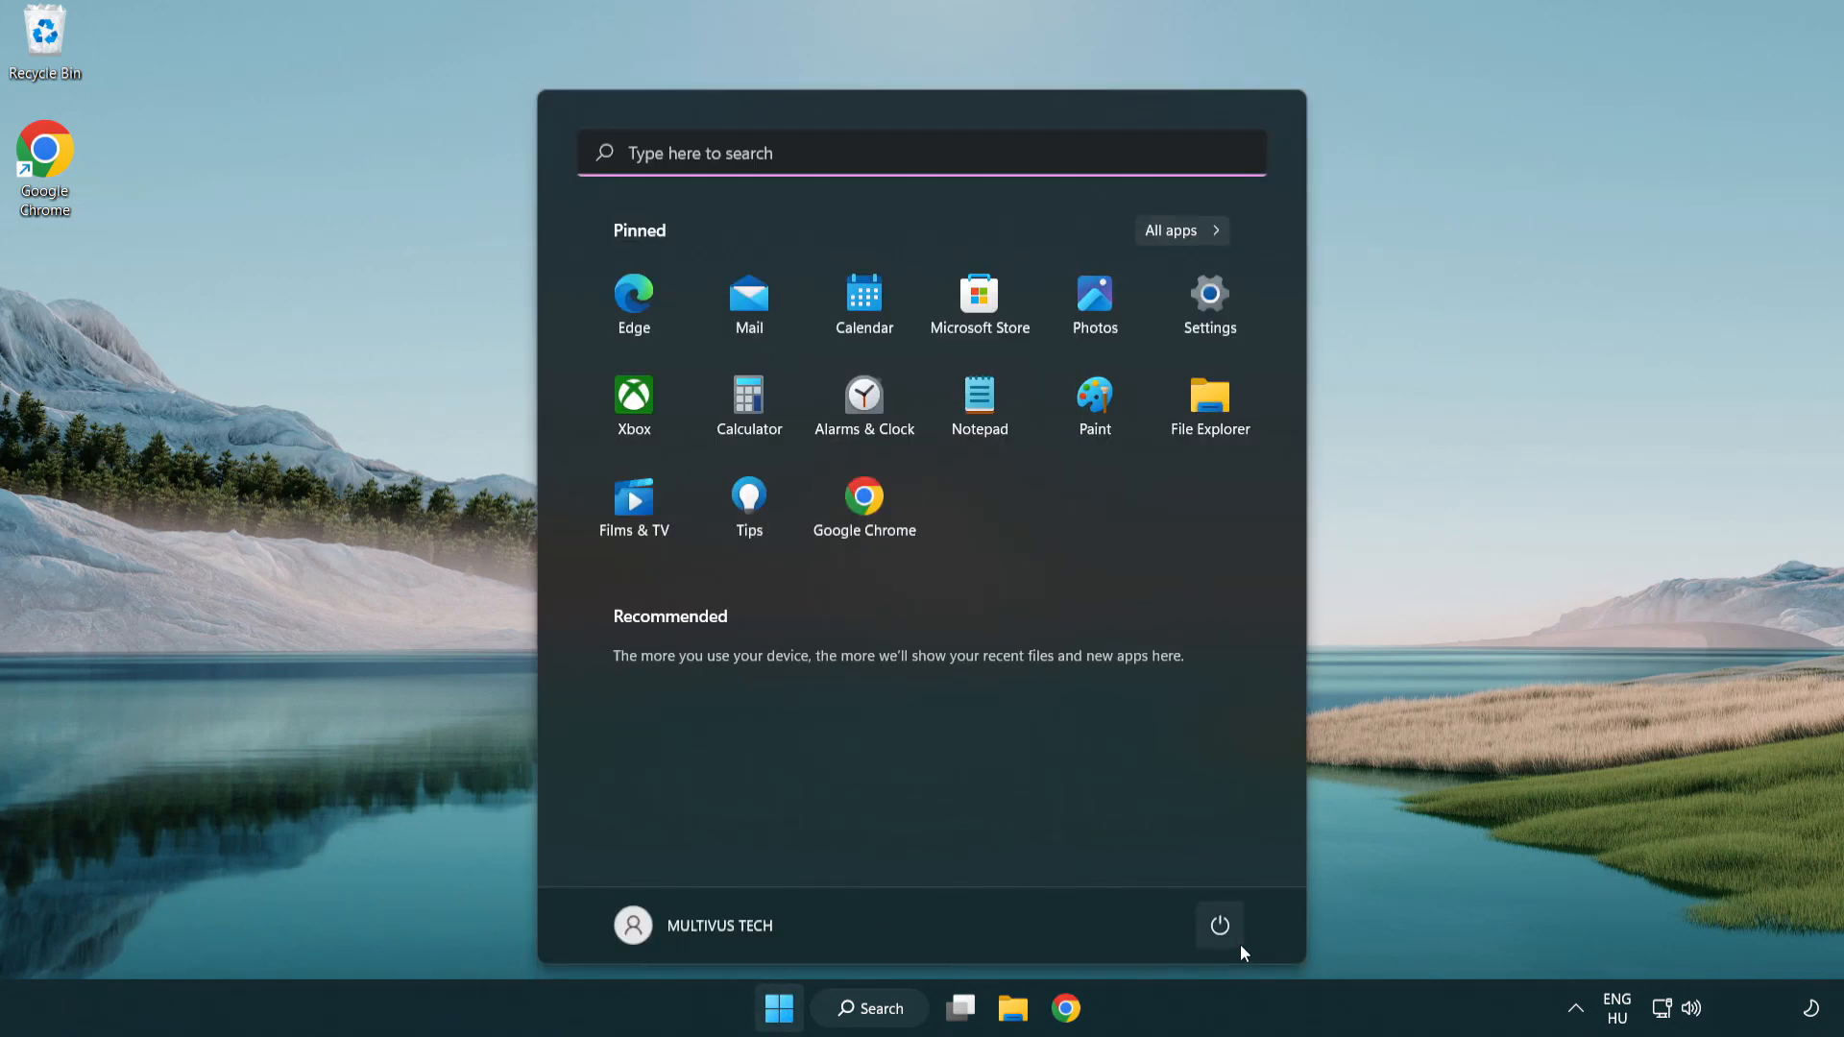
left_click(1219, 924)
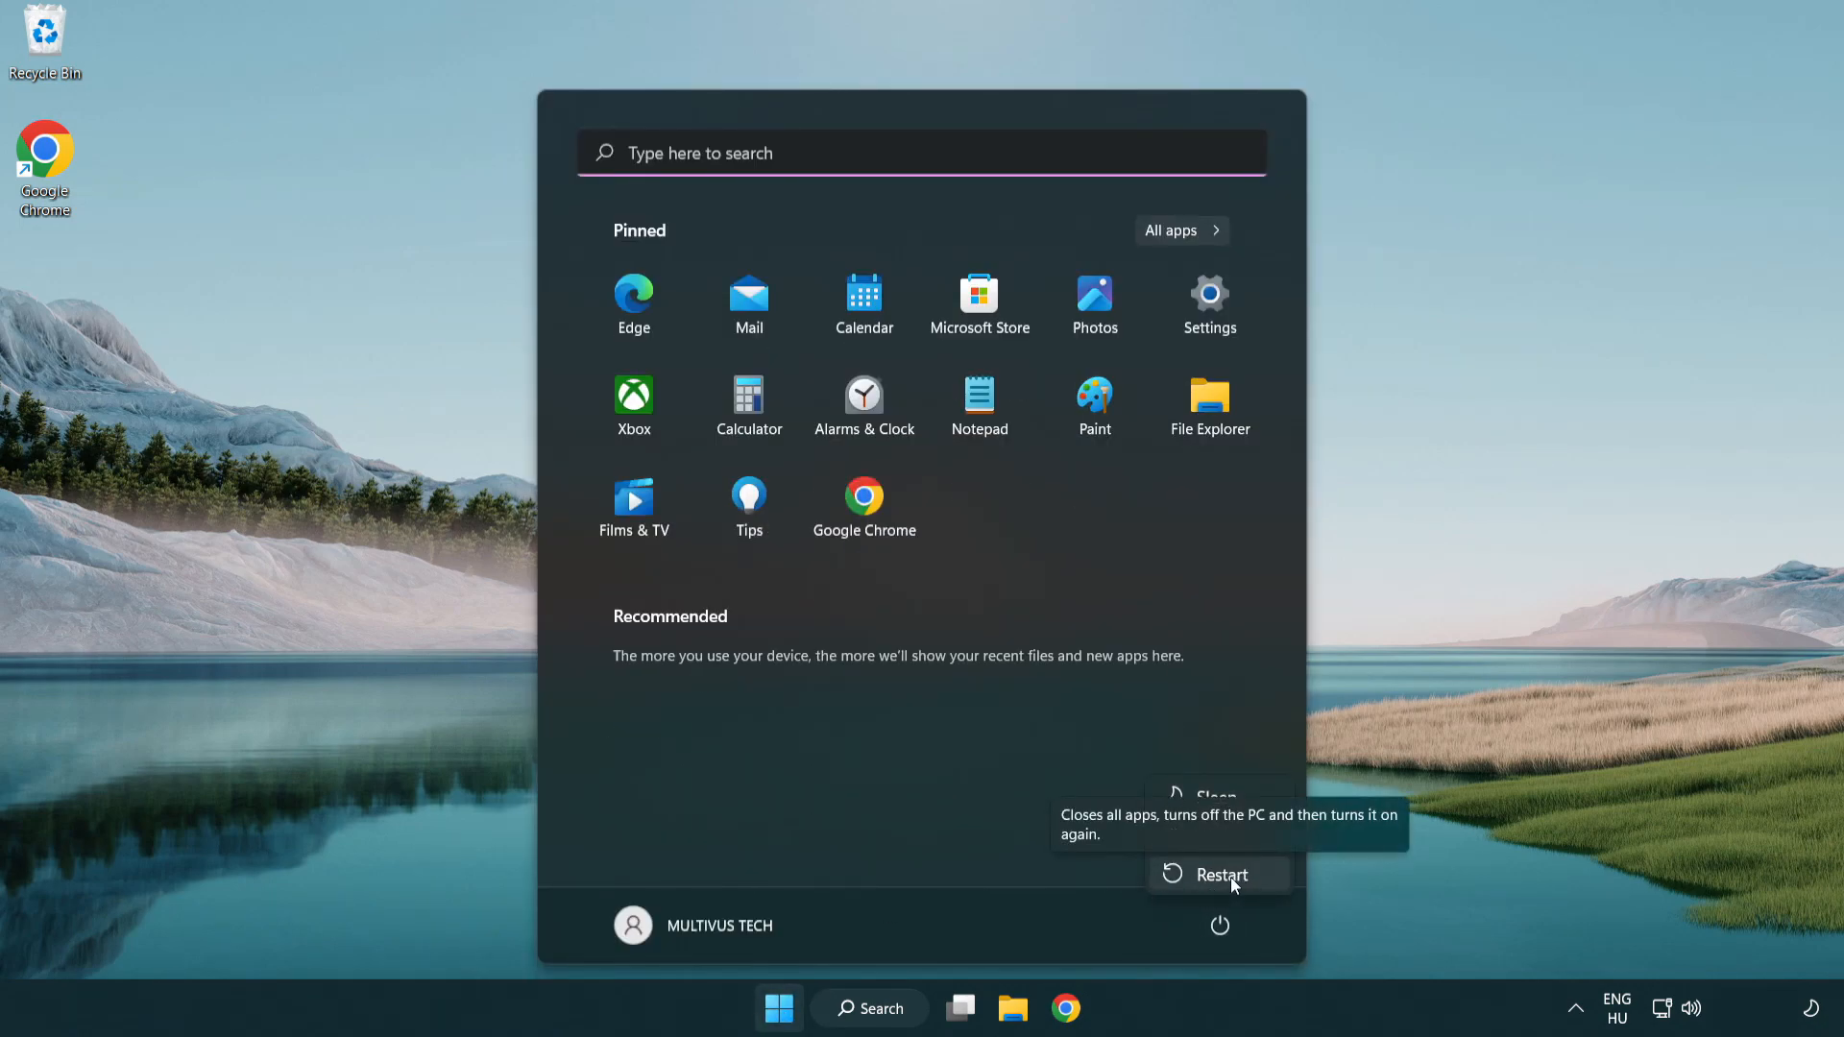